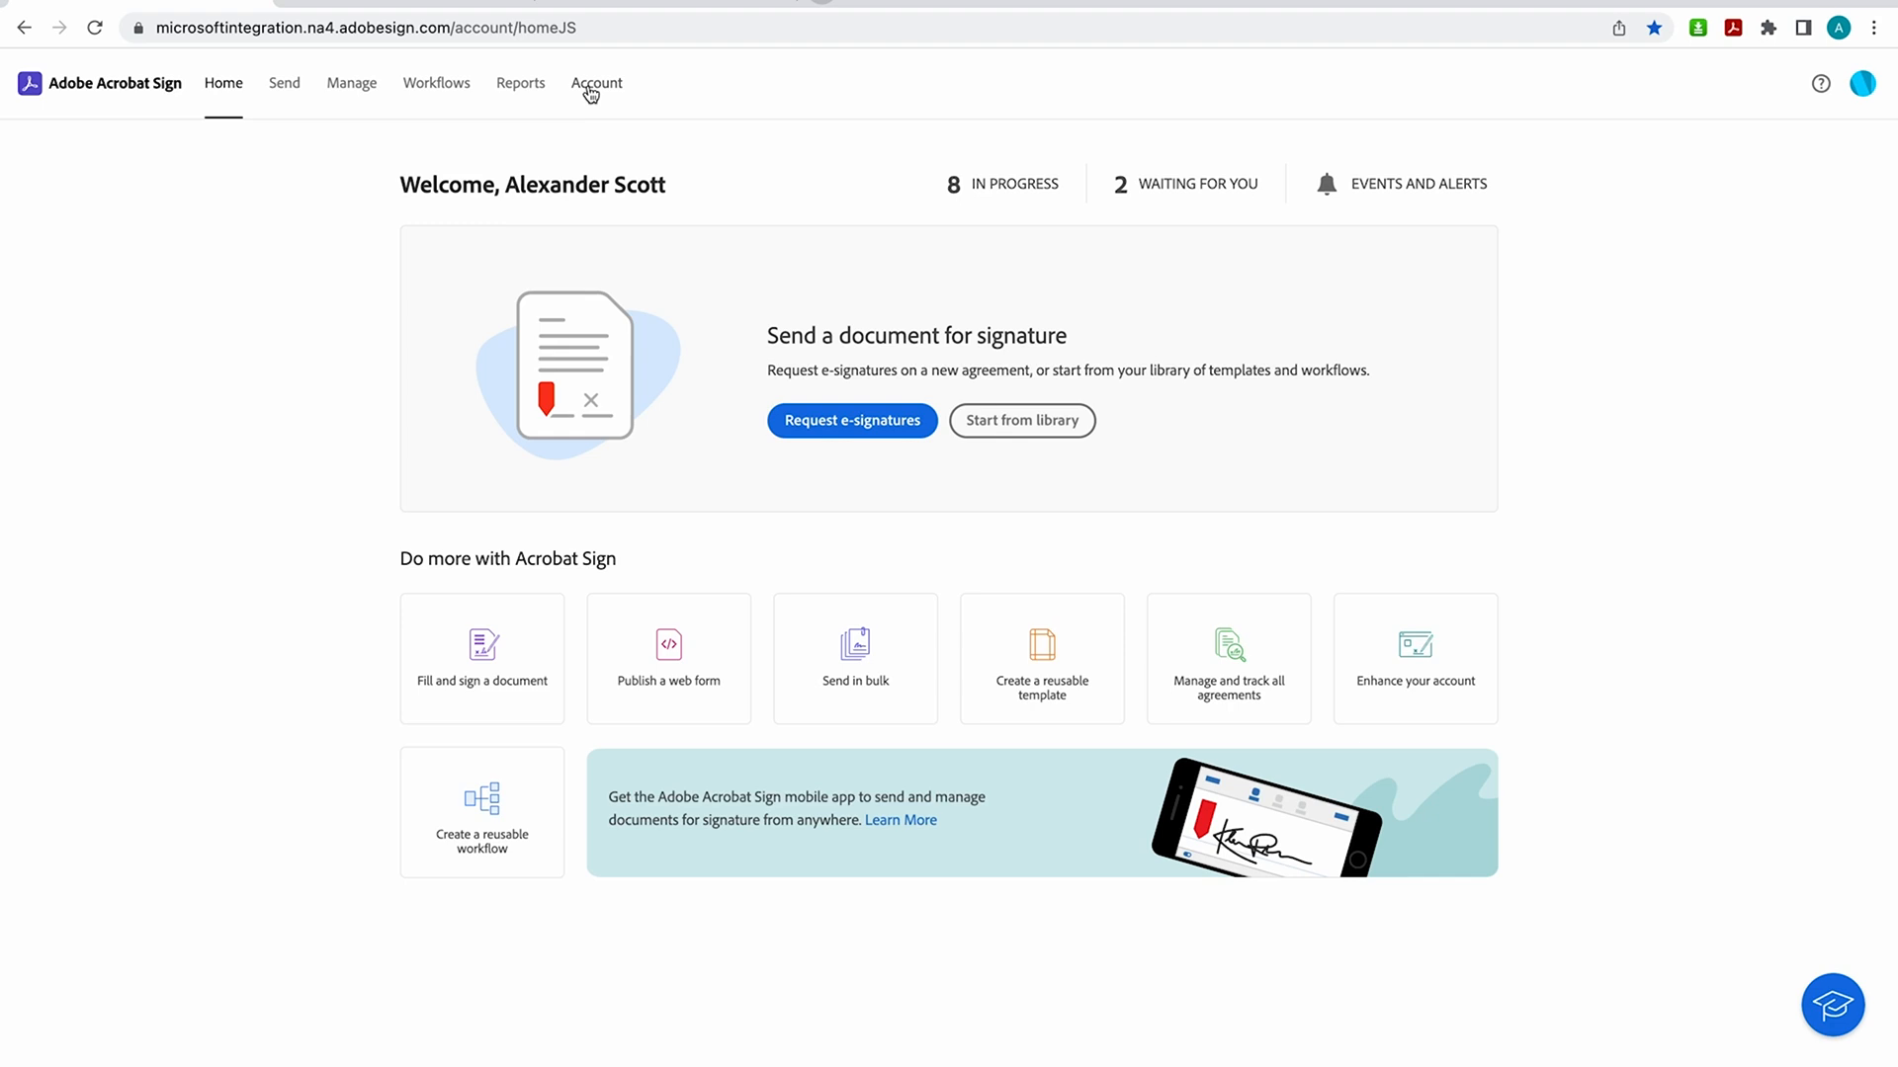
# Step: Open Account settings and go to Acrobat Sign API > API Information
pyautogui.click(595, 82)
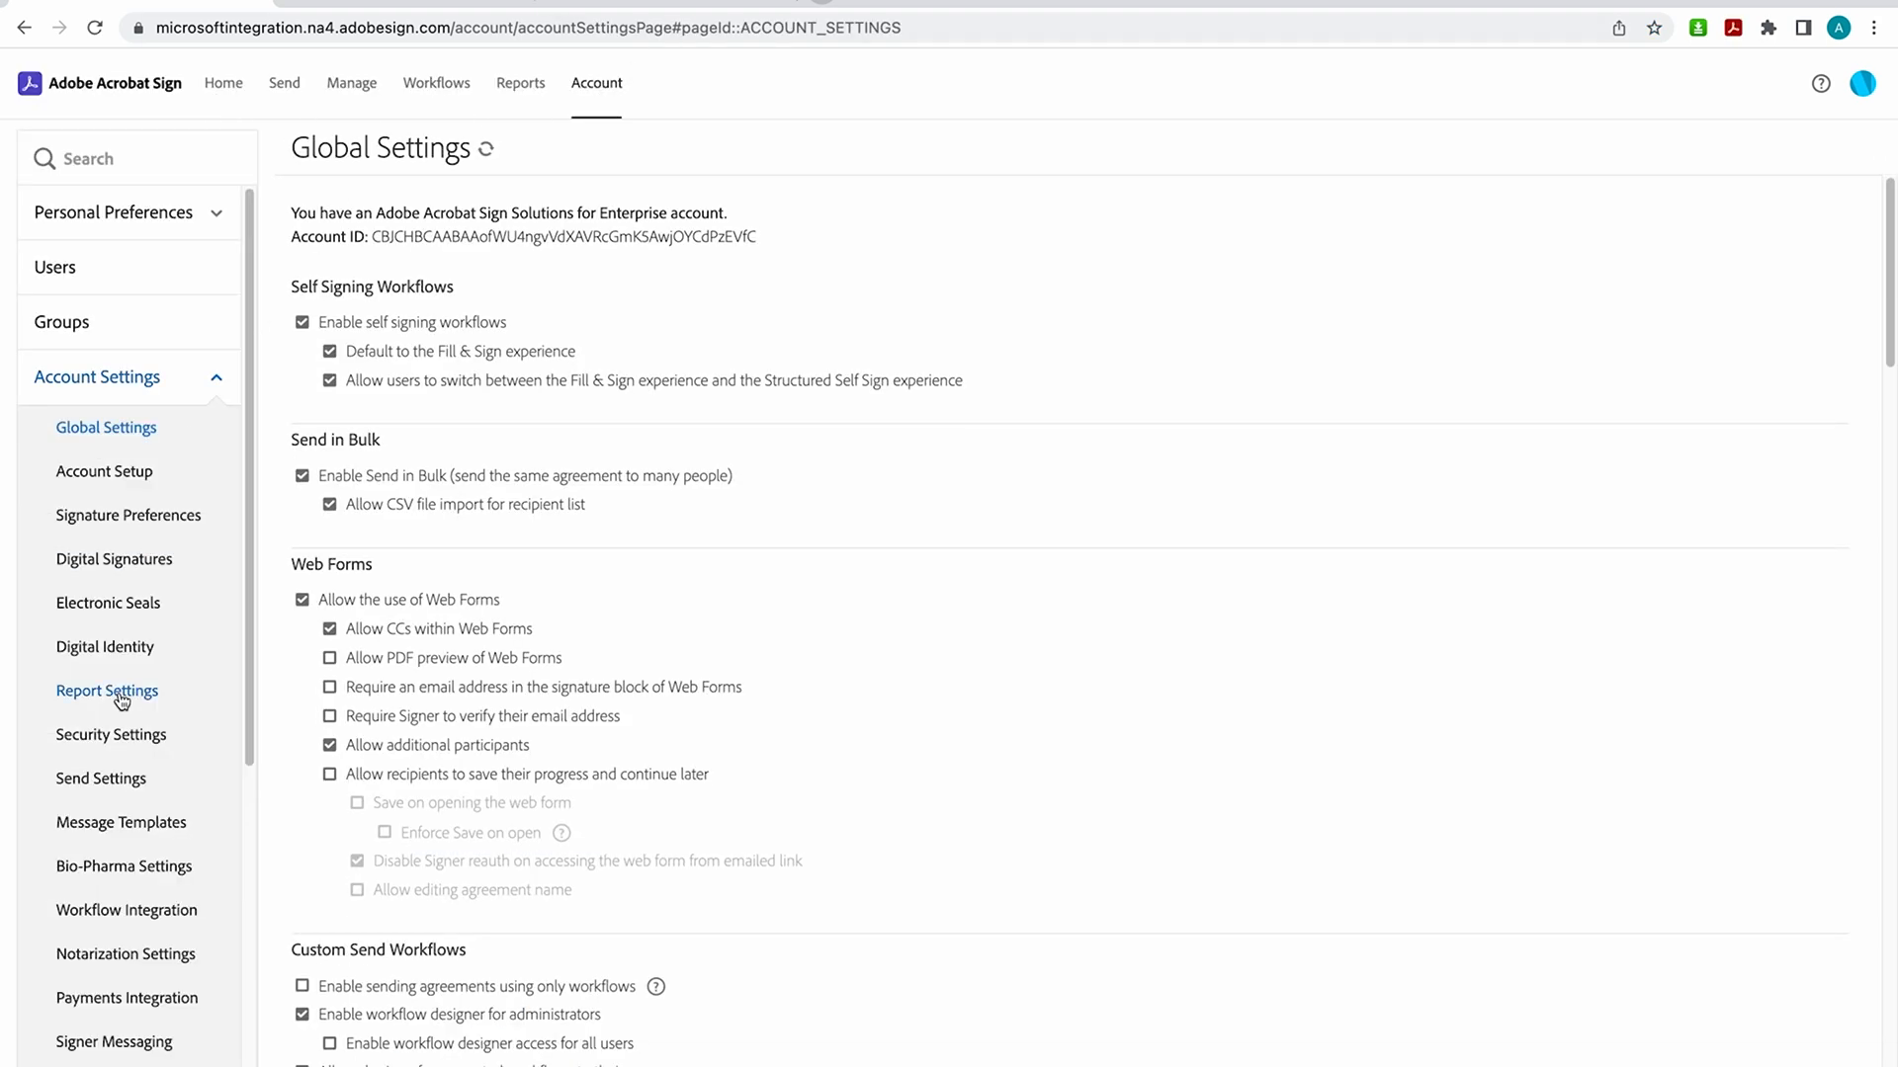
pyautogui.scroll(-3)
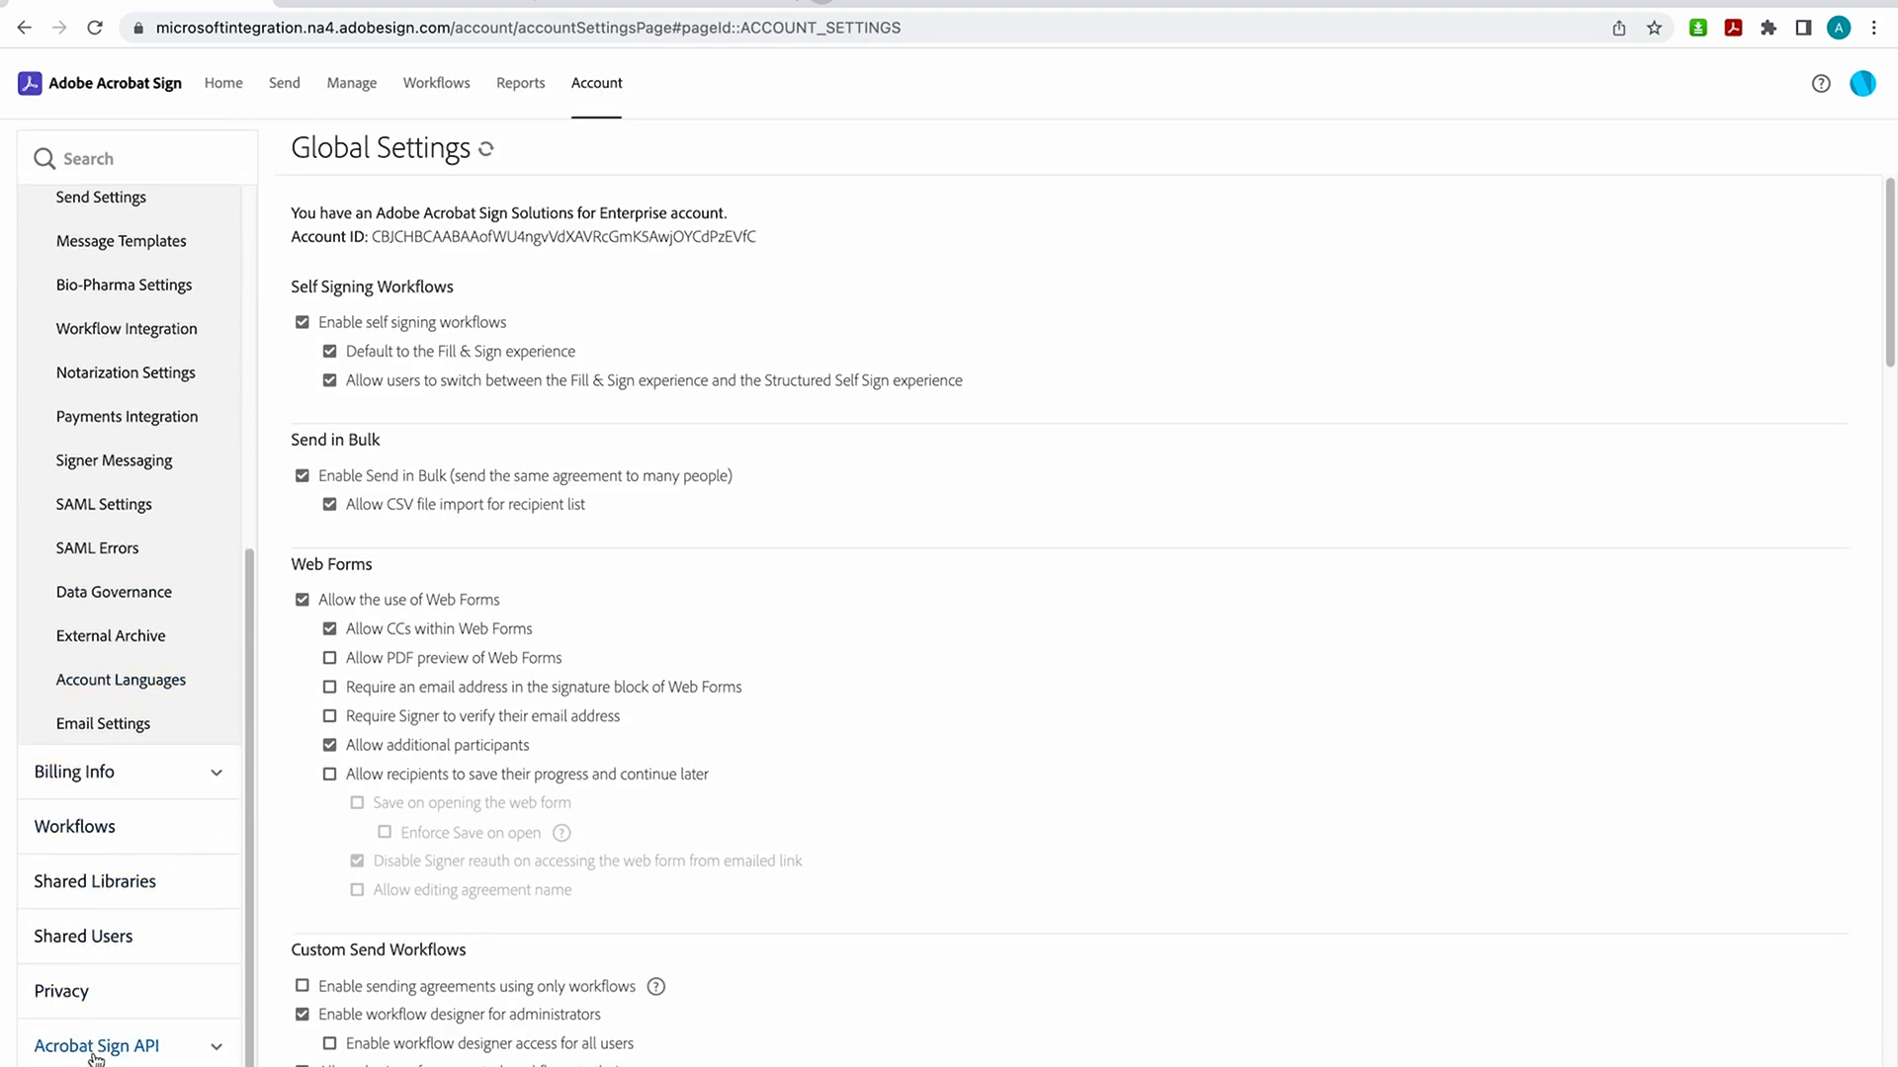
pyautogui.click(97, 1045)
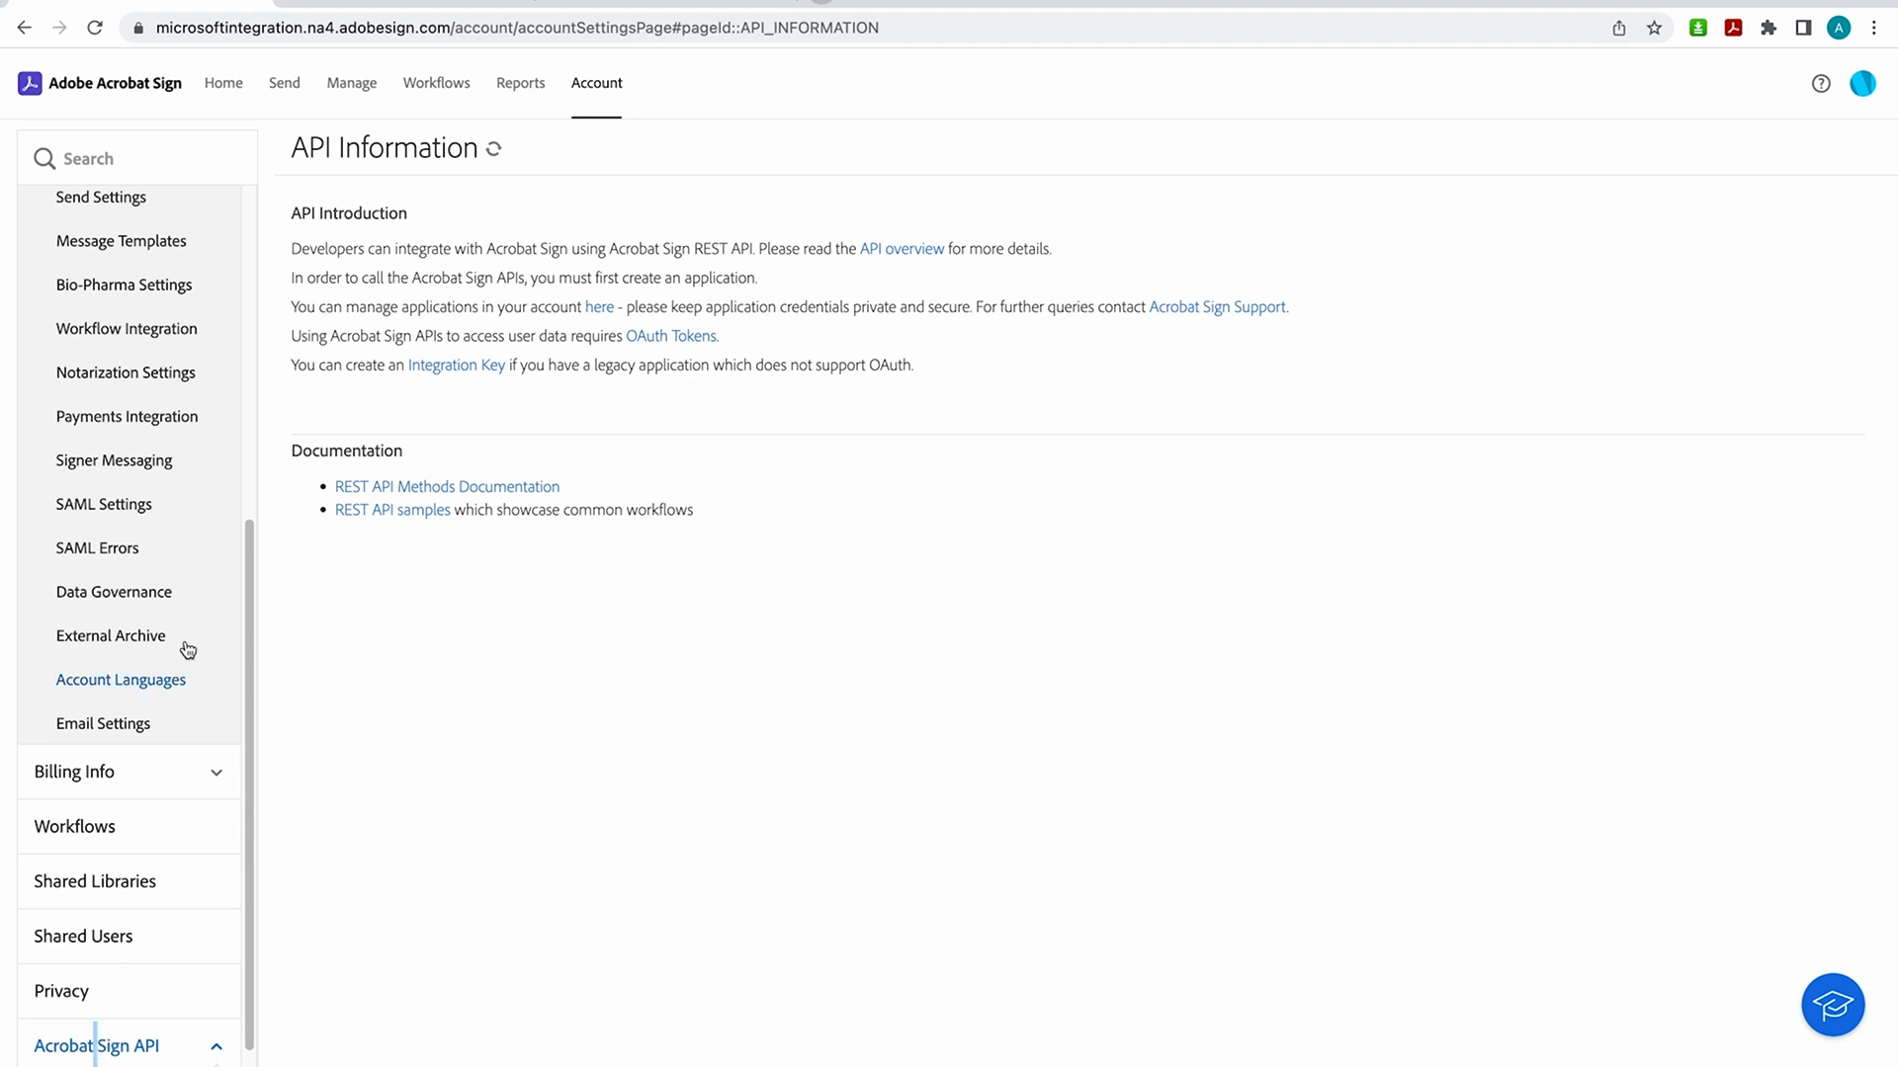
pyautogui.moveTo(306, 360)
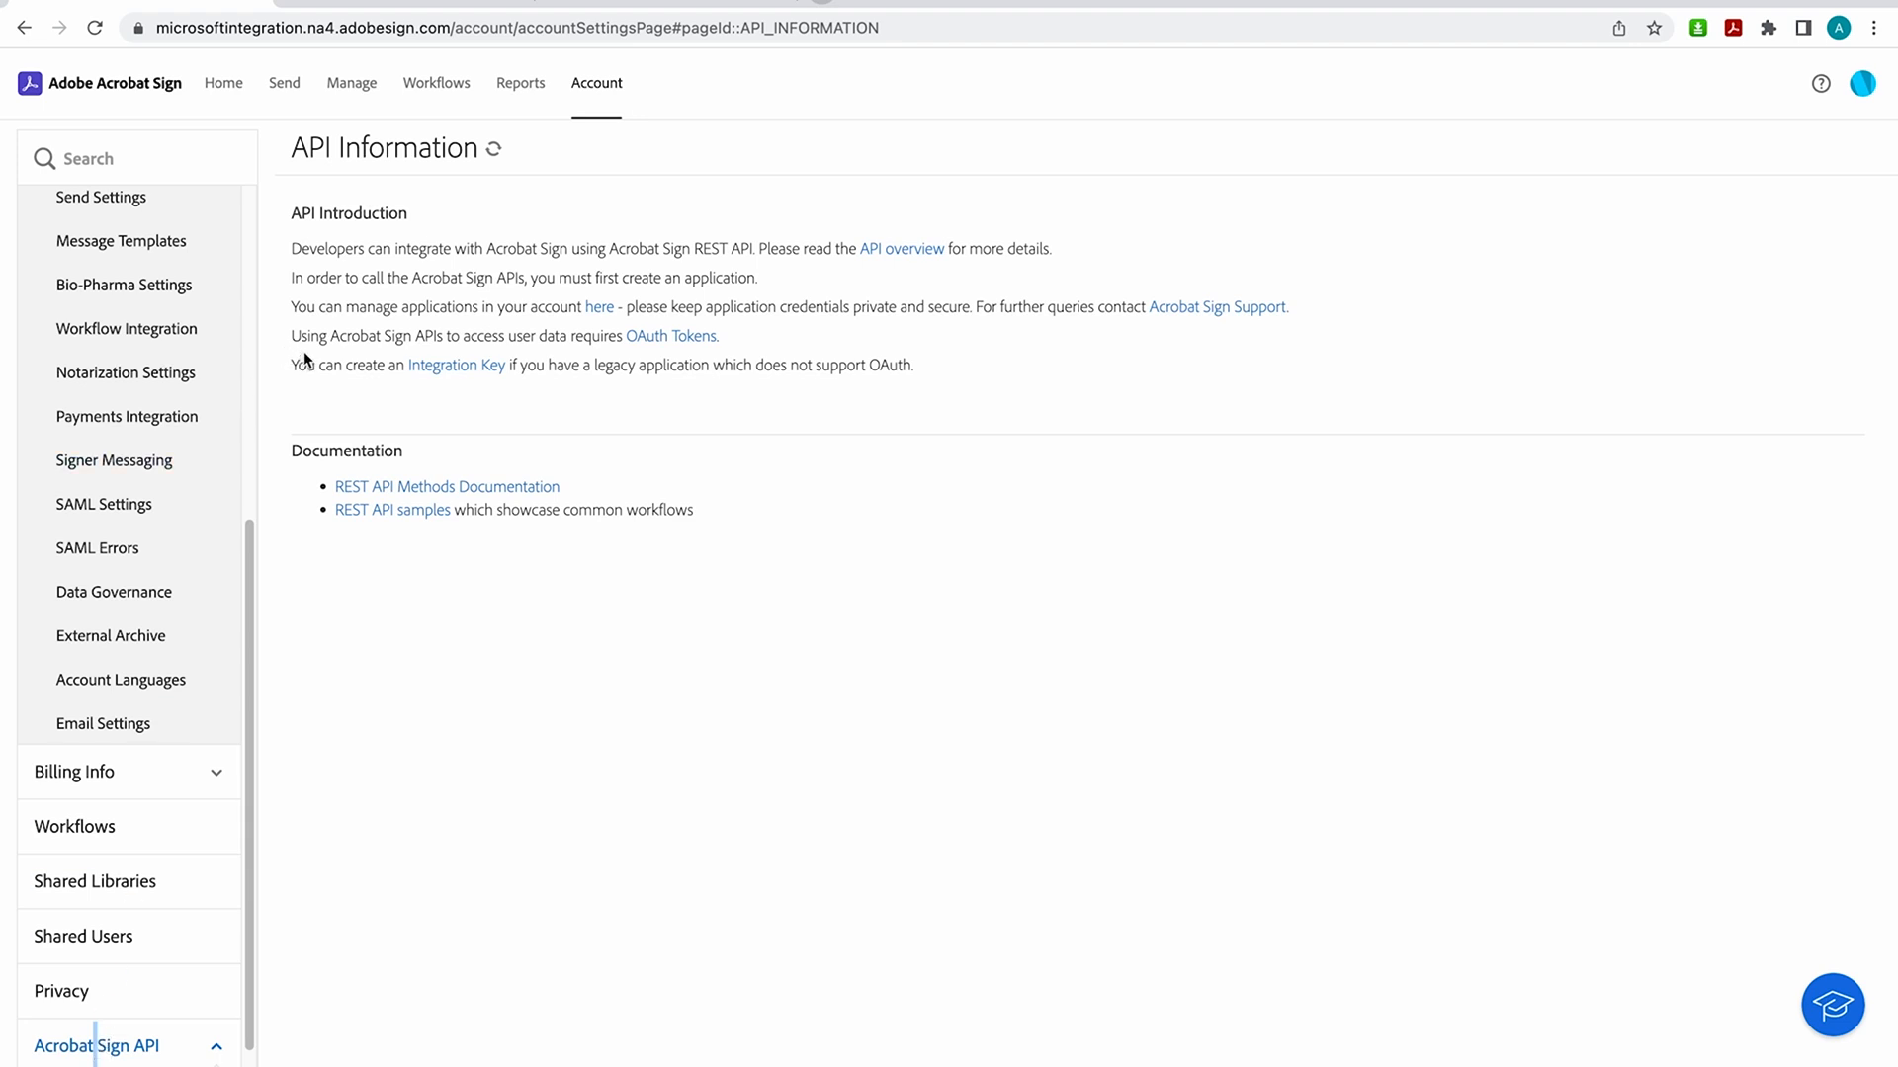
pyautogui.moveTo(305, 358)
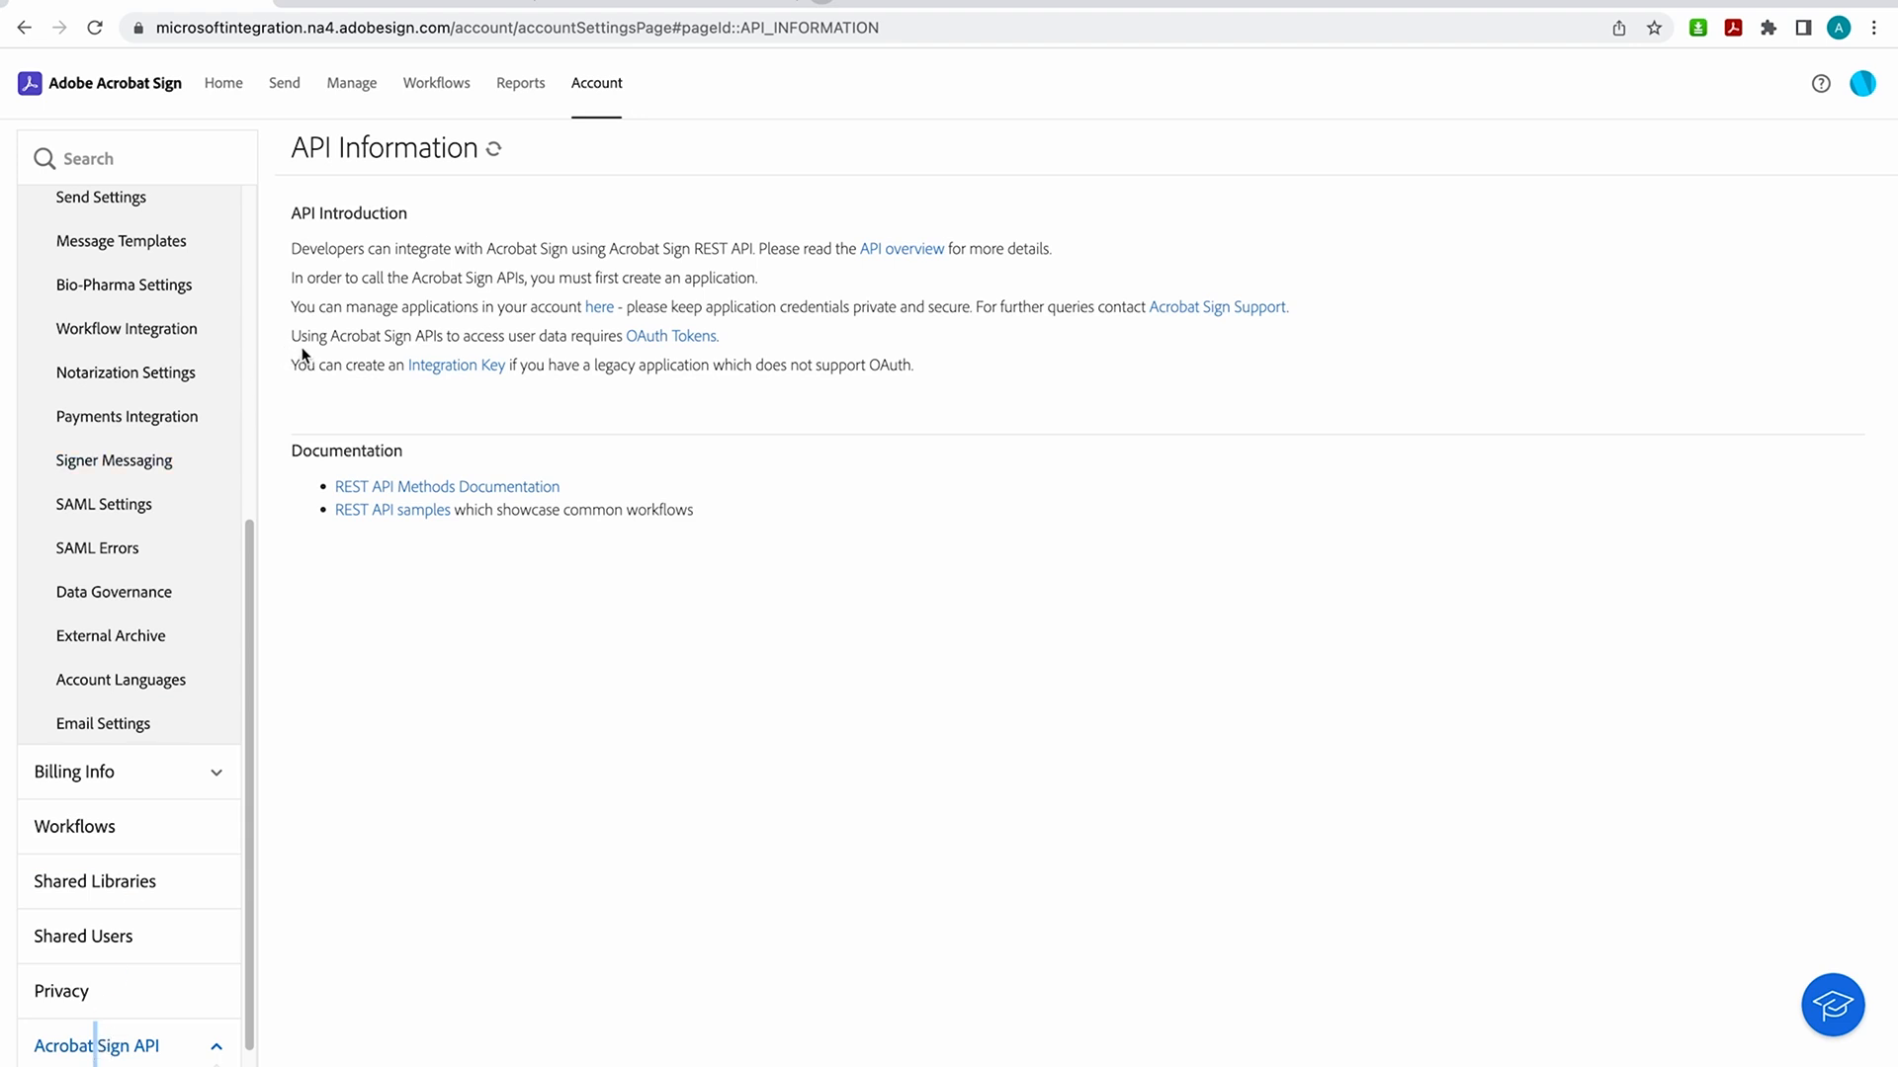
pyautogui.moveTo(279, 308)
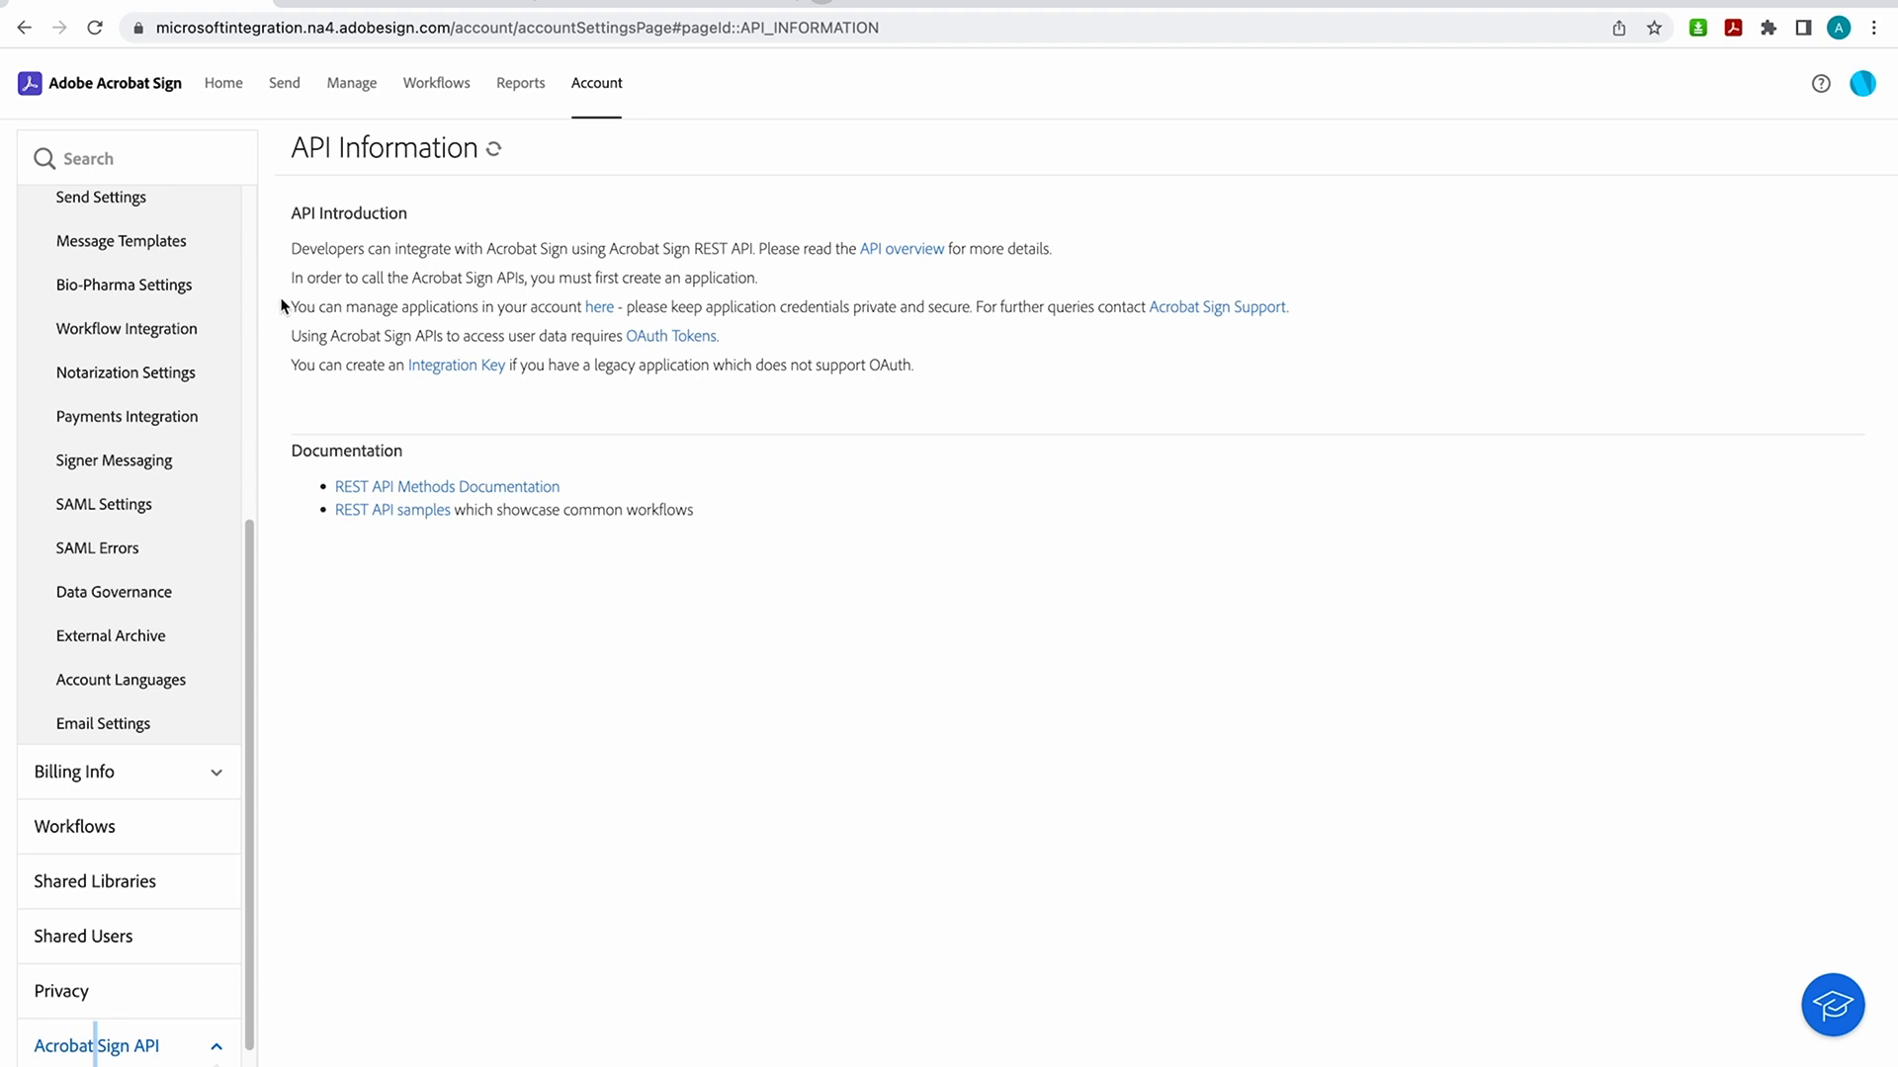
pyautogui.moveTo(271, 330)
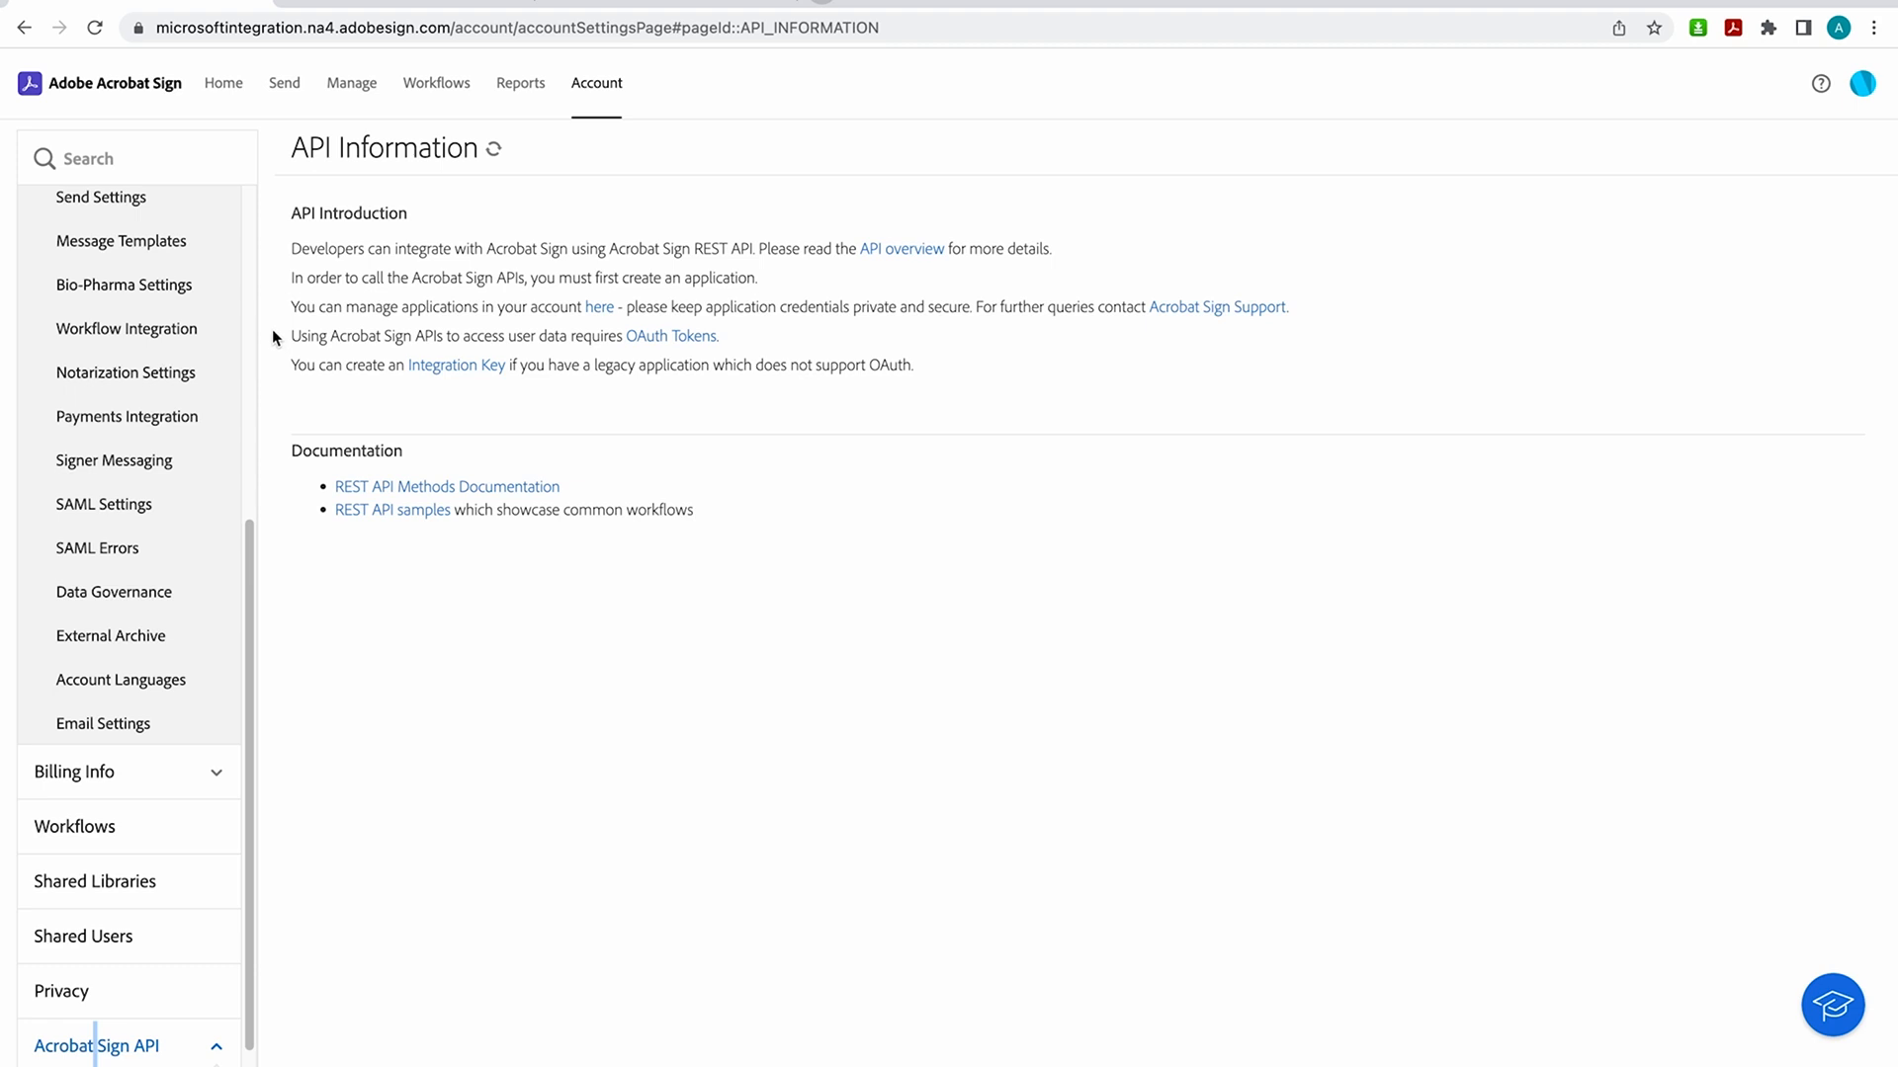
pyautogui.moveTo(900, 250)
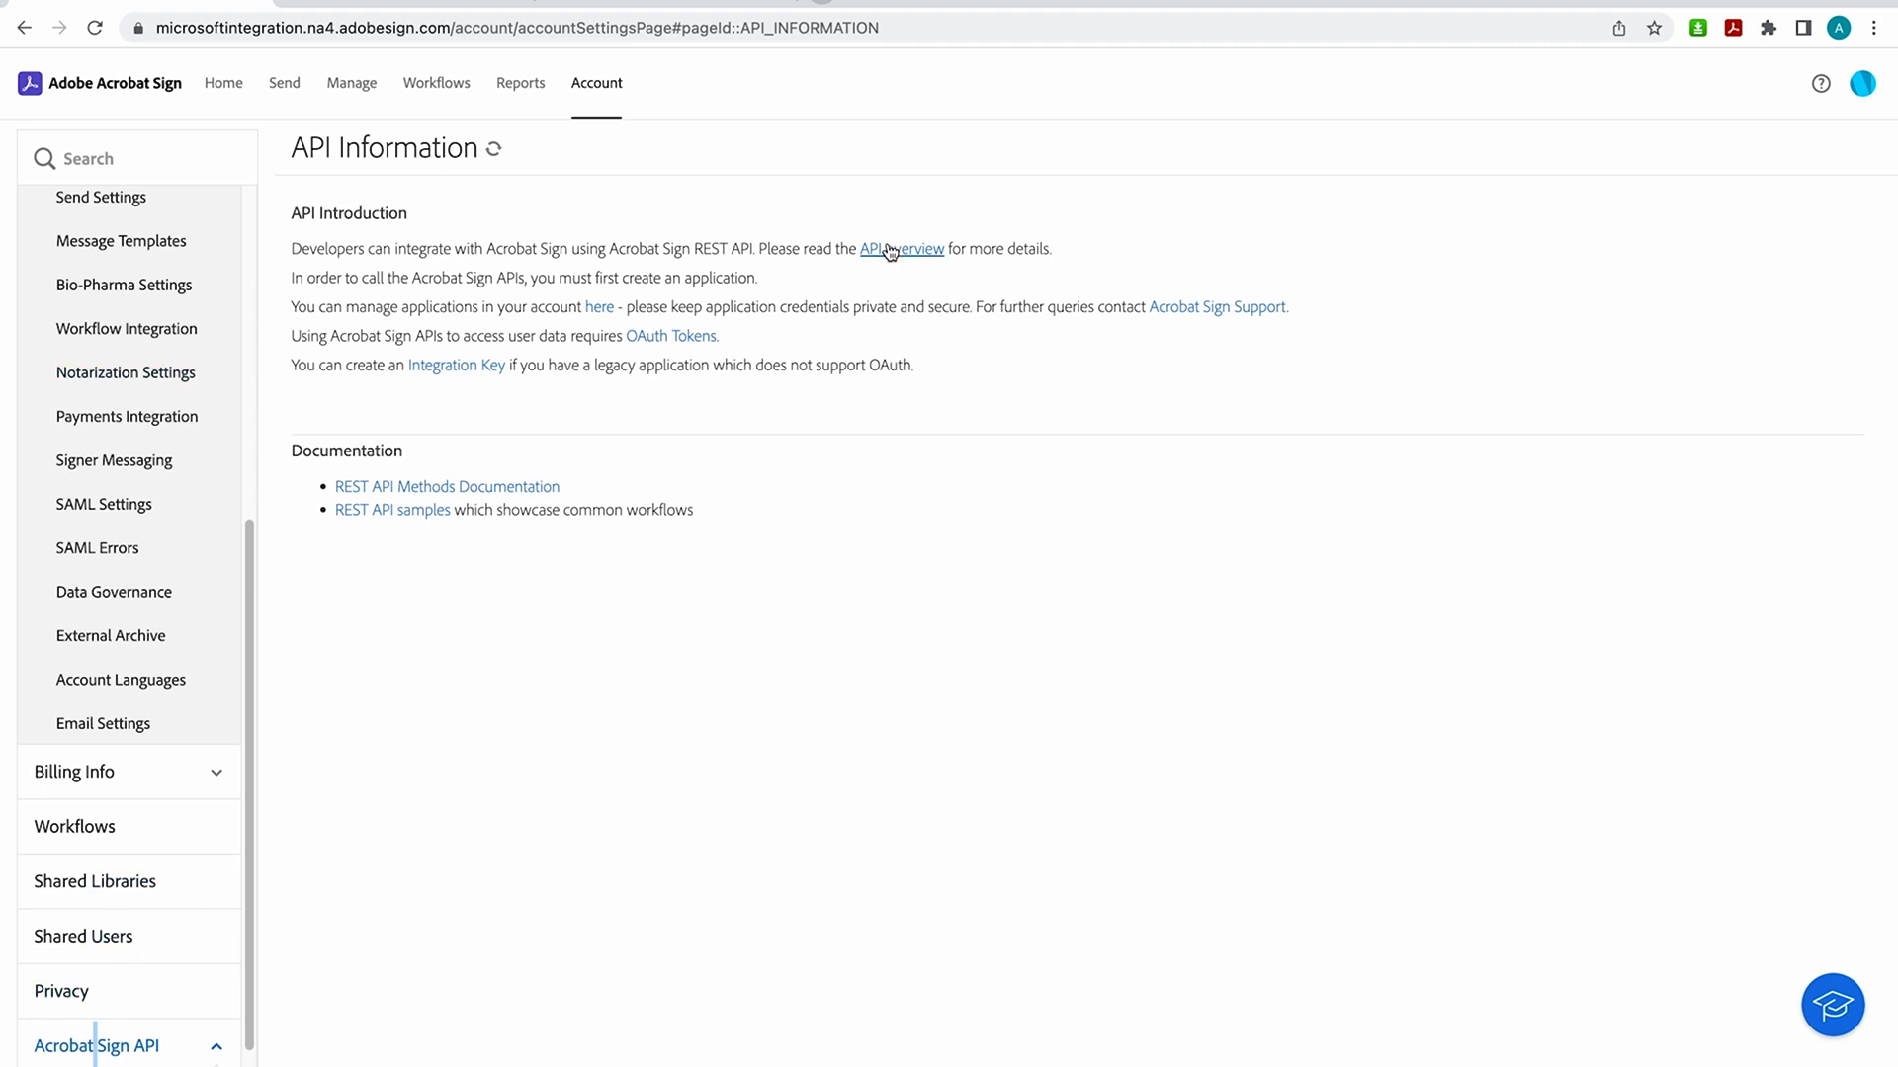
pyautogui.click(900, 249)
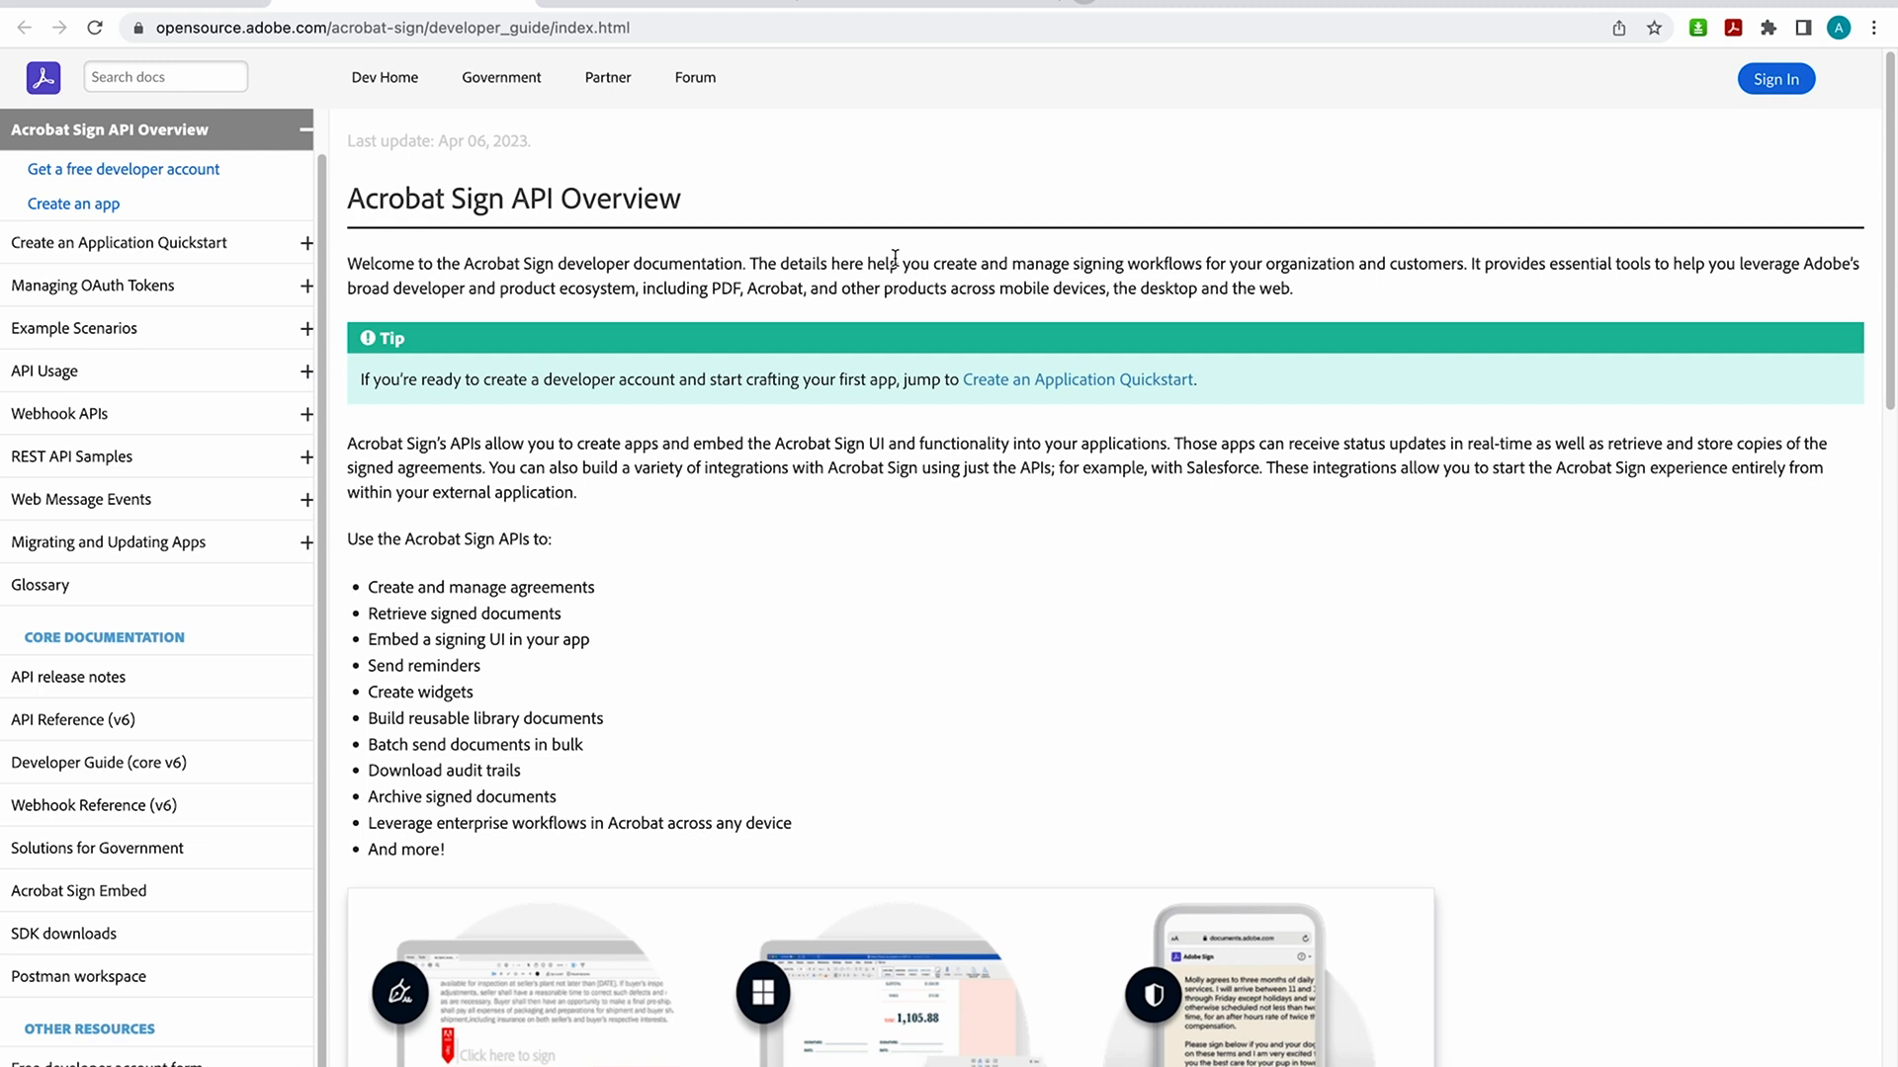
pyautogui.moveTo(906, 263)
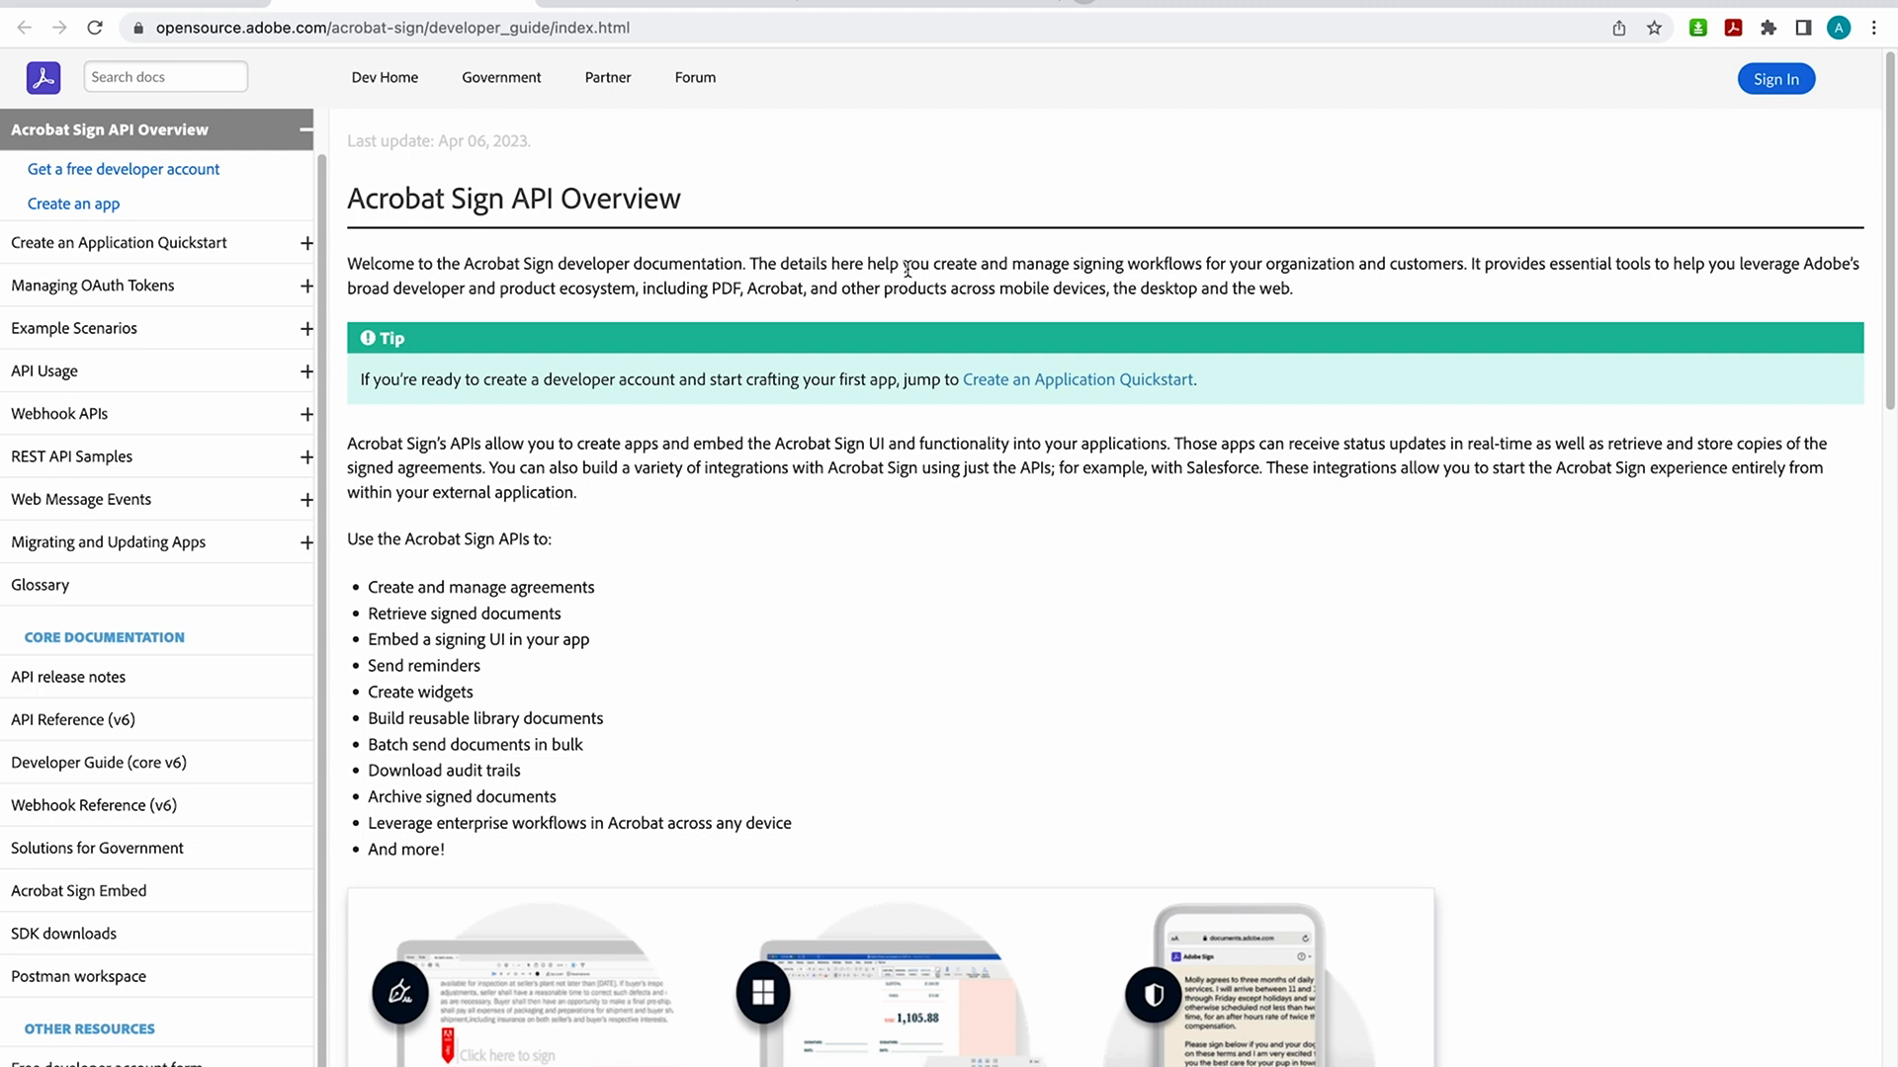
pyautogui.moveTo(107, 259)
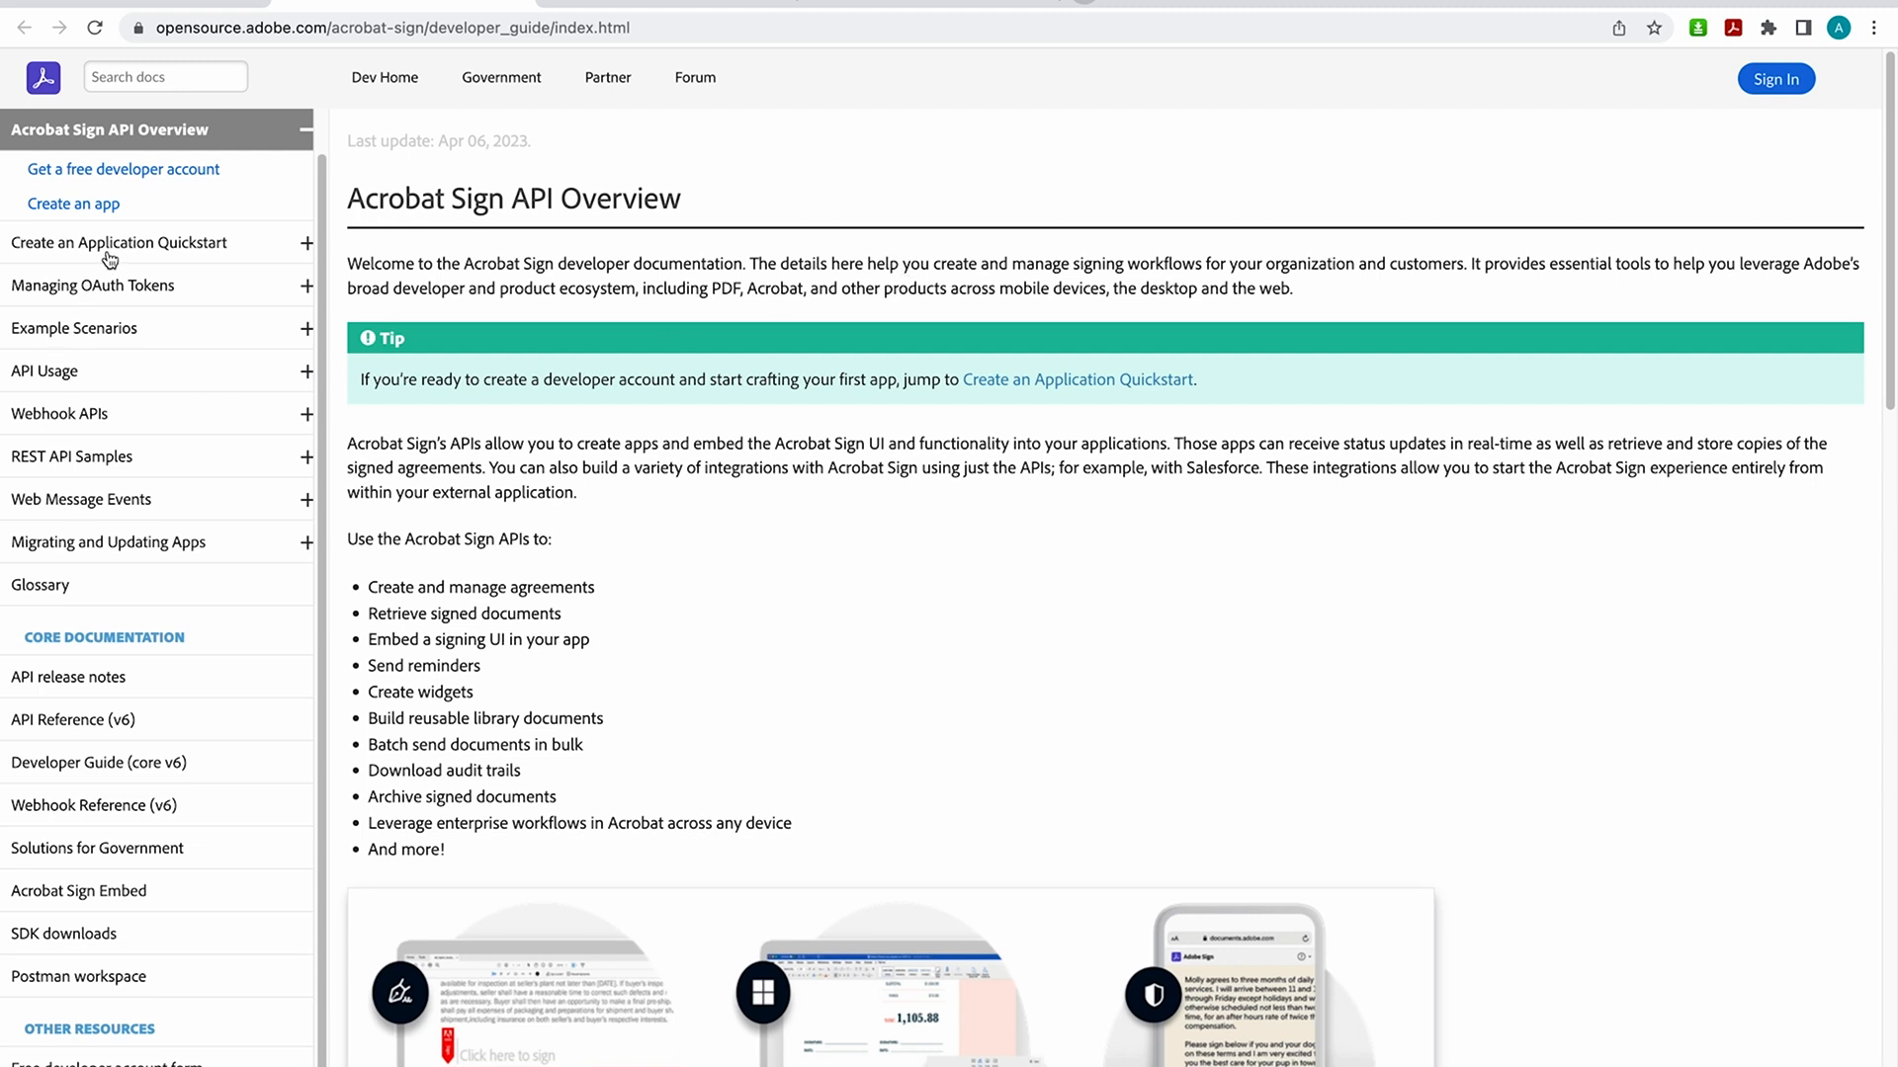
pyautogui.moveTo(70, 151)
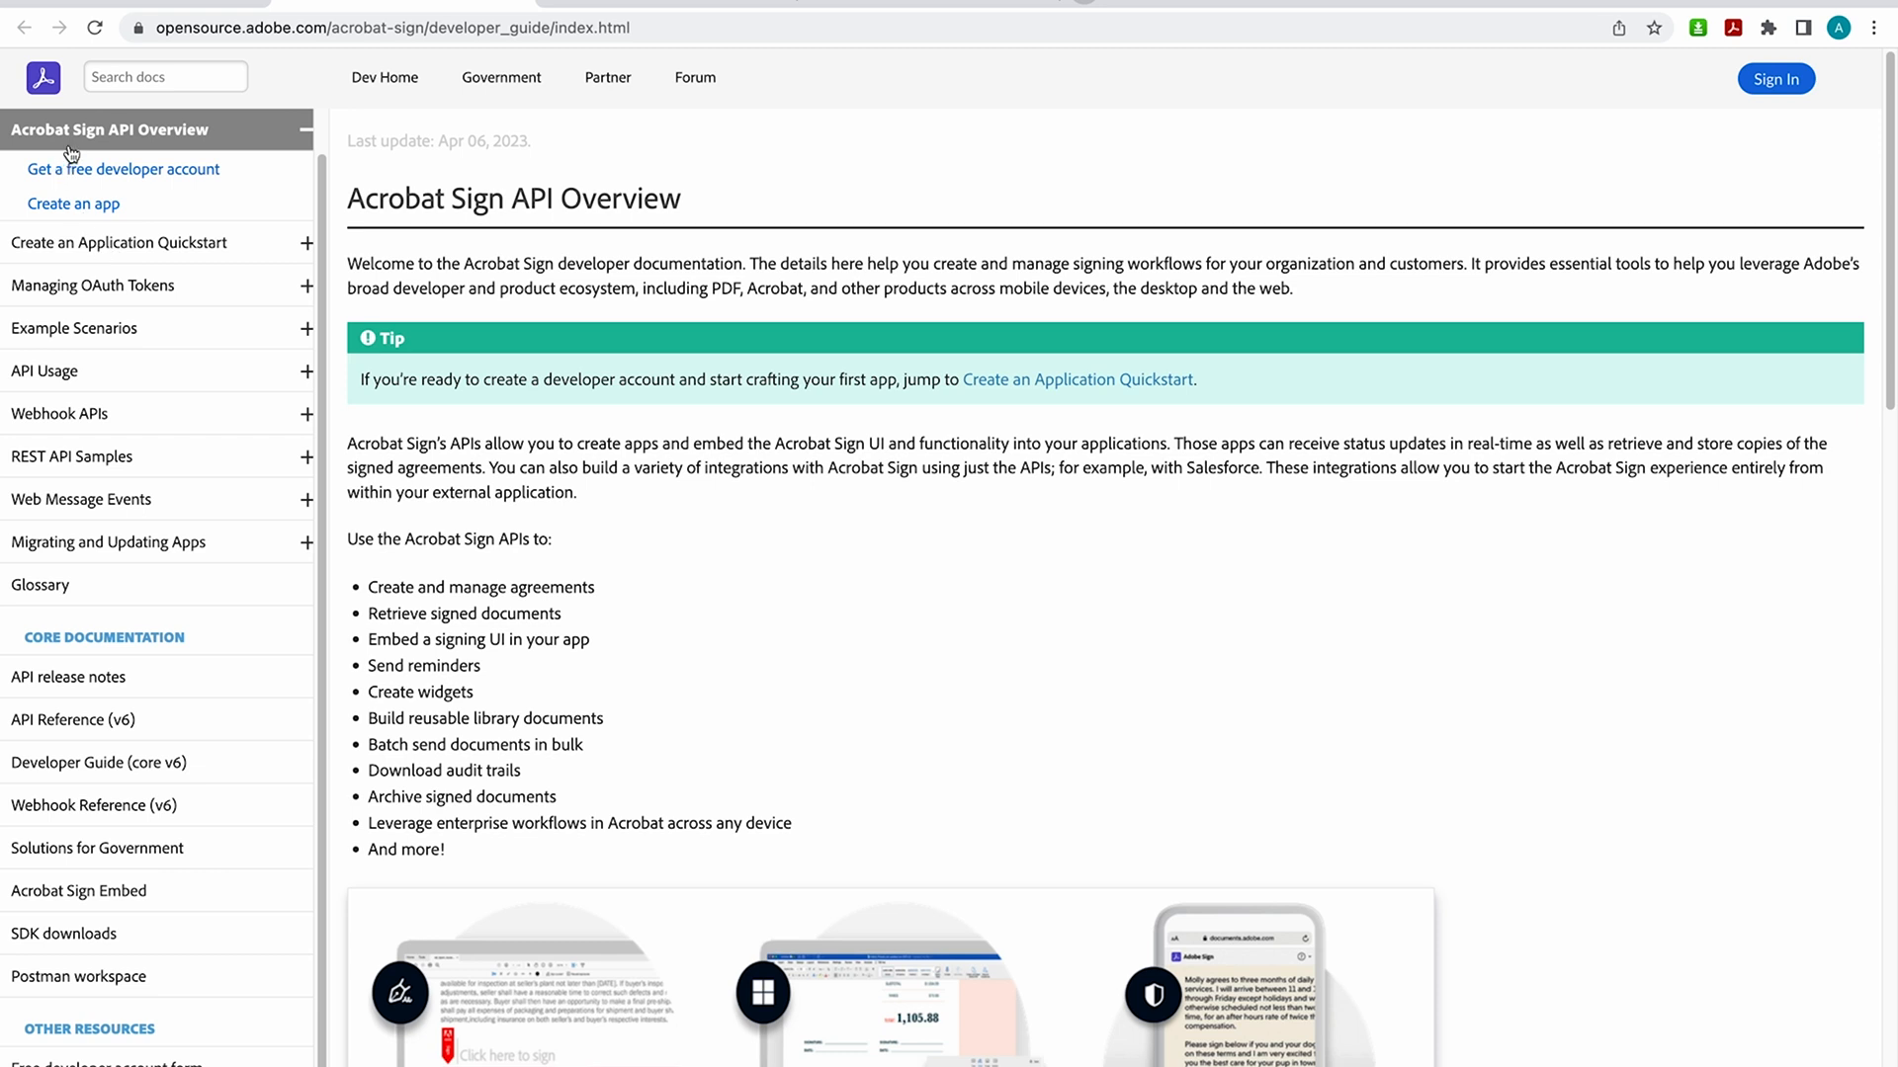
pyautogui.moveTo(88, 145)
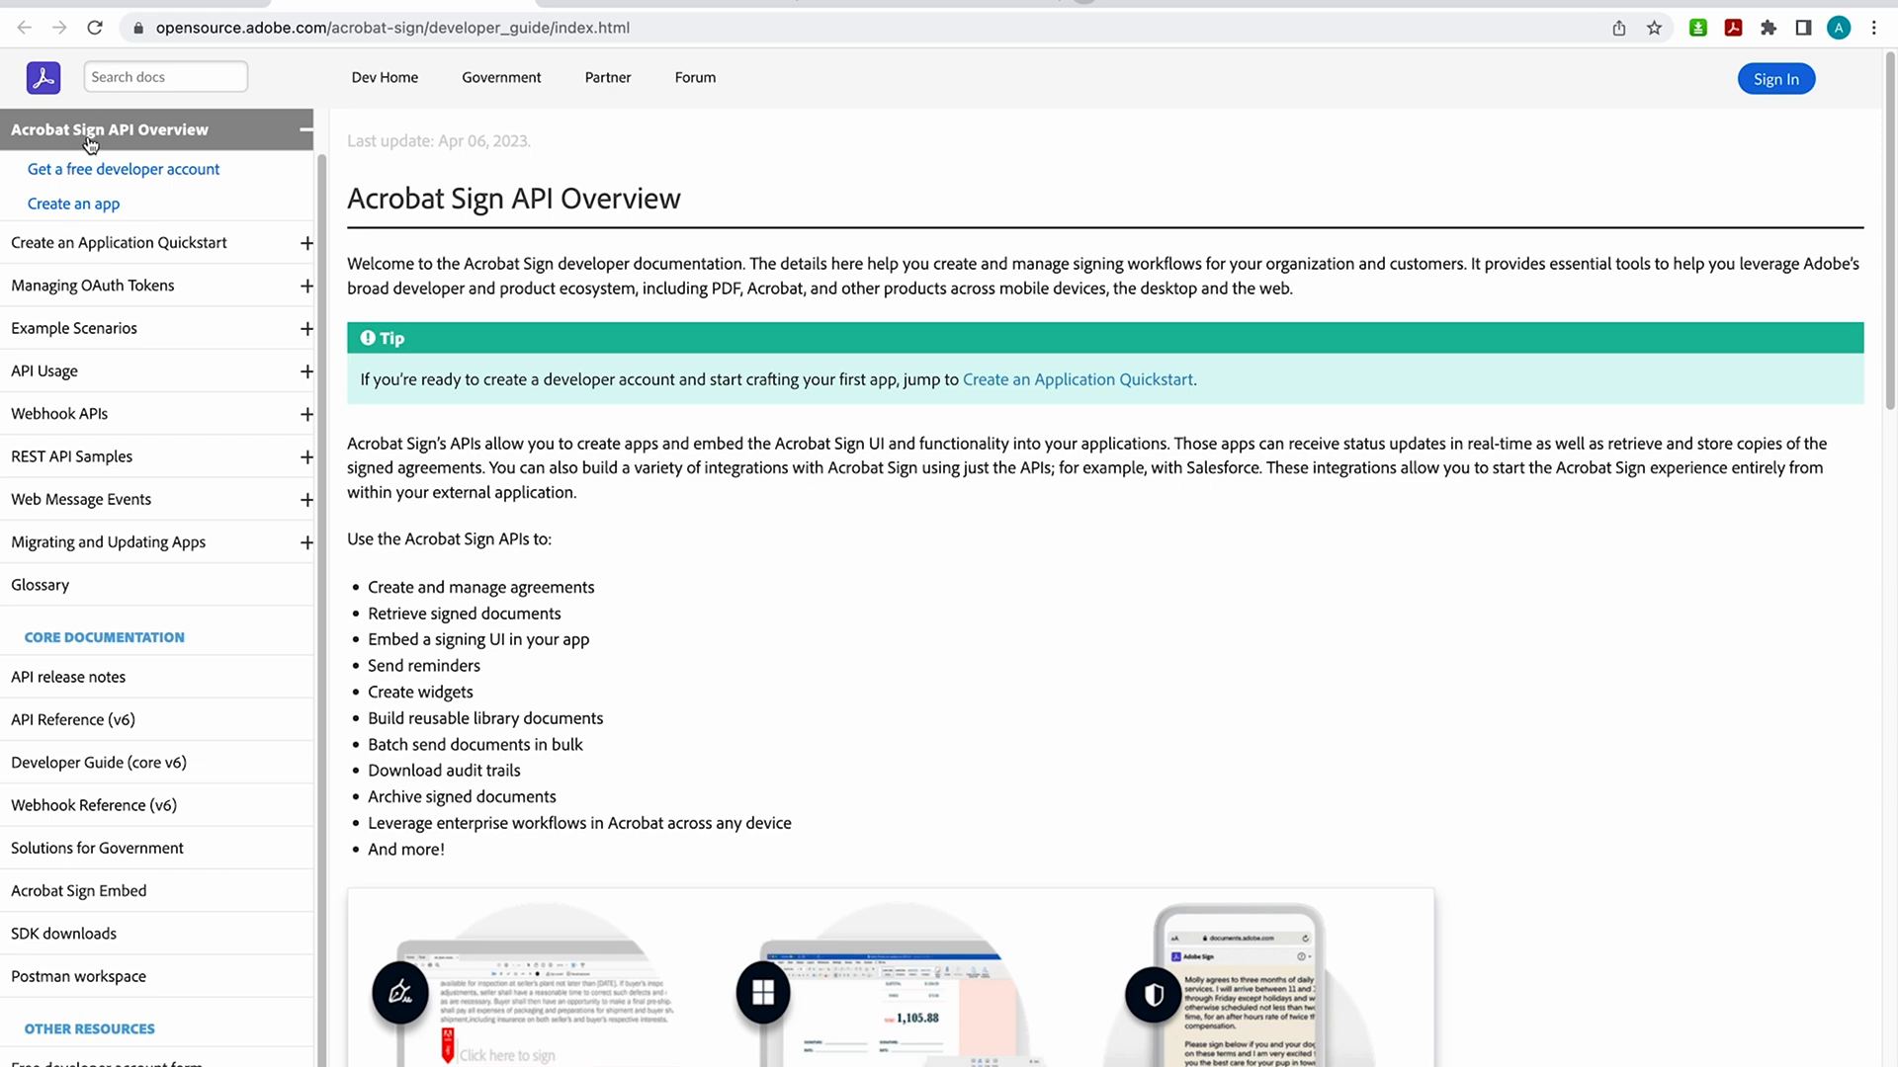
pyautogui.moveTo(96, 175)
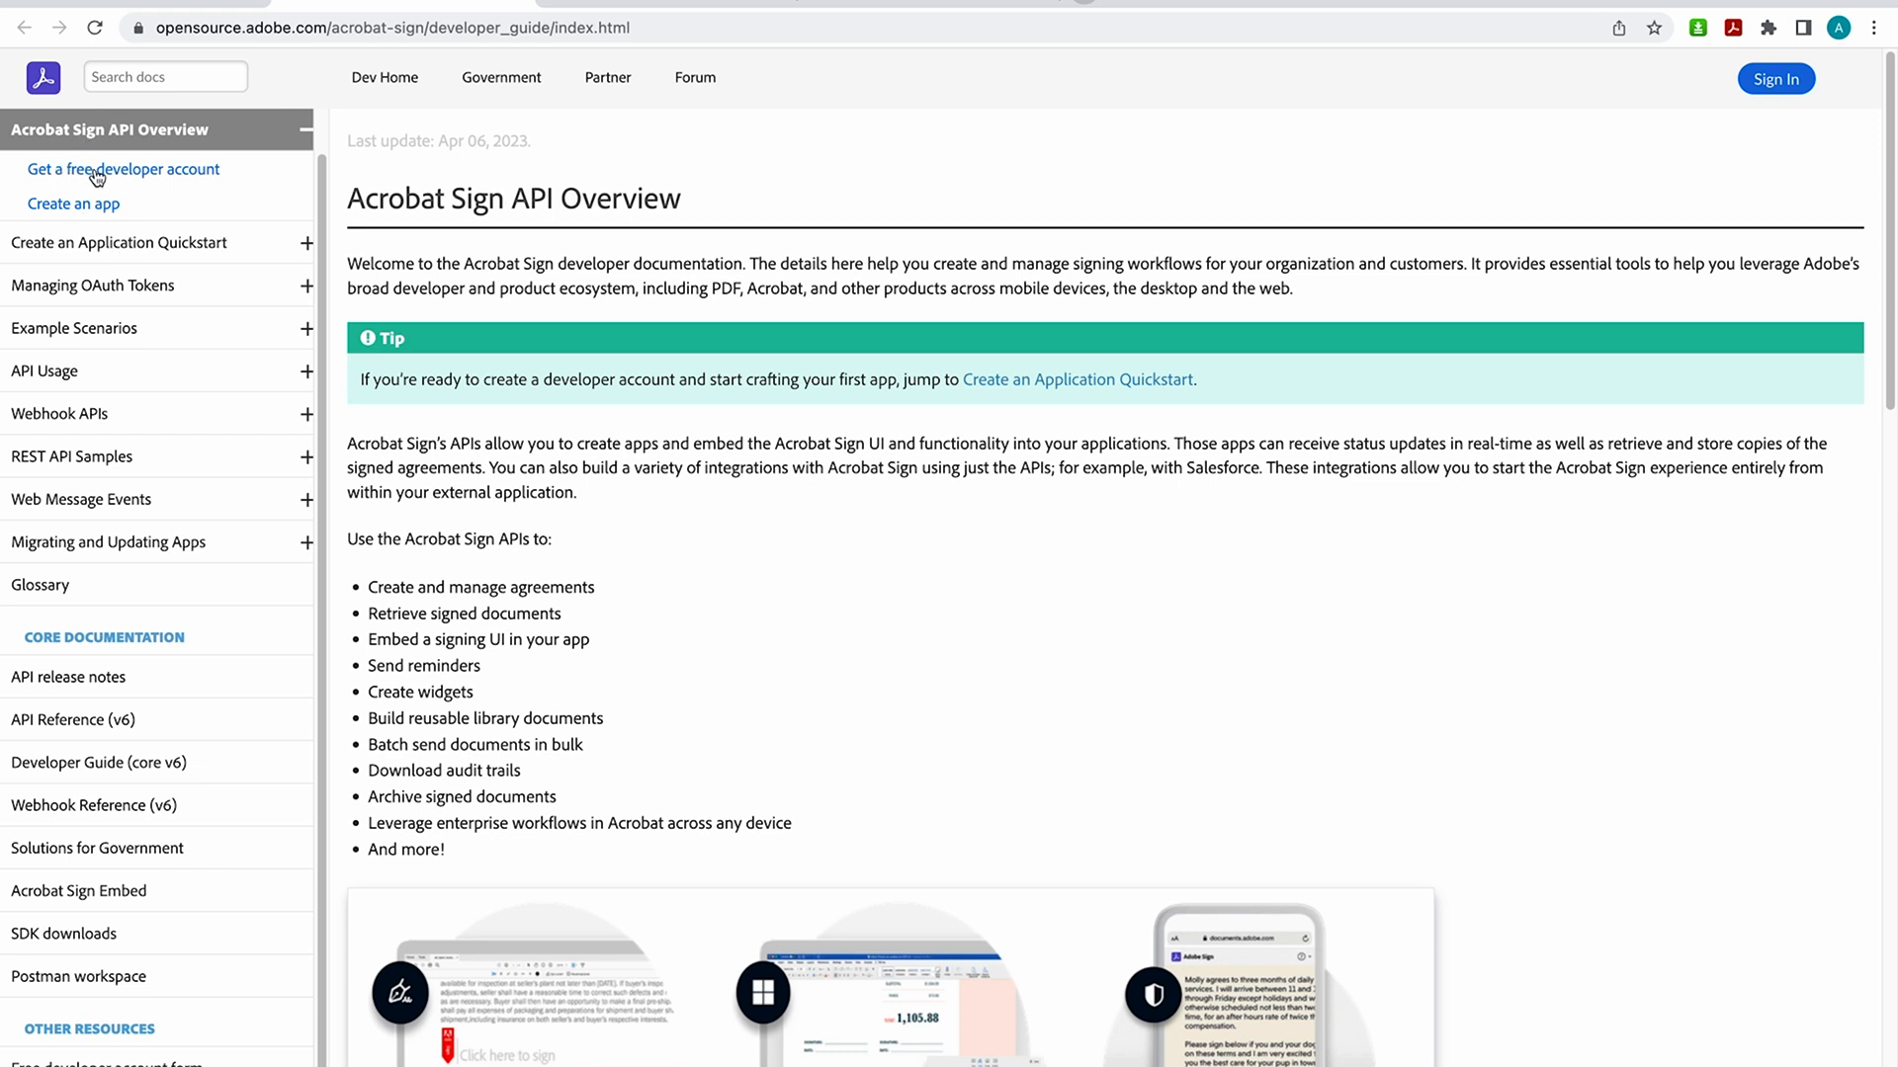
pyautogui.moveTo(115, 208)
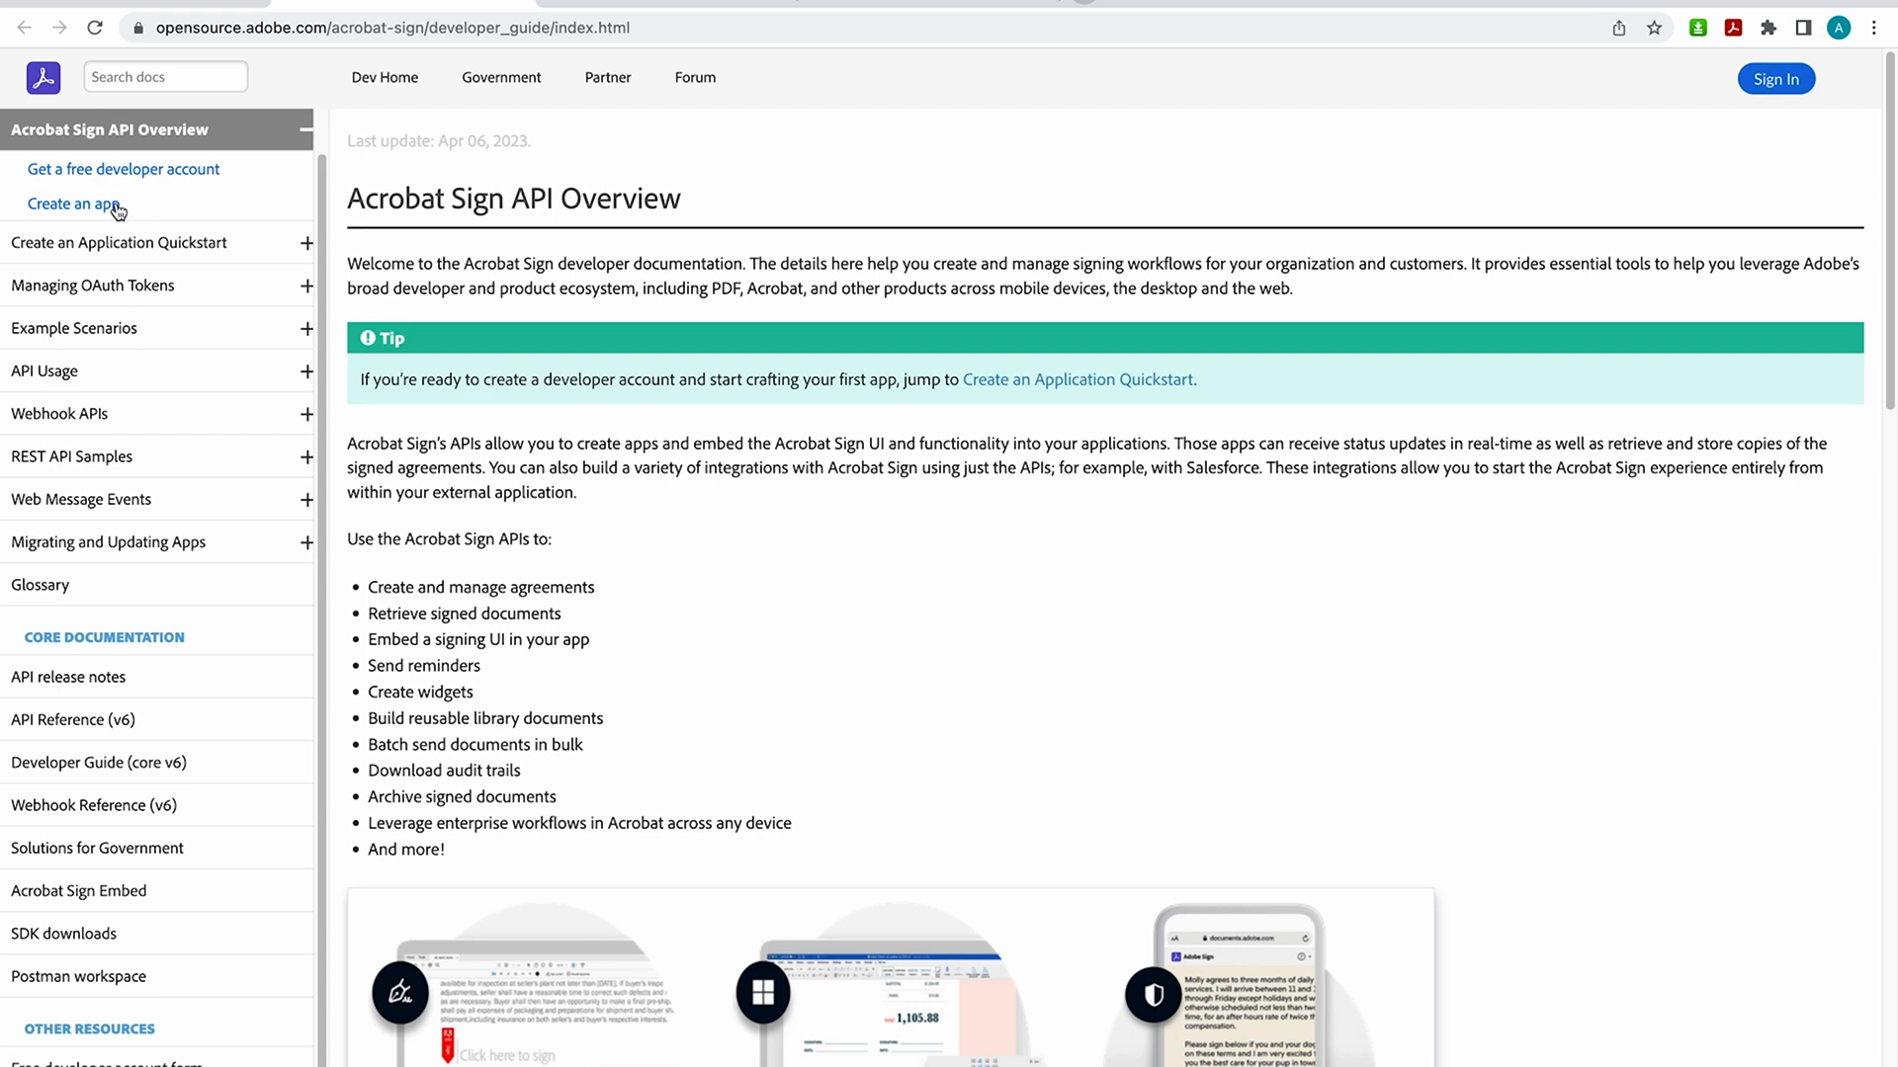
pyautogui.moveTo(145, 252)
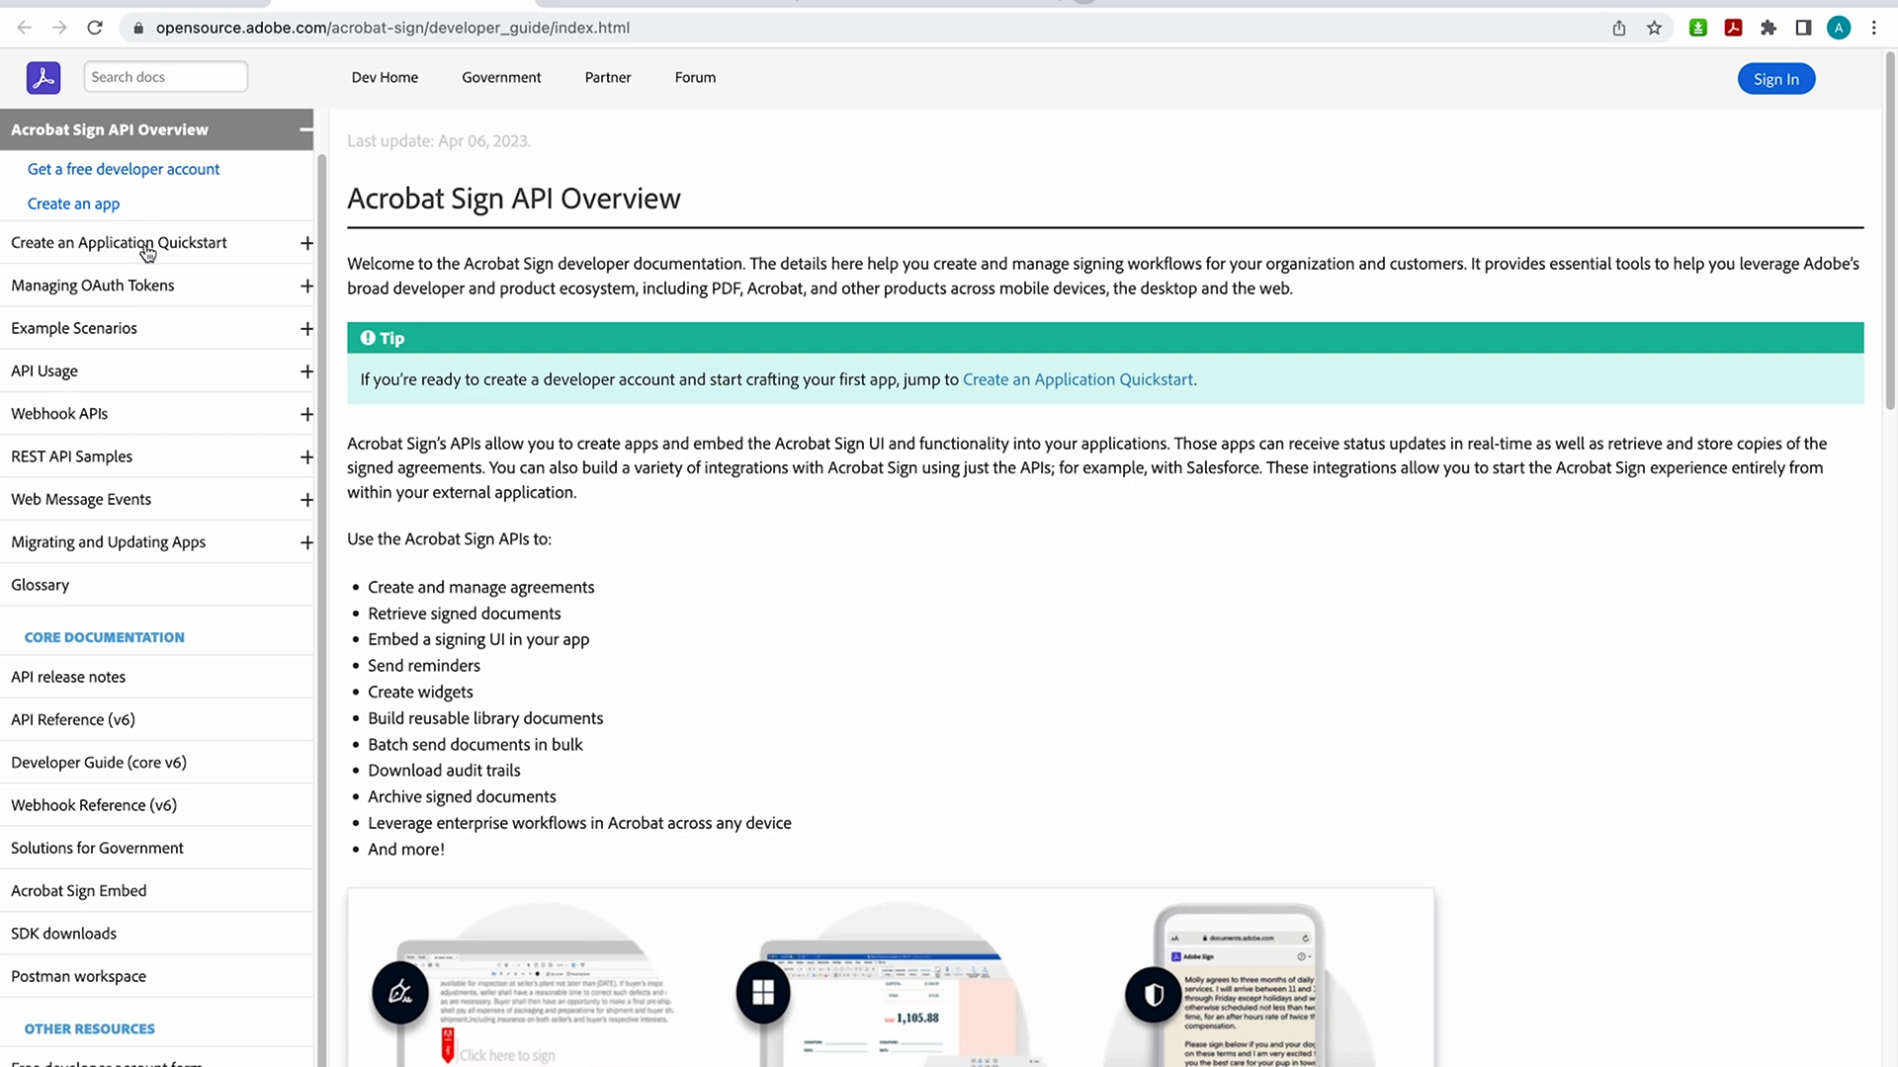
pyautogui.moveTo(93, 291)
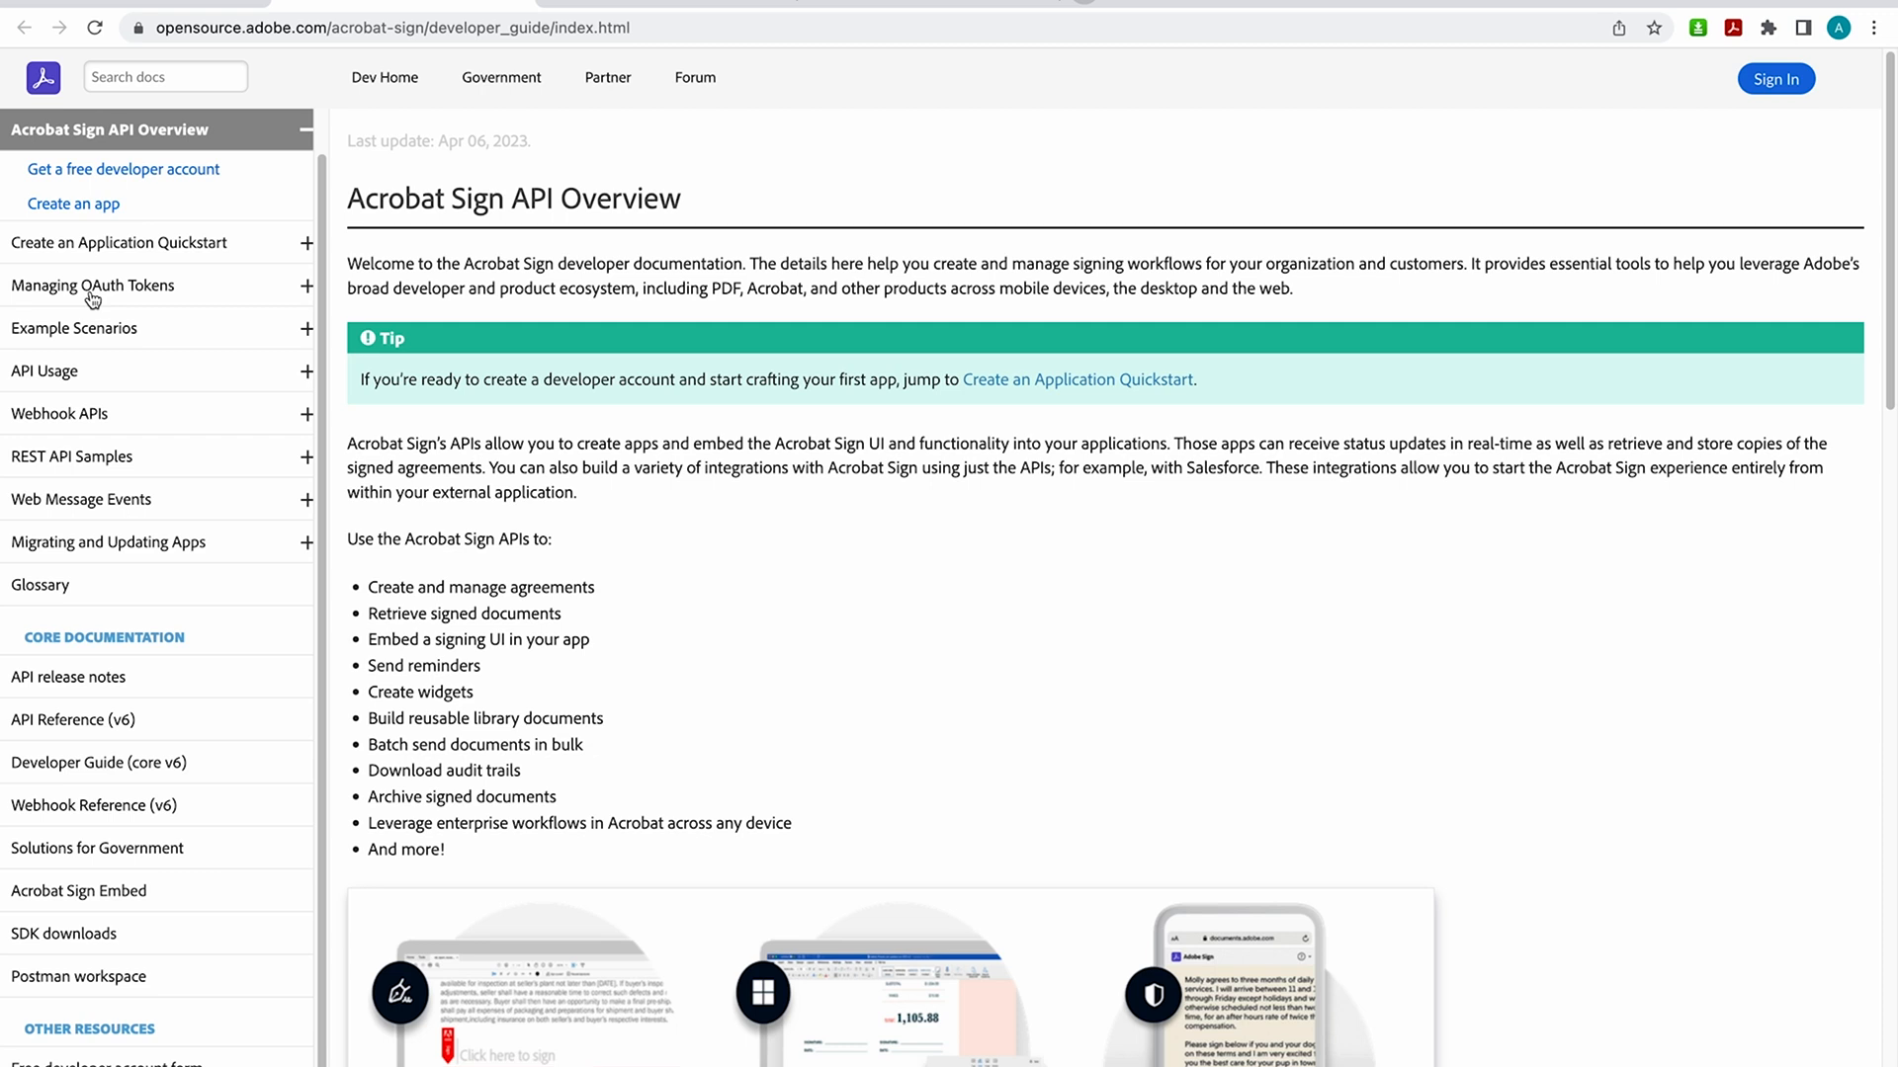
pyautogui.moveTo(52, 436)
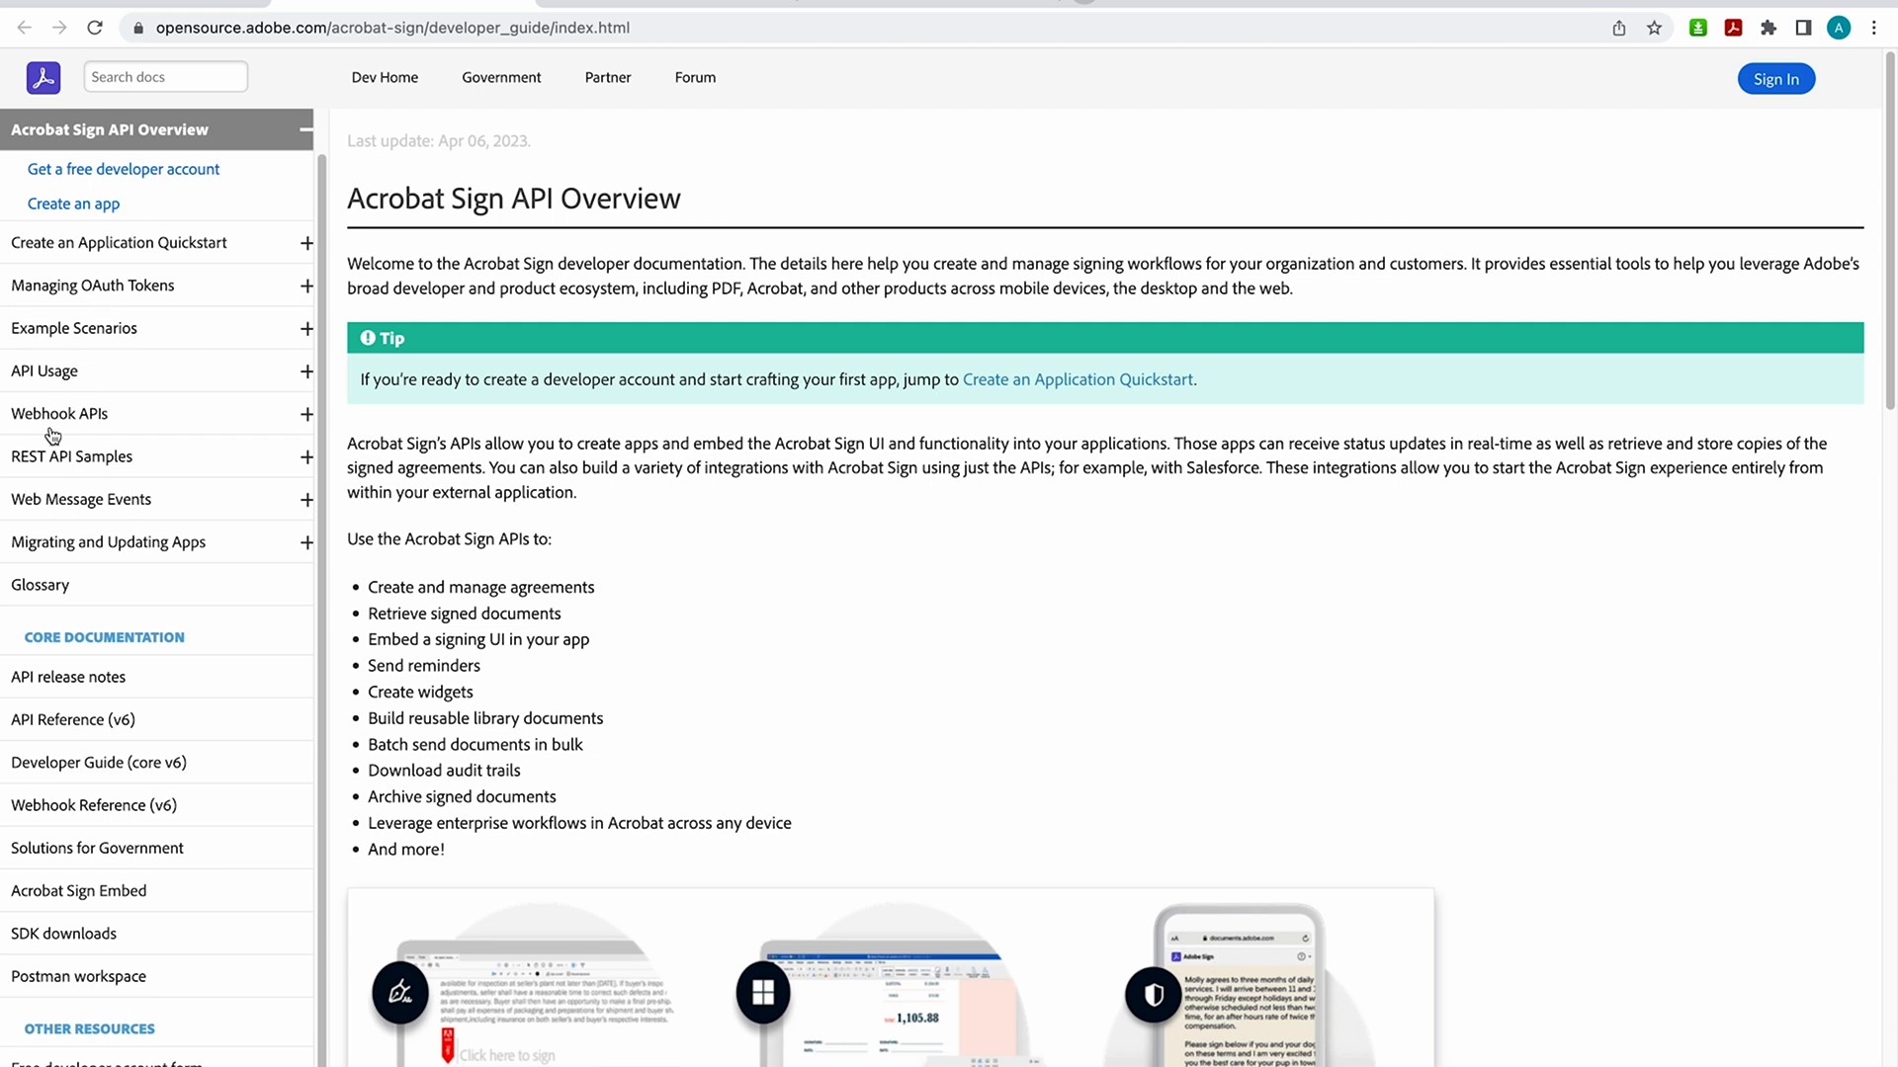
pyautogui.moveTo(58, 466)
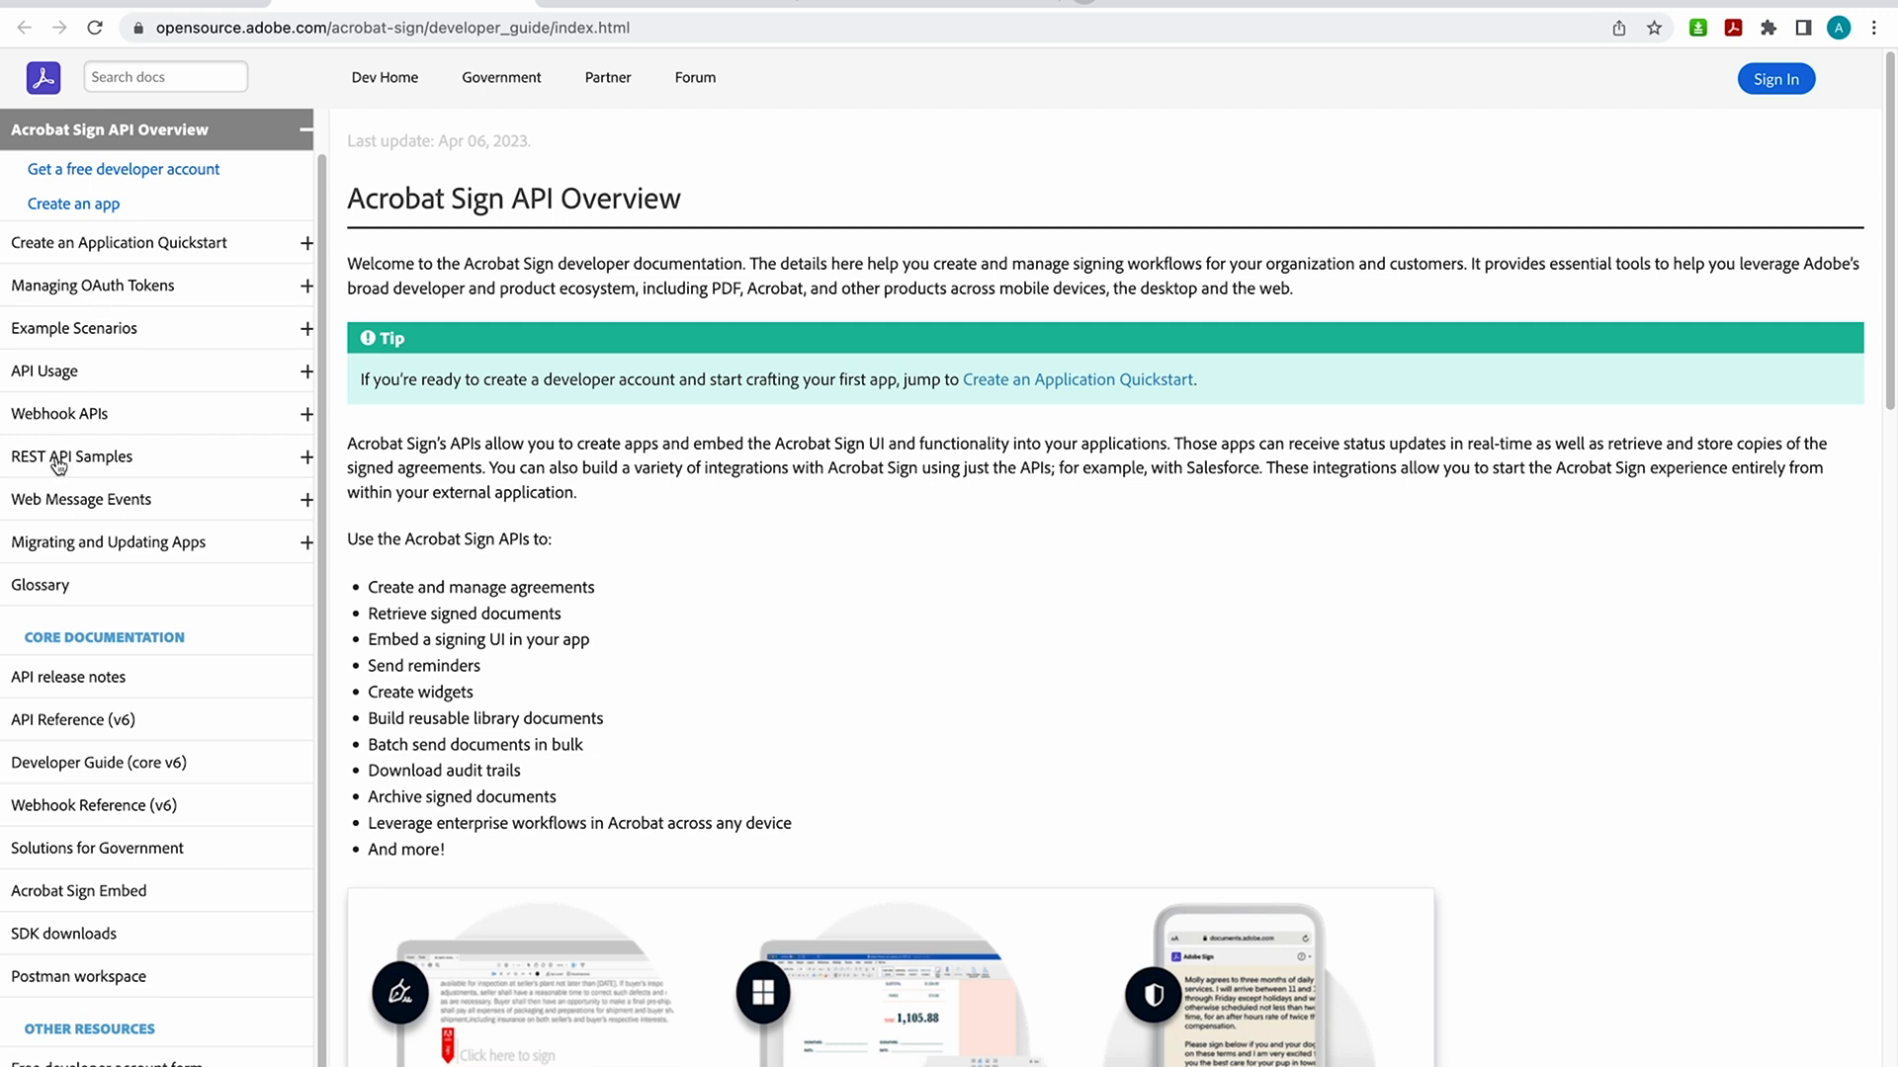
pyautogui.moveTo(69, 688)
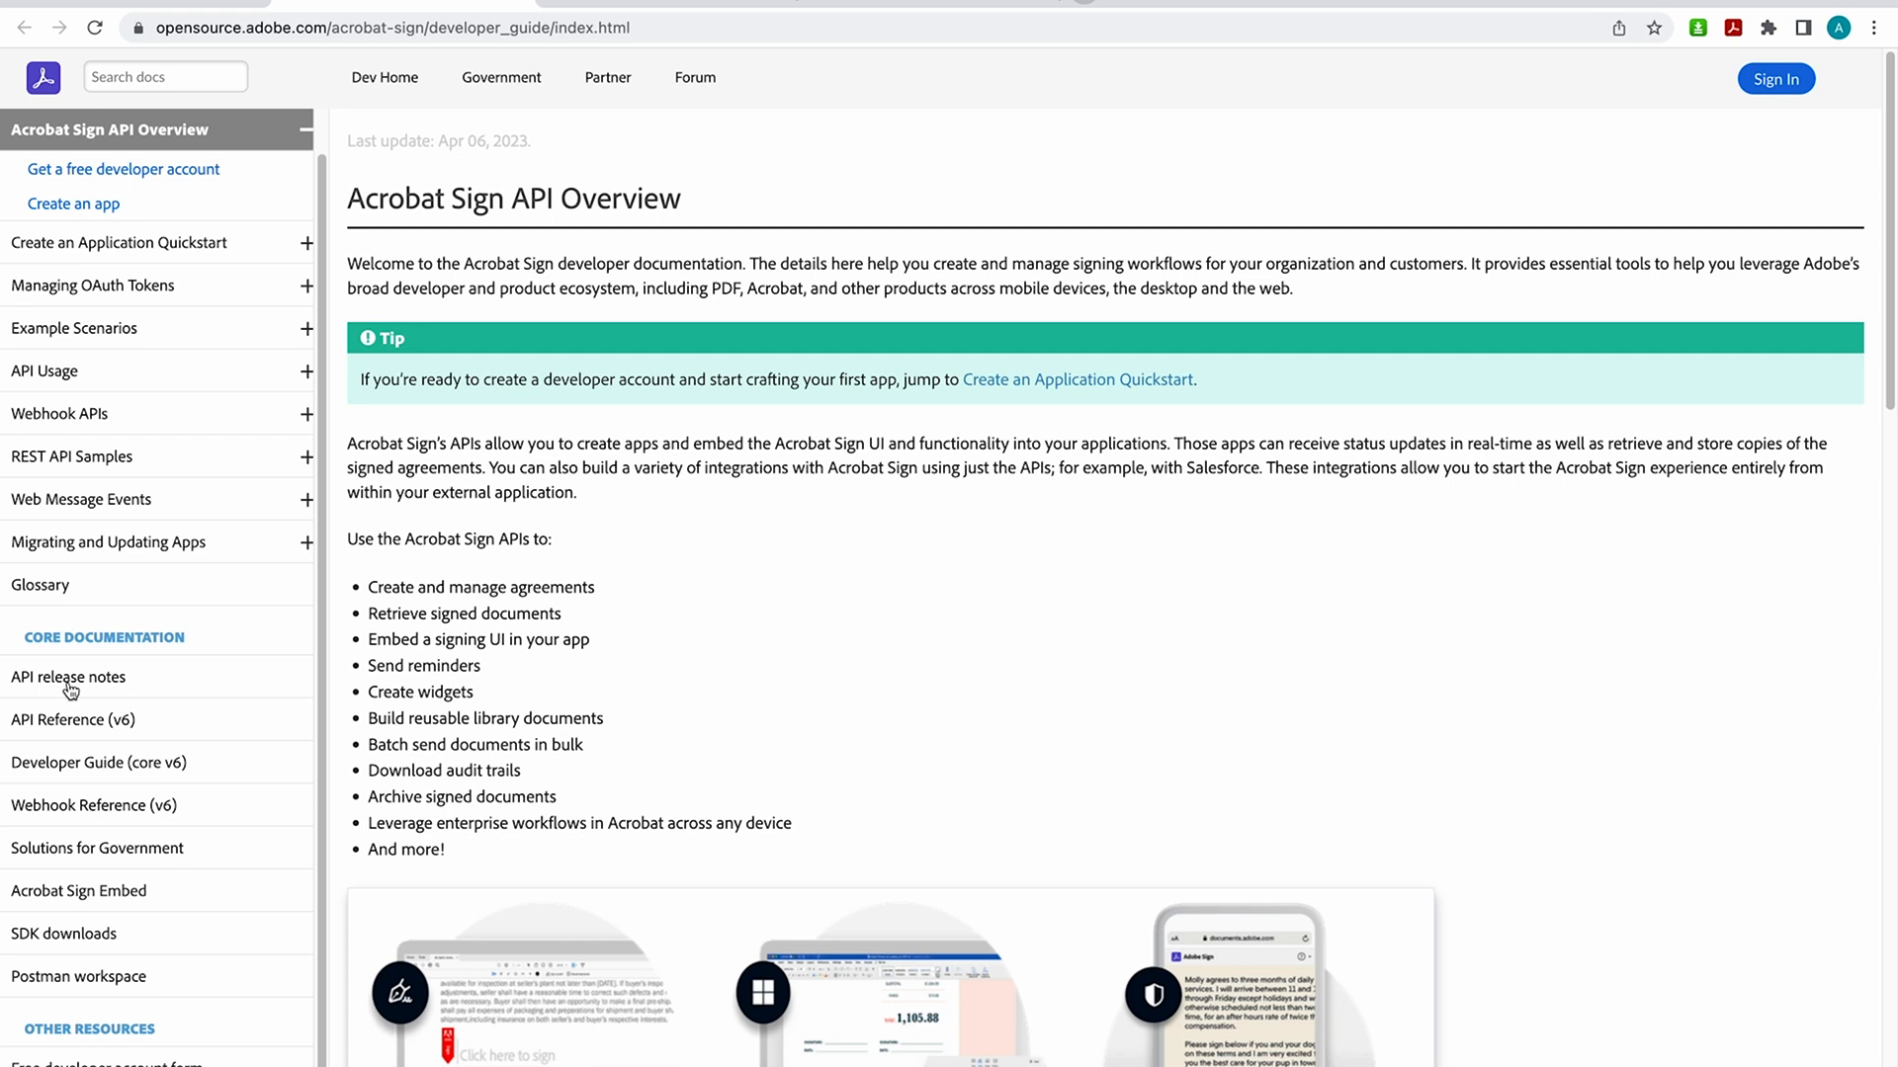
pyautogui.moveTo(73, 690)
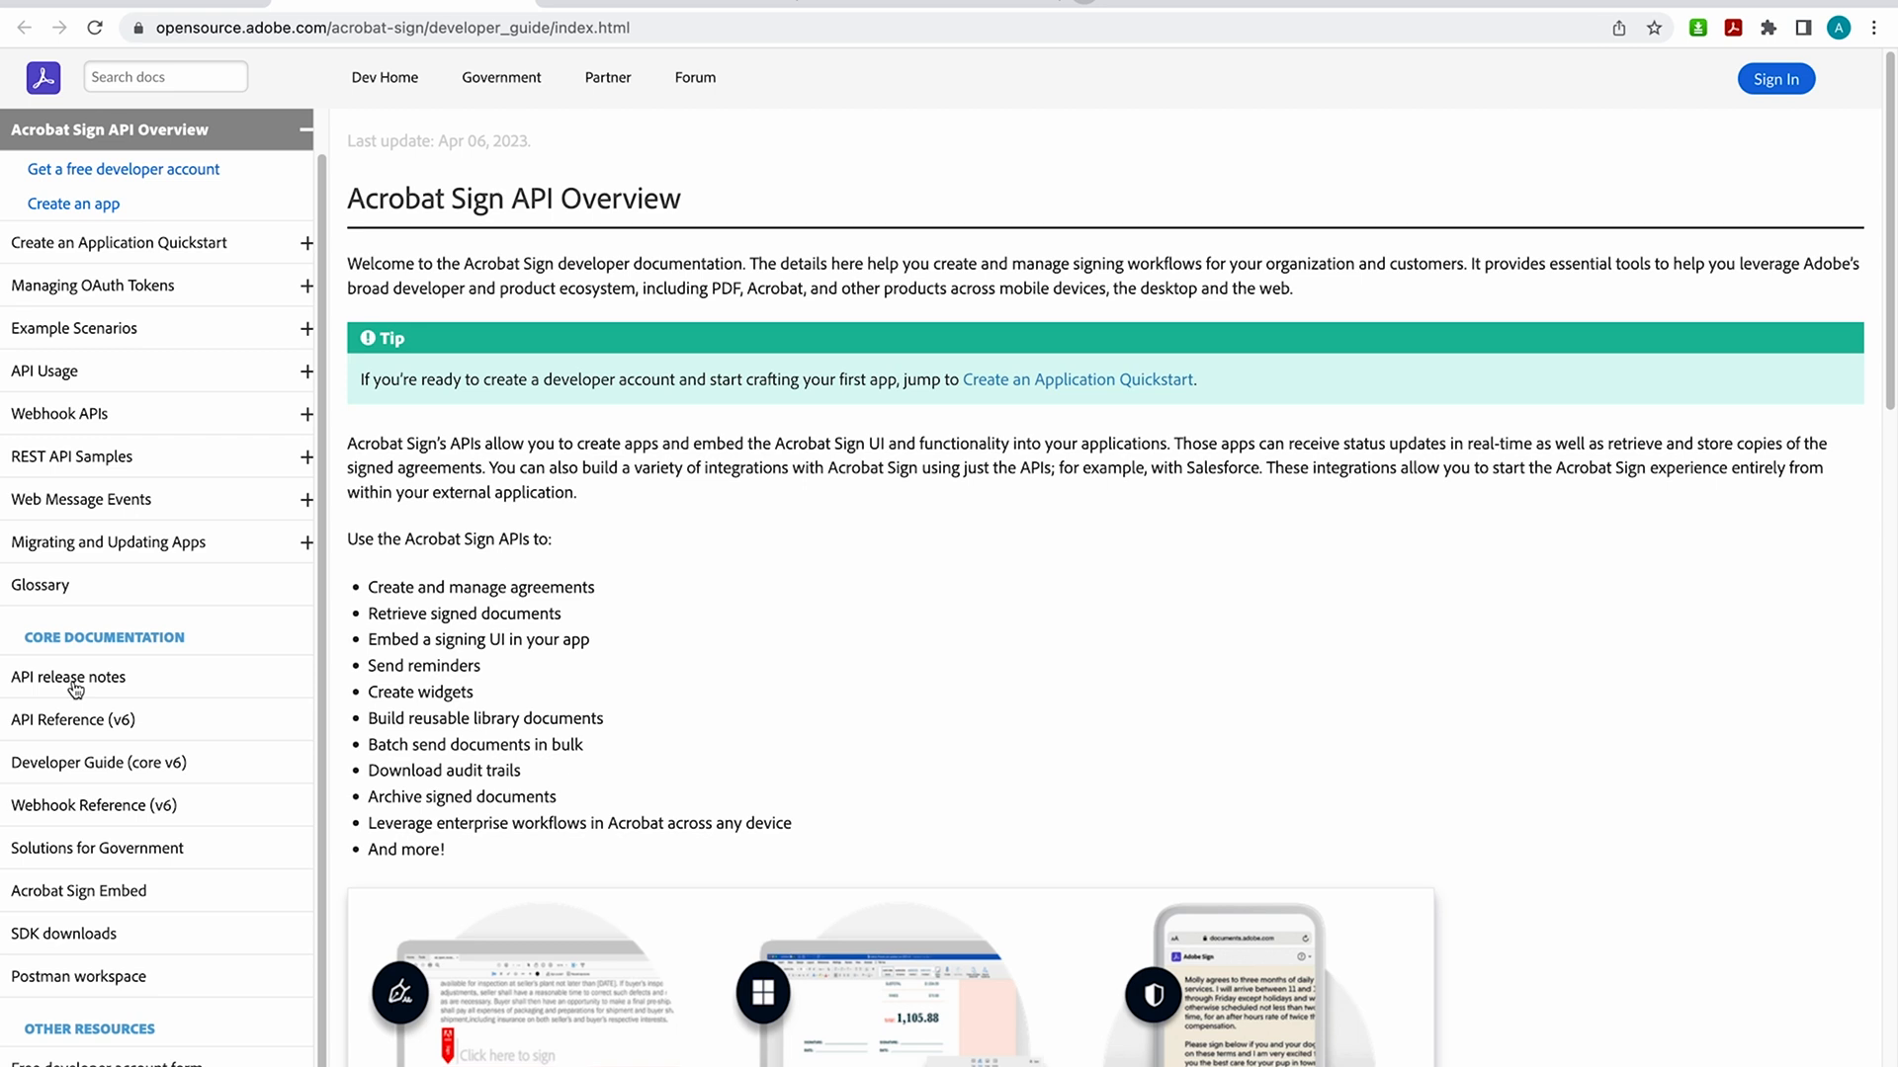
pyautogui.moveTo(701, 420)
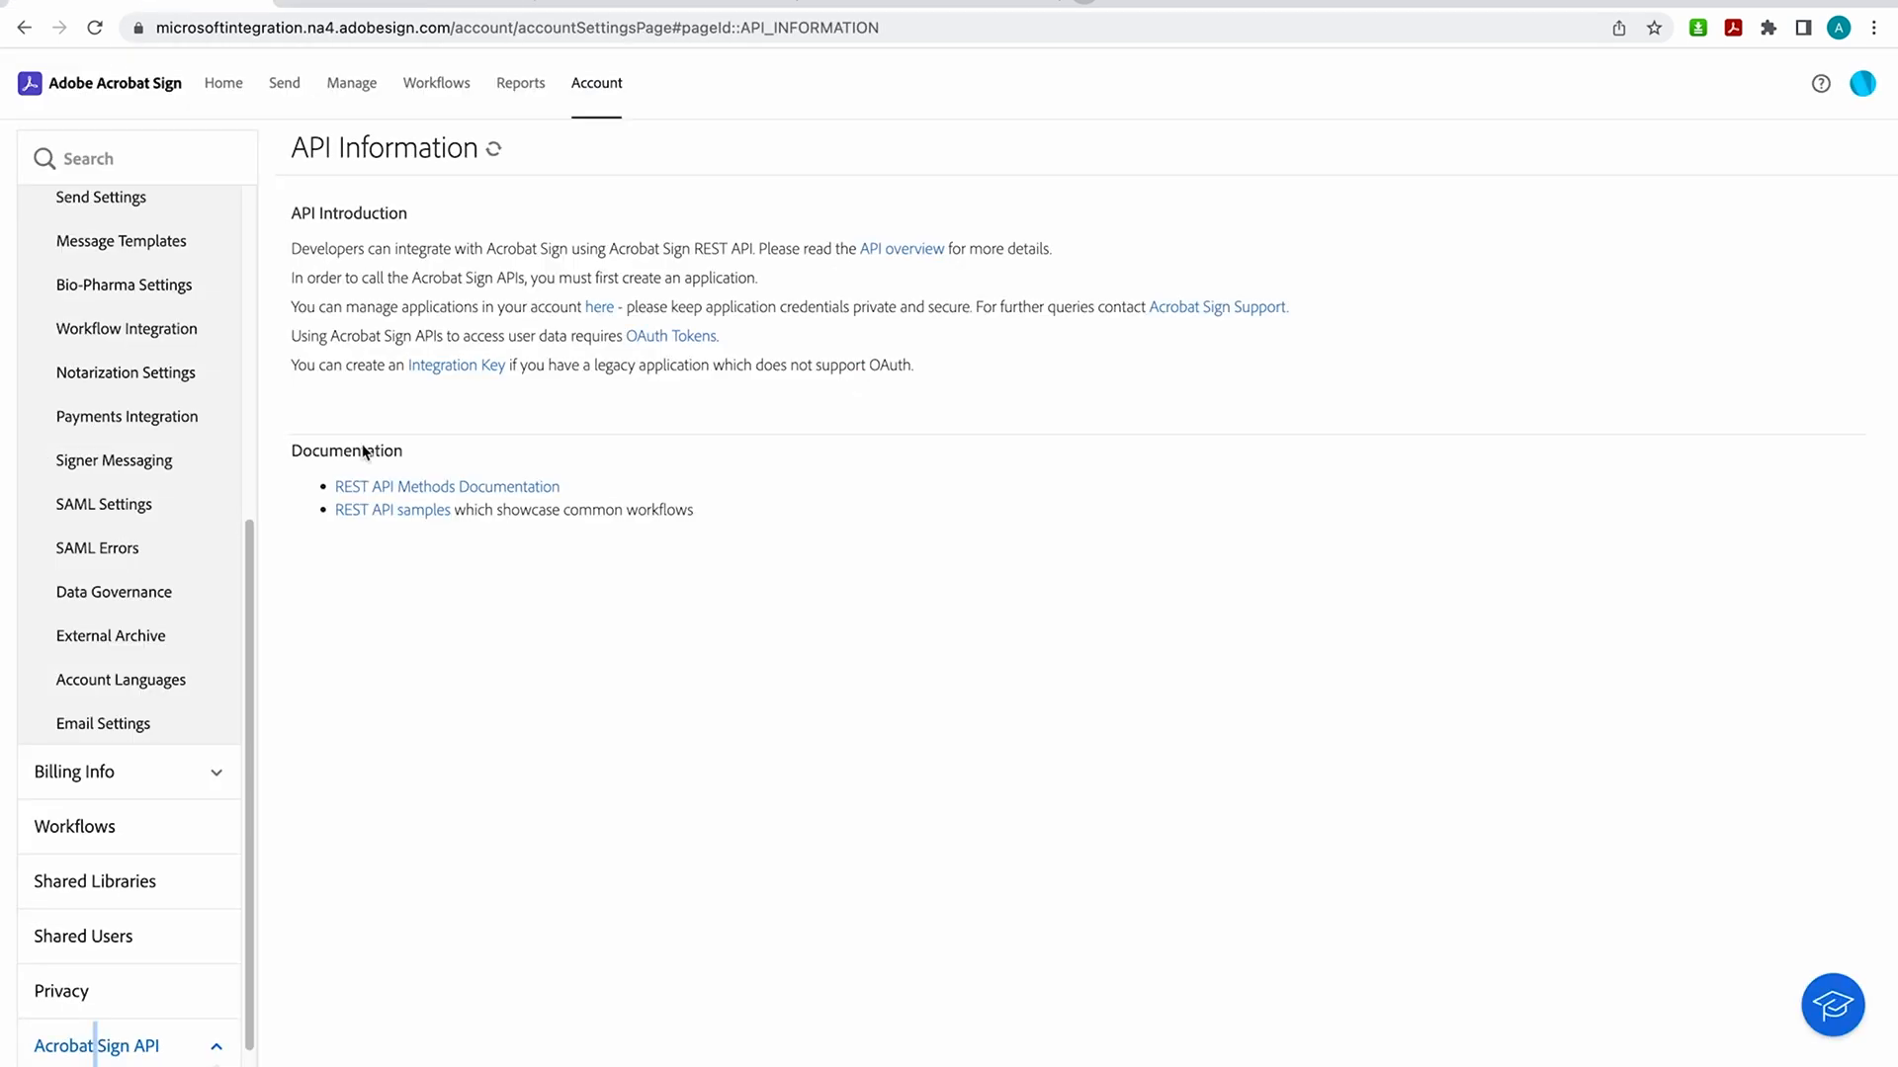
# Step: Open the 'Using OAuth to Access Adobe Acrobat Sign APIs' guide via the OAuth Tokens link
pyautogui.click(670, 337)
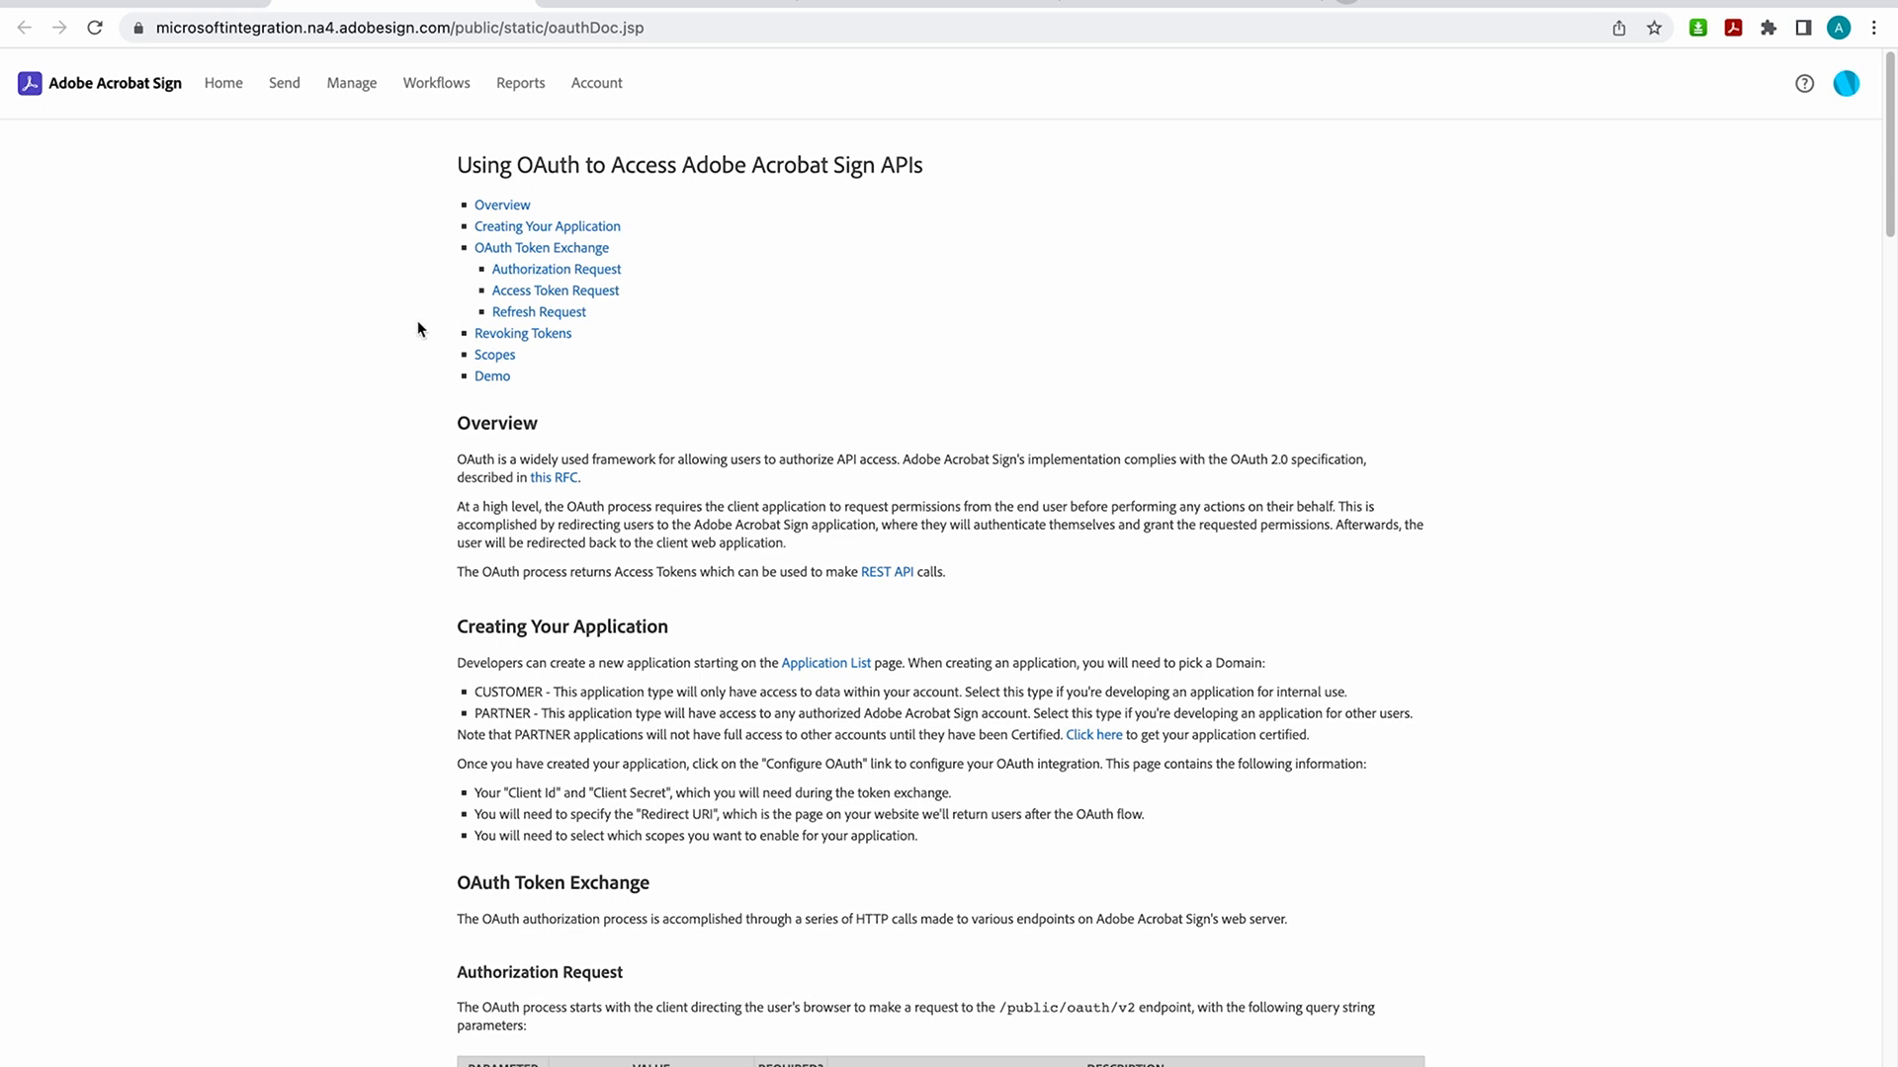
pyautogui.moveTo(446, 304)
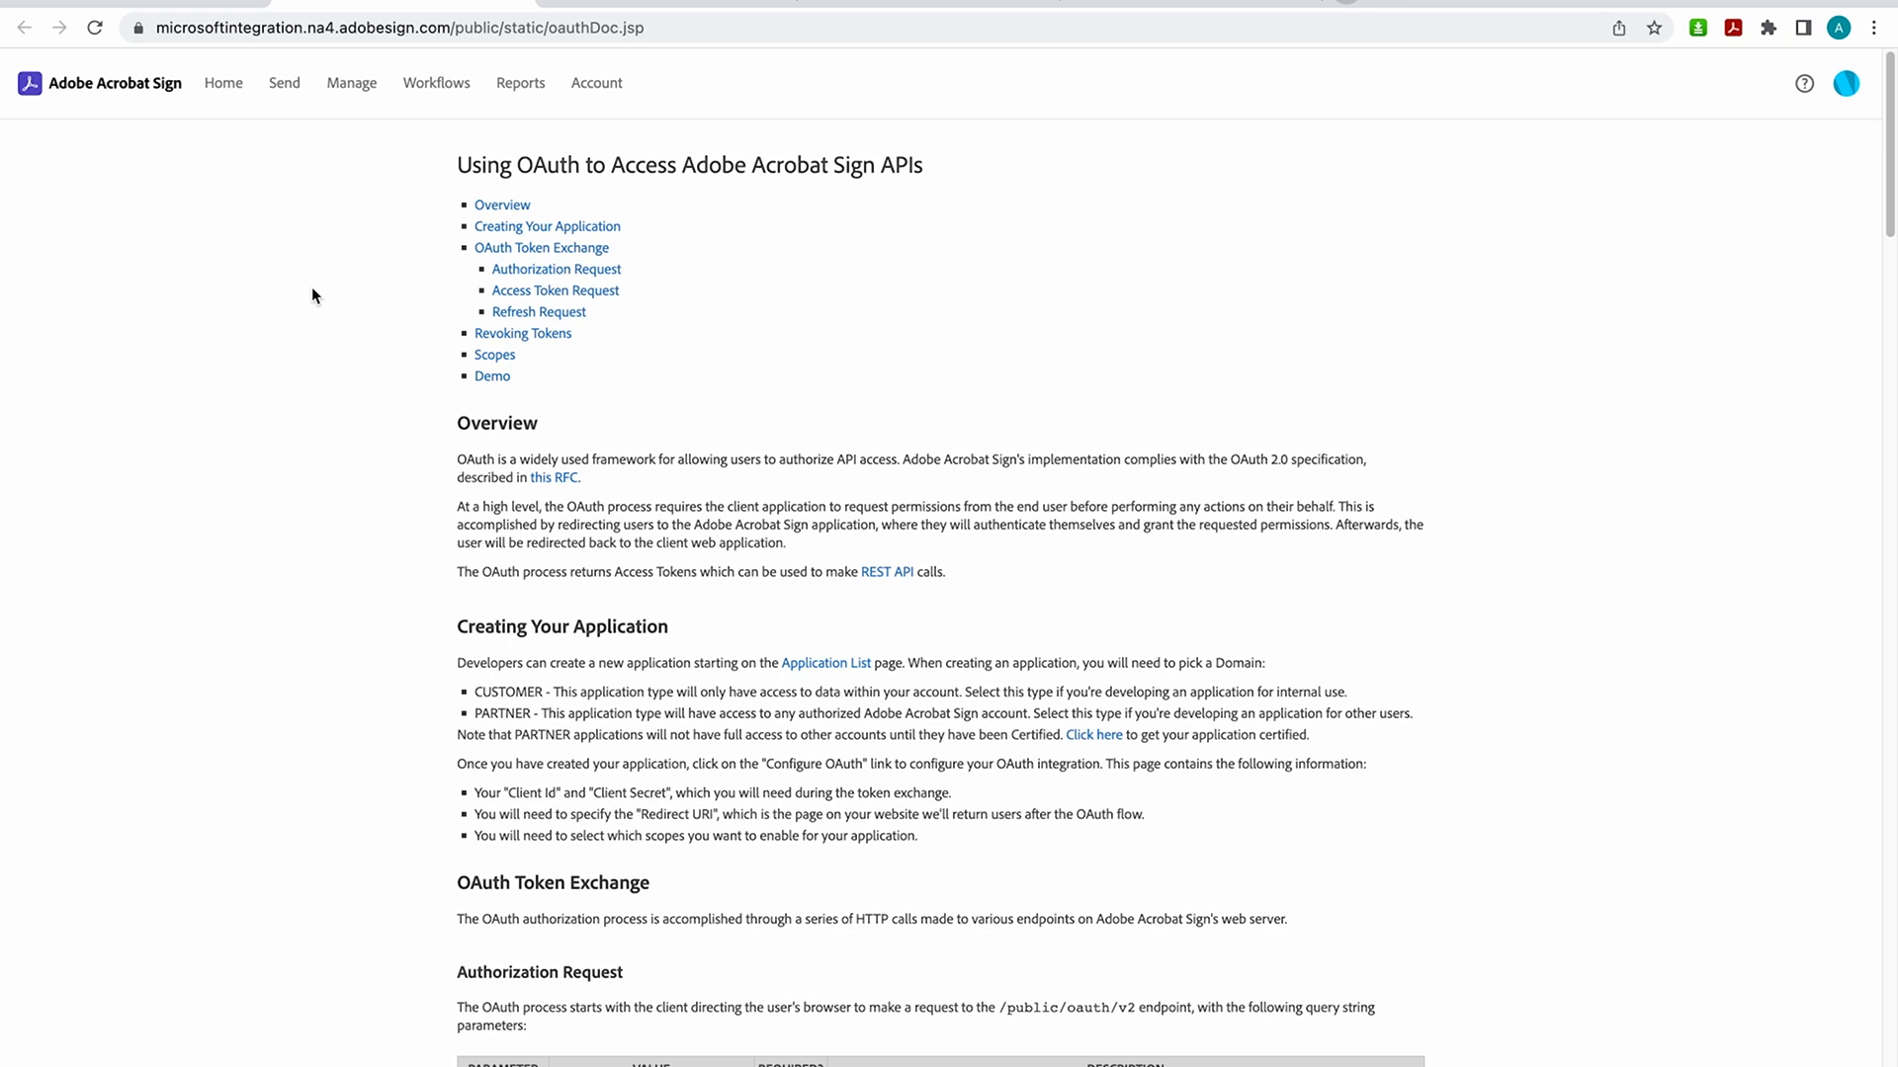
pyautogui.moveTo(312, 300)
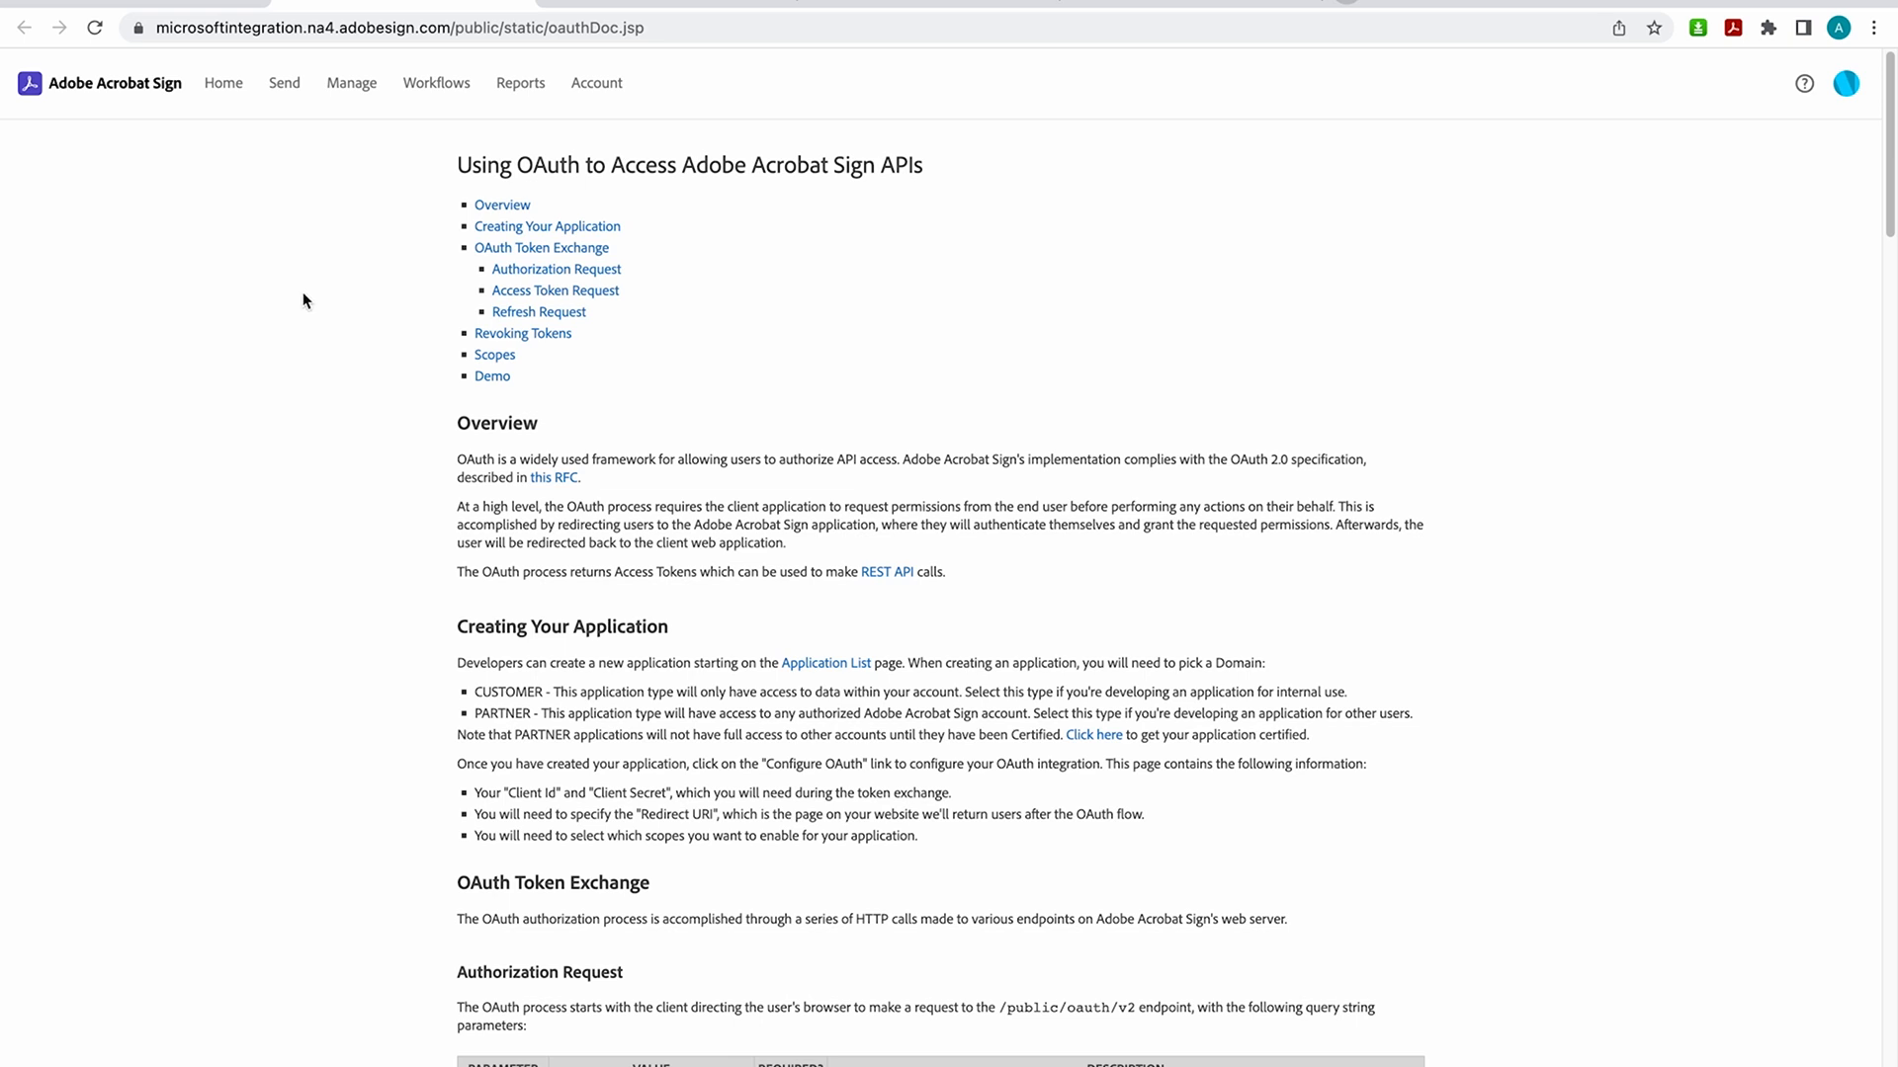
pyautogui.moveTo(261, 352)
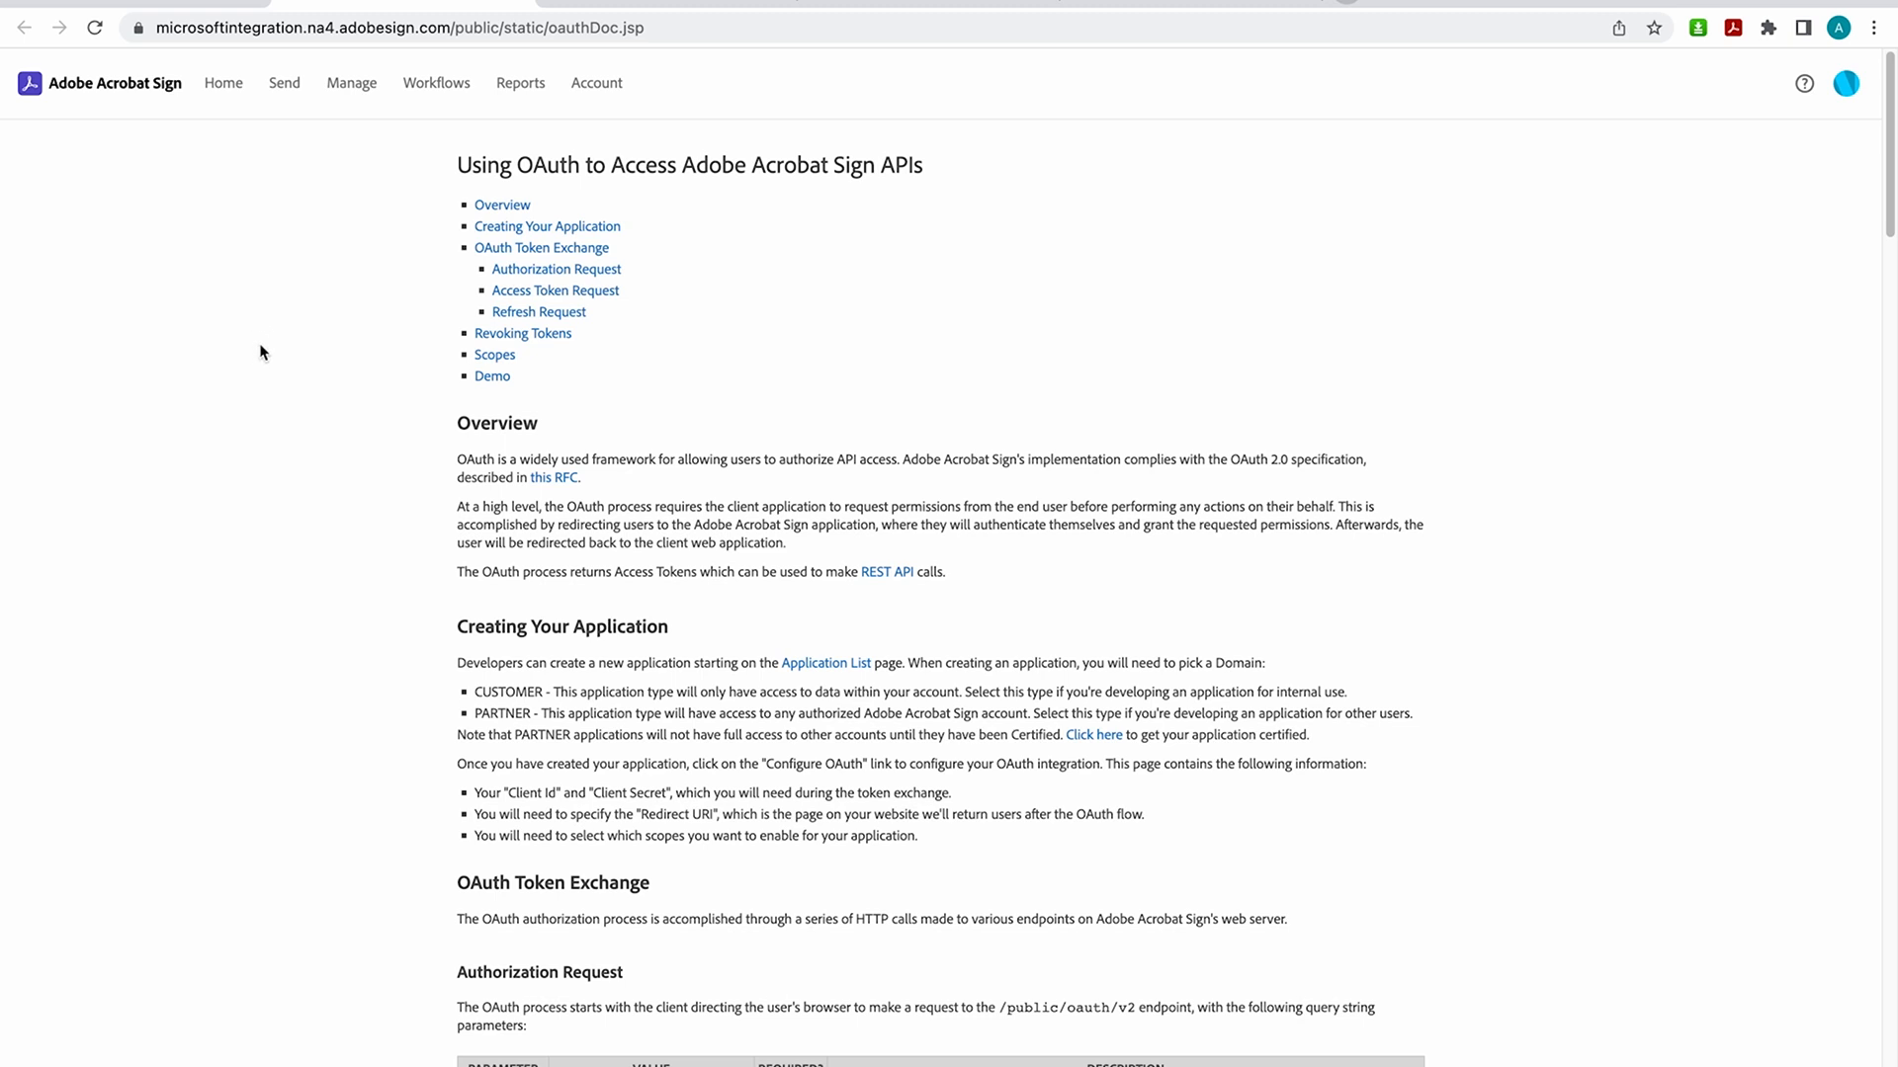
pyautogui.moveTo(313, 339)
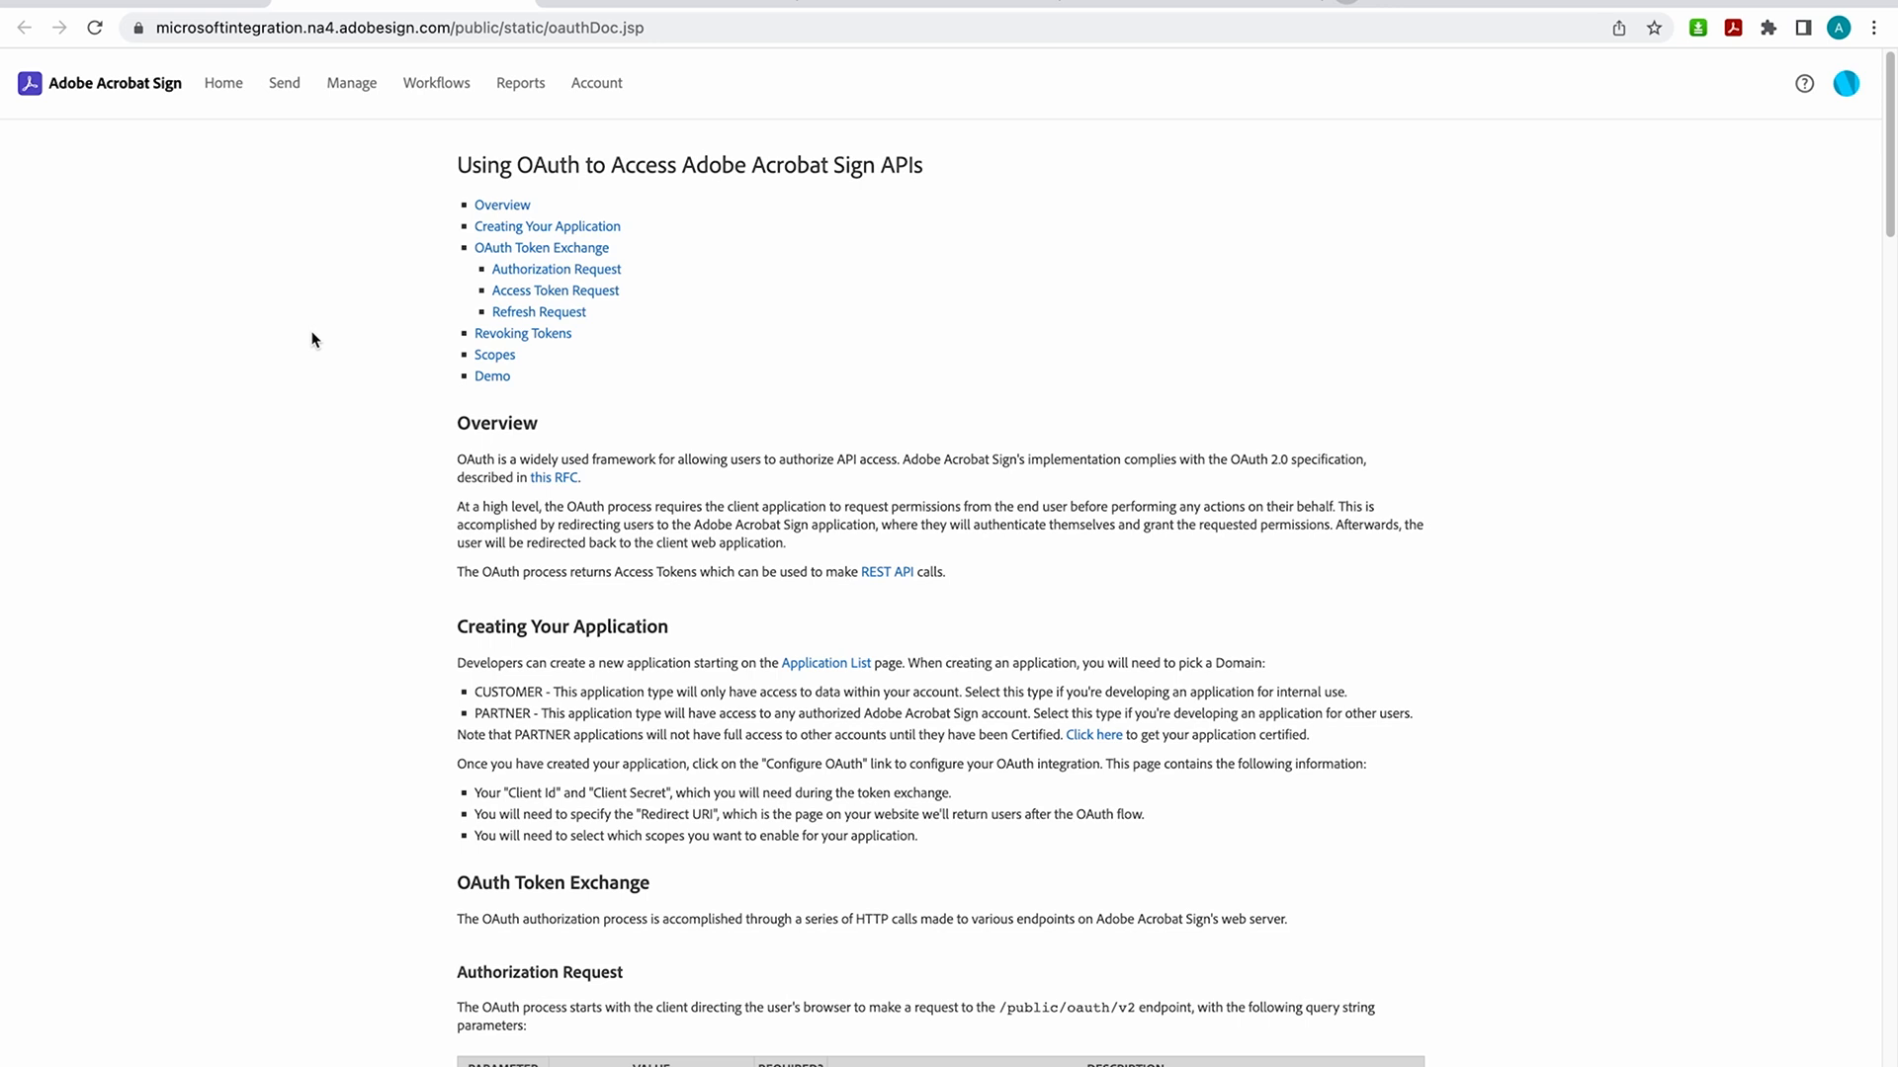
pyautogui.moveTo(302, 361)
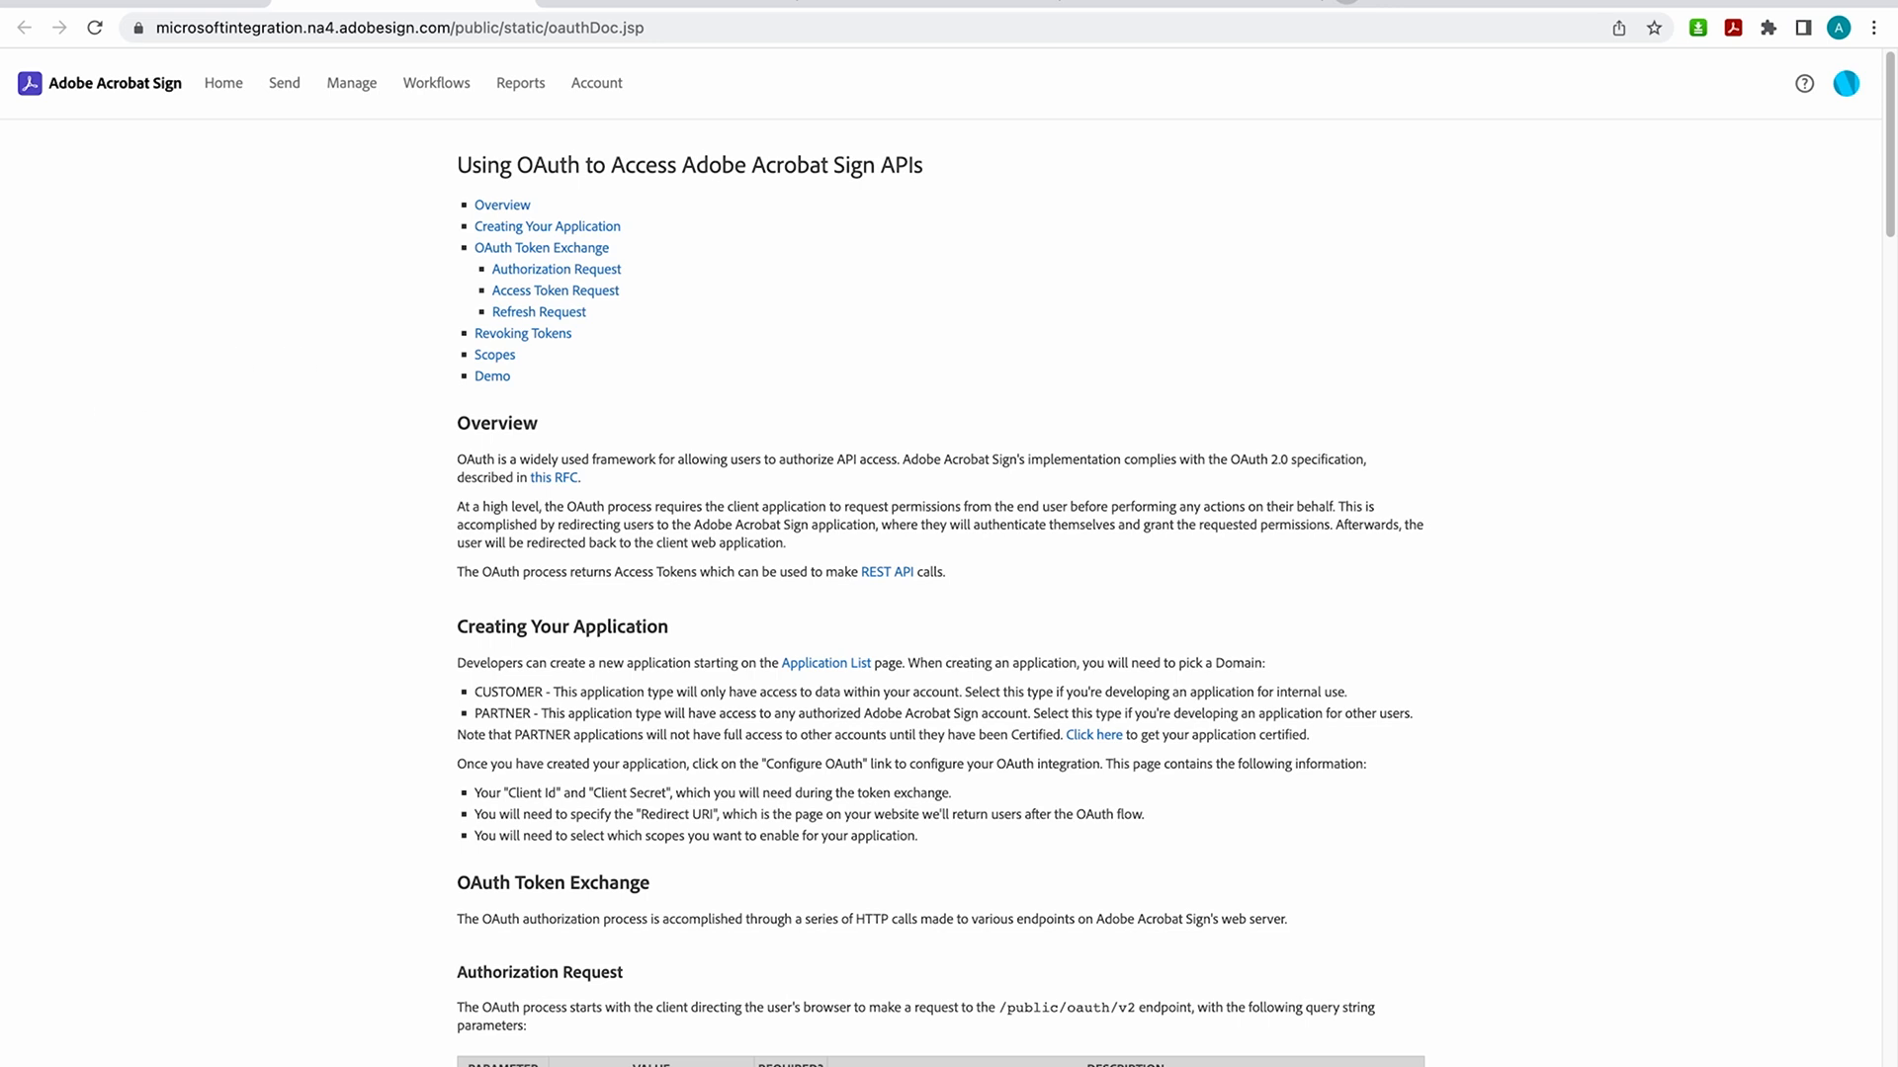
pyautogui.moveTo(328, 107)
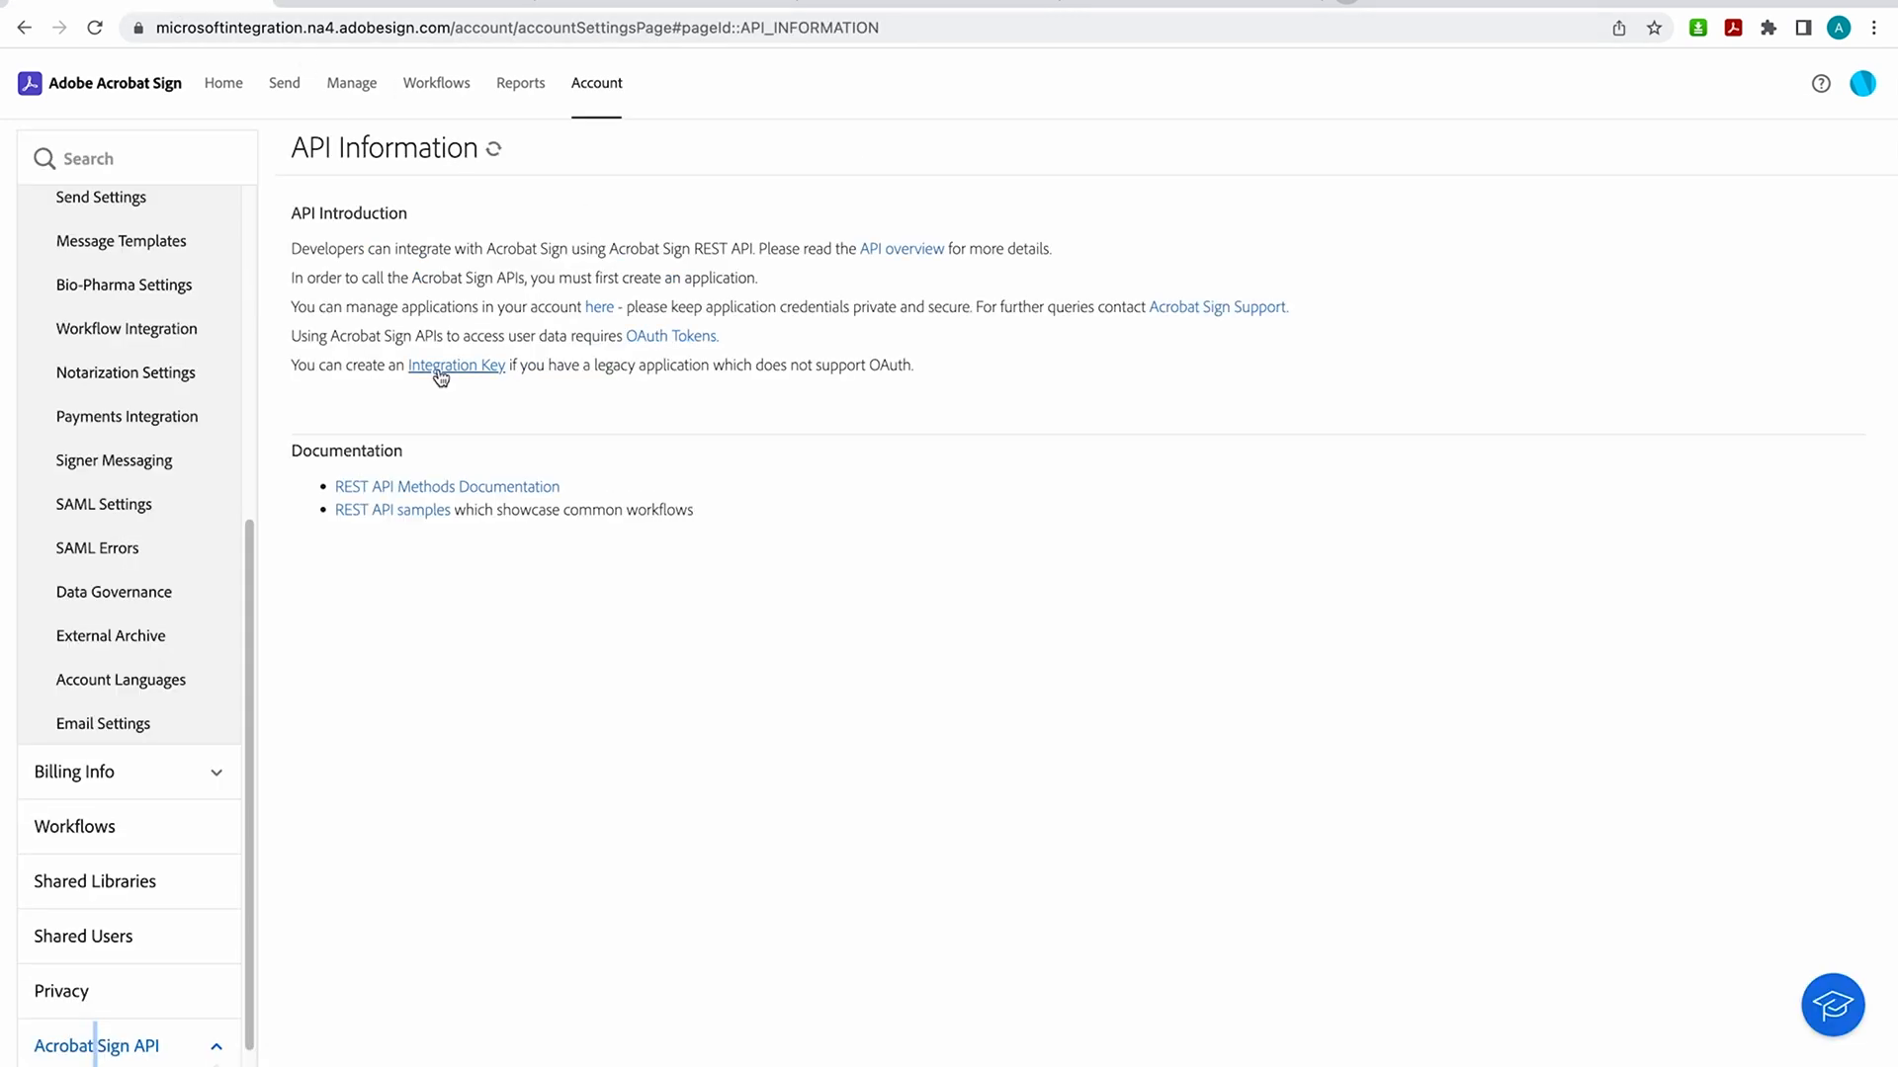
# Step: Create integration key 'Key5' with user, agreement and library scopes, then reveal its key
pyautogui.click(457, 366)
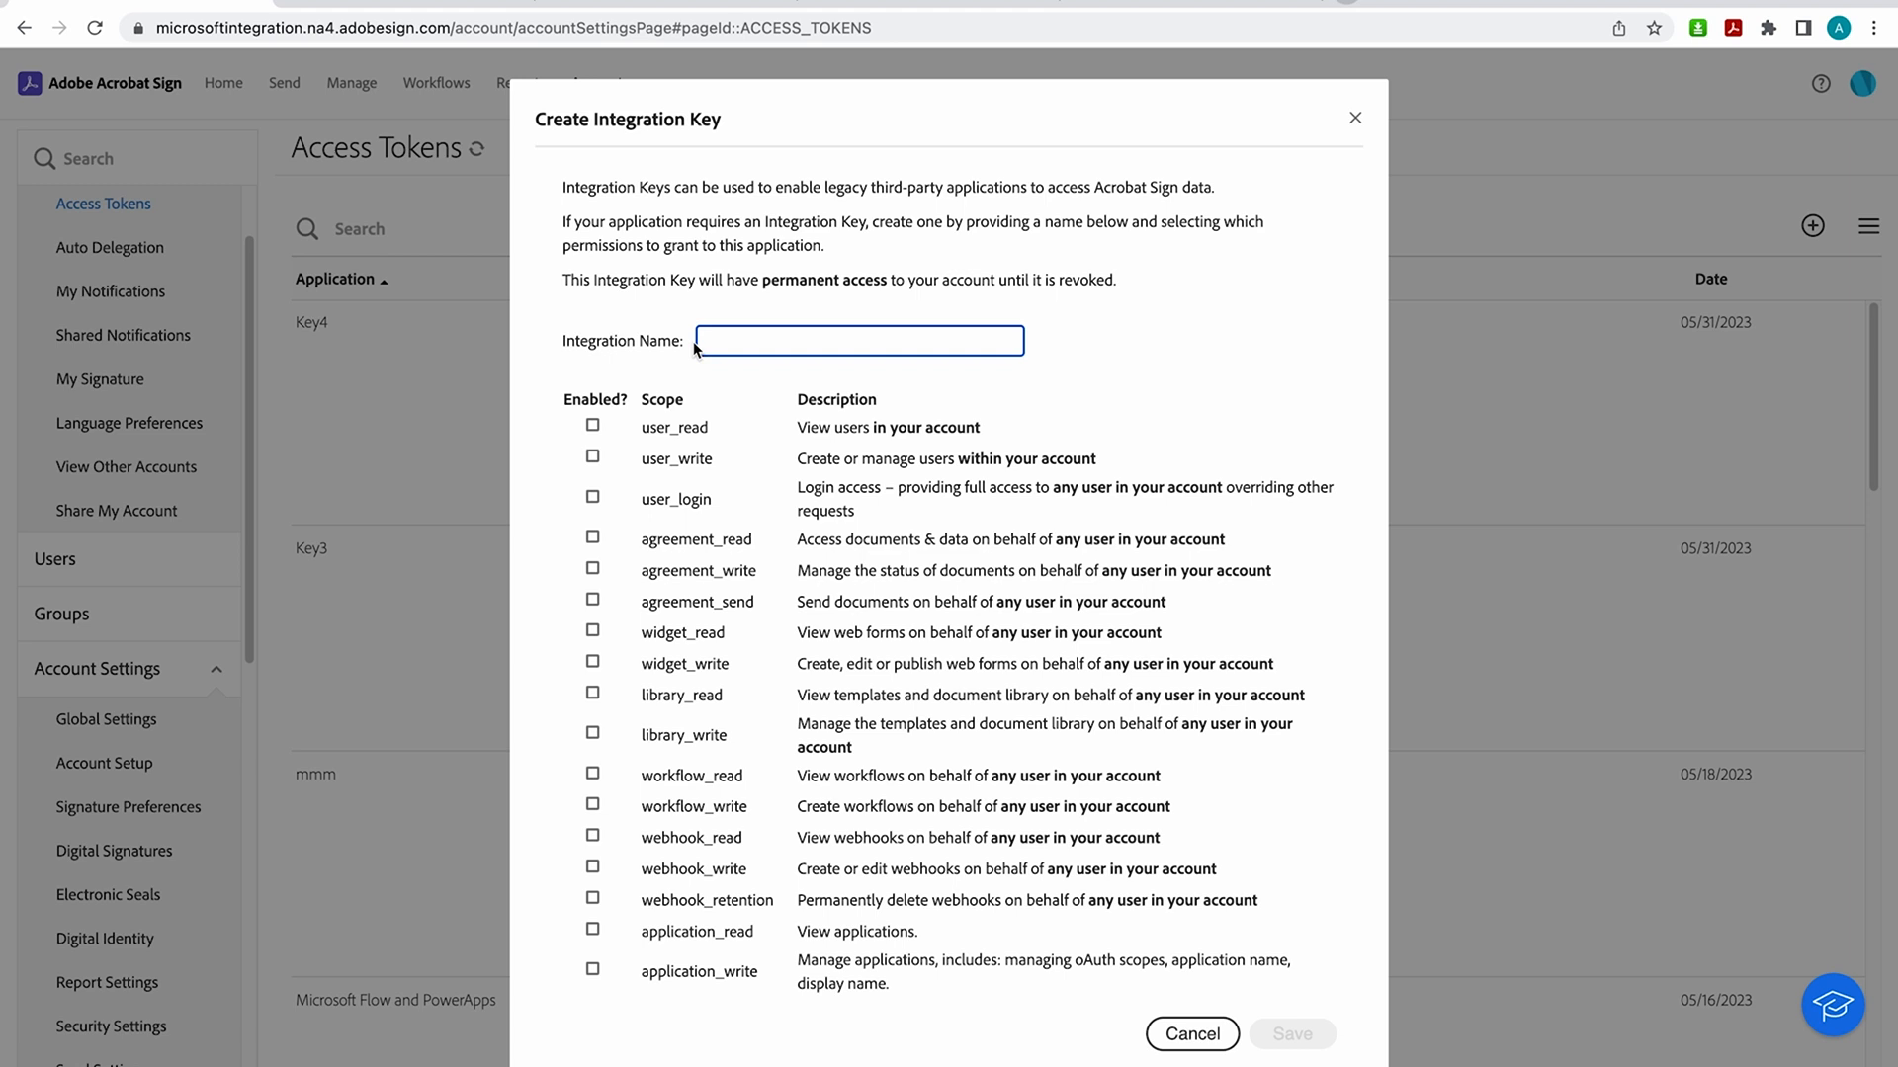
pyautogui.moveTo(535, 463)
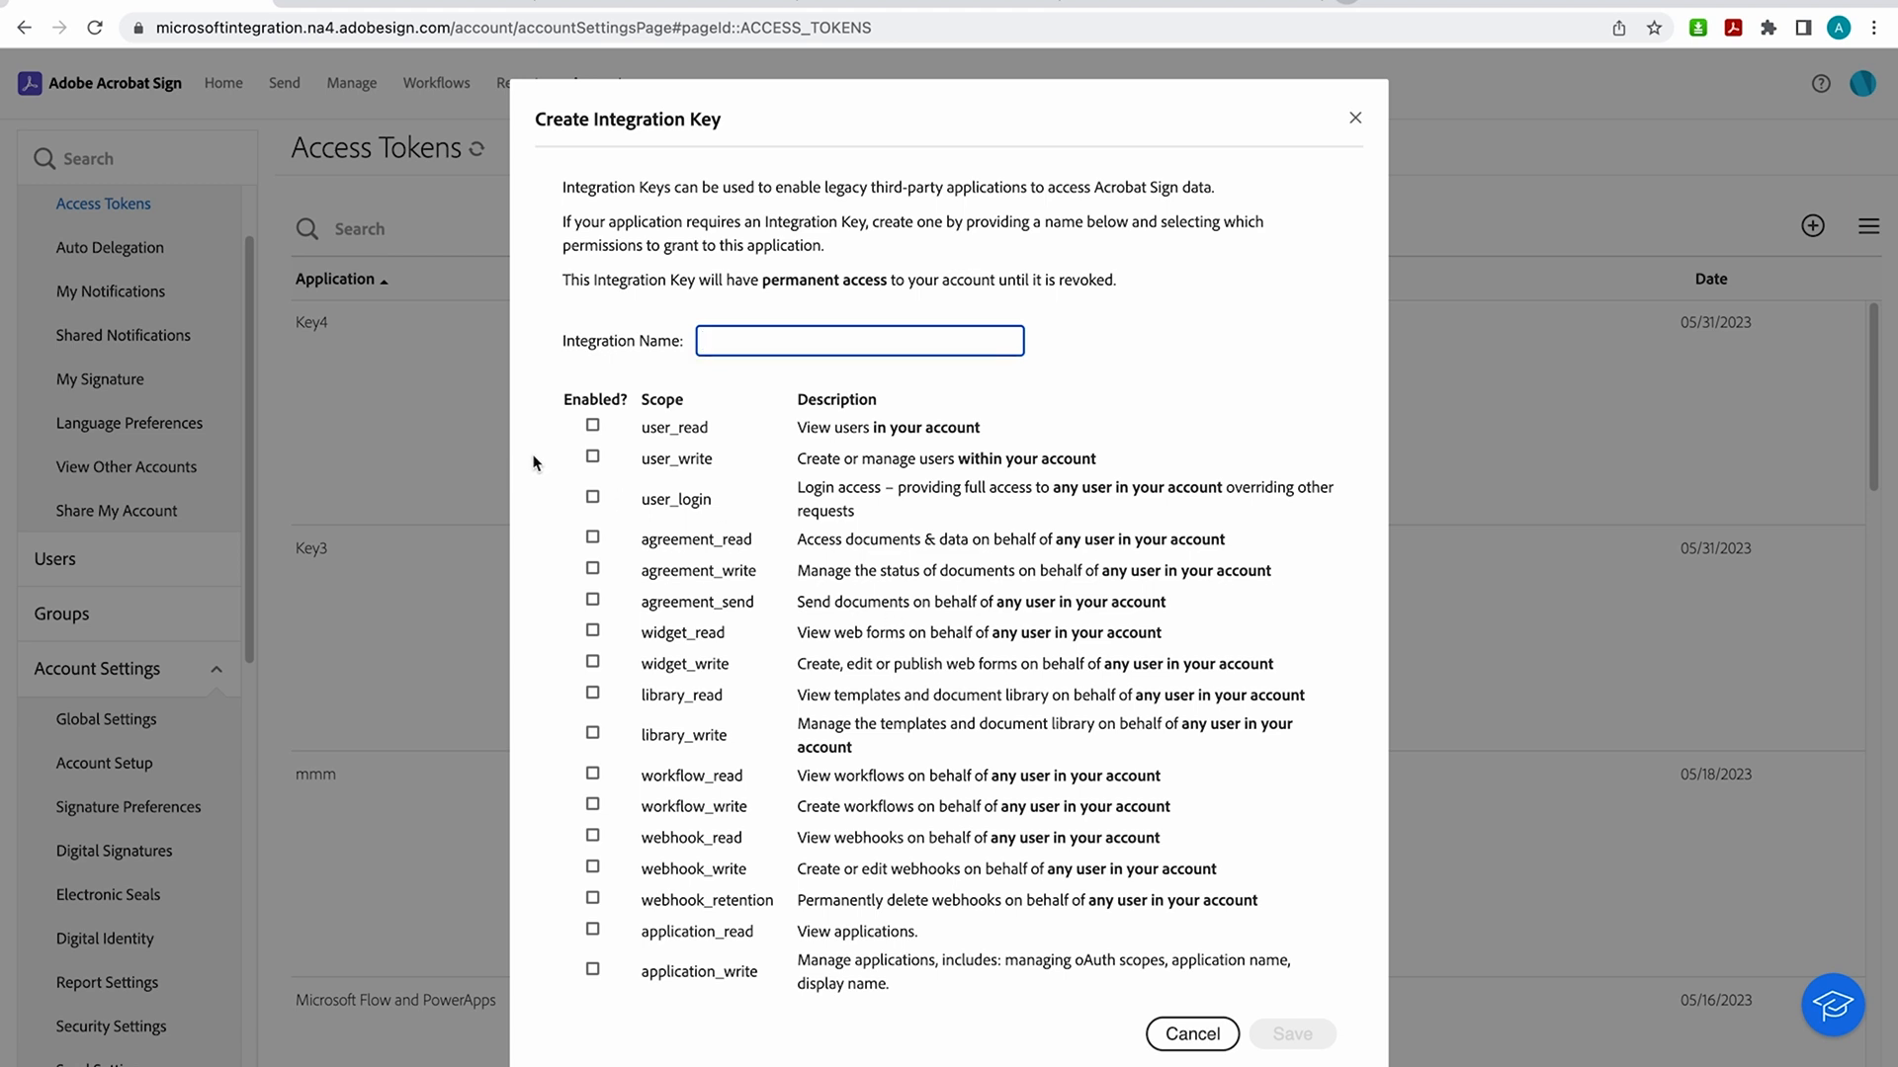
pyautogui.moveTo(545, 465)
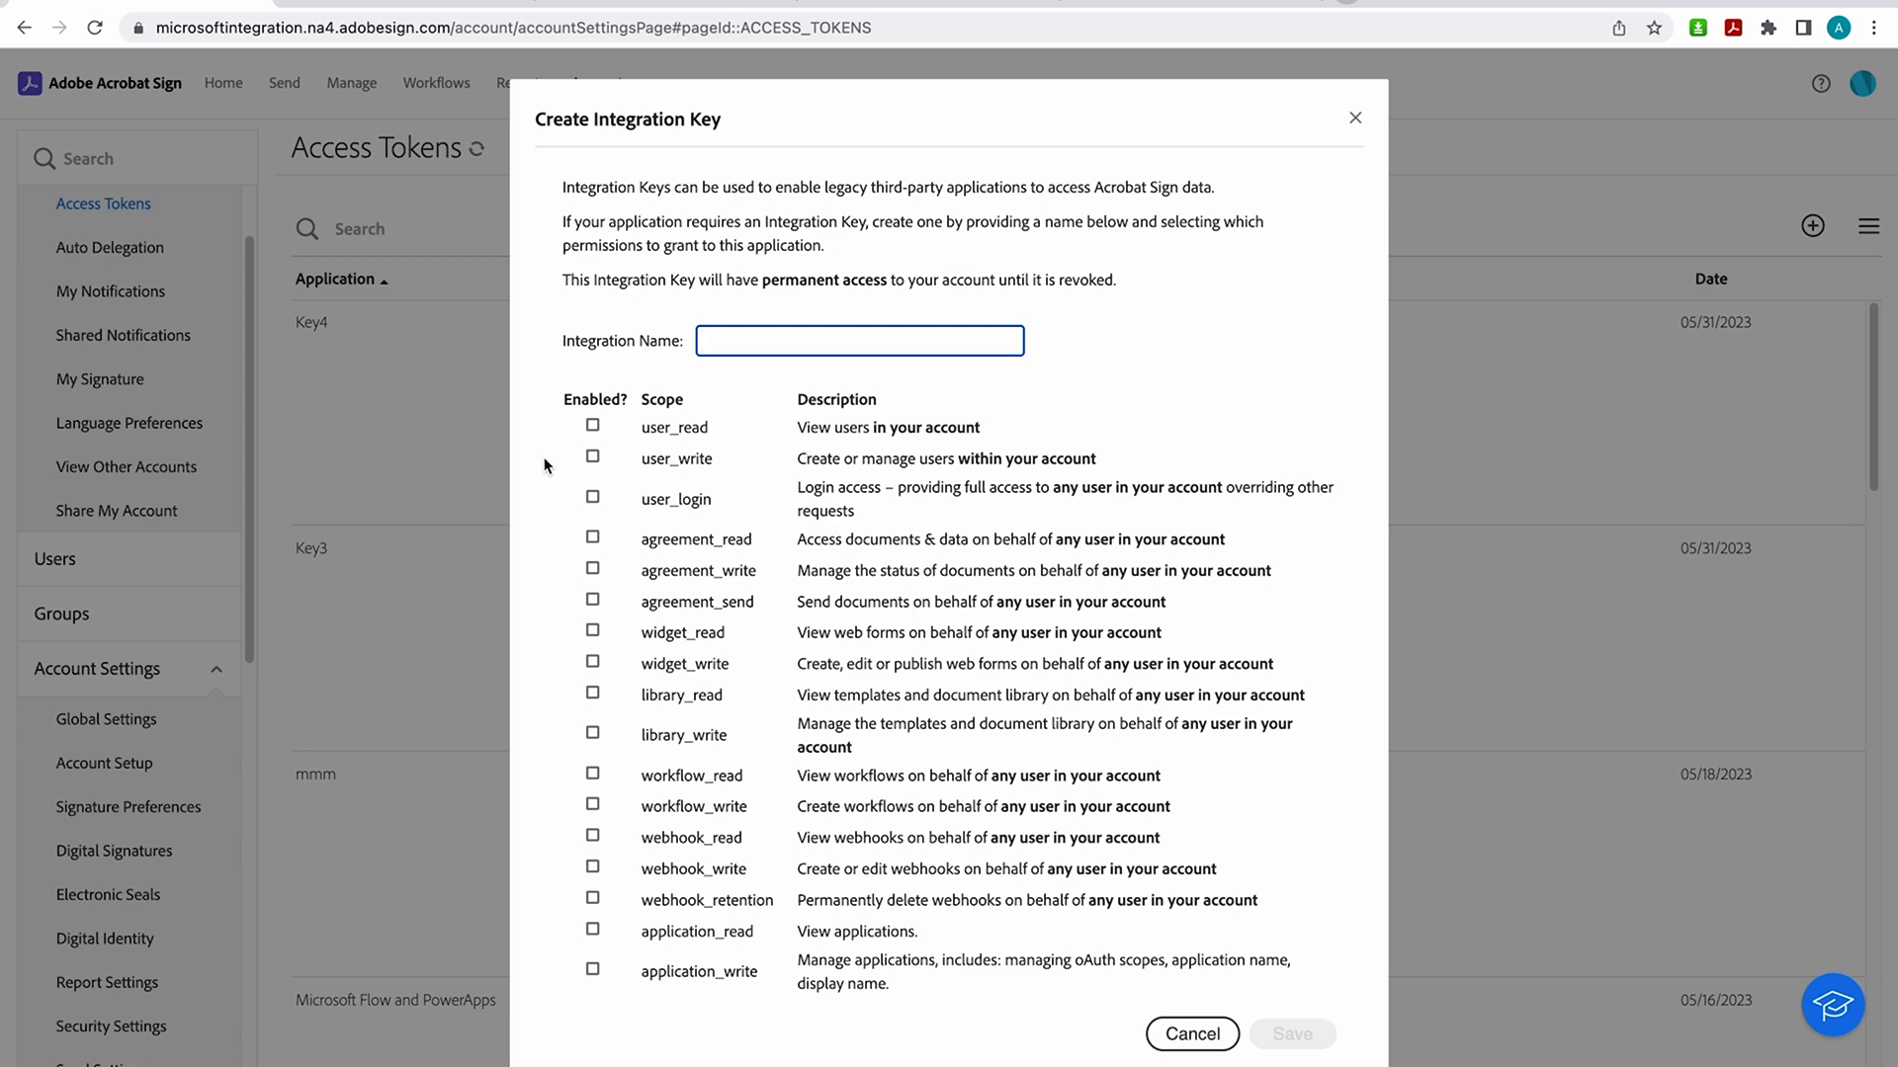
pyautogui.moveTo(554, 460)
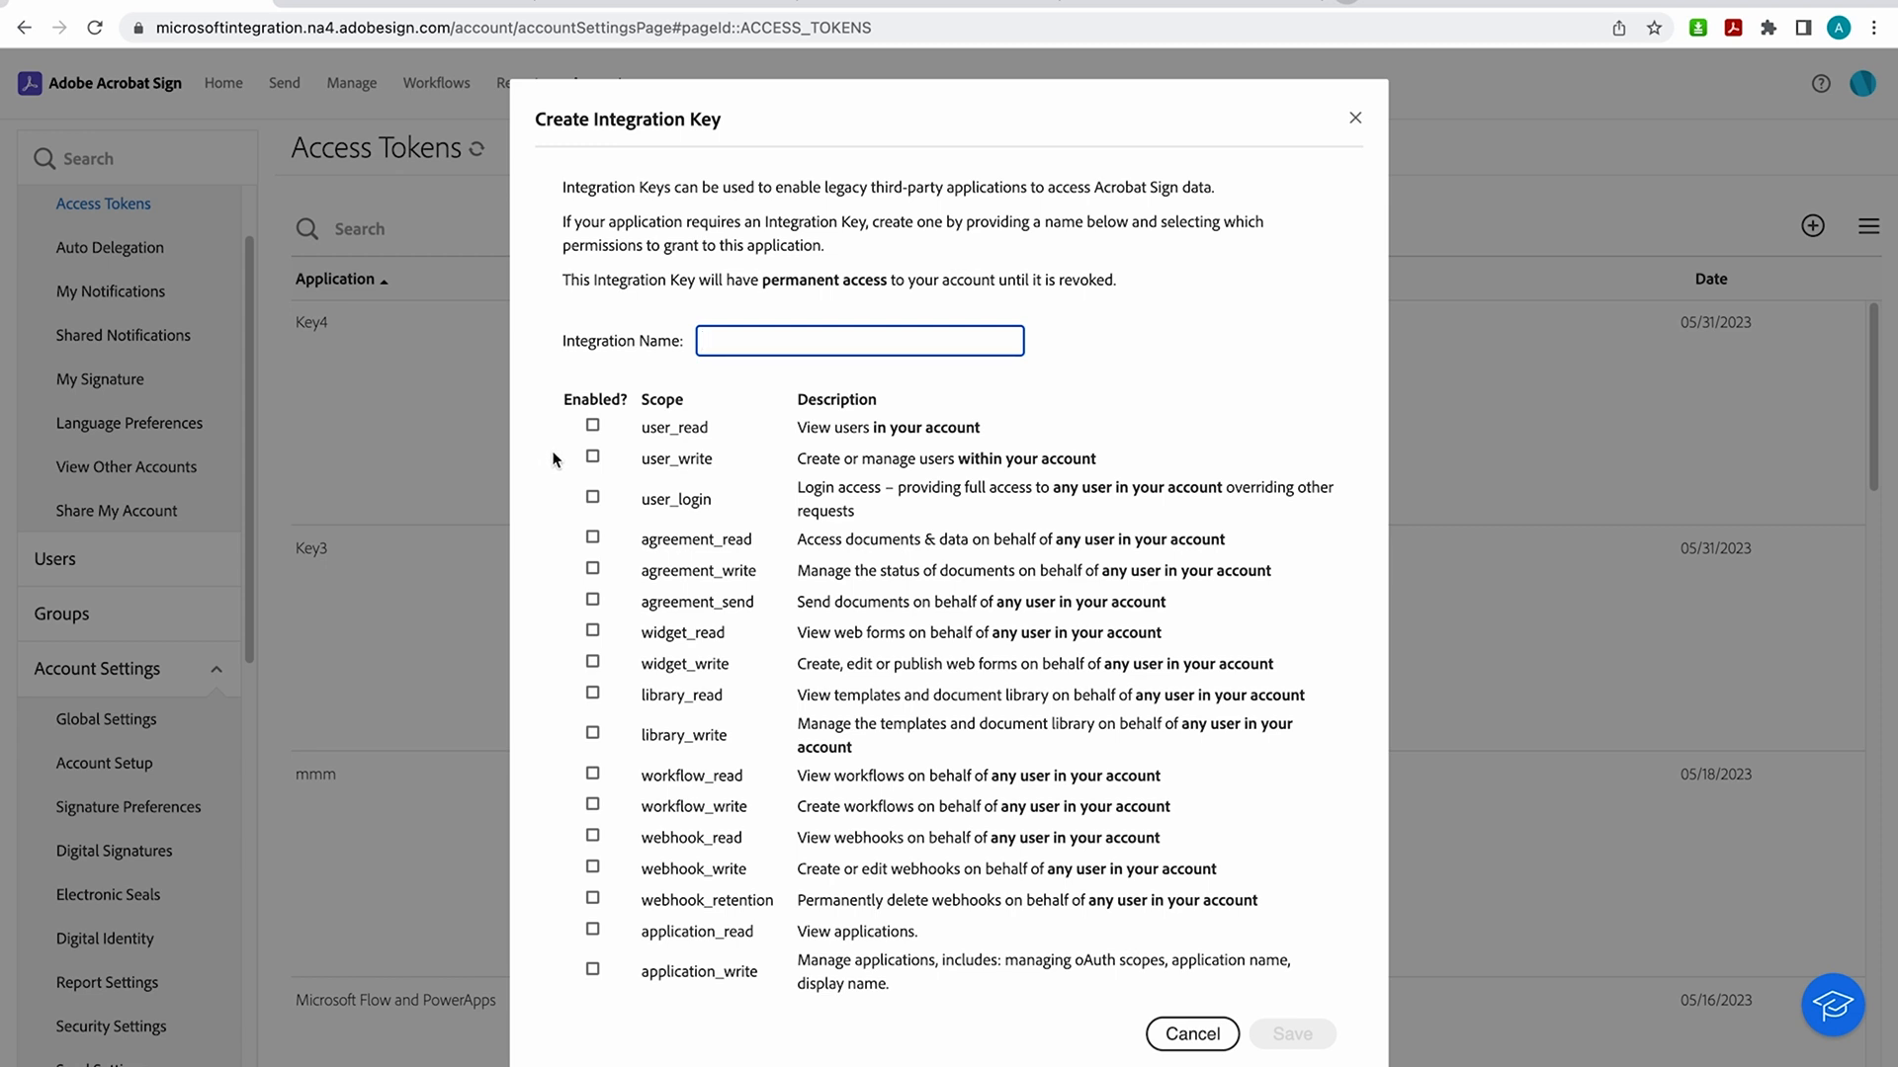
pyautogui.moveTo(563, 460)
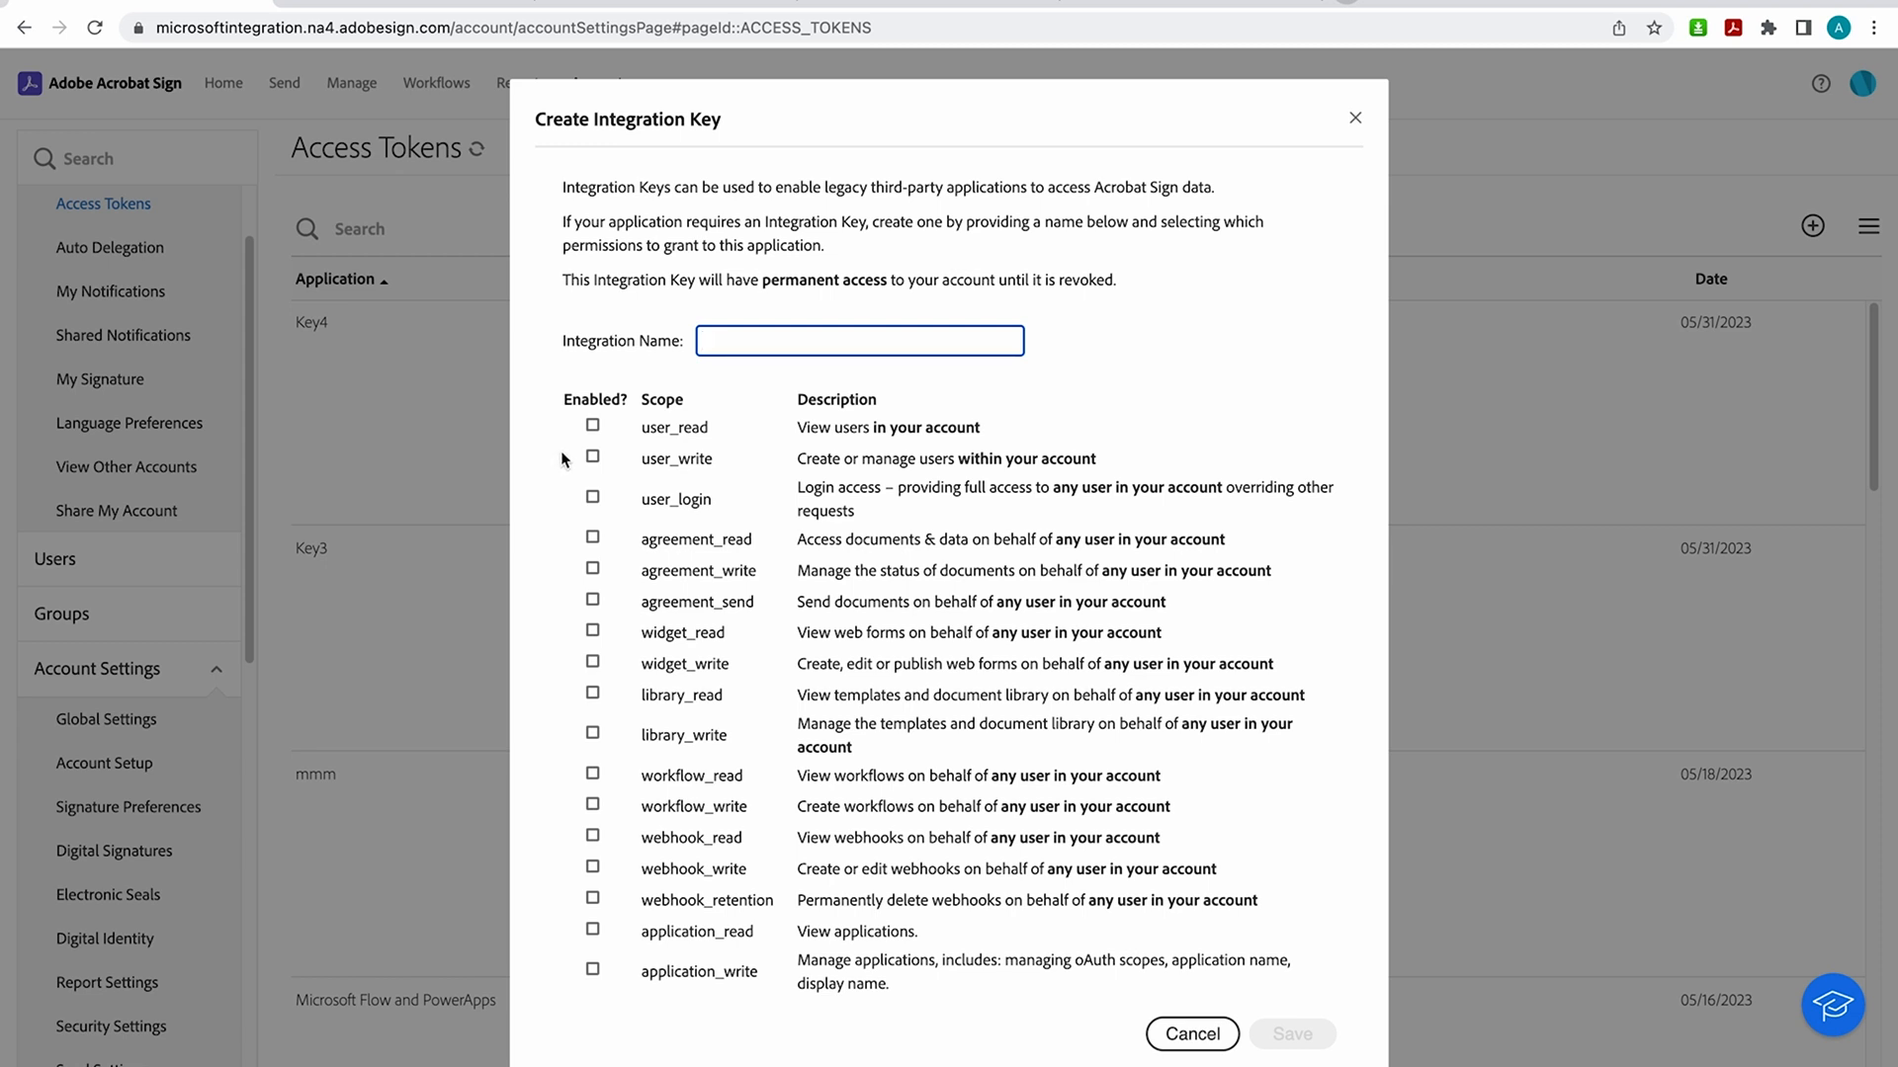
pyautogui.moveTo(720, 373)
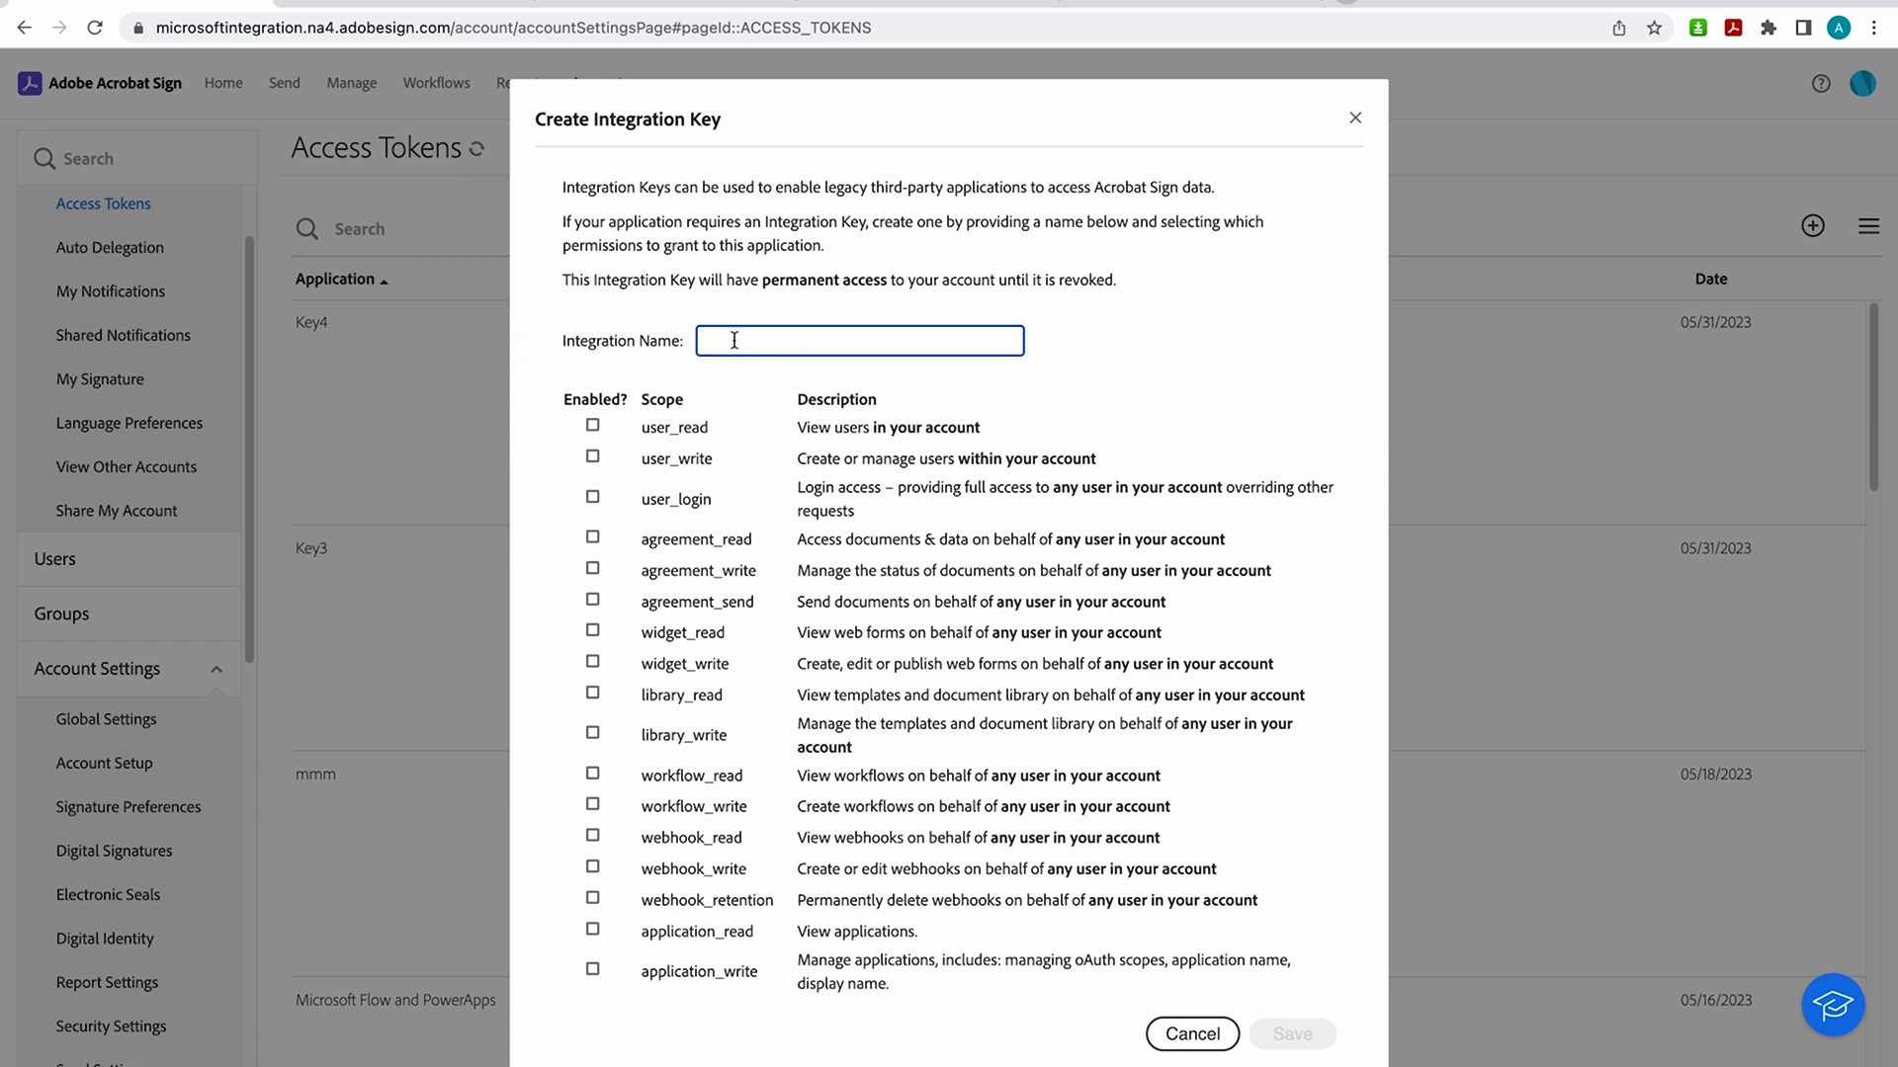
pyautogui.write('K')
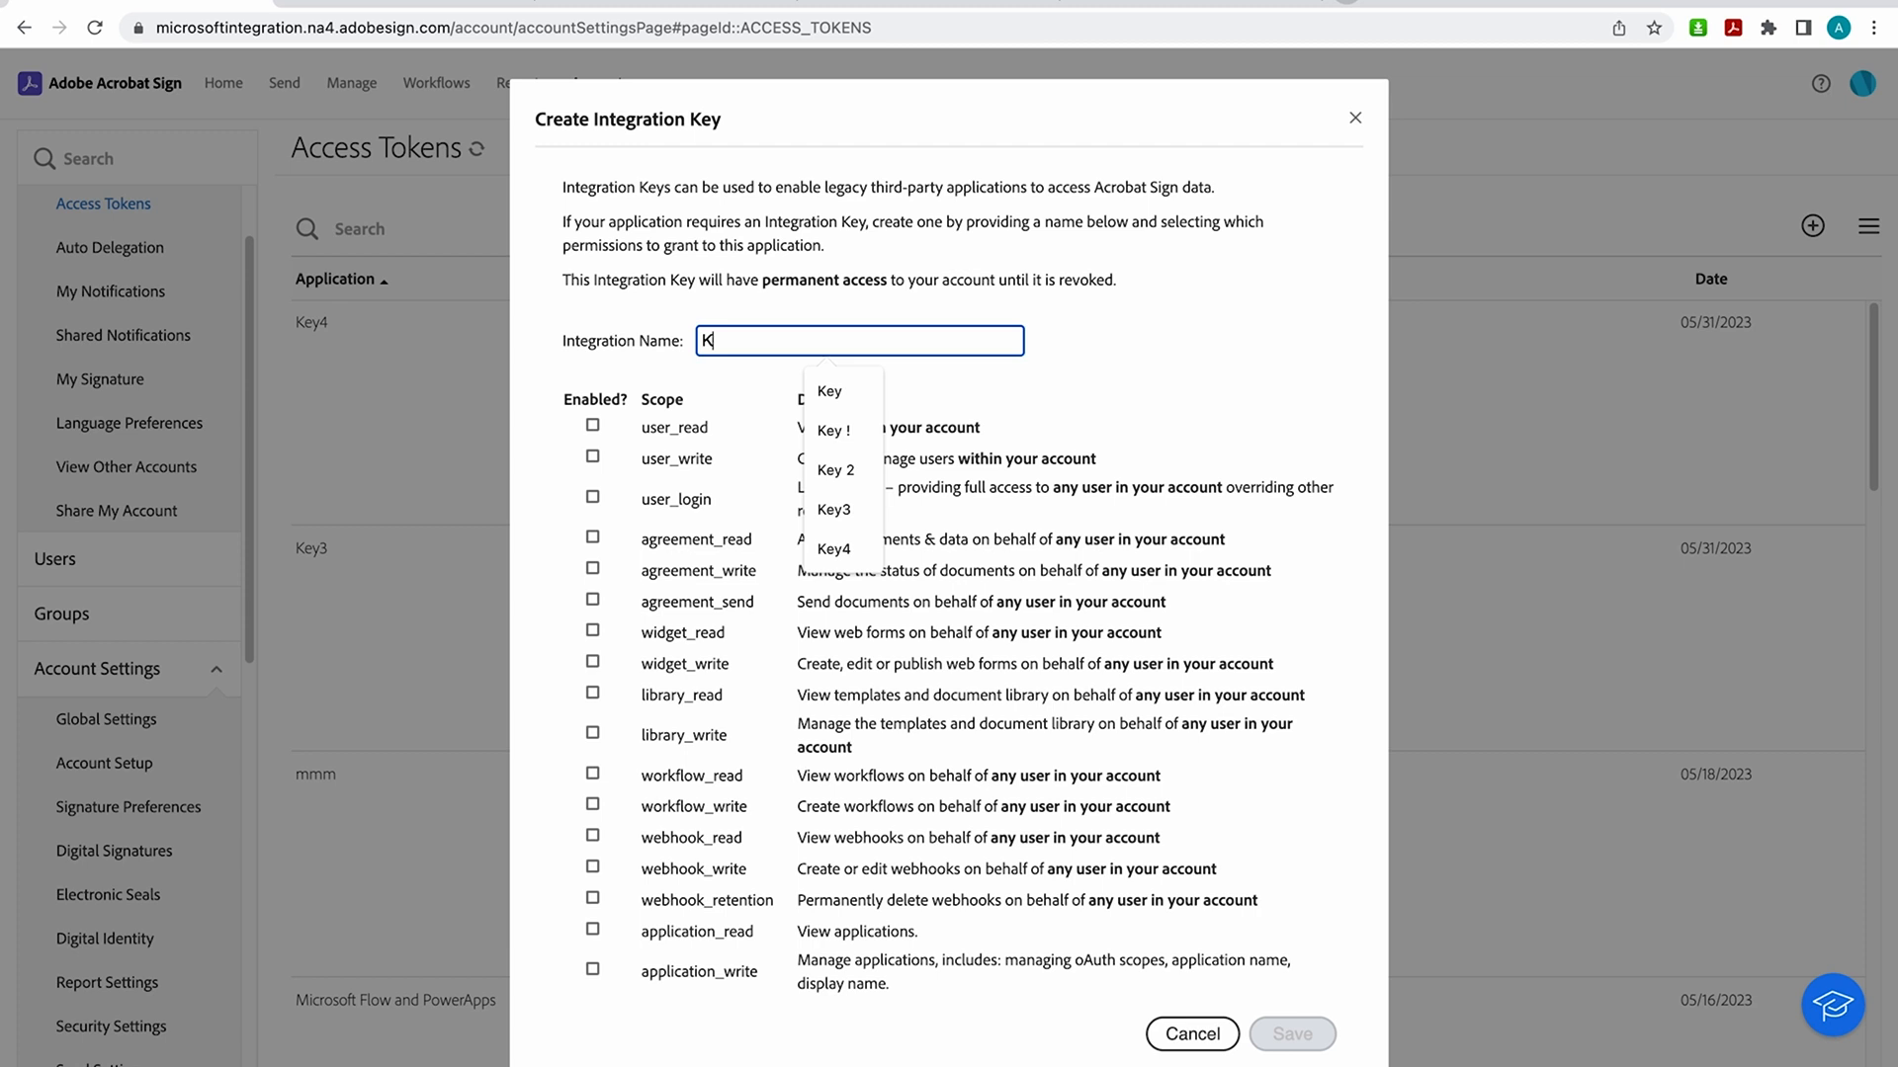
pyautogui.write('ey5')
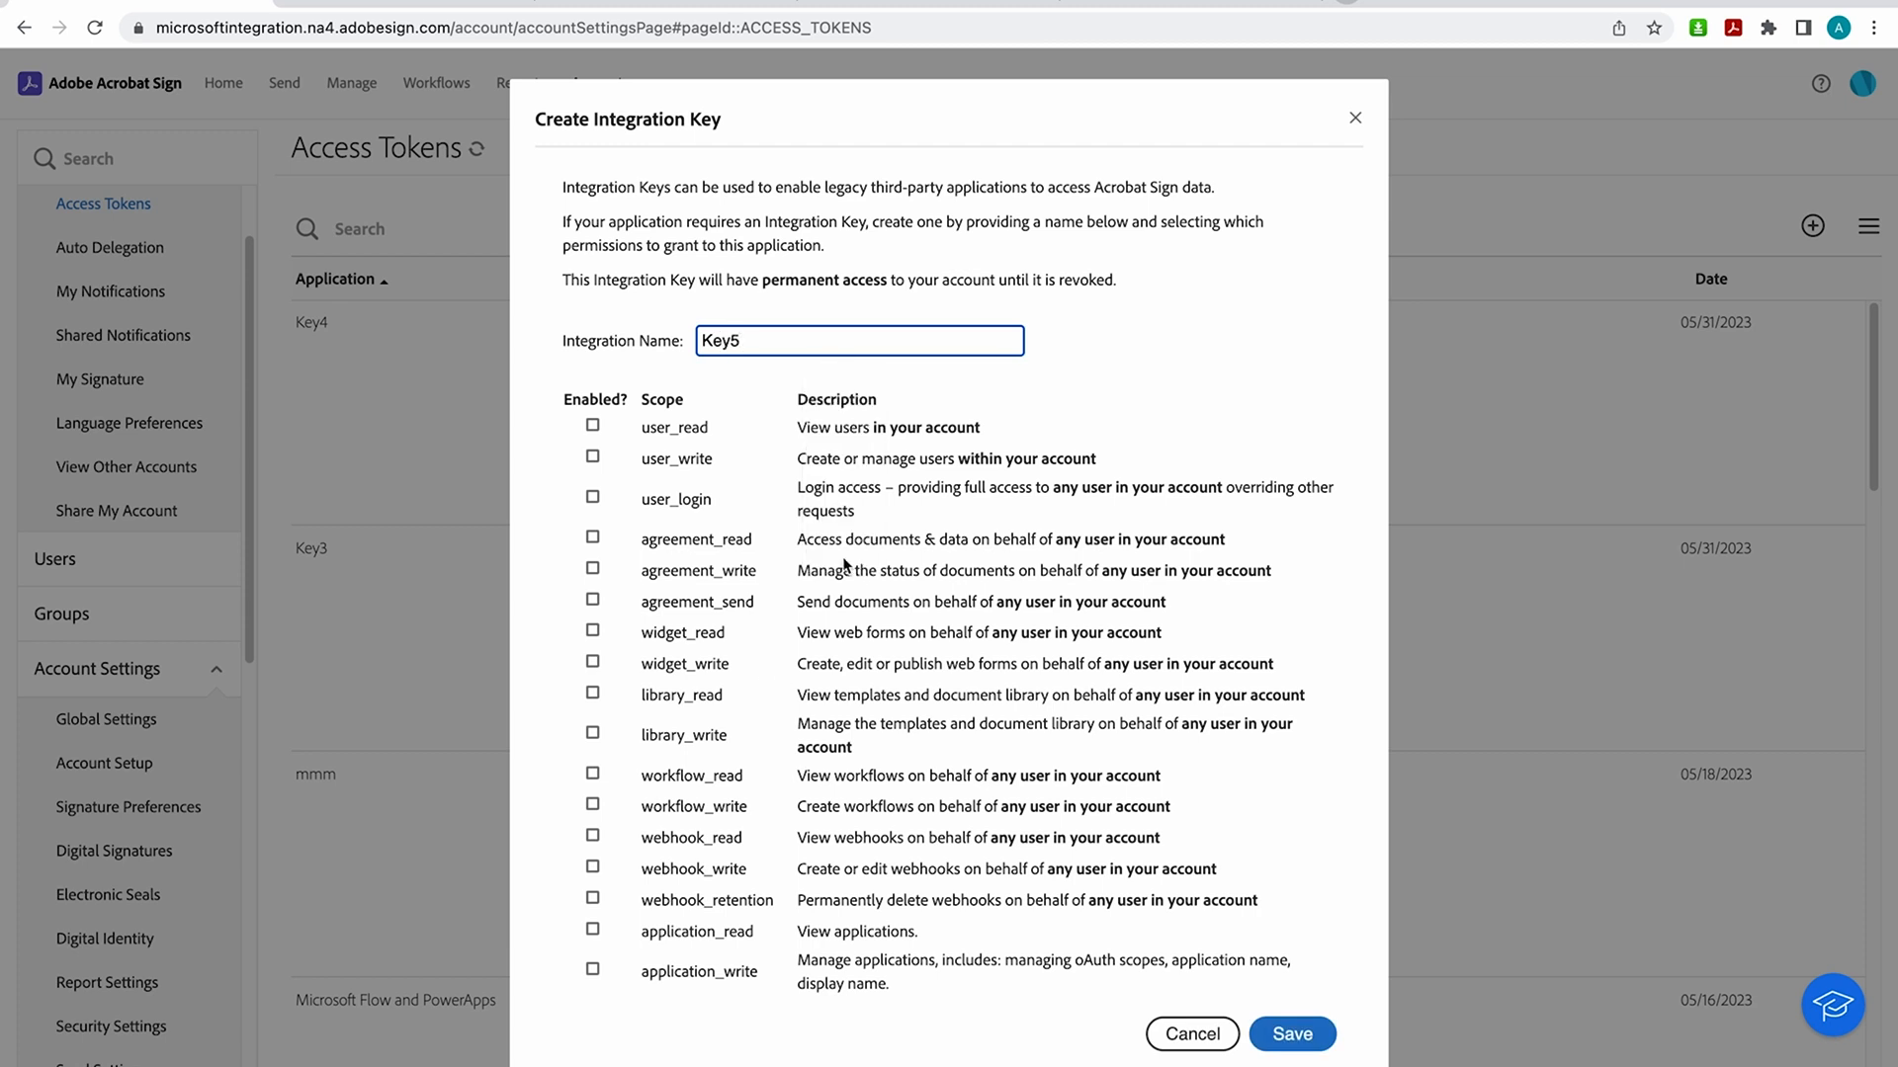
pyautogui.click(592, 425)
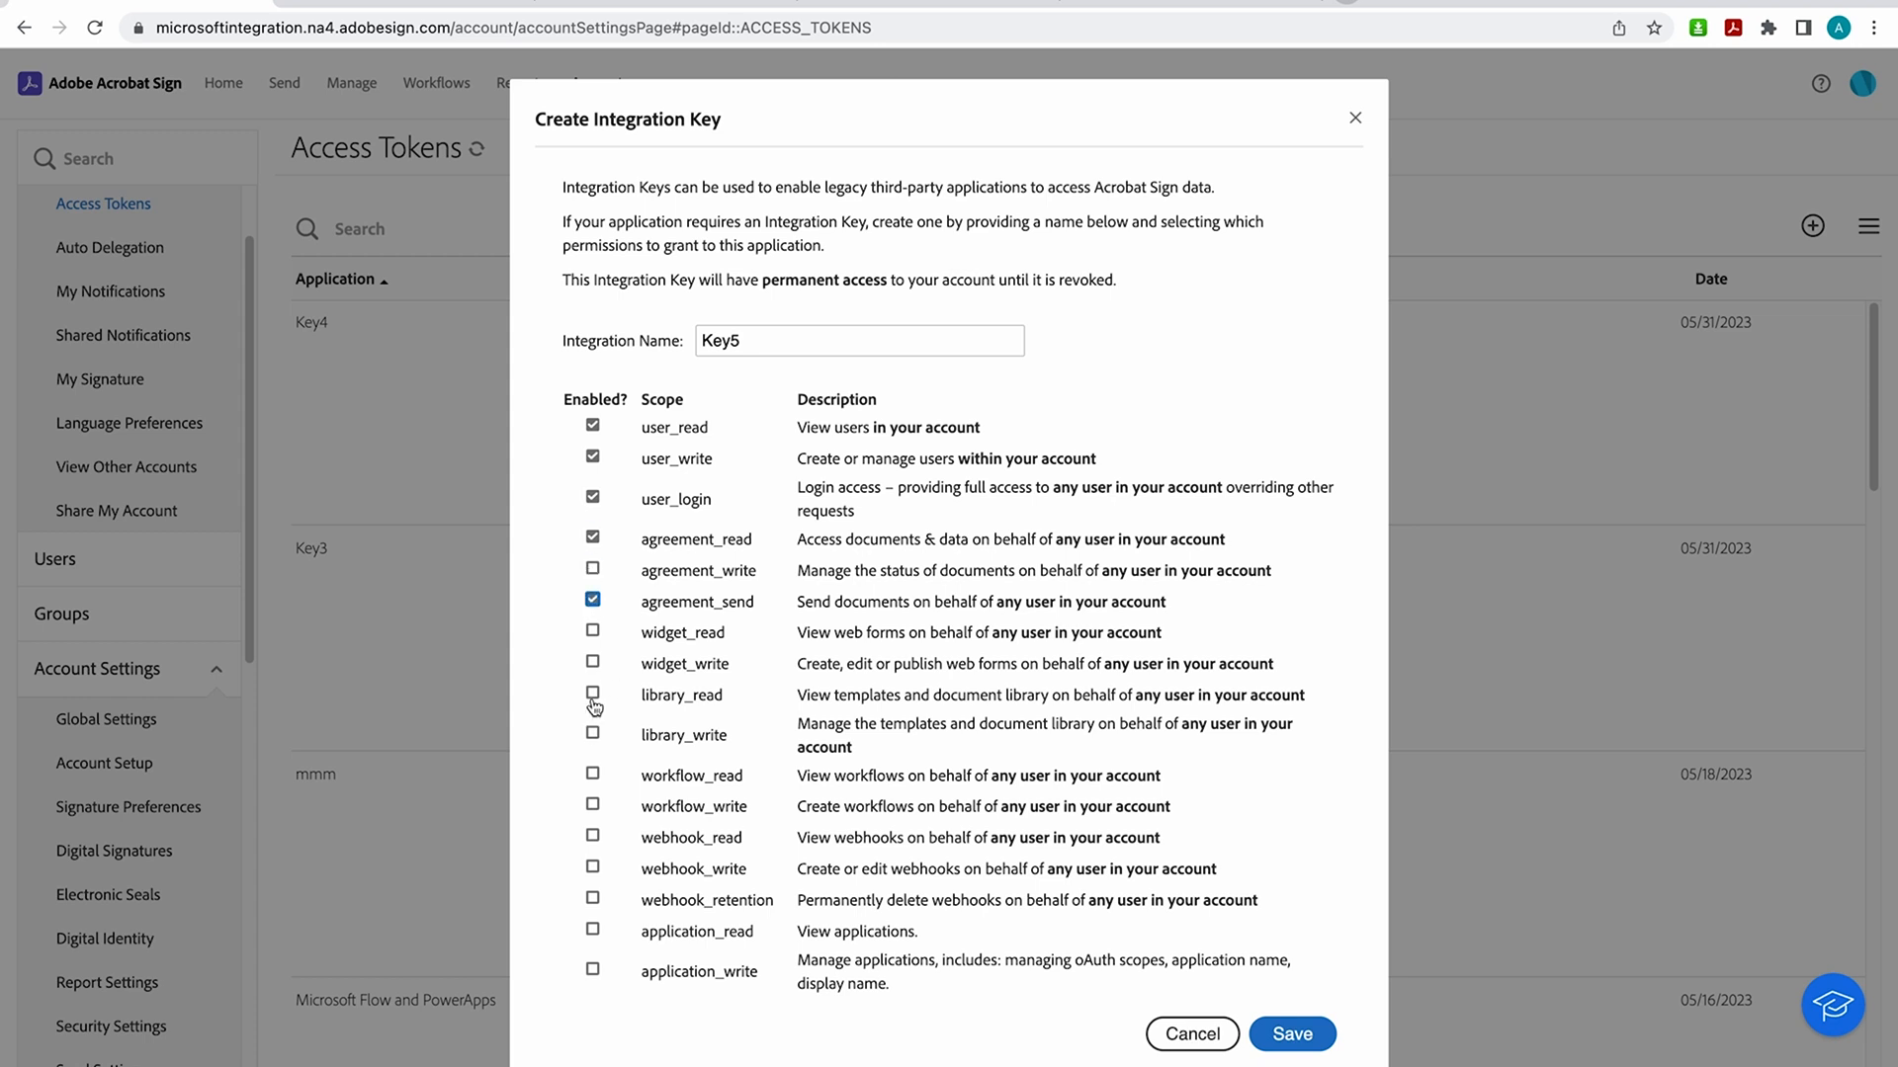
pyautogui.click(592, 695)
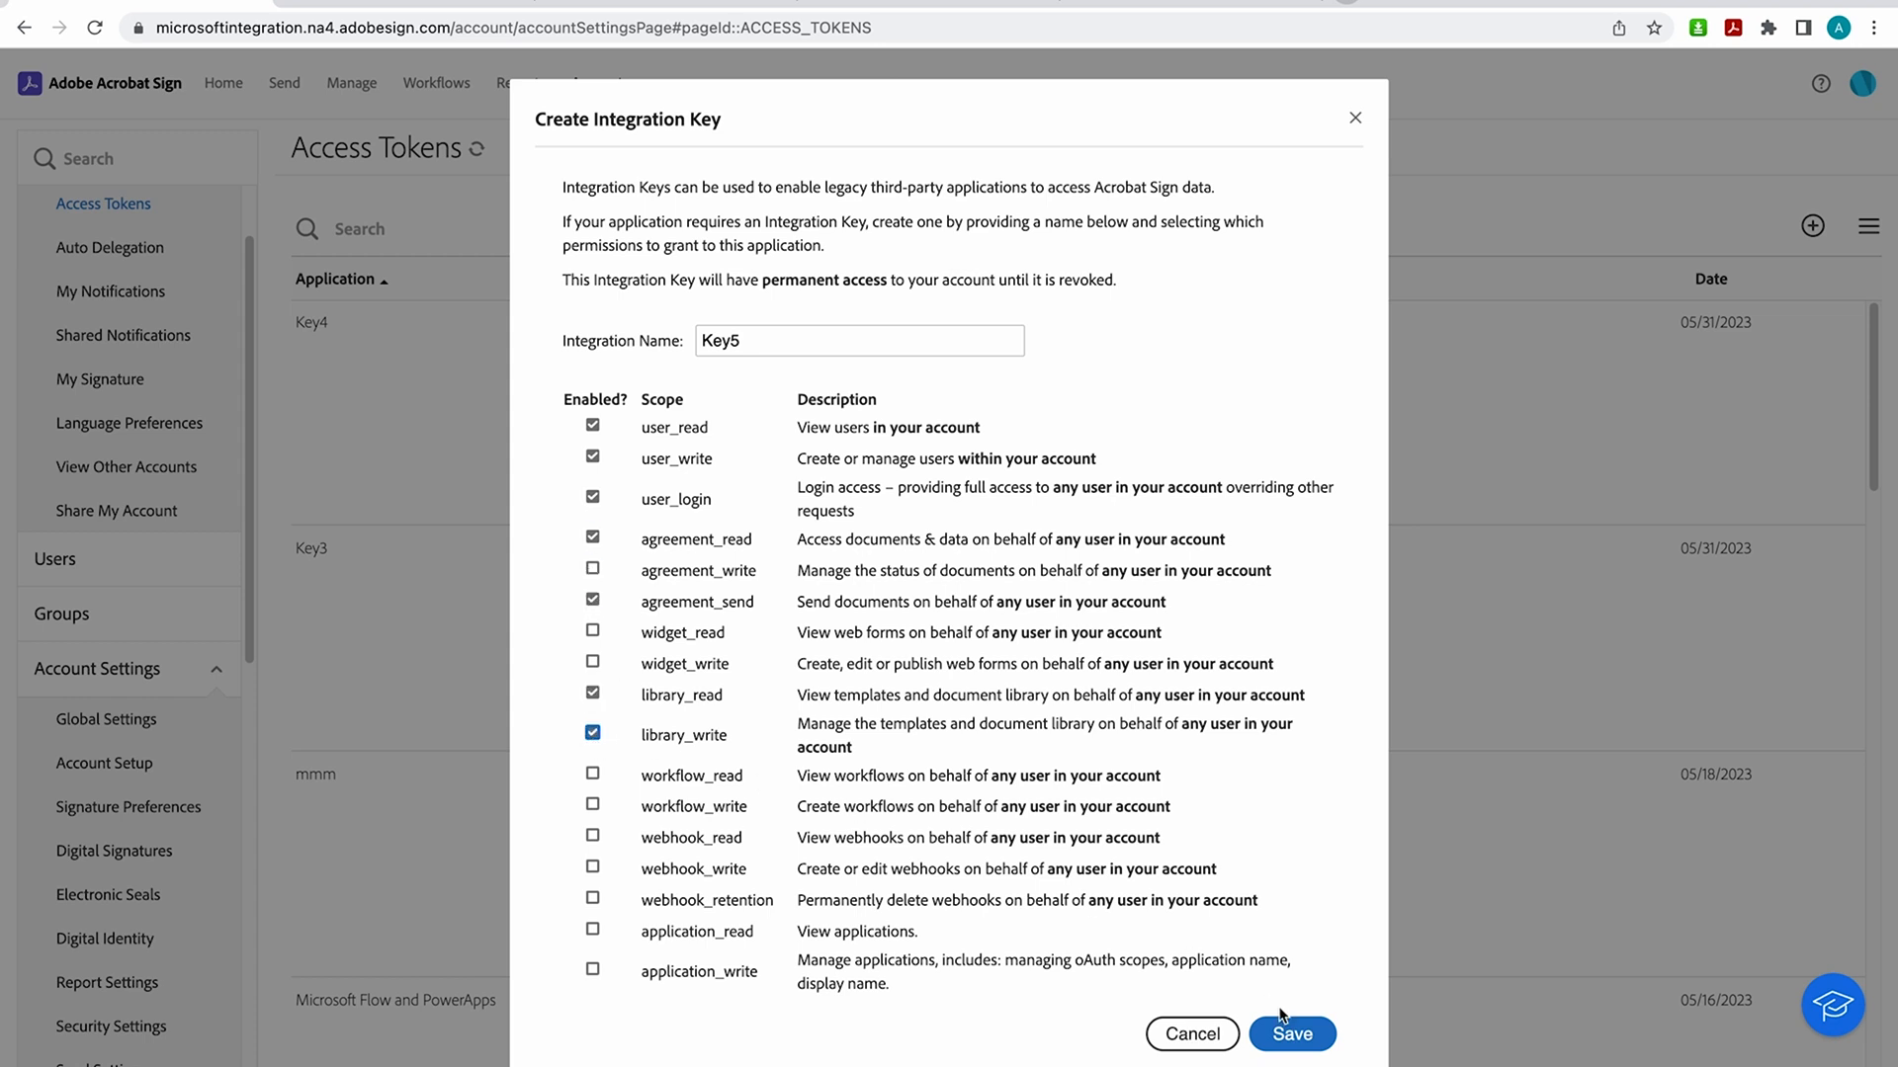
pyautogui.click(1291, 1034)
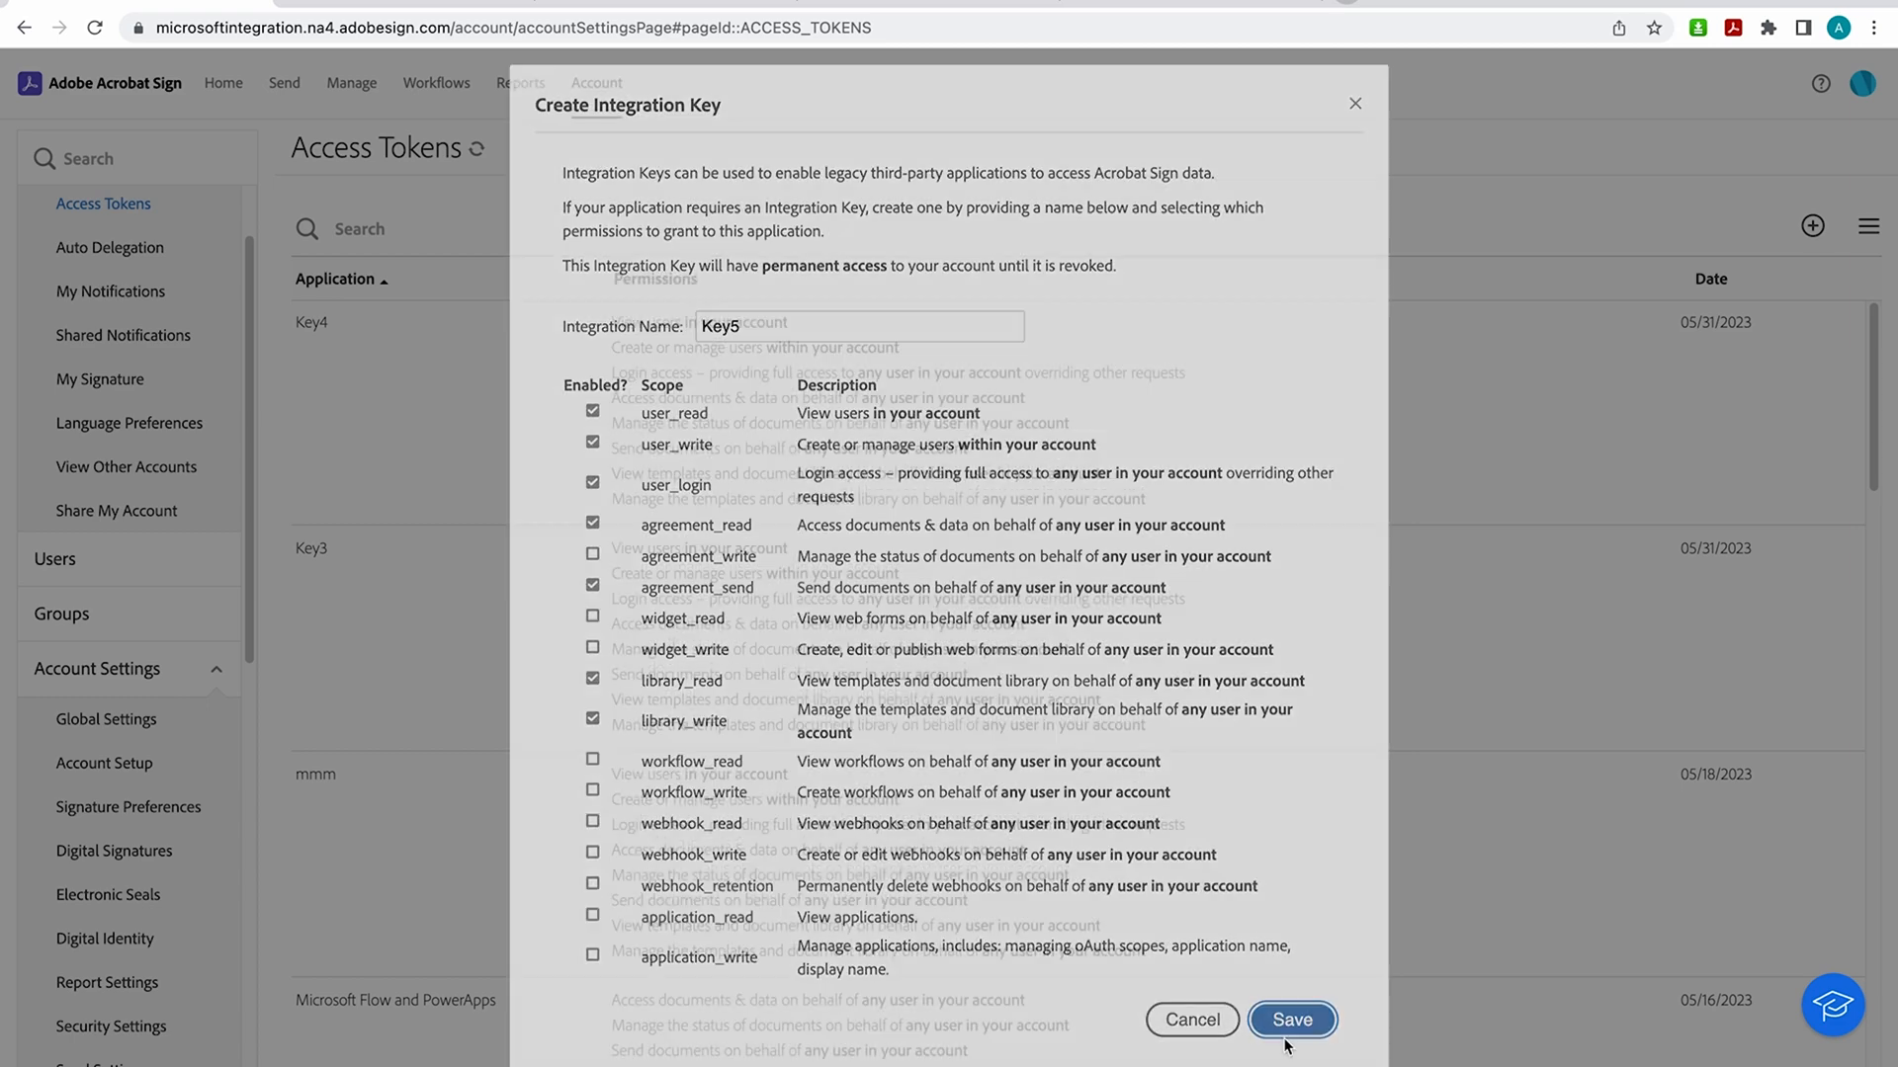
pyautogui.click(1290, 1019)
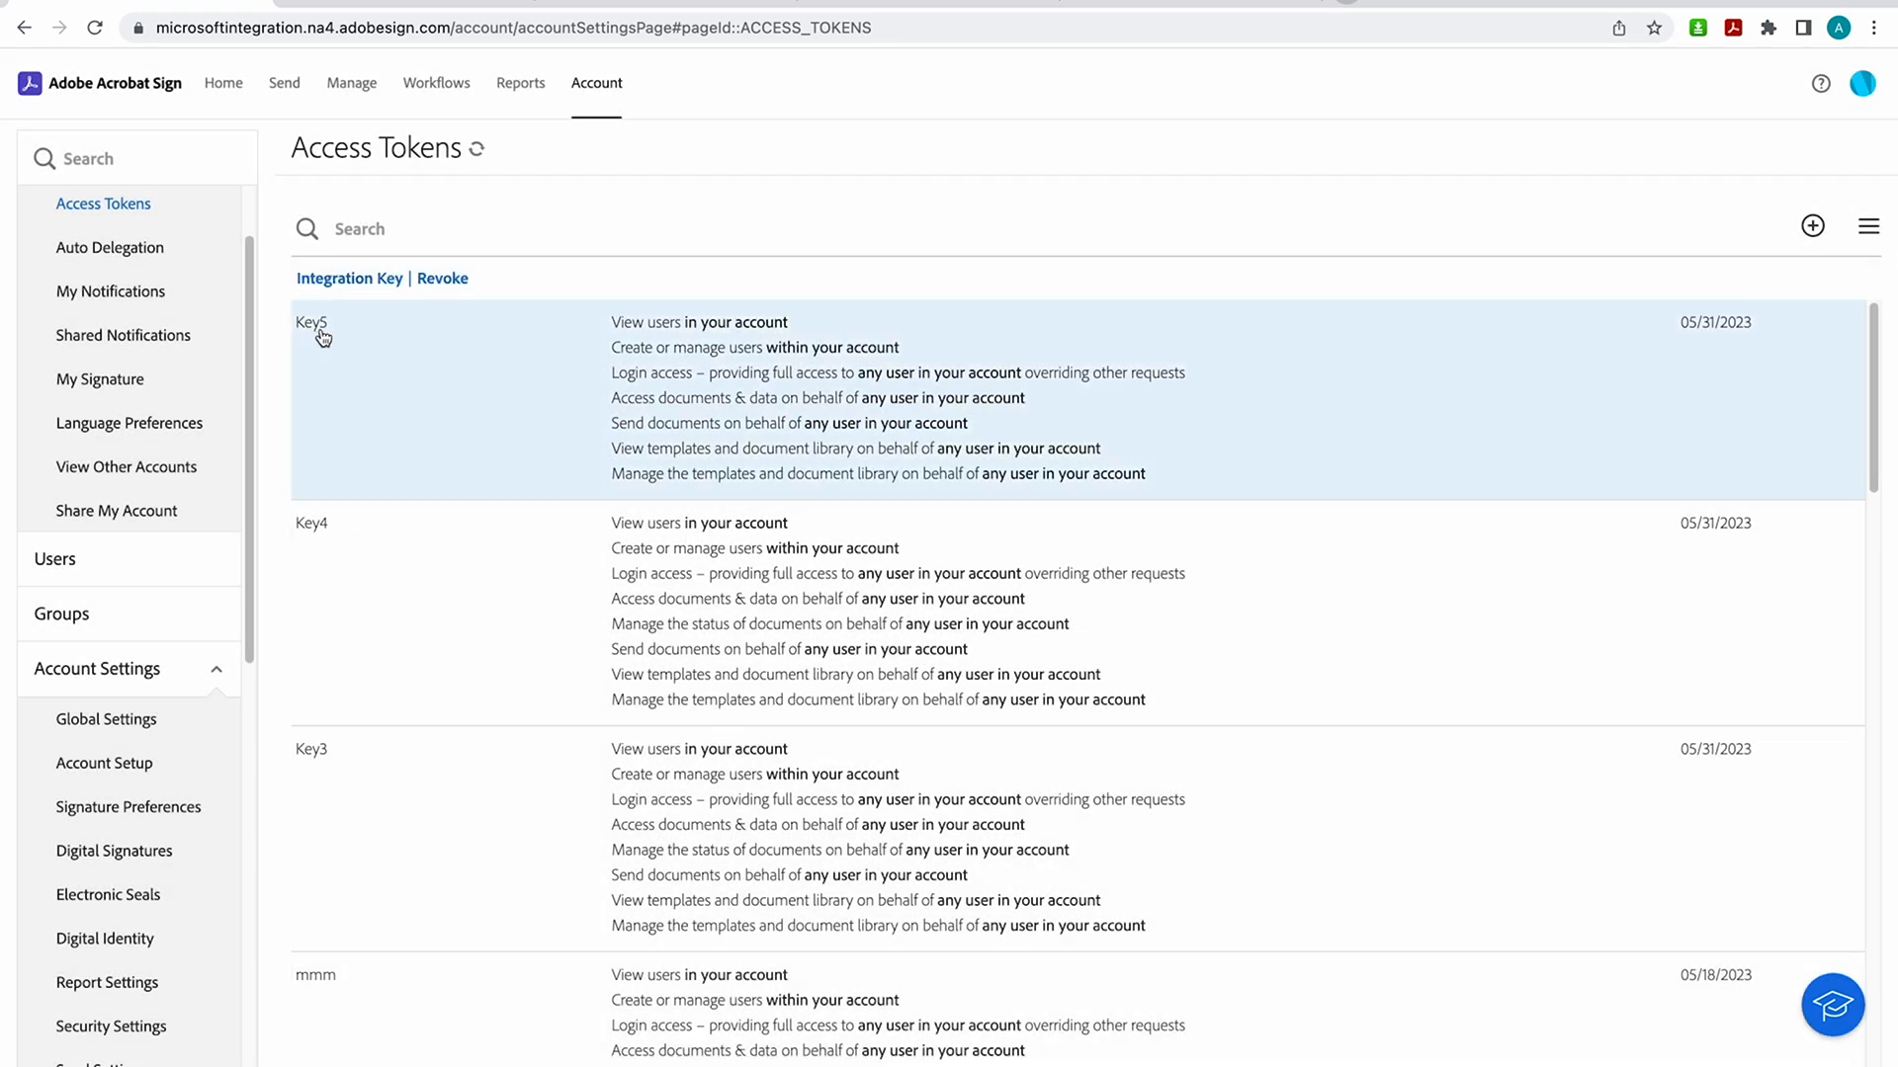
pyautogui.click(348, 279)
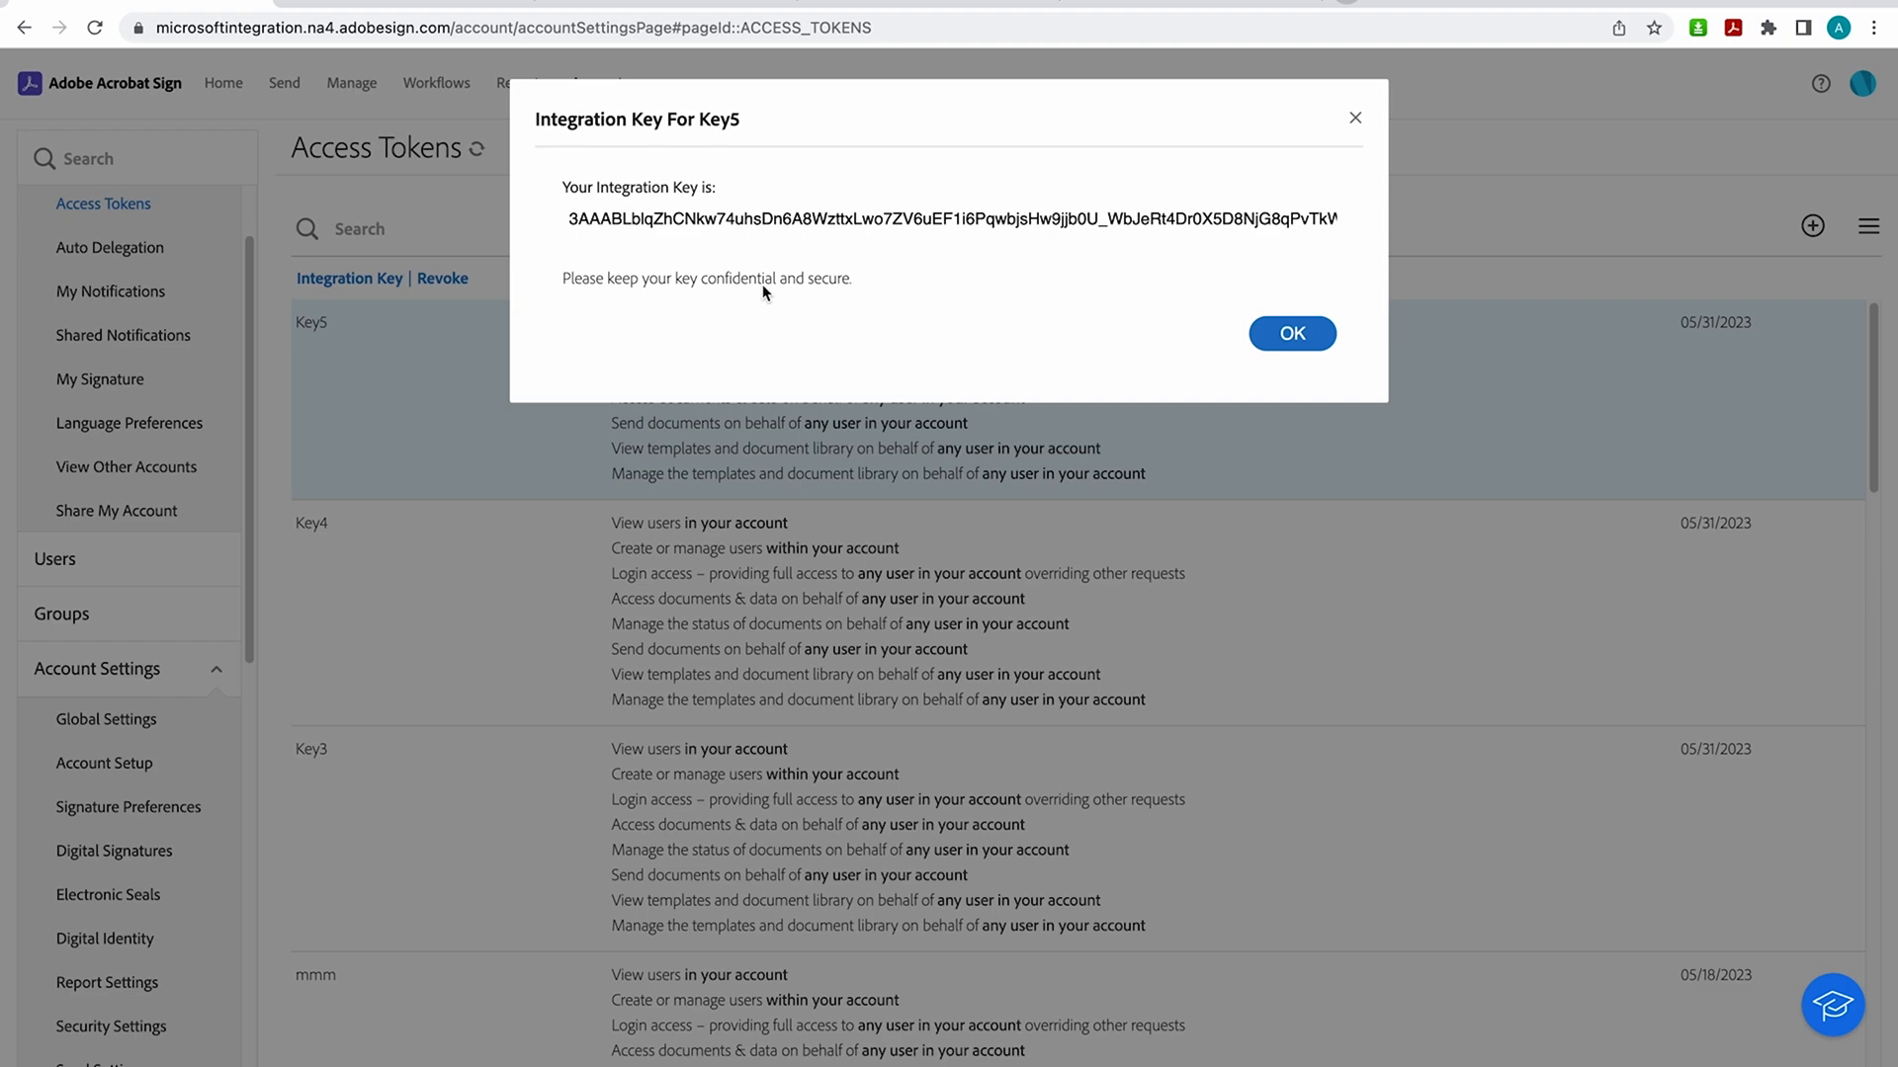
pyautogui.moveTo(815, 366)
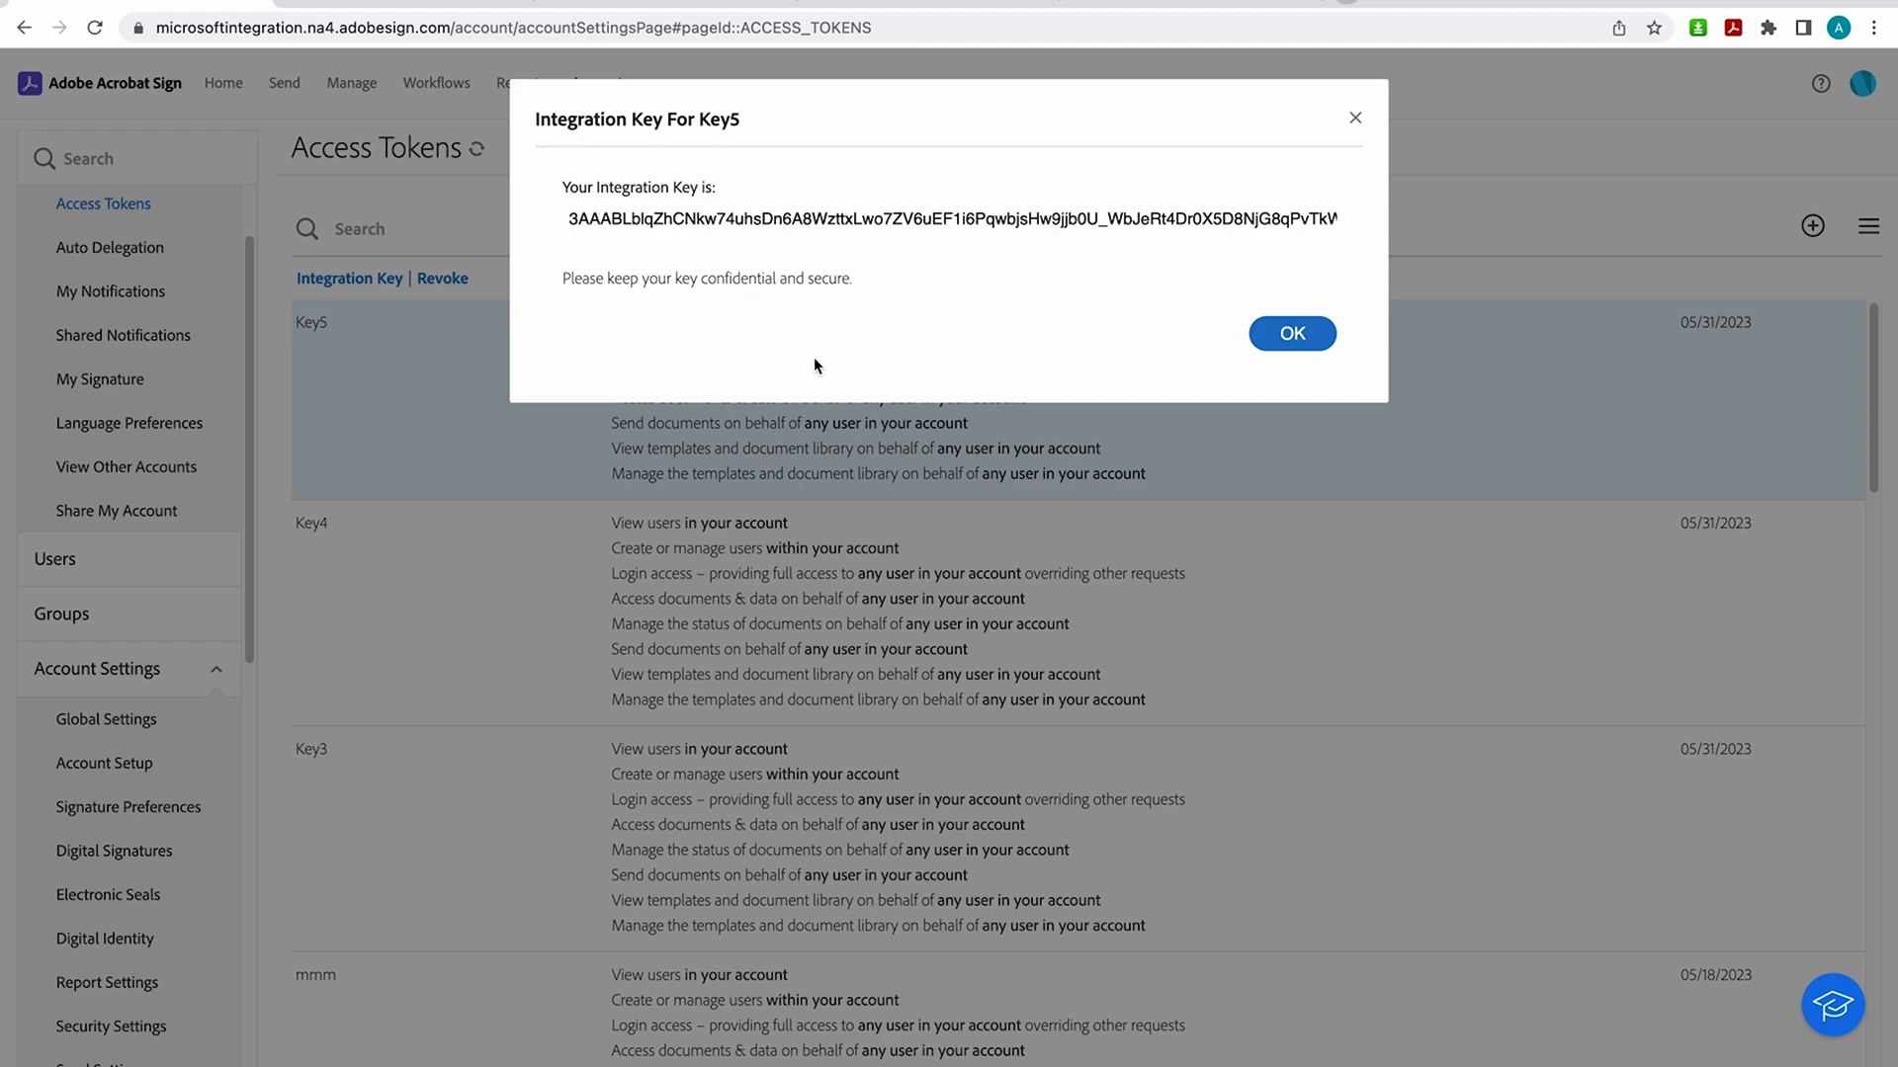
pyautogui.moveTo(1290, 335)
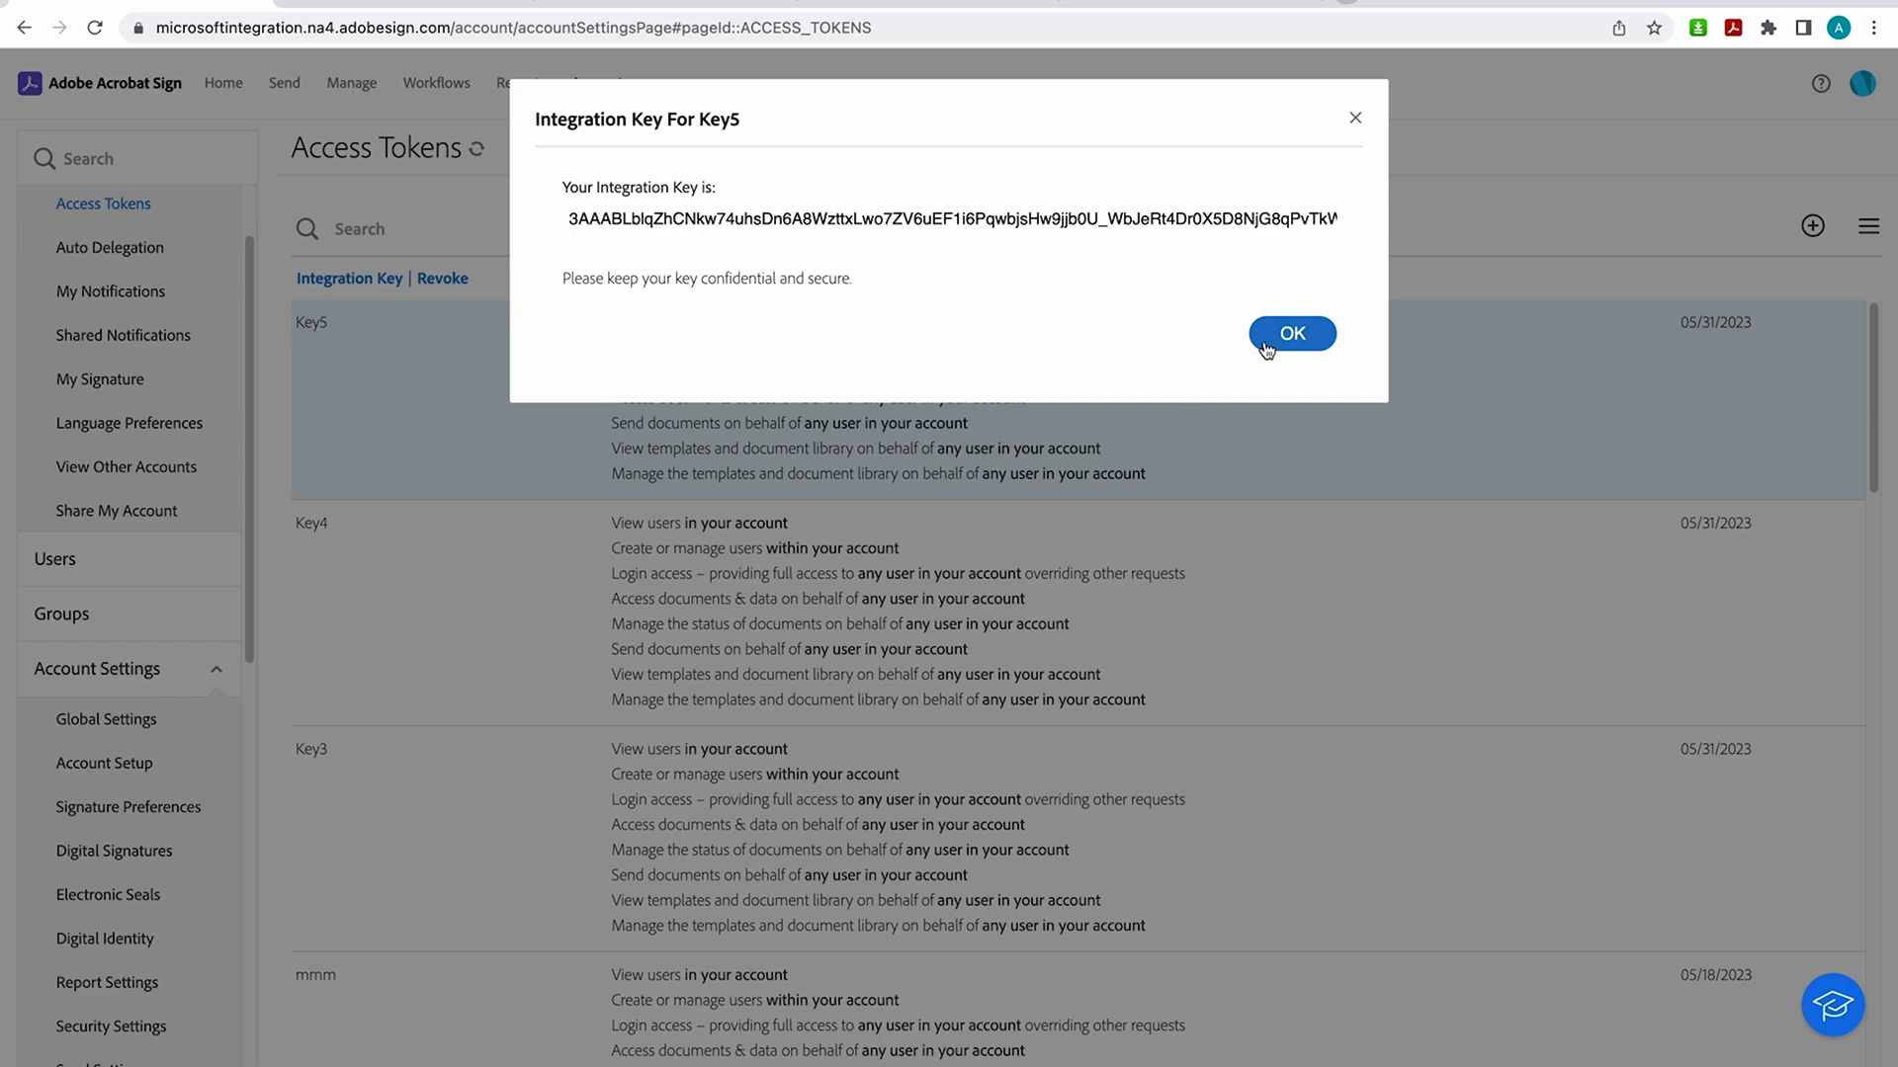
# Step: Close the Key5 integration key notice and return to API Information
pyautogui.click(1290, 333)
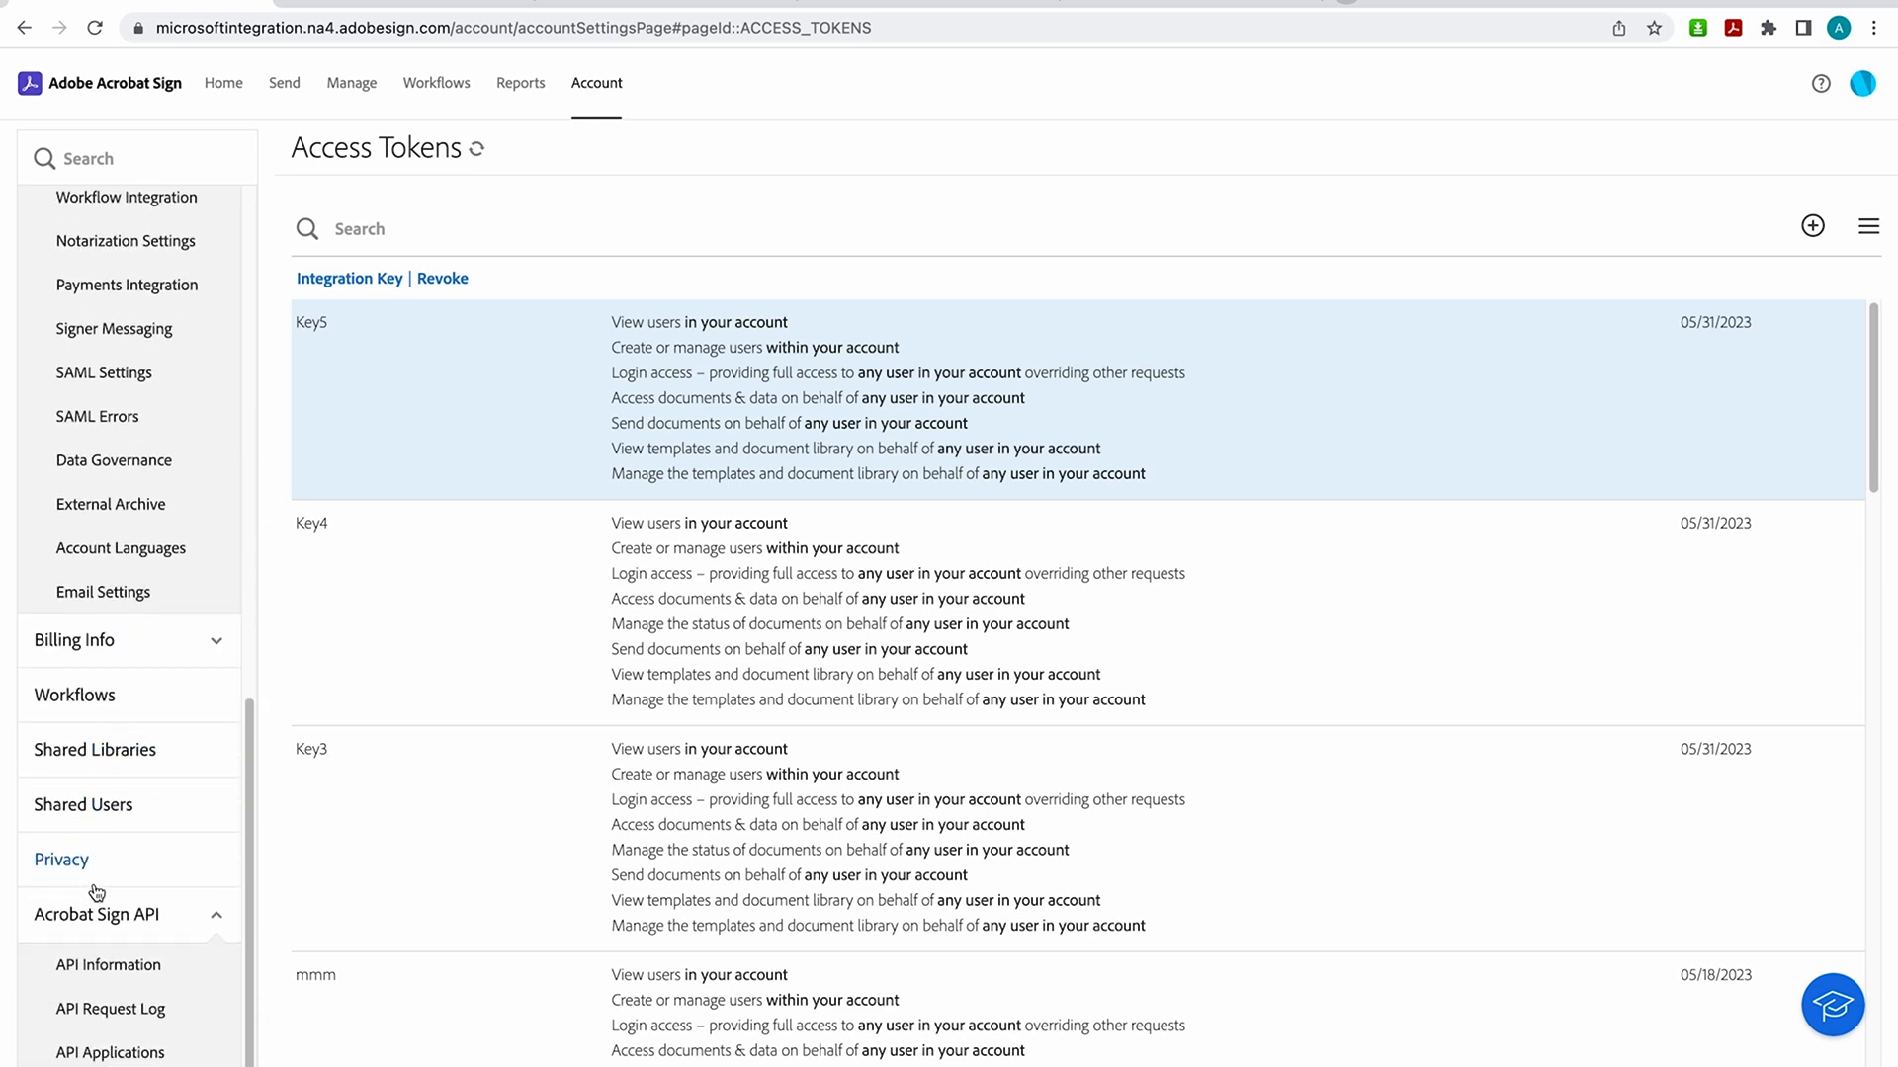
pyautogui.click(108, 965)
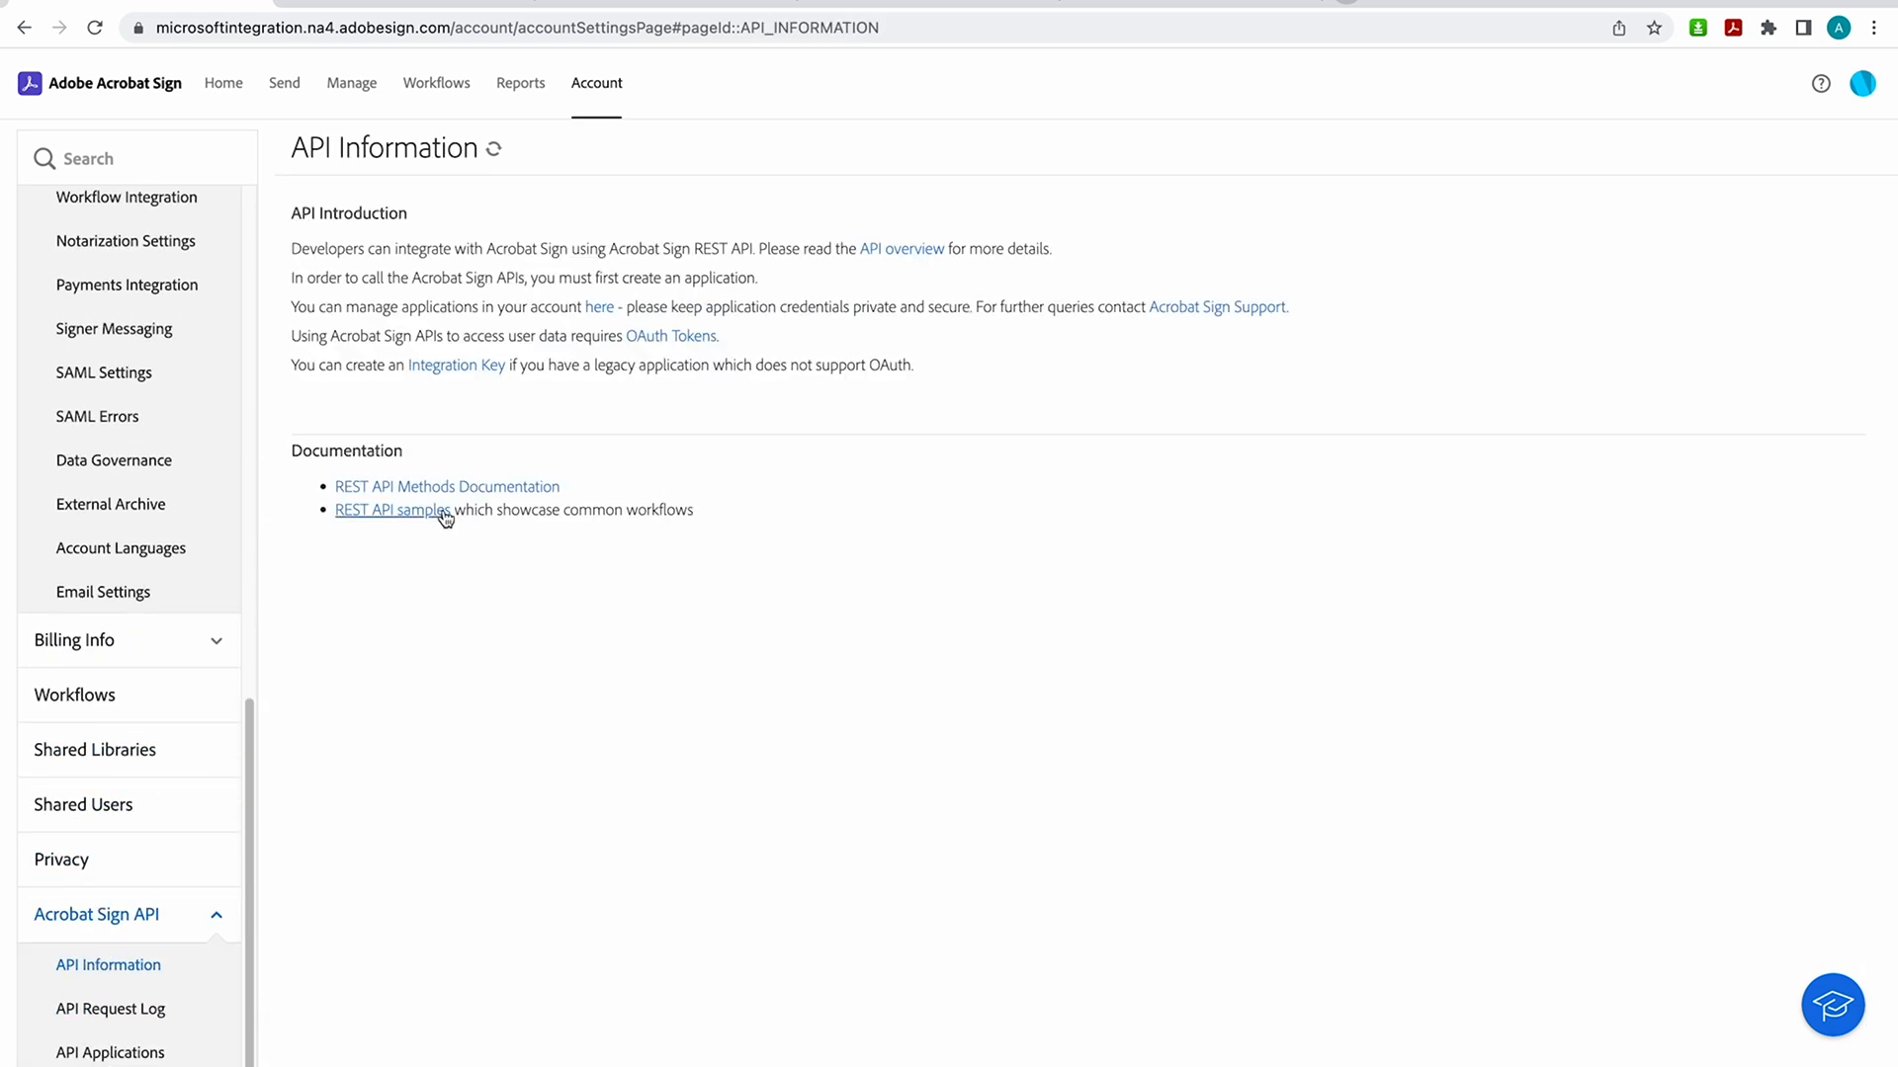
pyautogui.moveTo(403, 519)
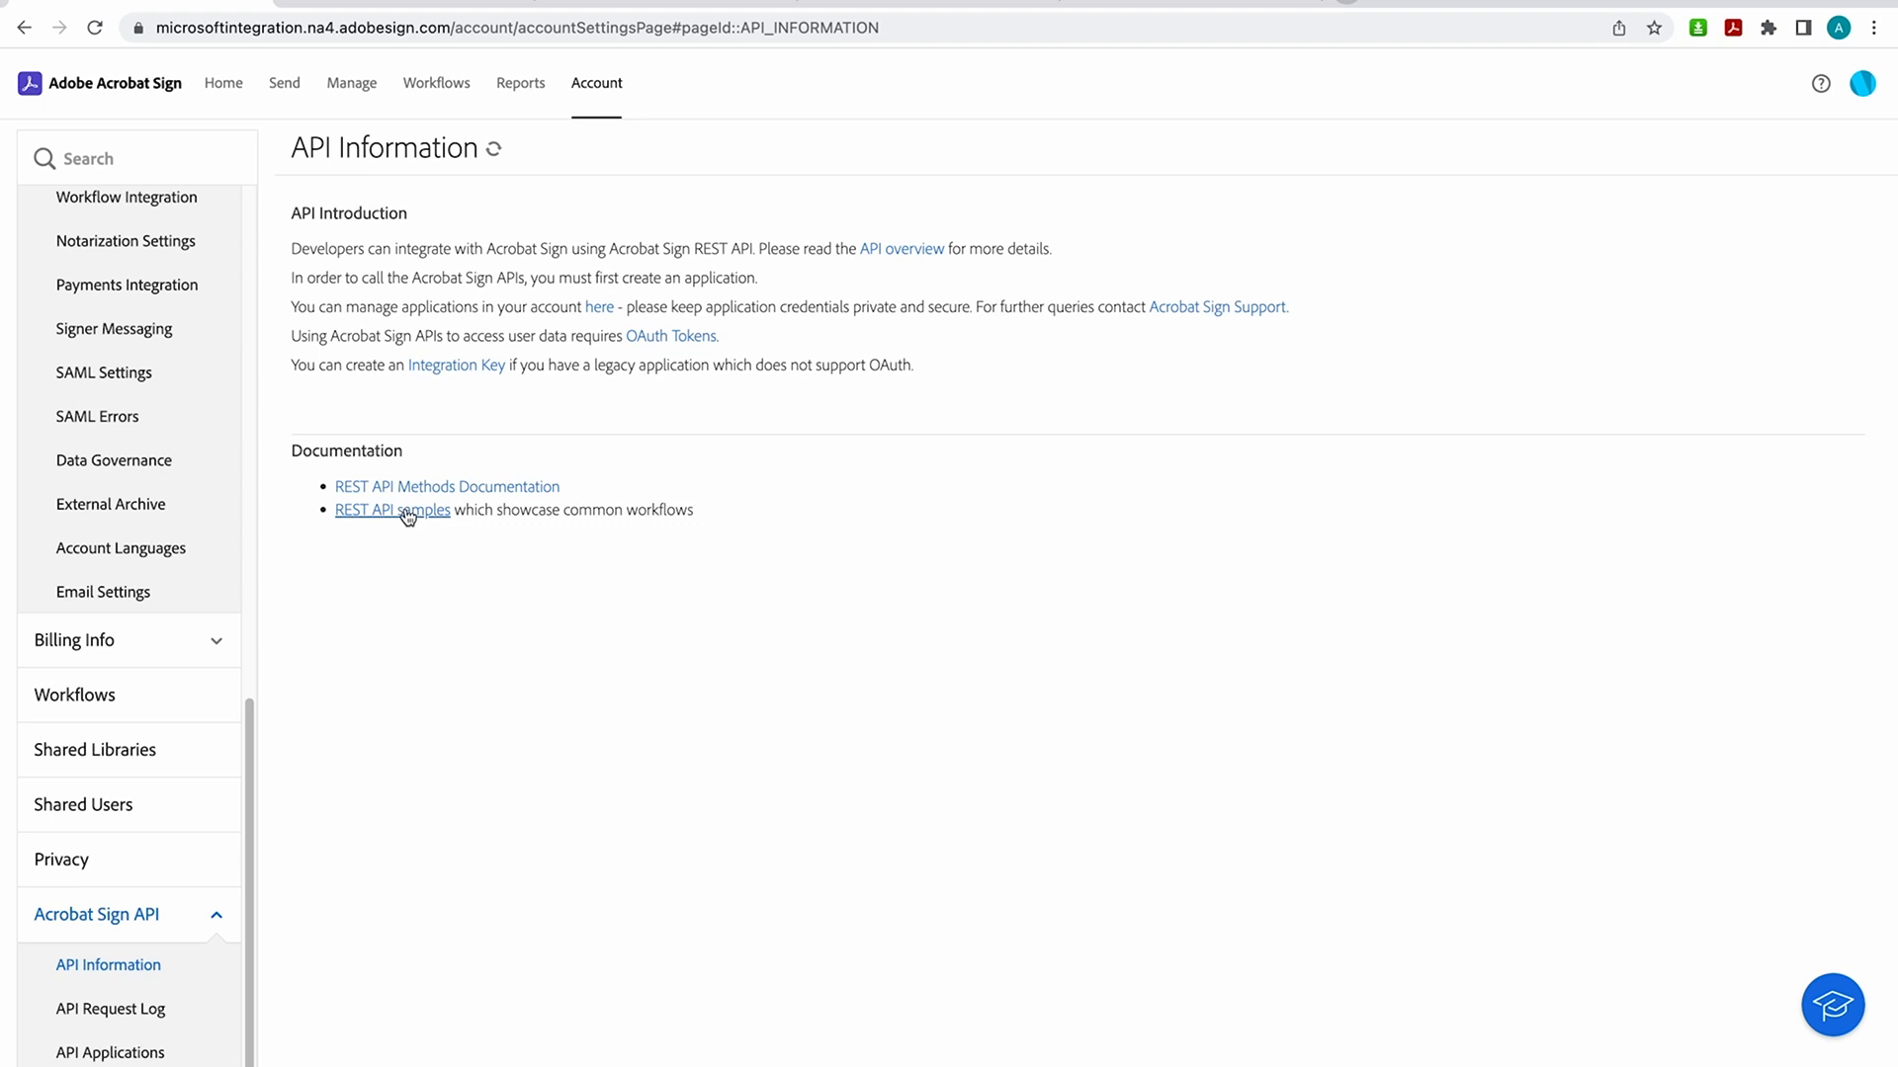
# Step: Open the REST API samples page and scroll down to Get an Agreement's Status
pyautogui.click(392, 508)
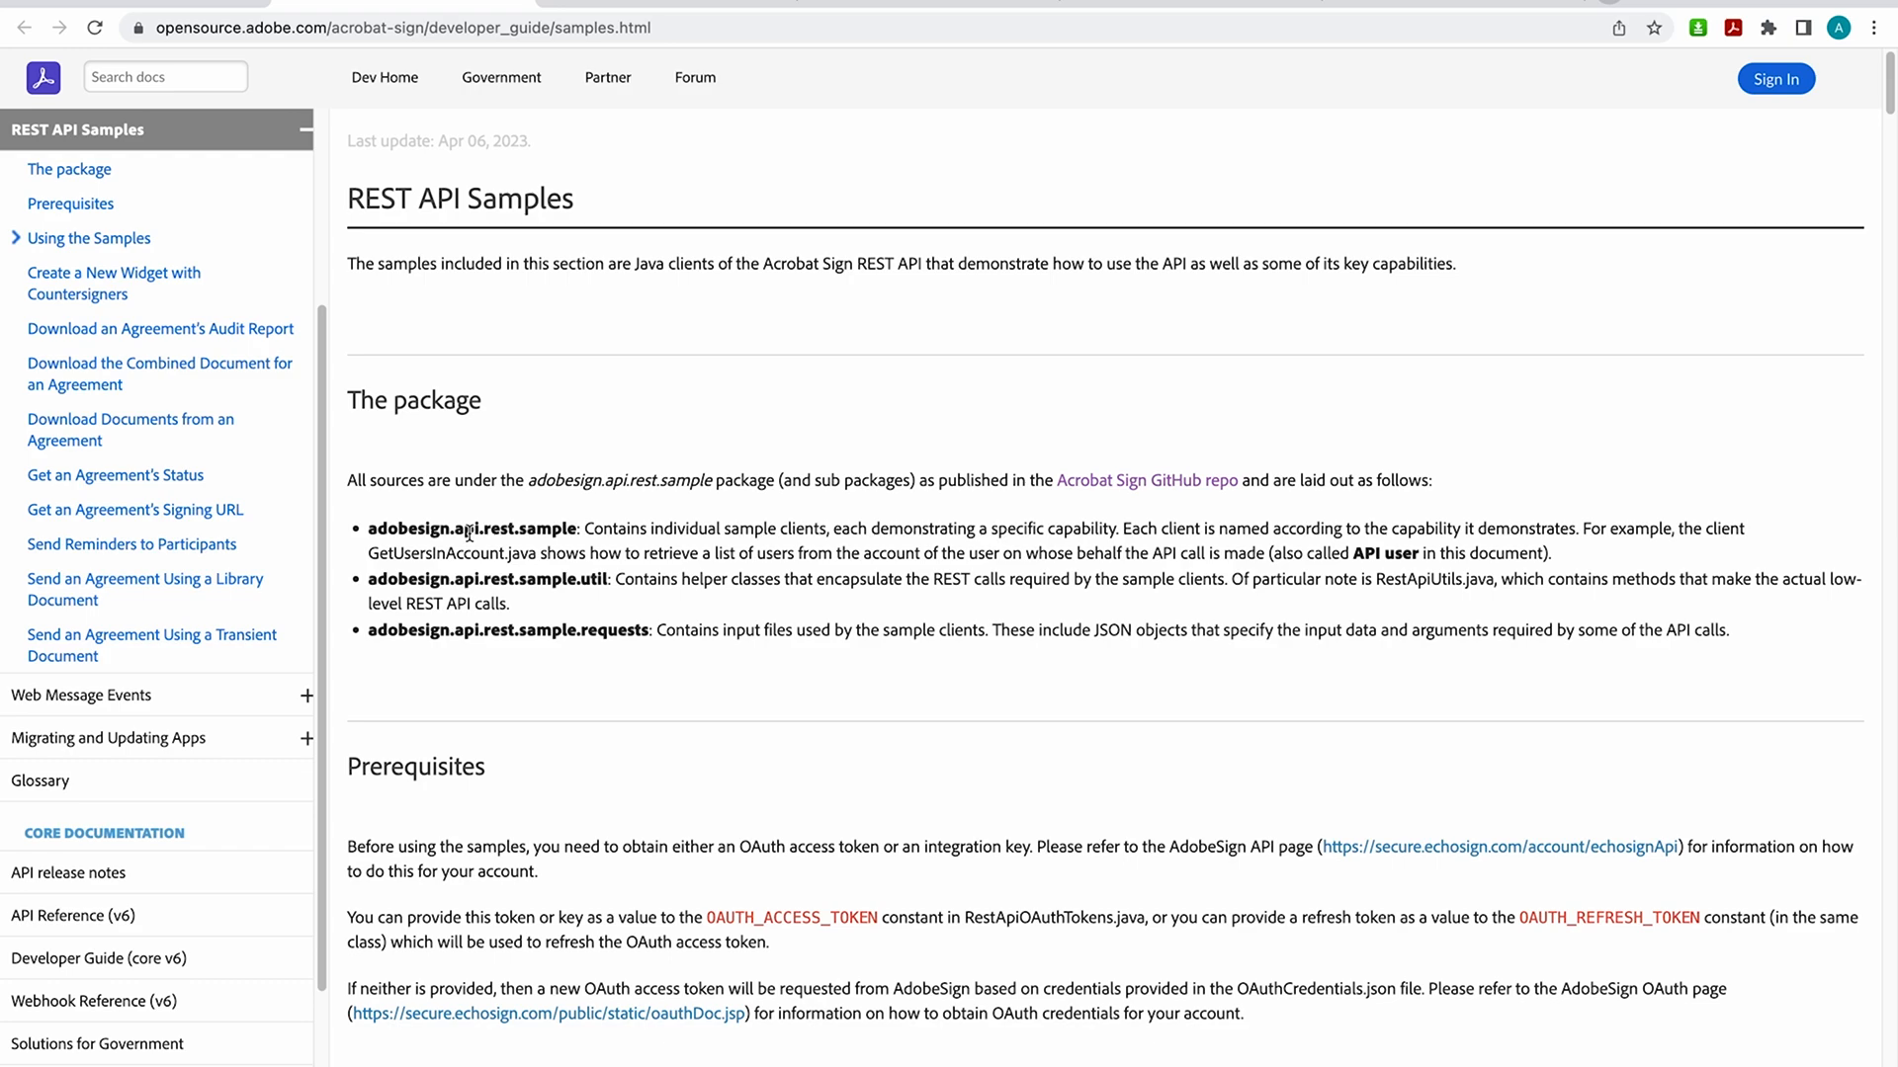
pyautogui.scroll(-3)
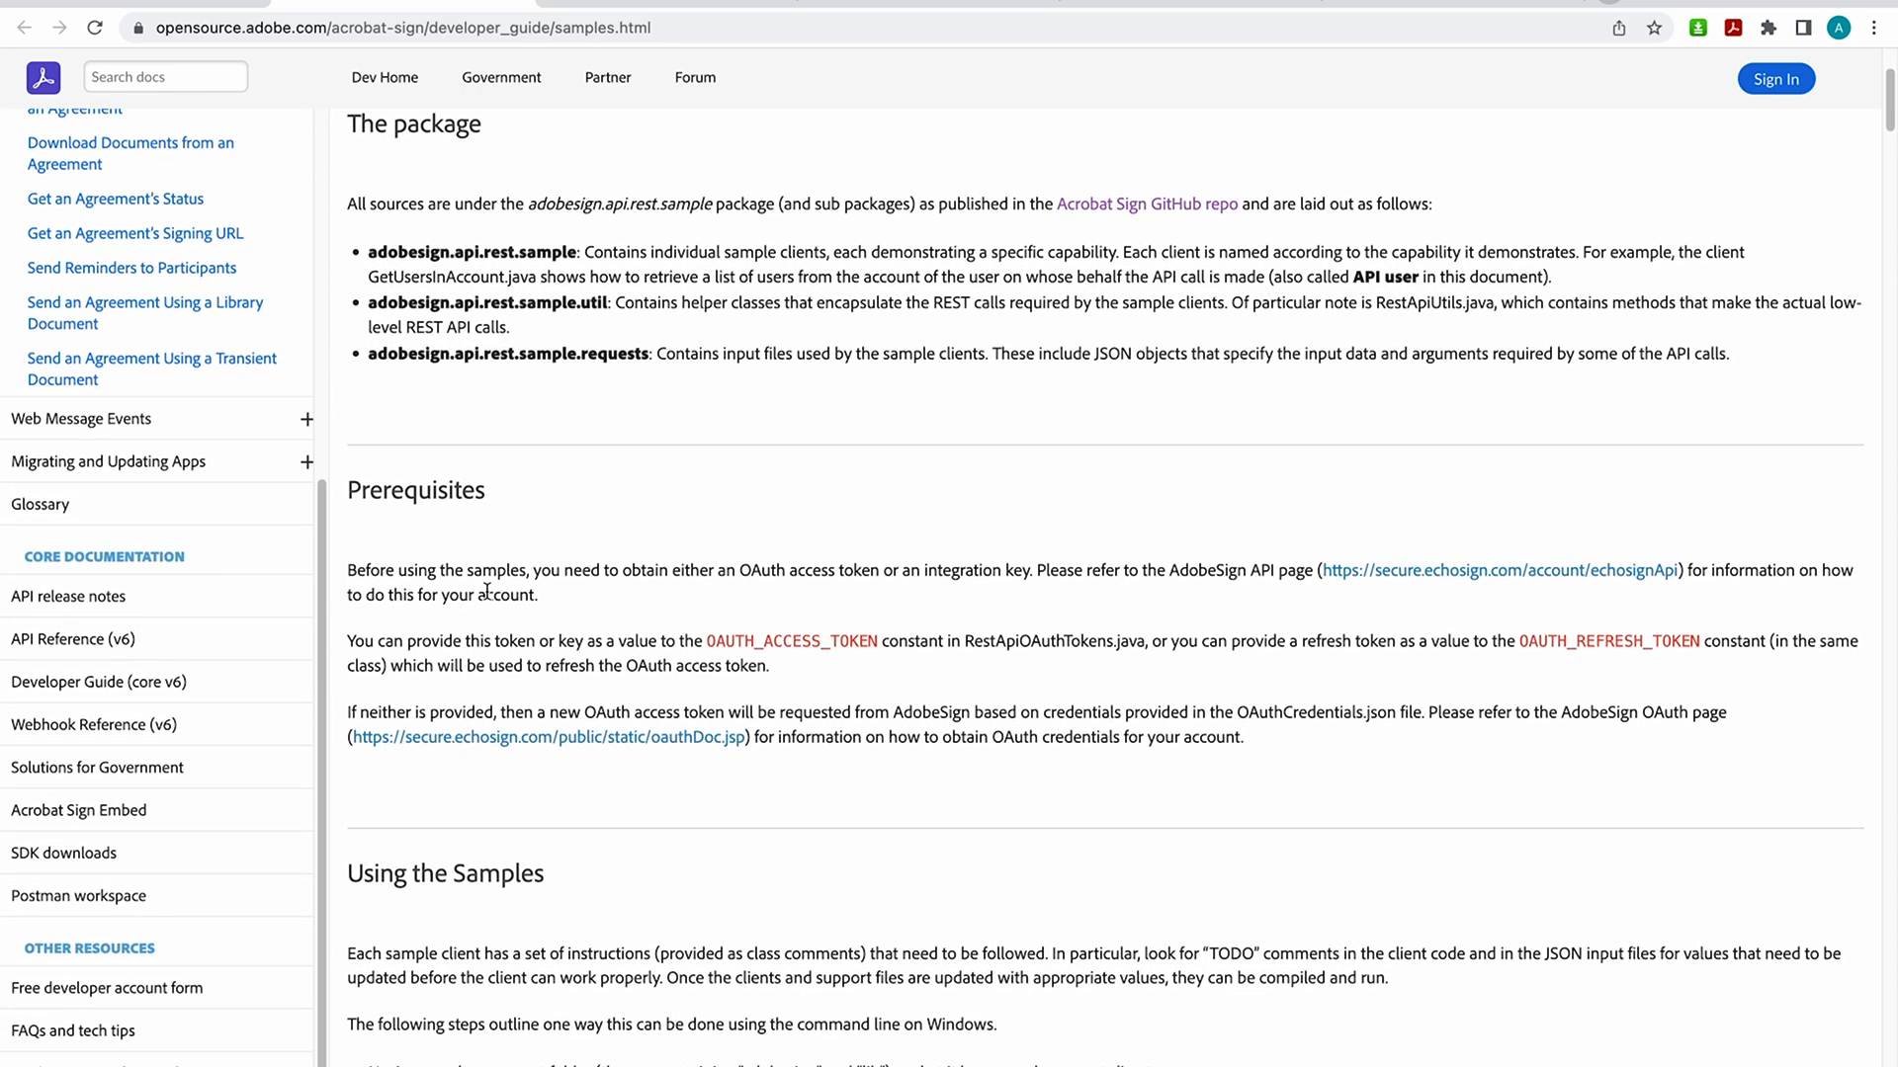
pyautogui.scroll(-3)
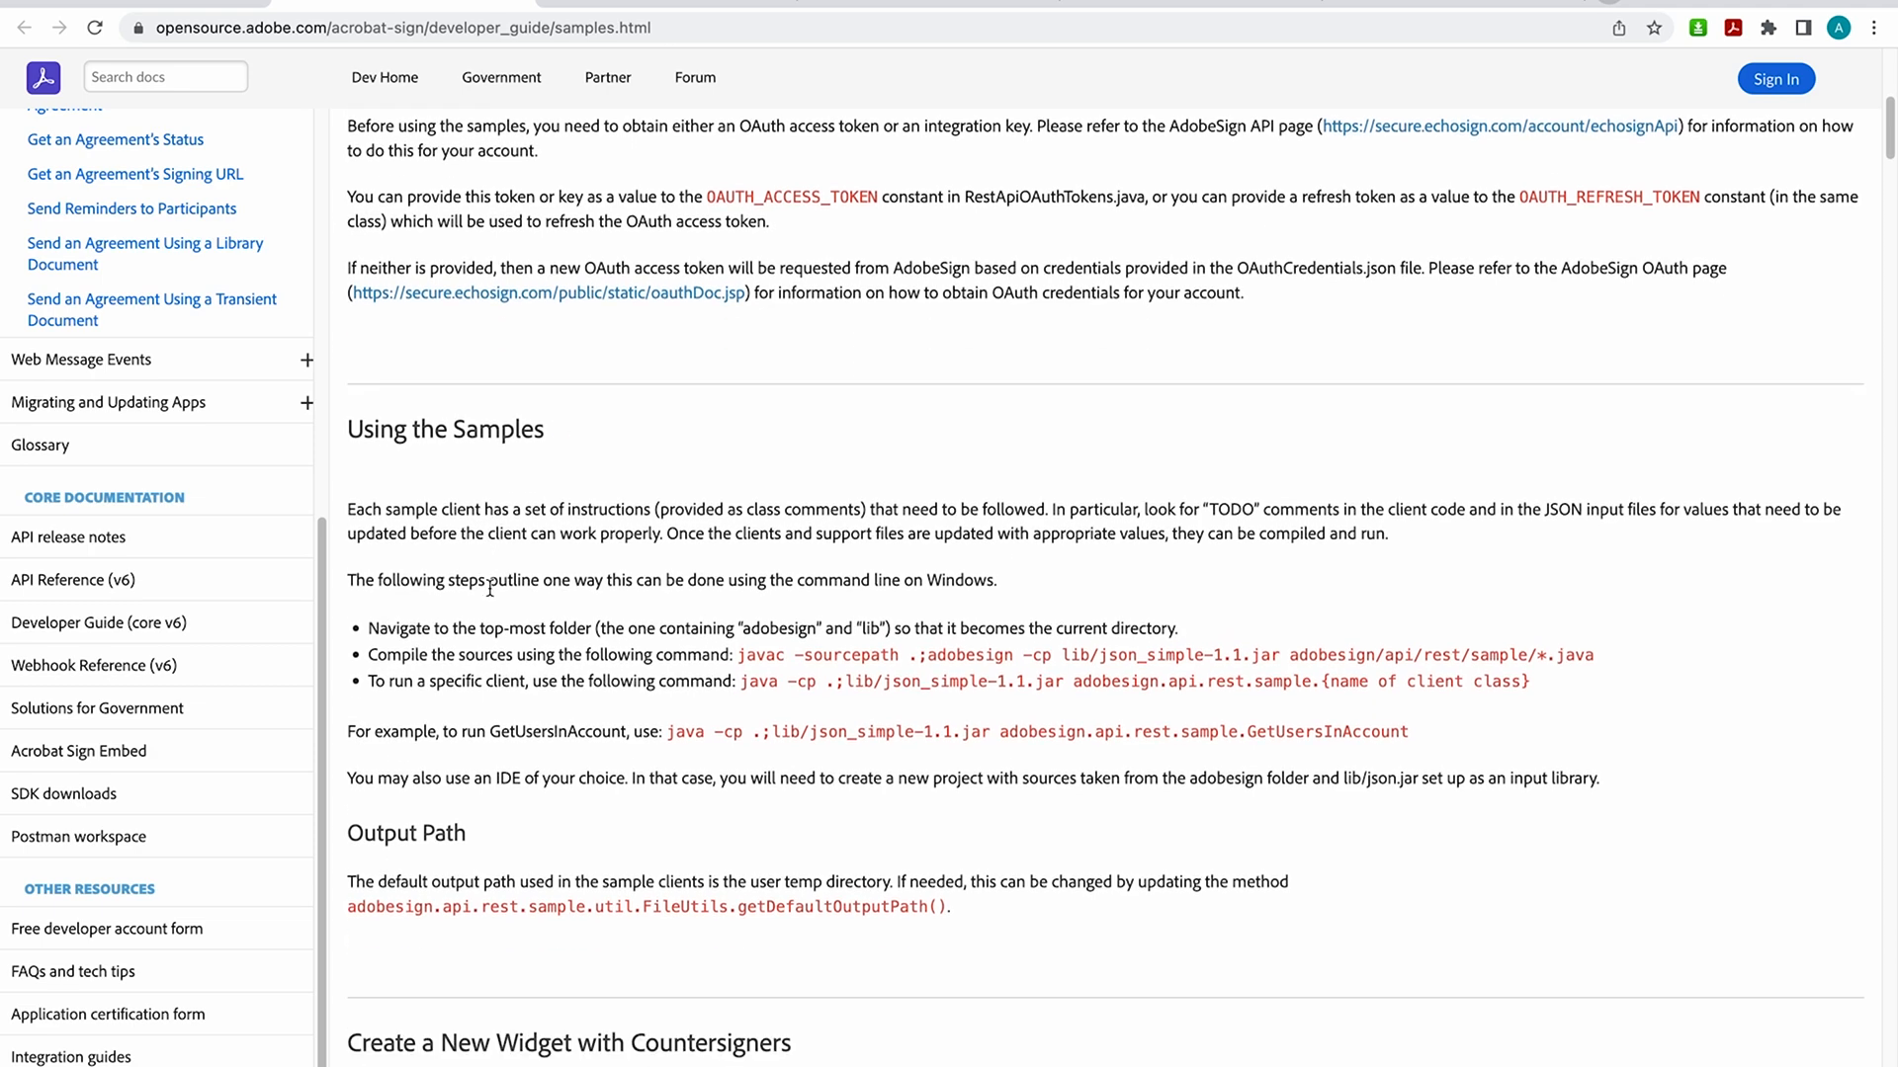
pyautogui.scroll(-3)
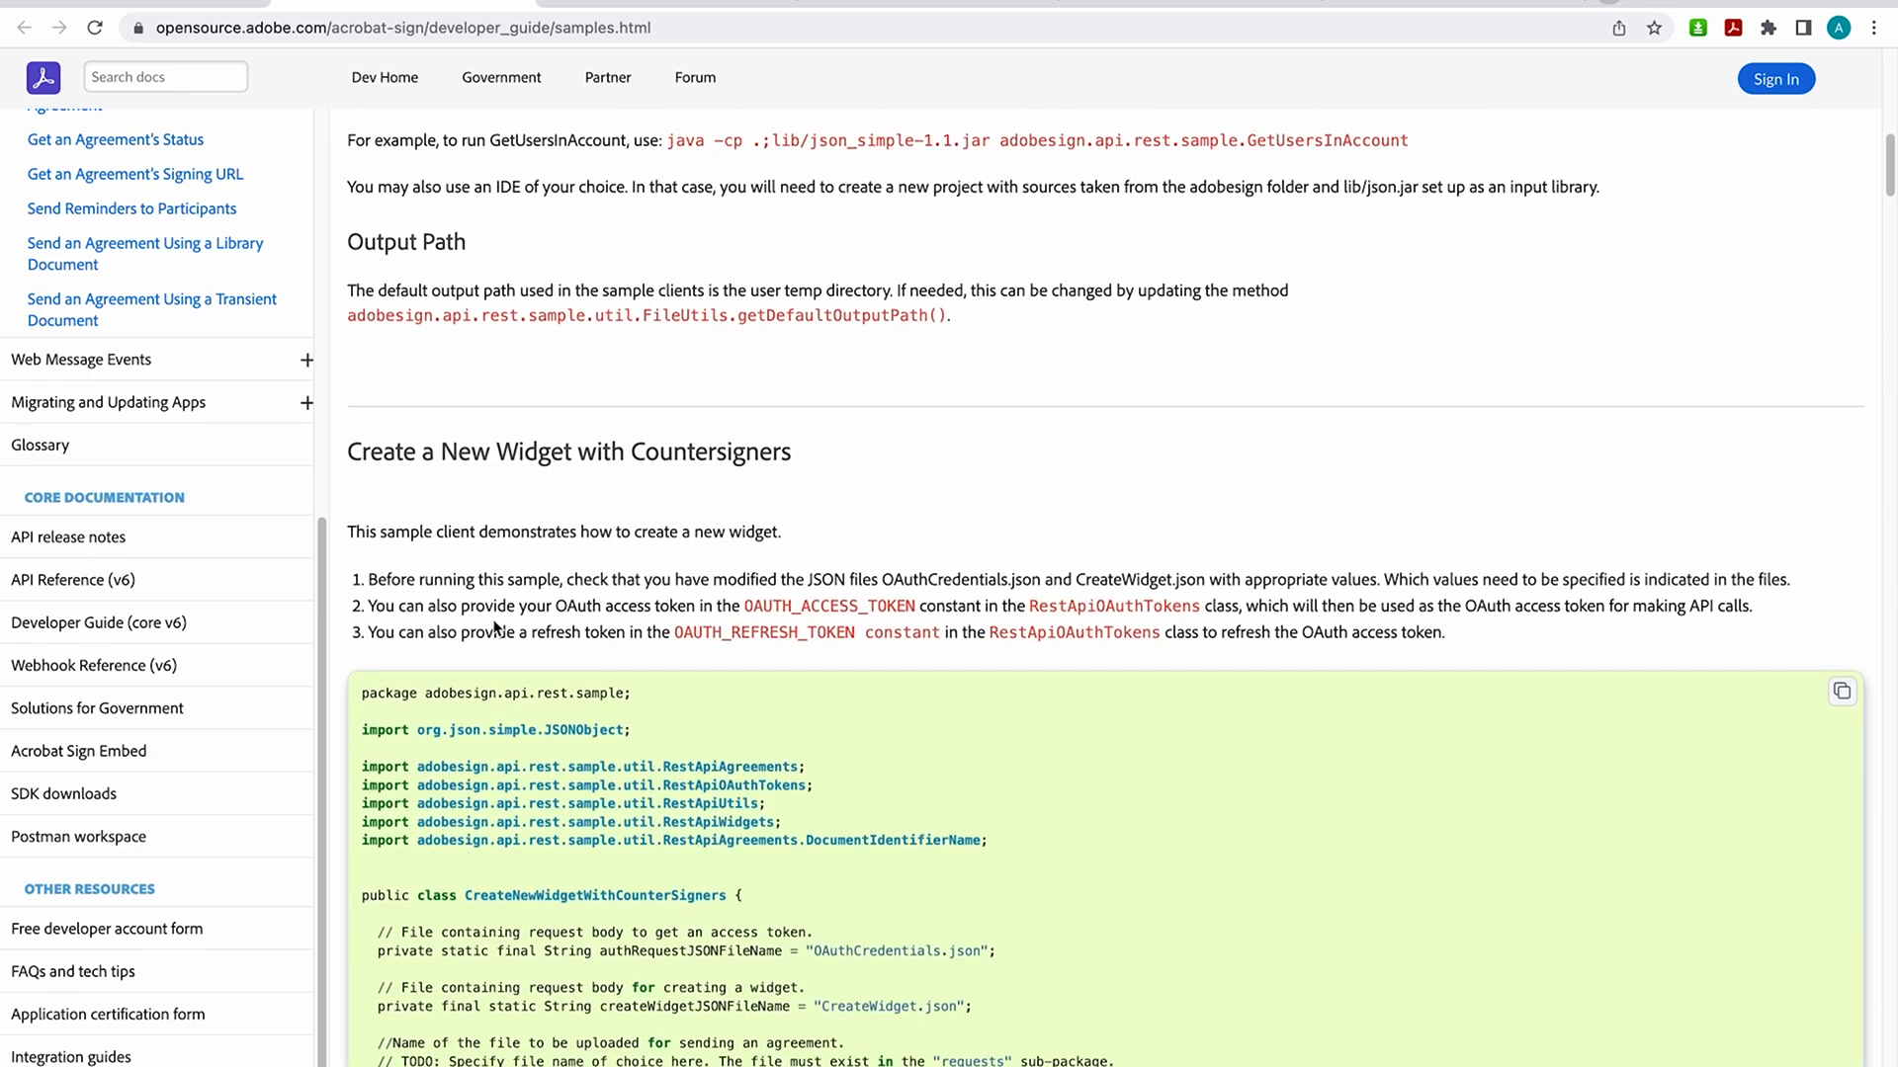
pyautogui.scroll(-3)
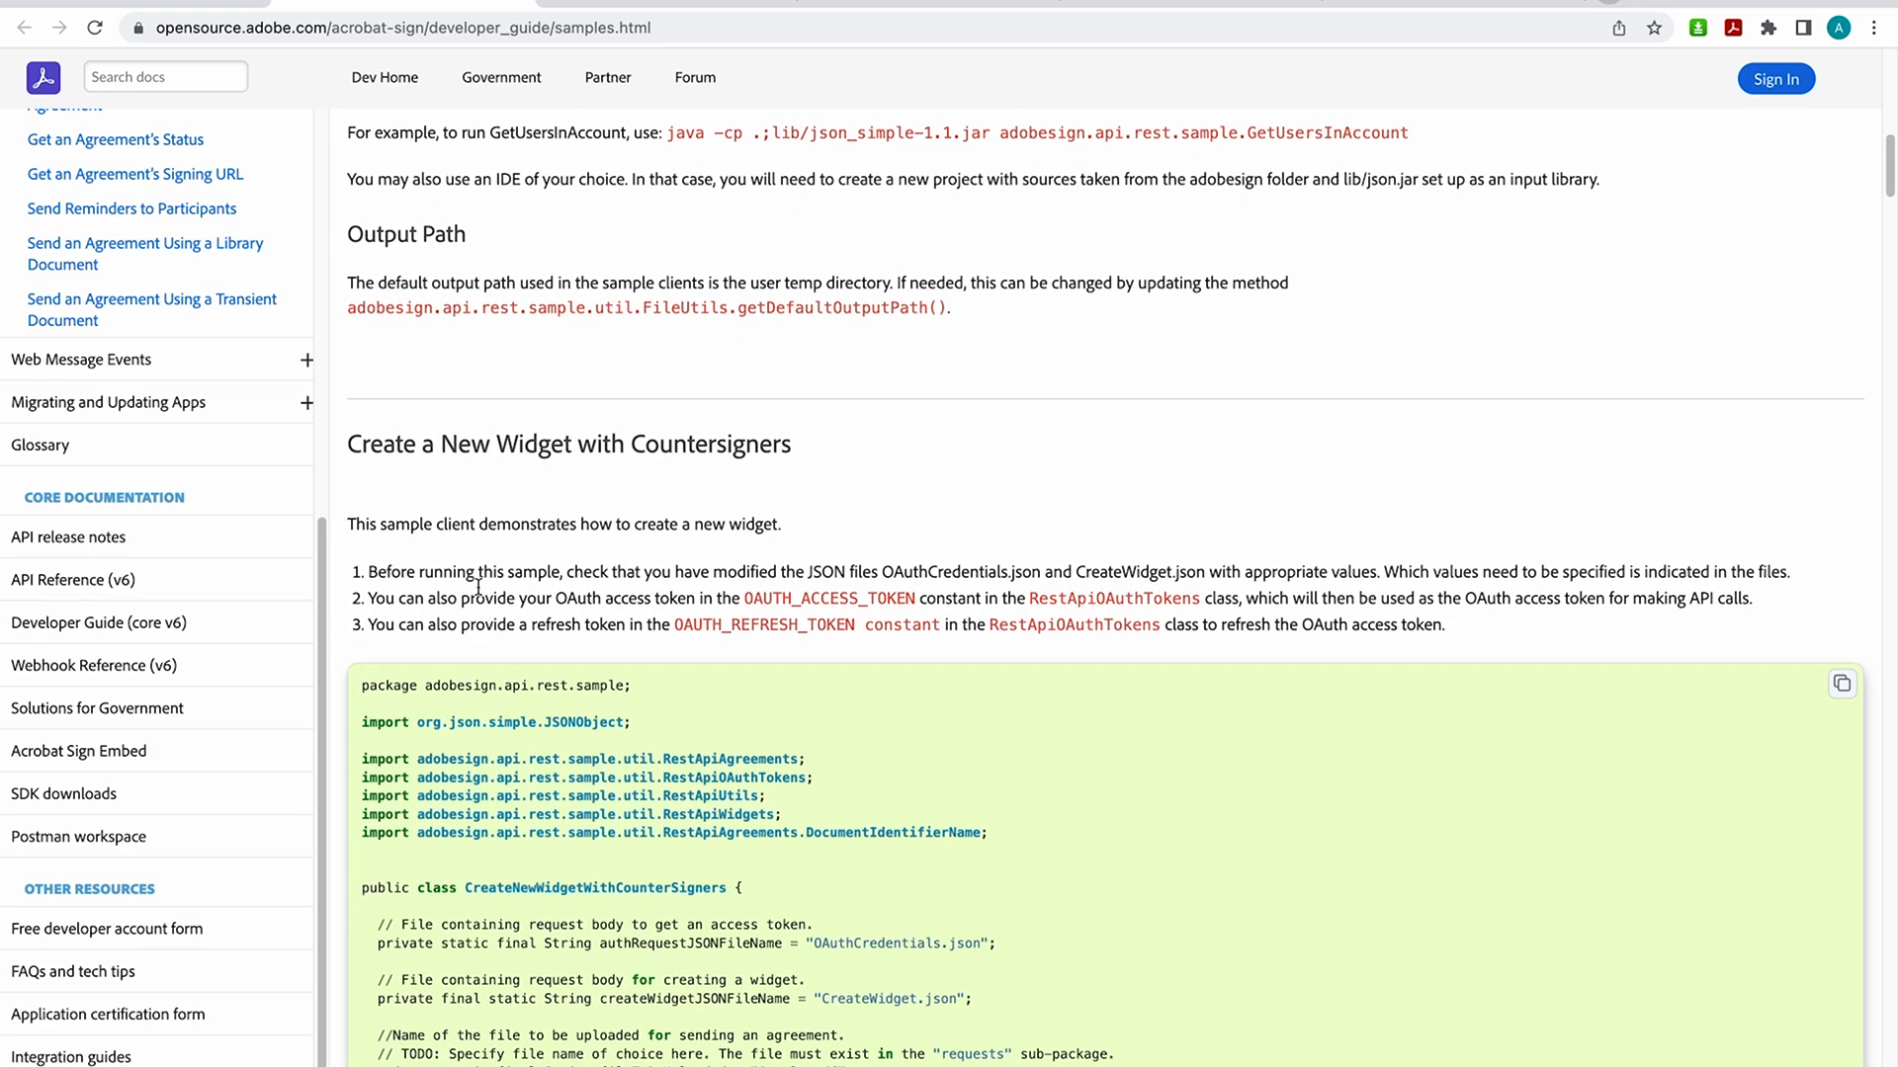
pyautogui.moveTo(623, 494)
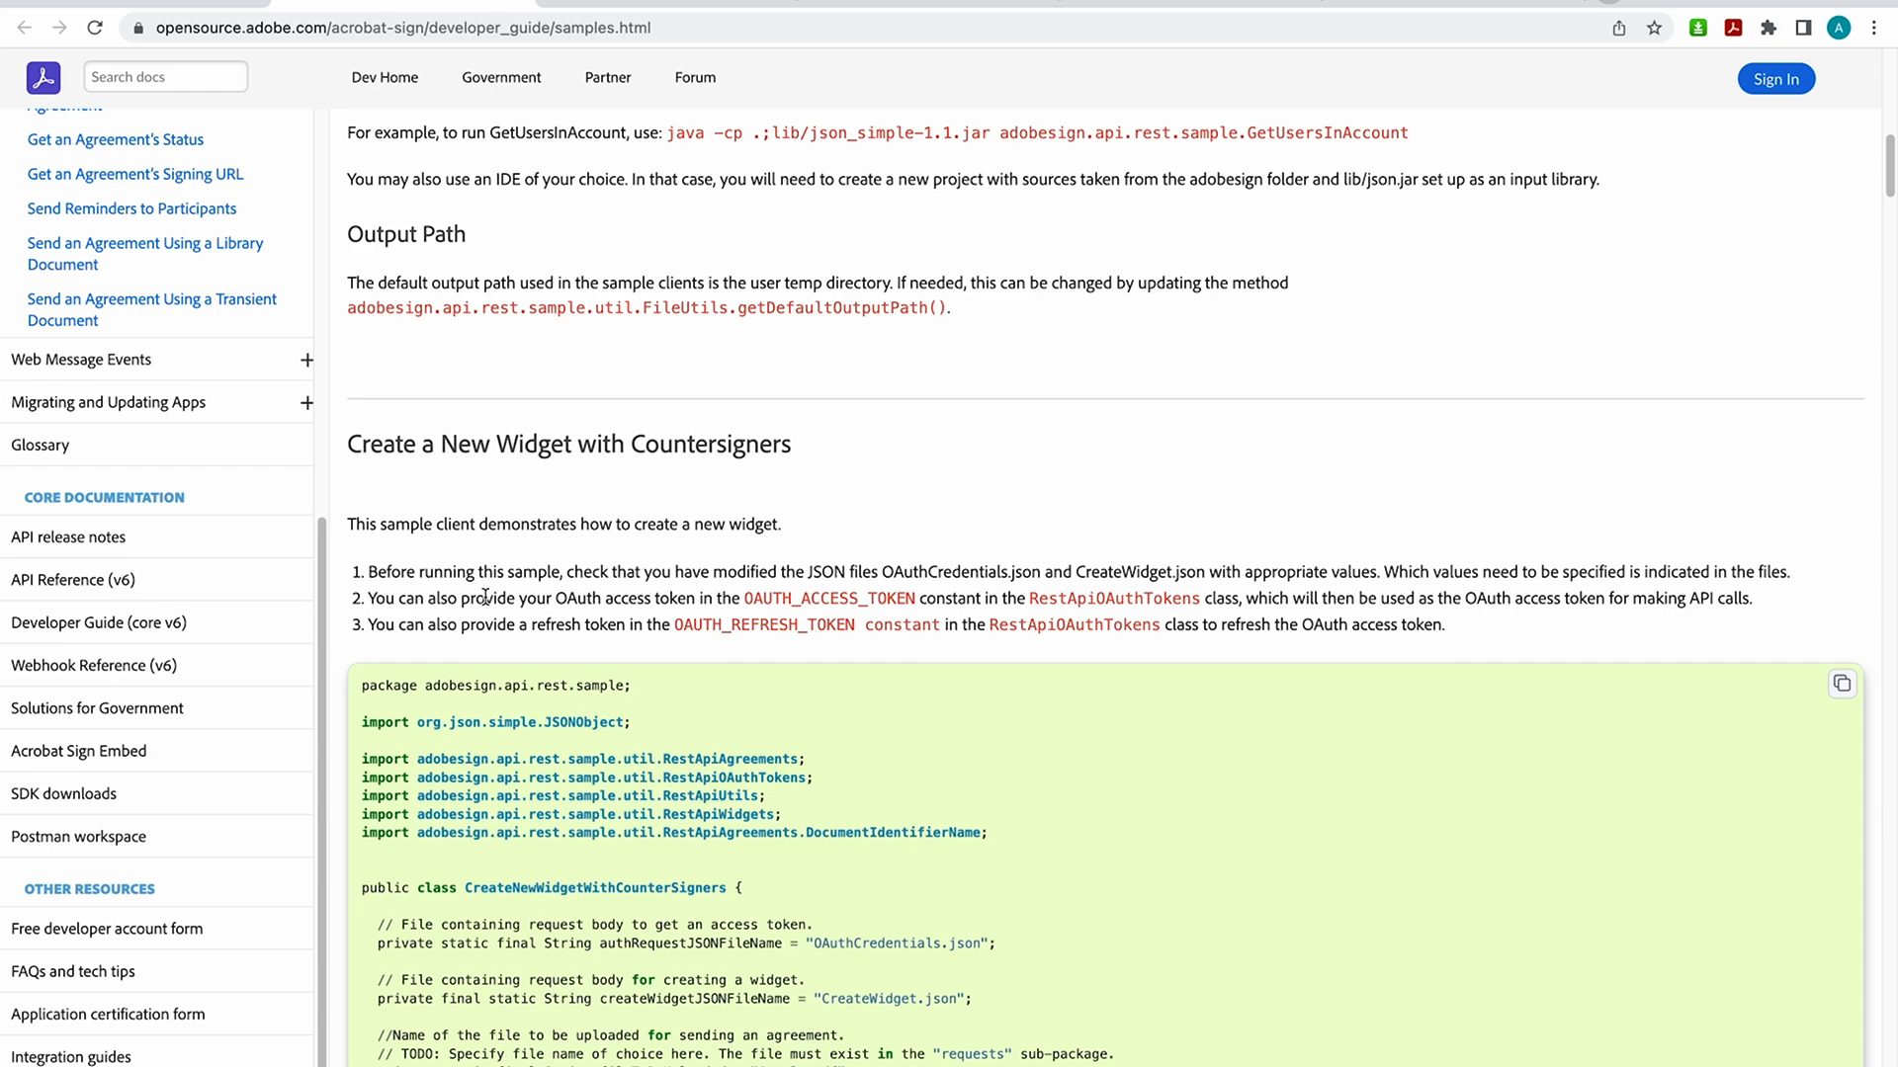
pyautogui.scroll(-3)
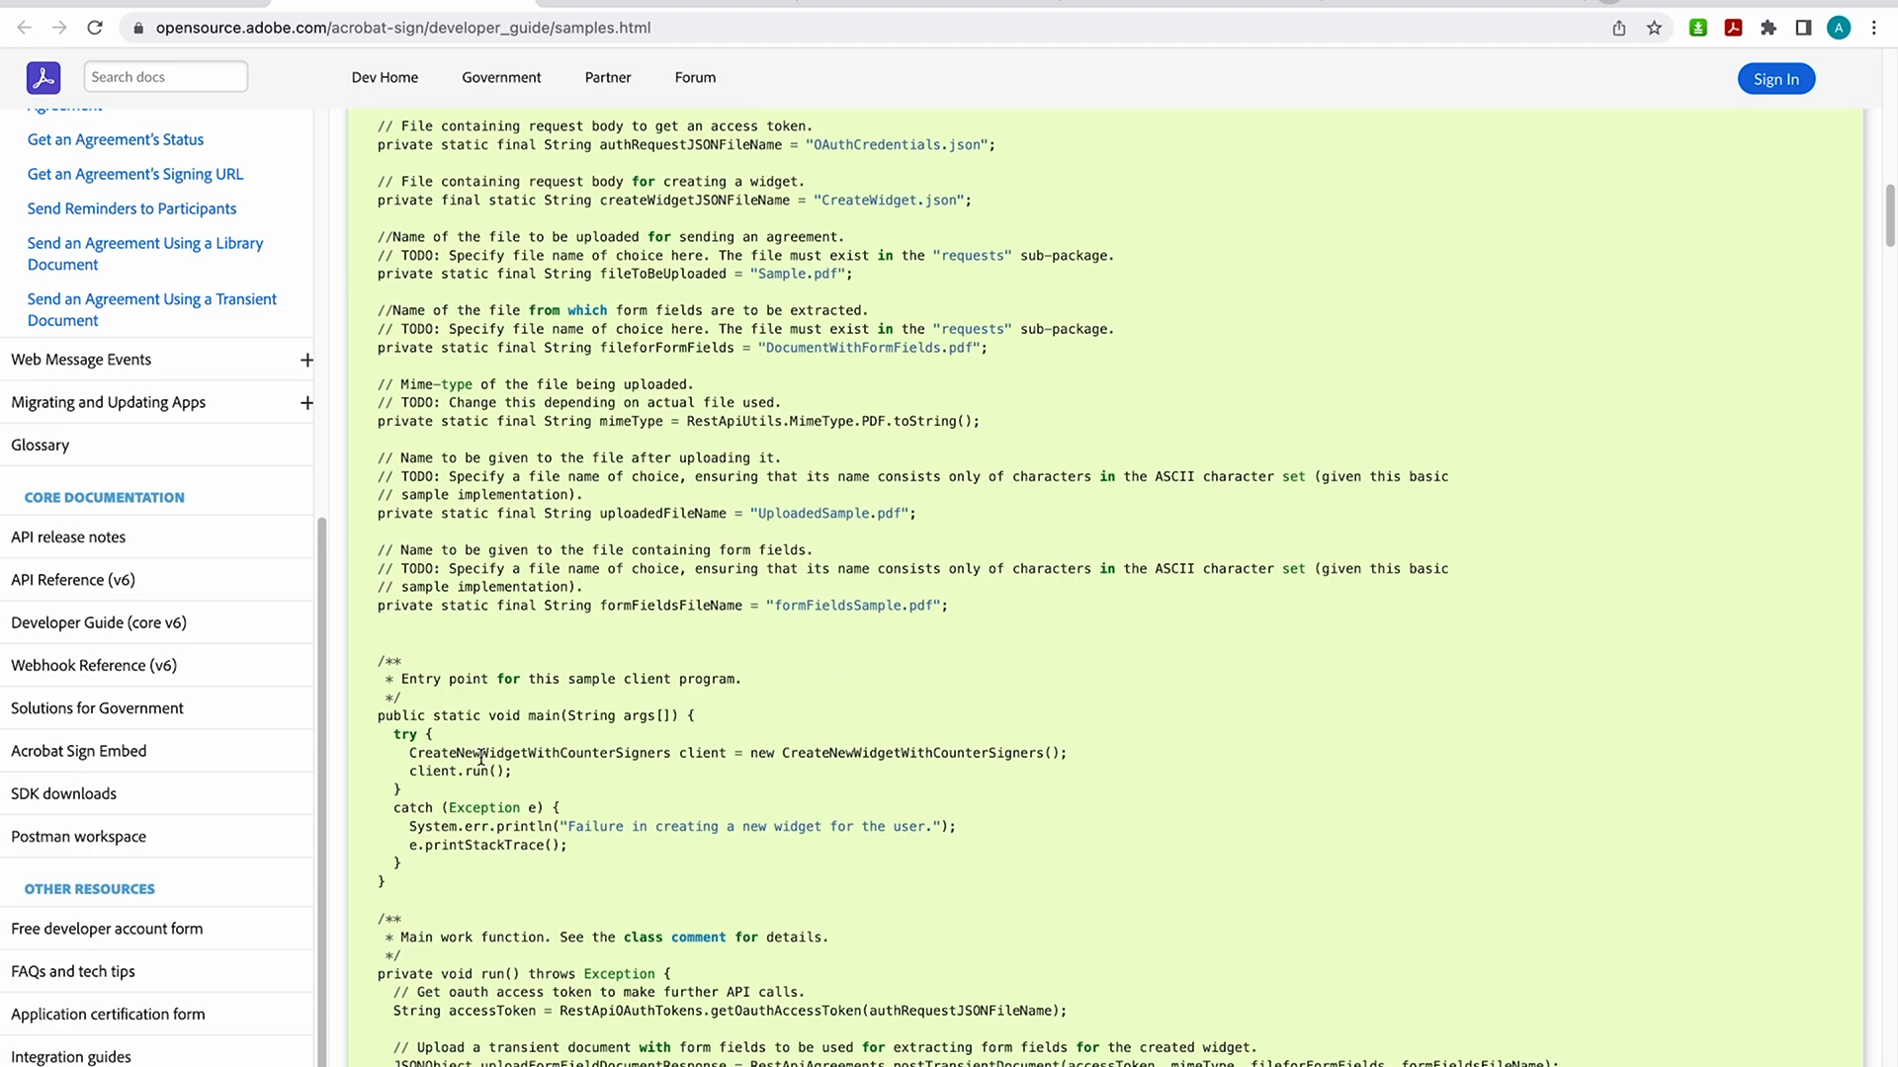
pyautogui.scroll(-3)
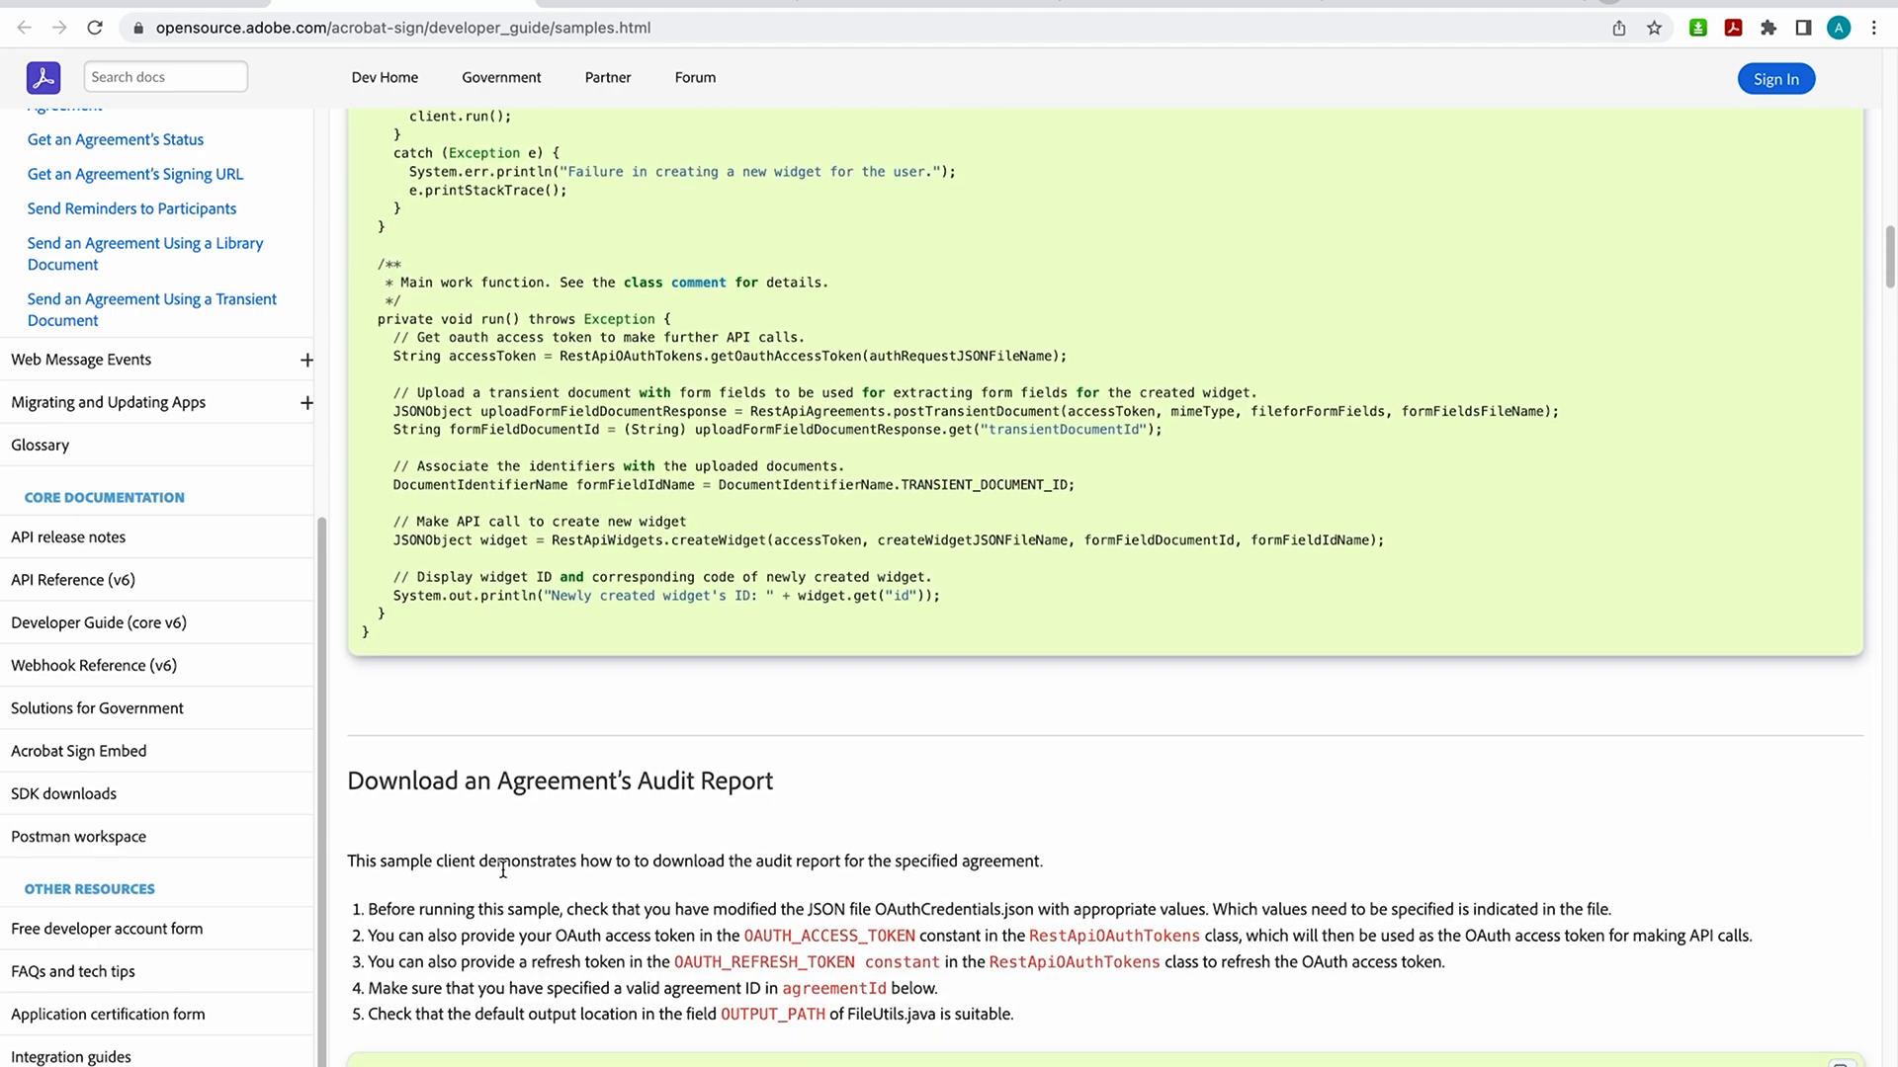
pyautogui.scroll(-3)
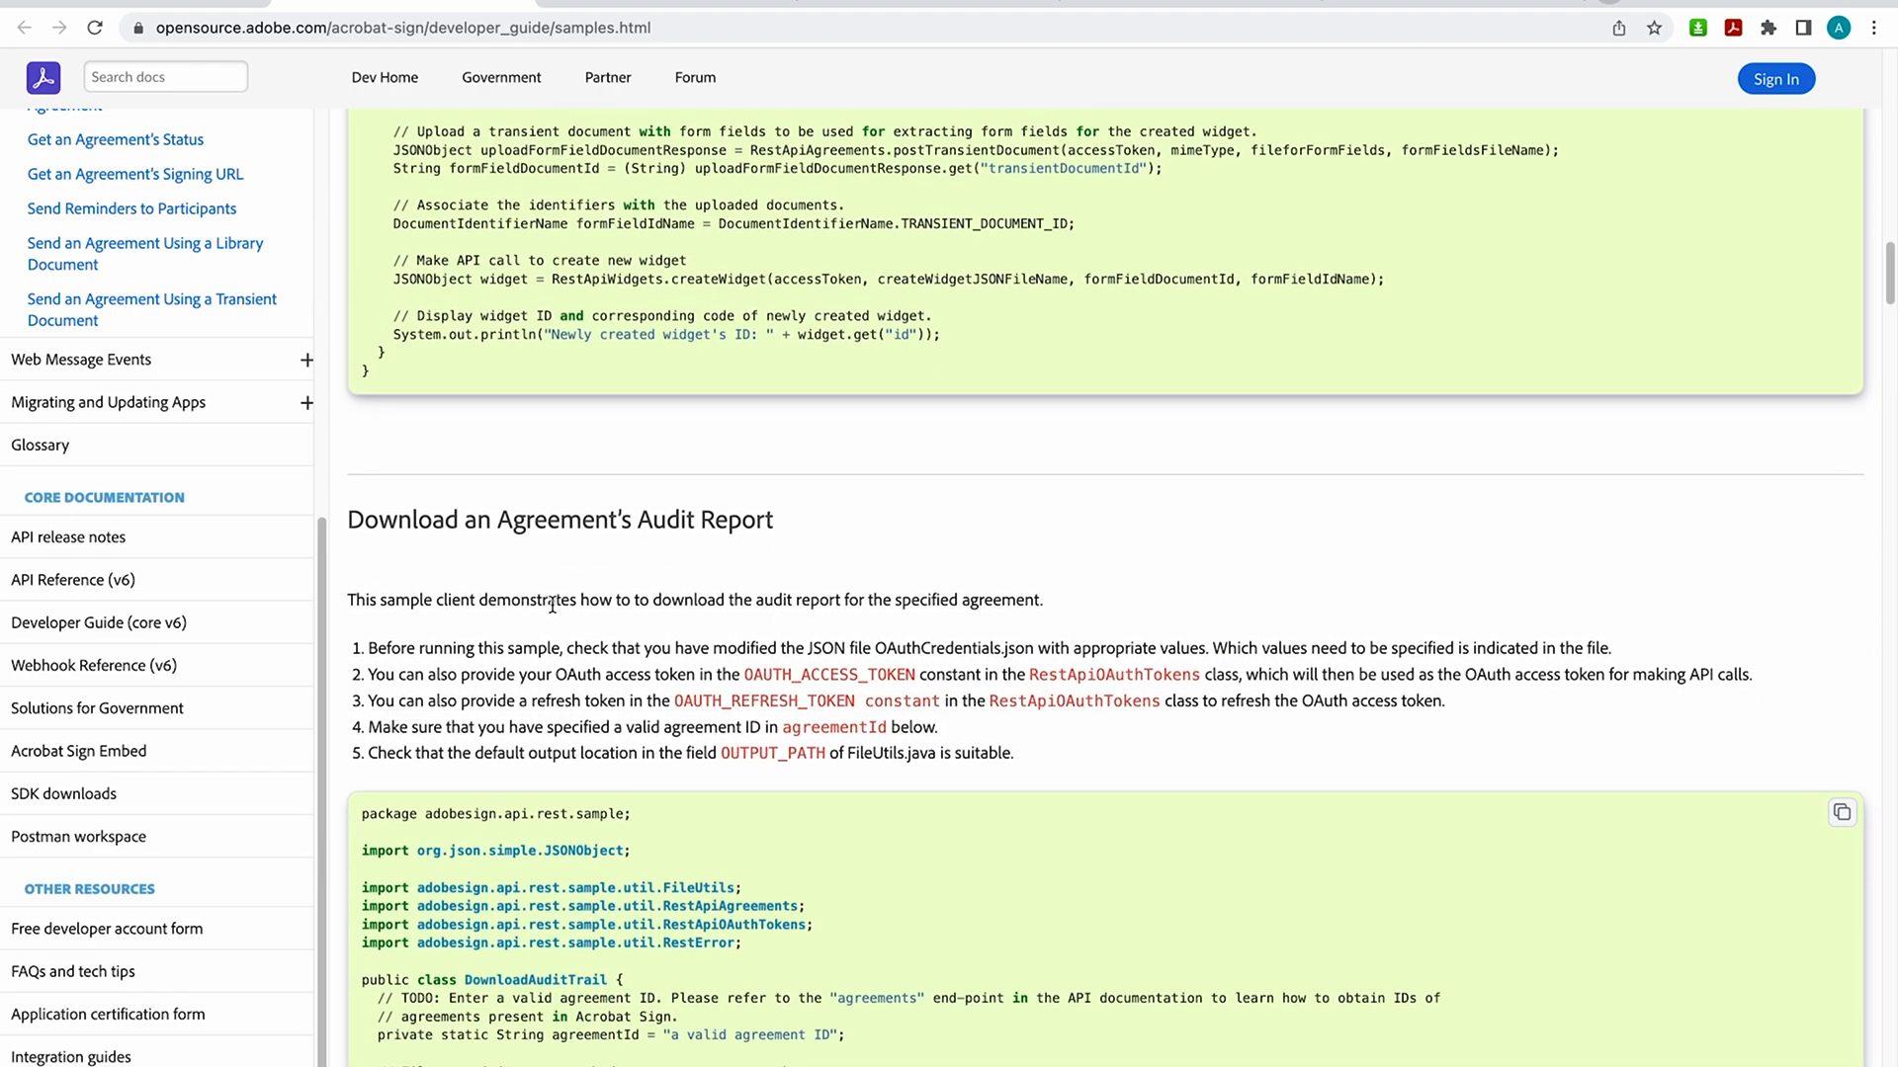
pyautogui.scroll(-3)
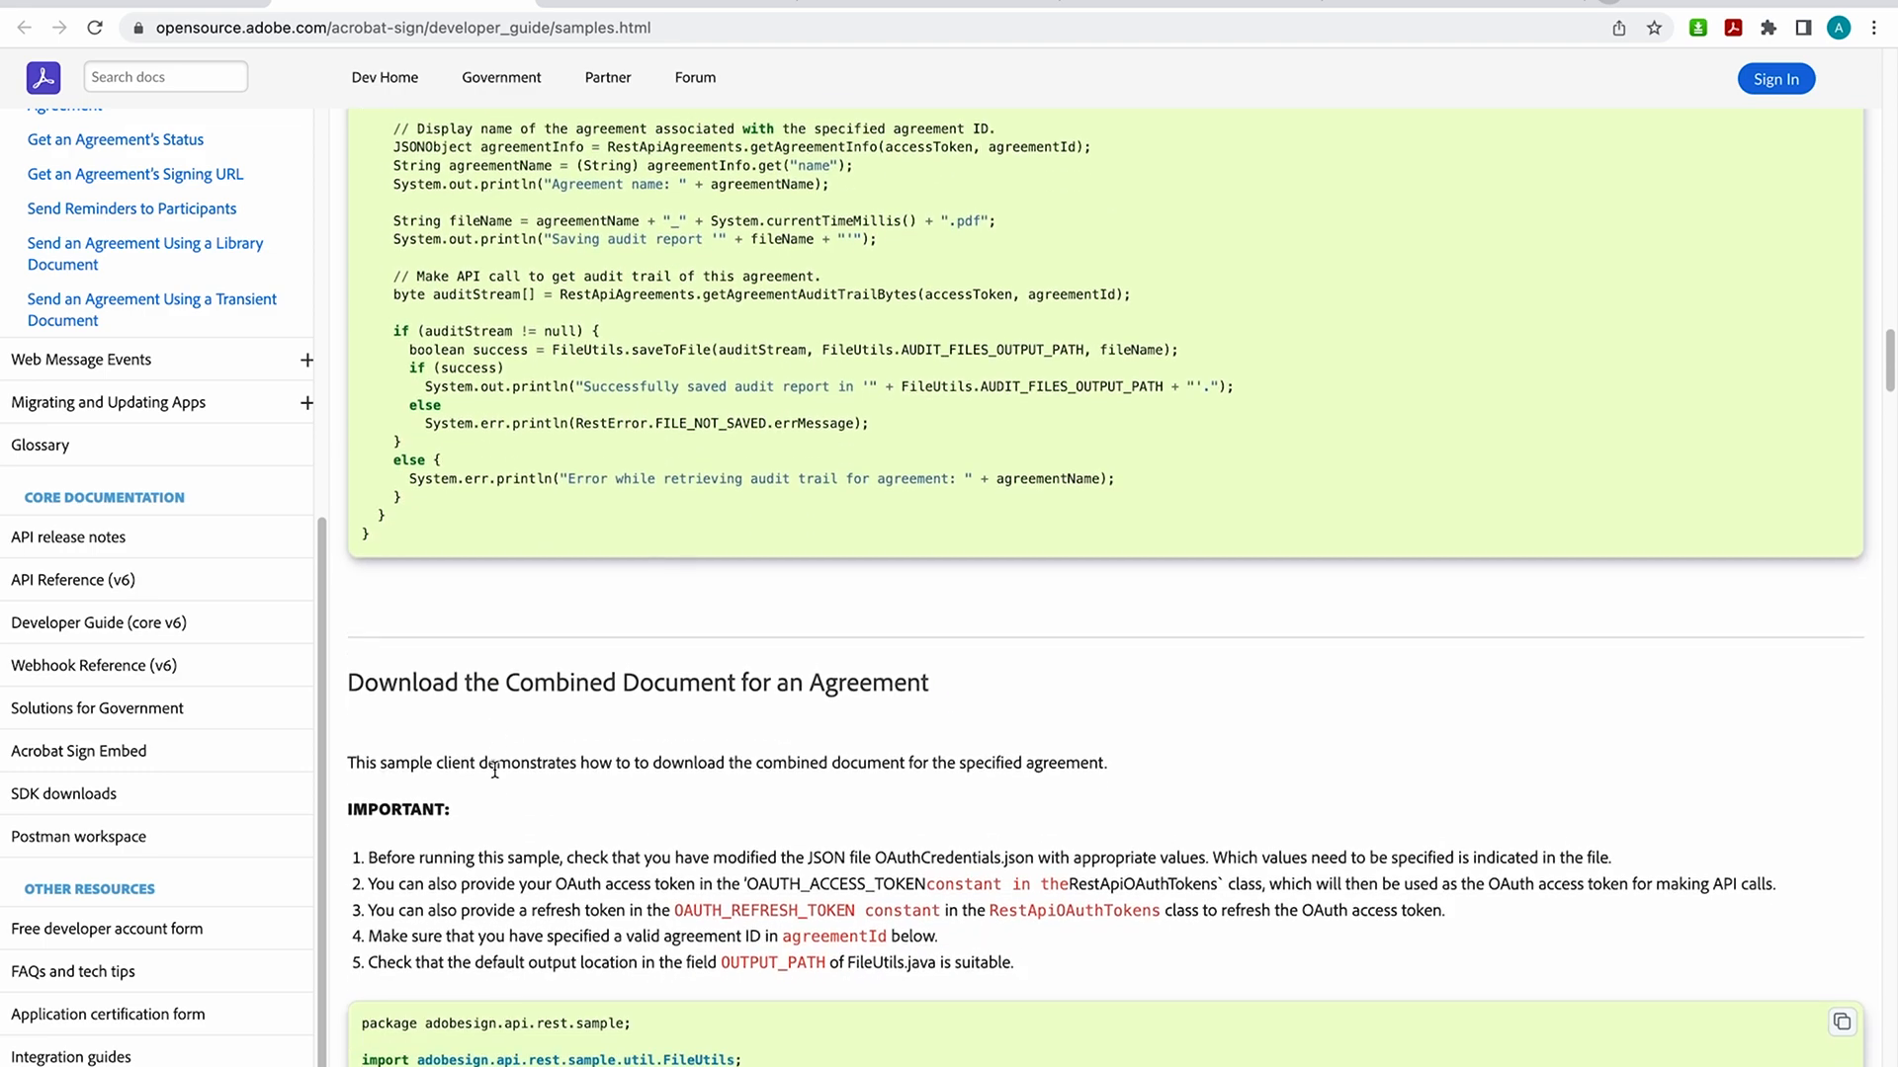
pyautogui.scroll(-3)
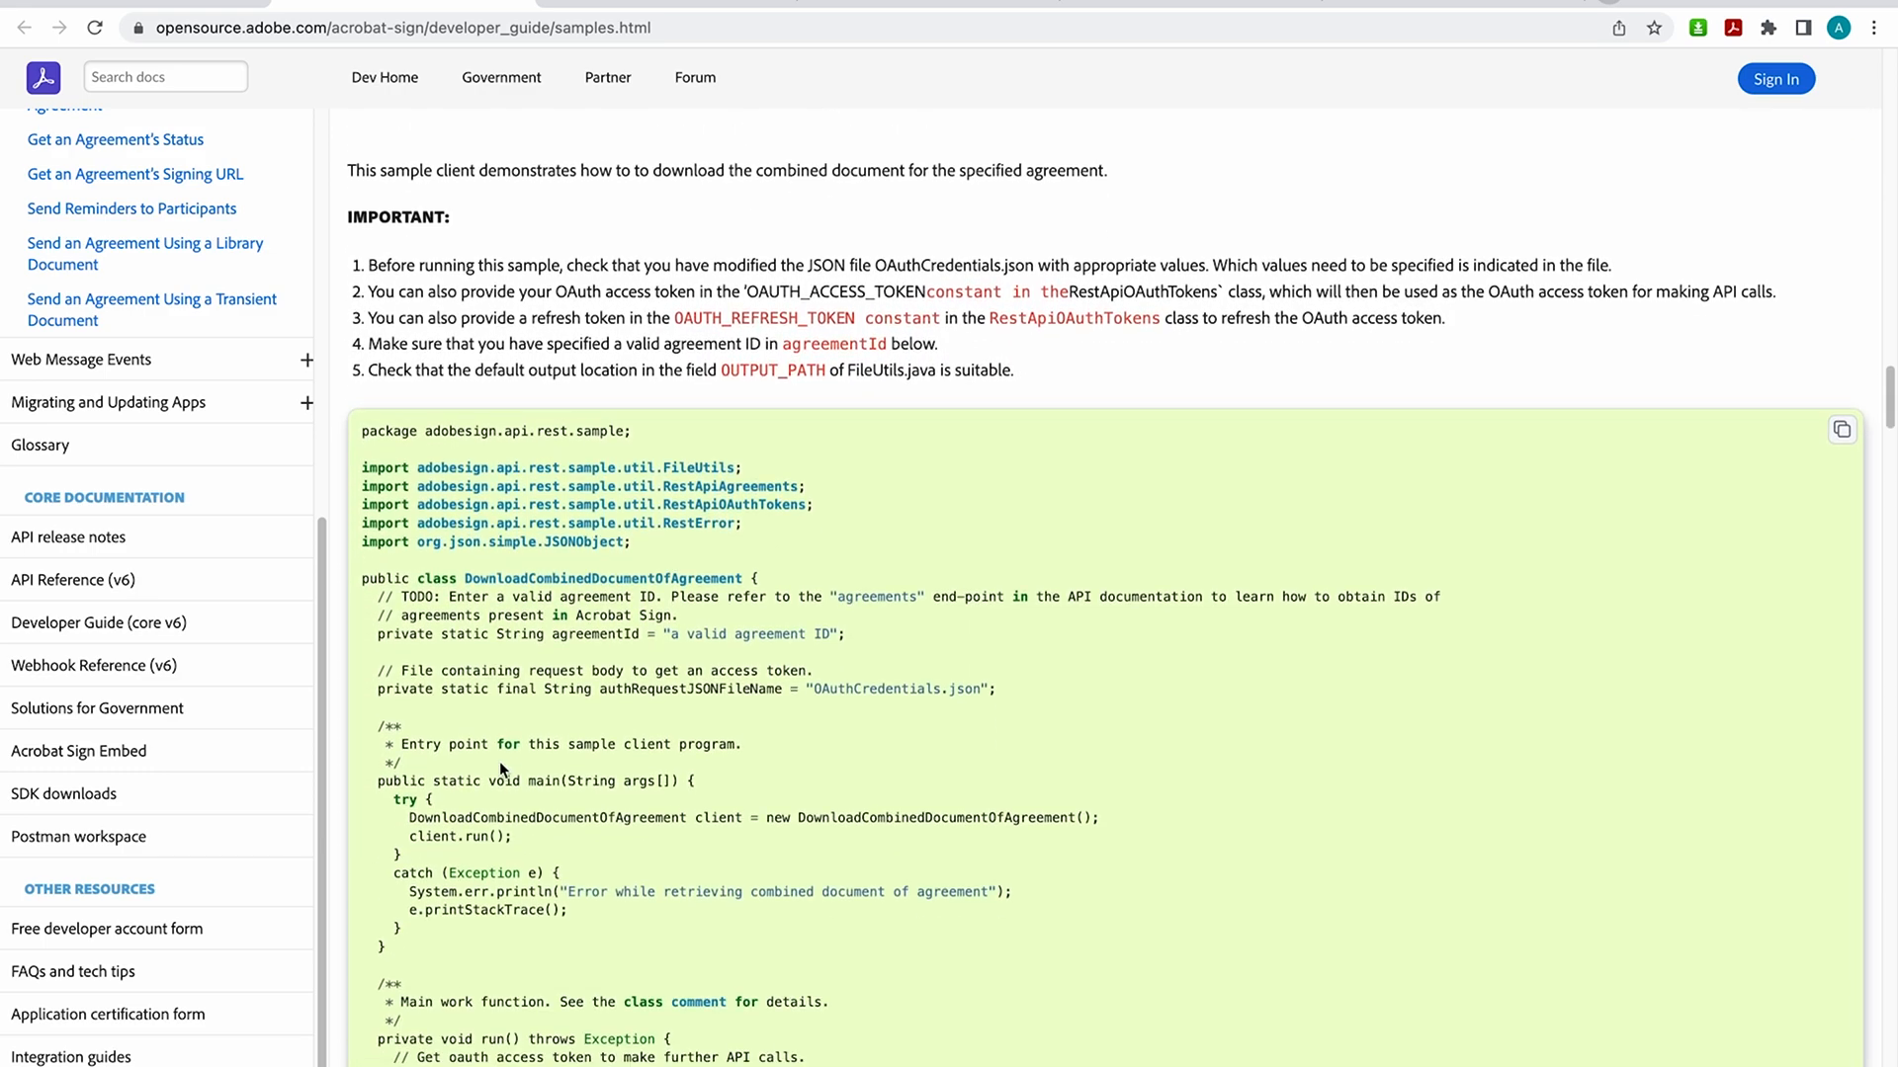
pyautogui.scroll(-3)
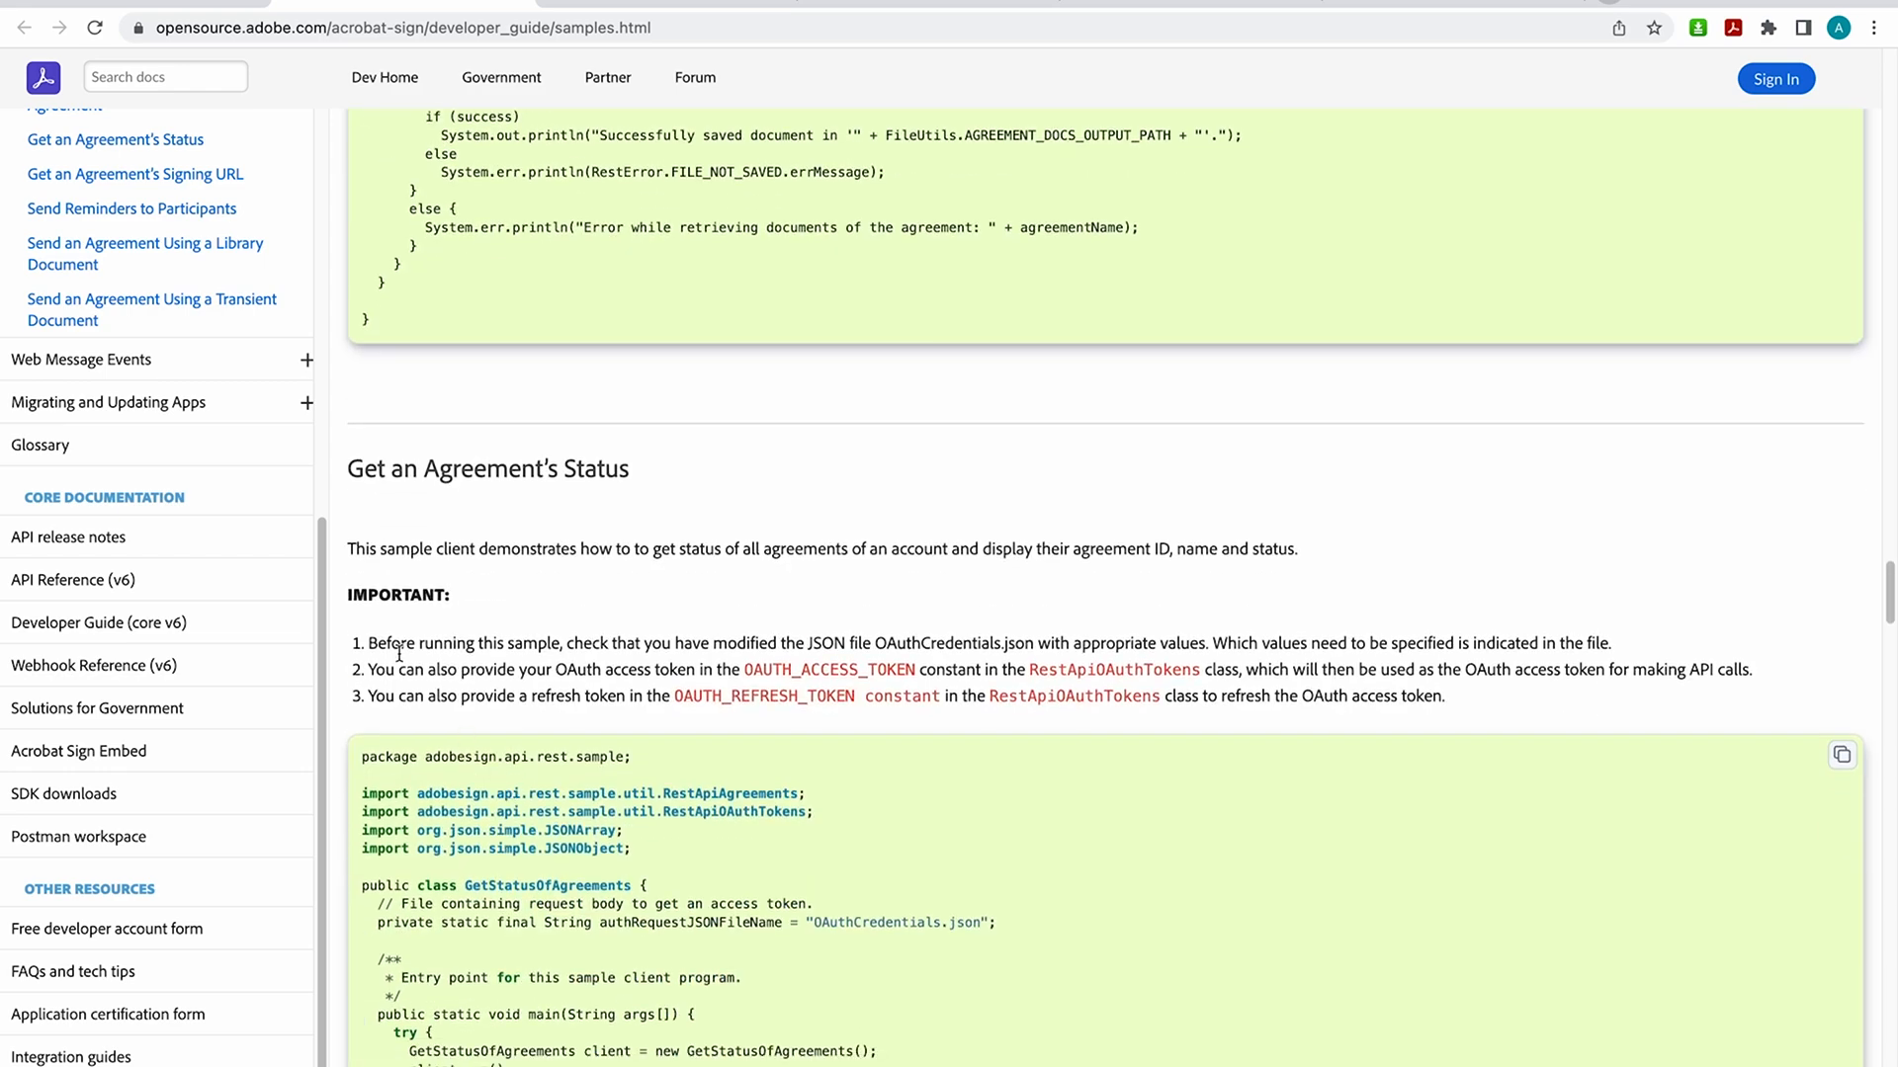
pyautogui.moveTo(591, 593)
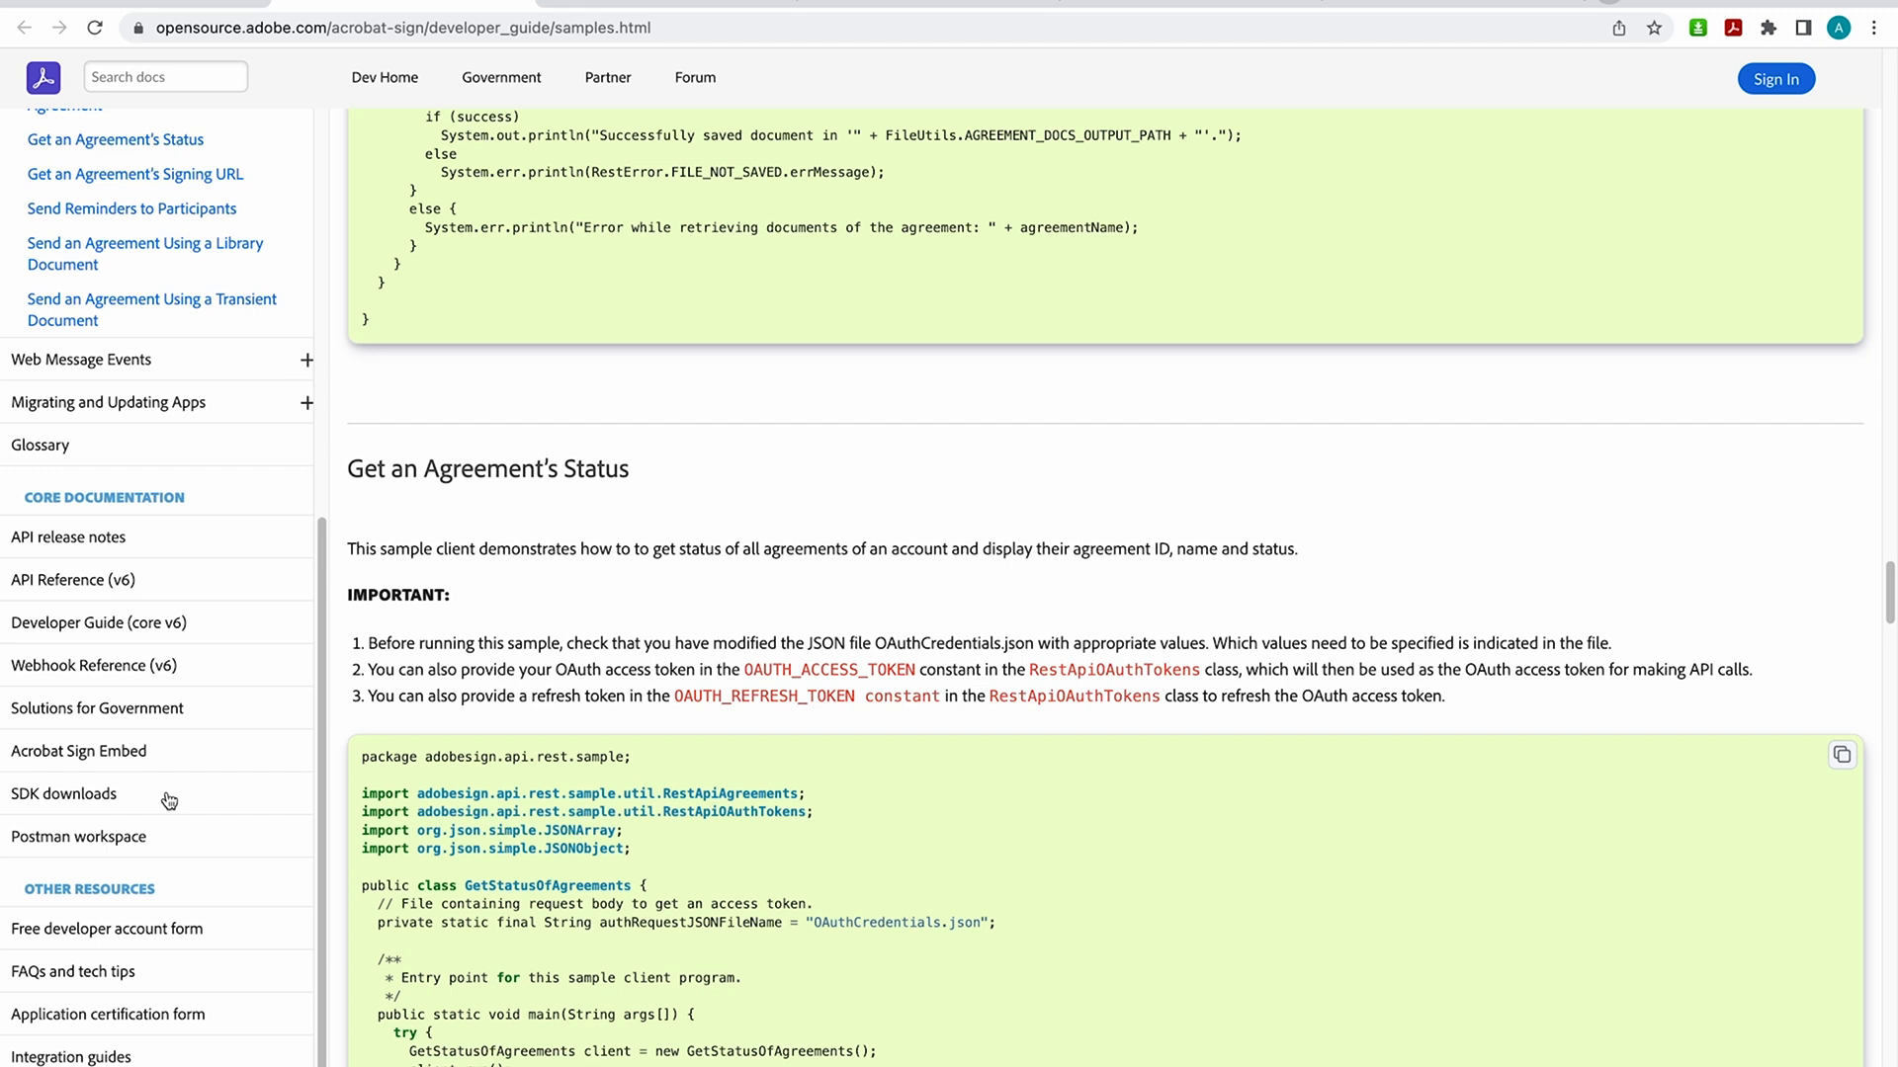
pyautogui.moveTo(171, 587)
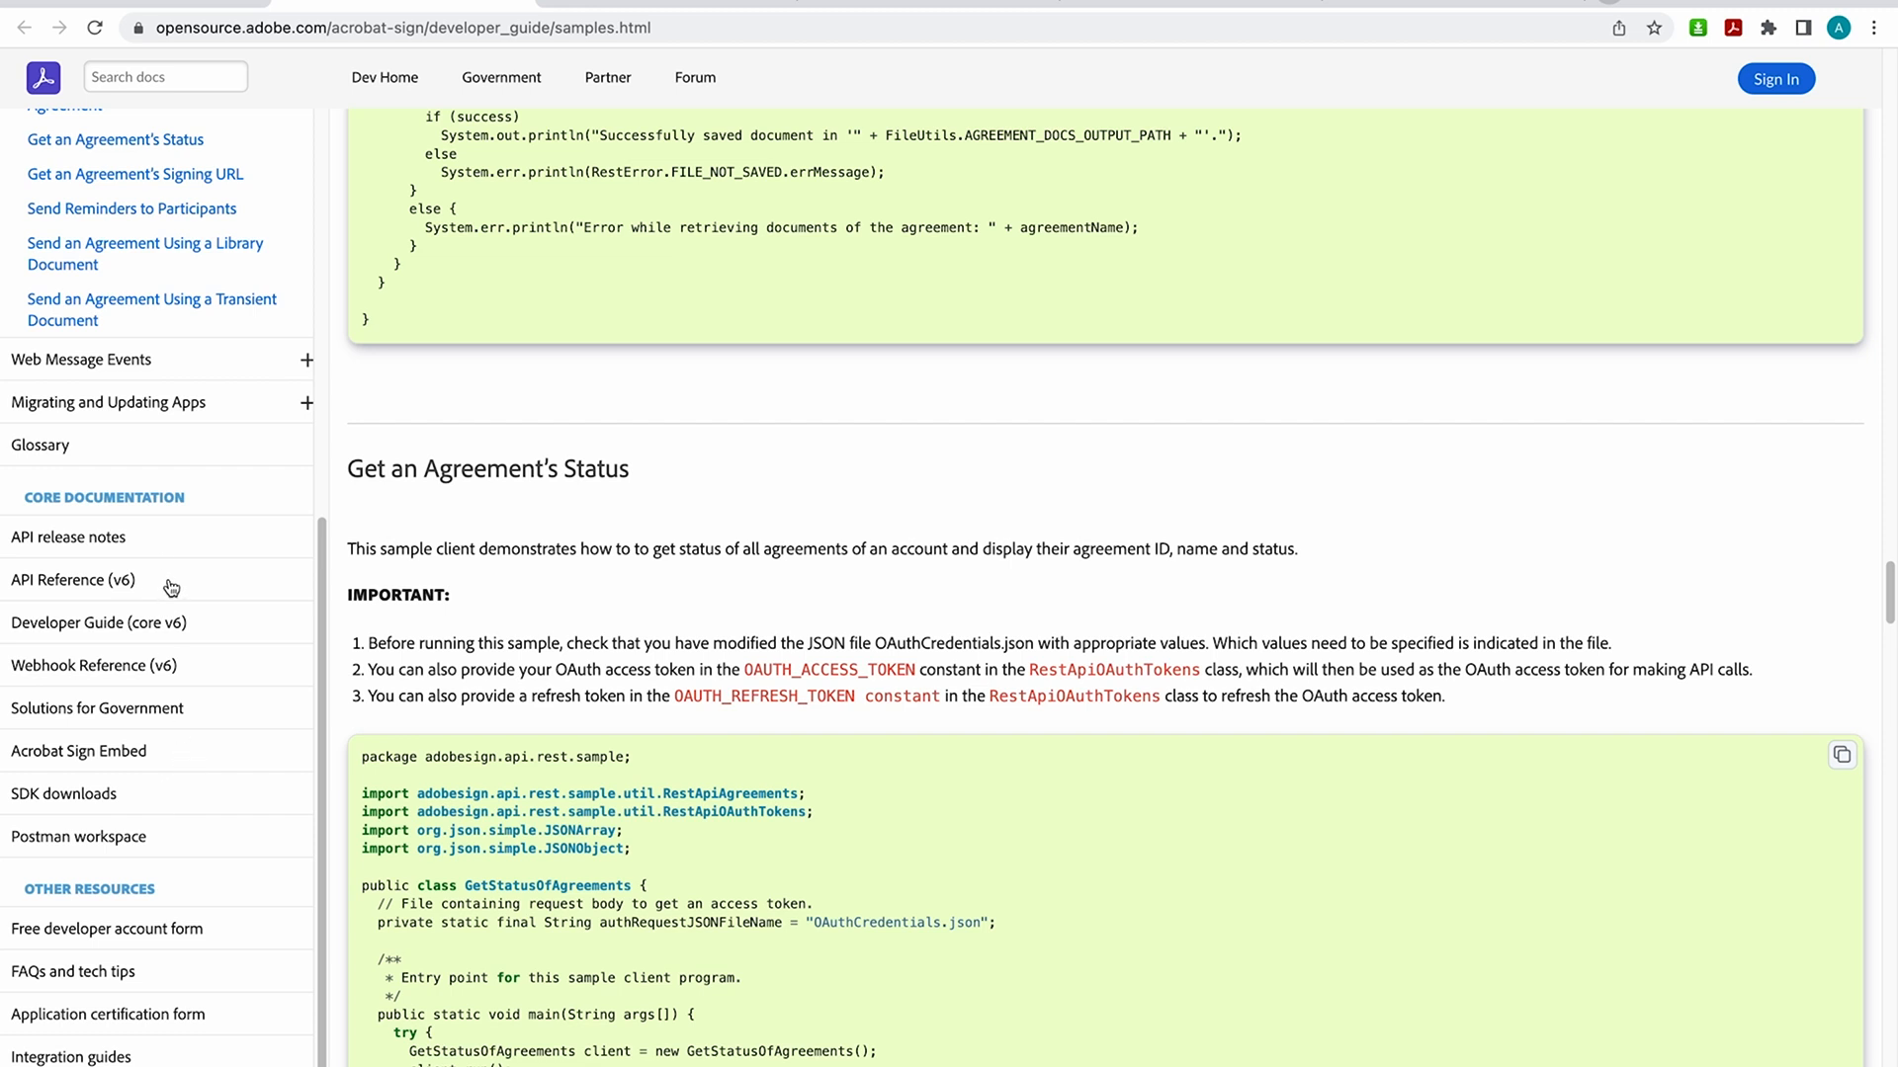
pyautogui.moveTo(376, 428)
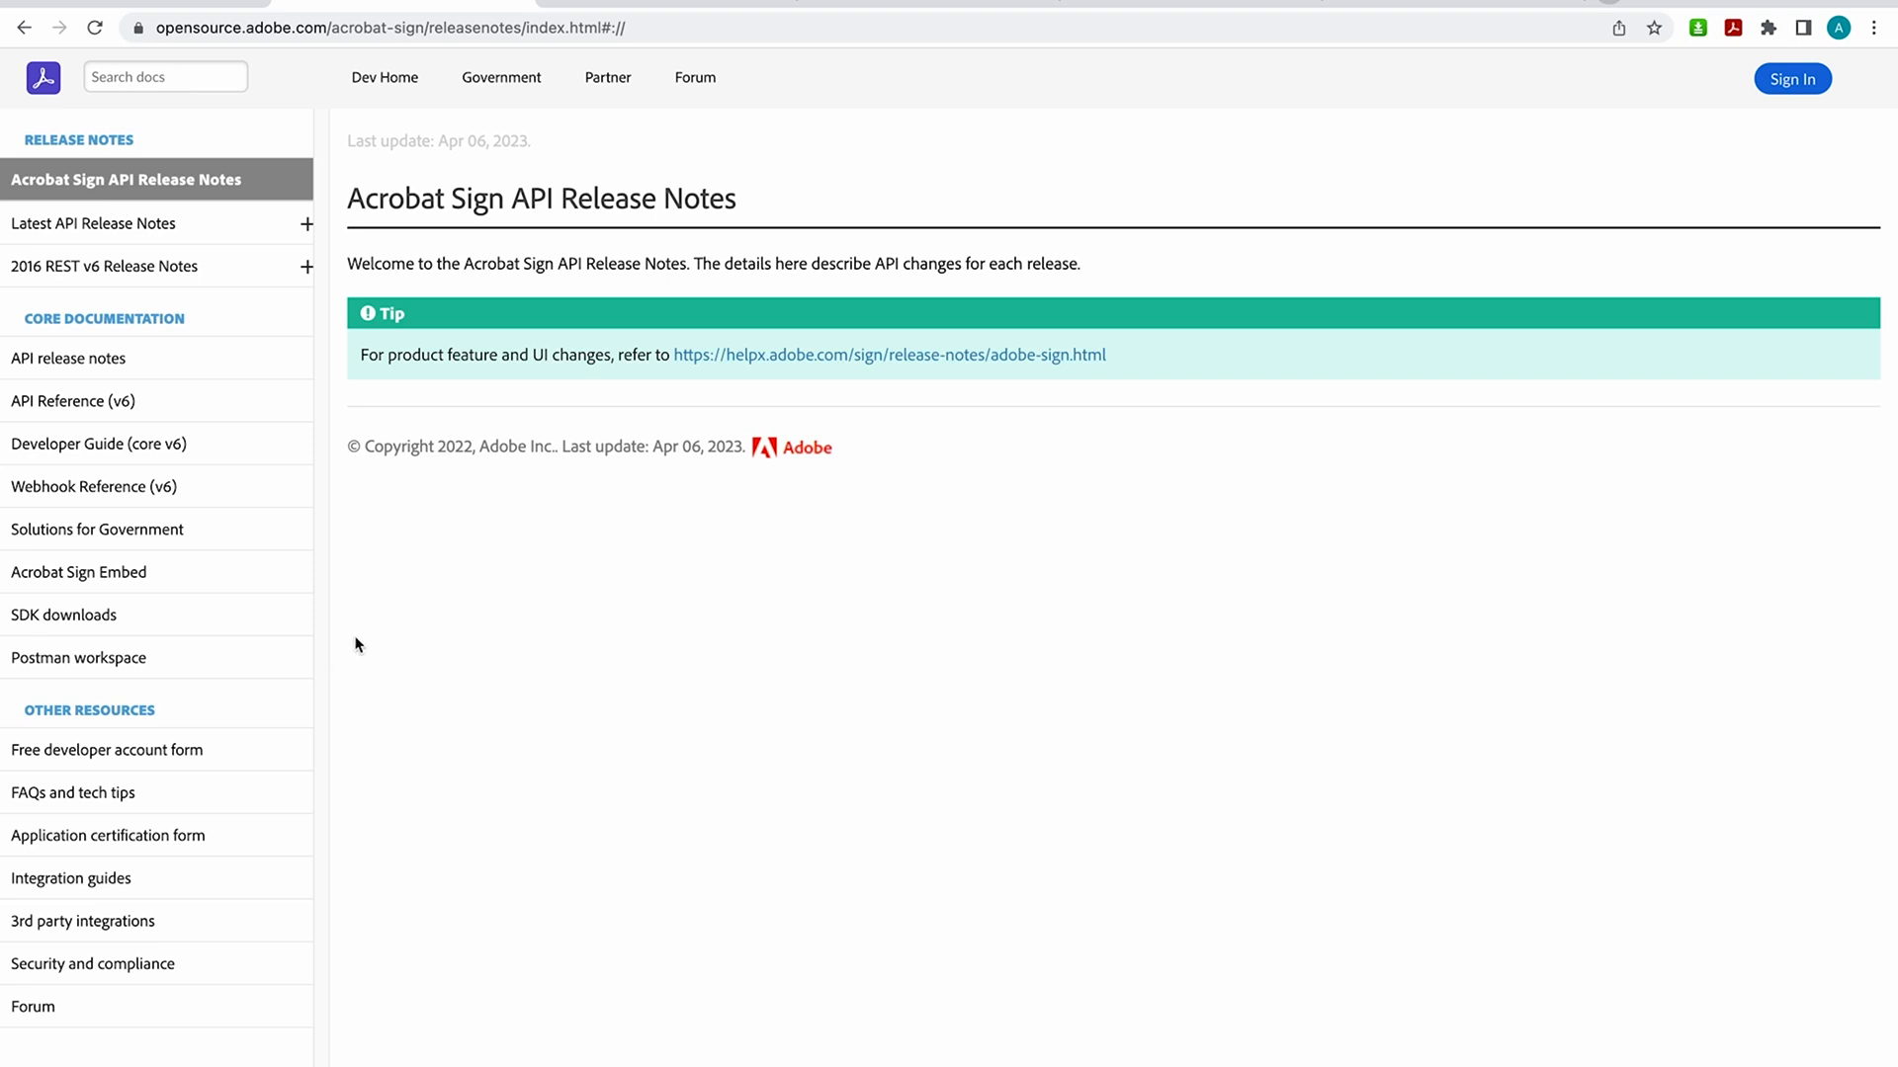
pyautogui.moveTo(351, 634)
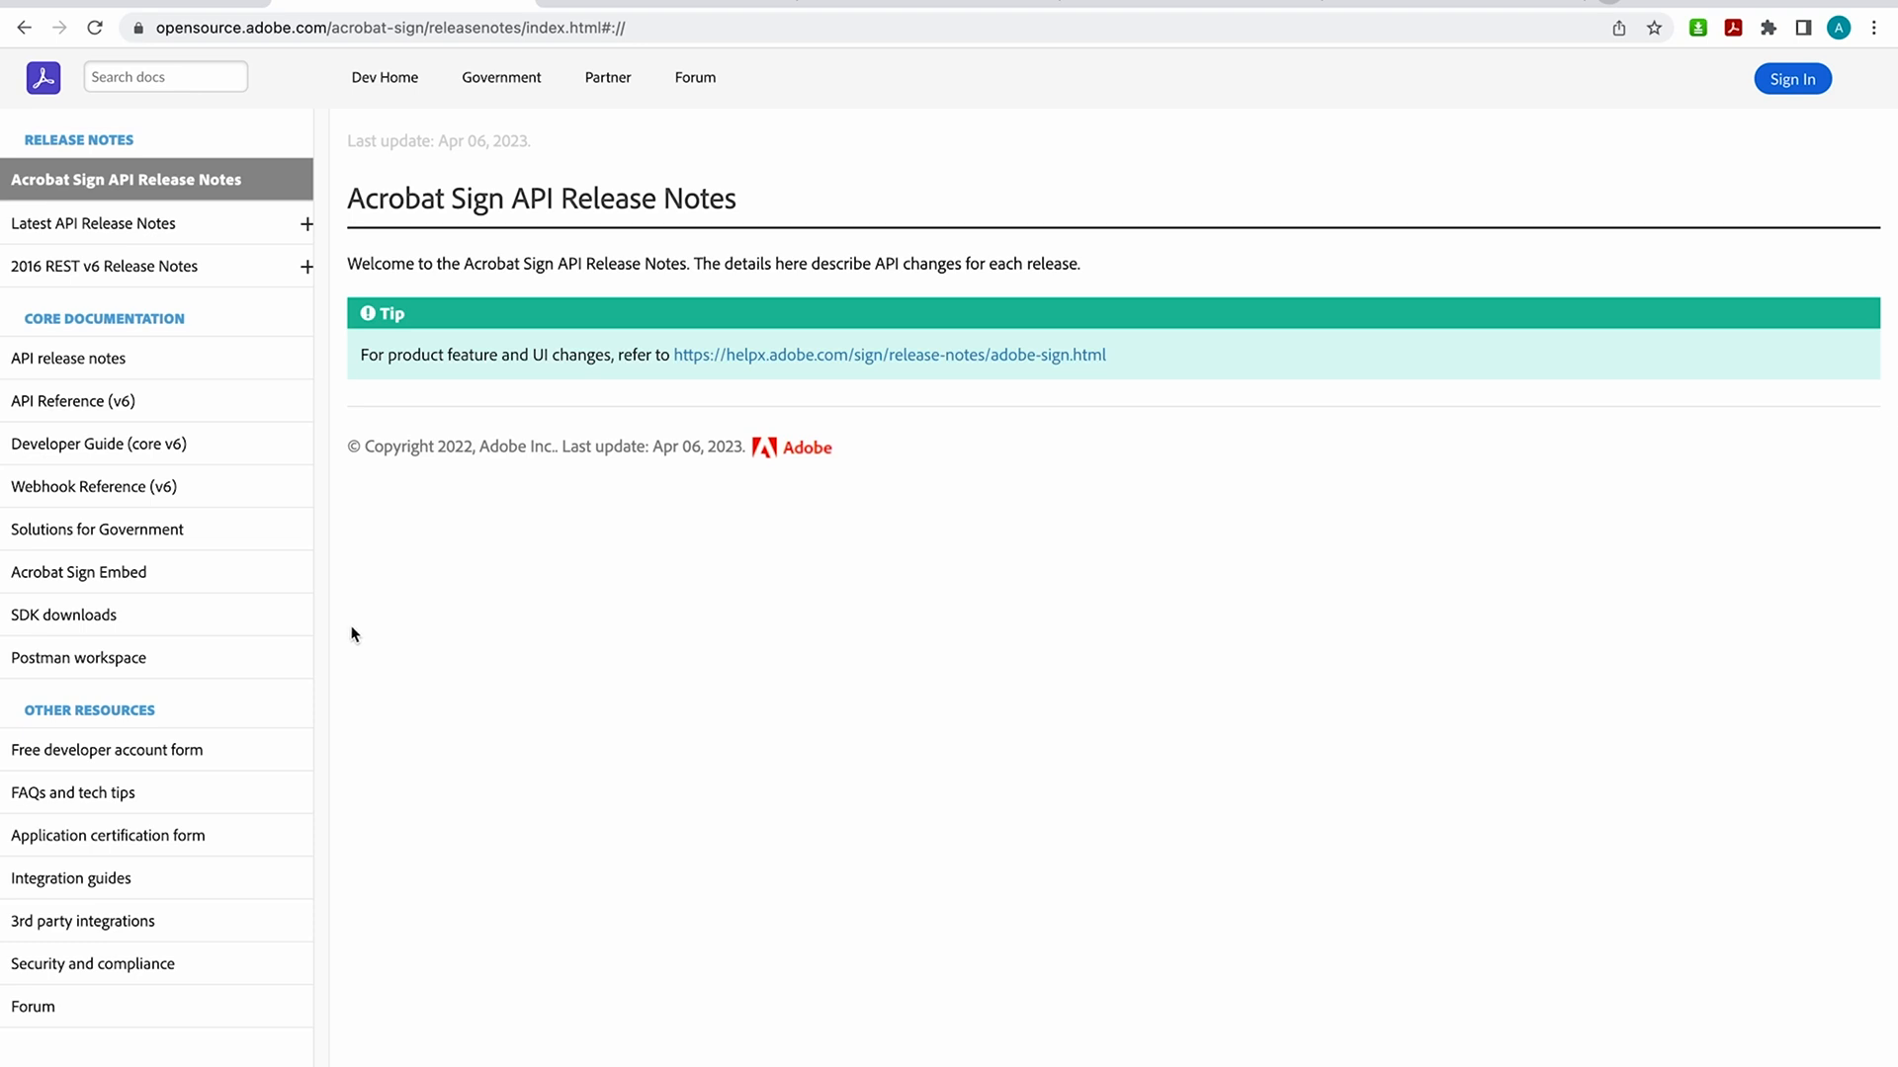
pyautogui.moveTo(410, 566)
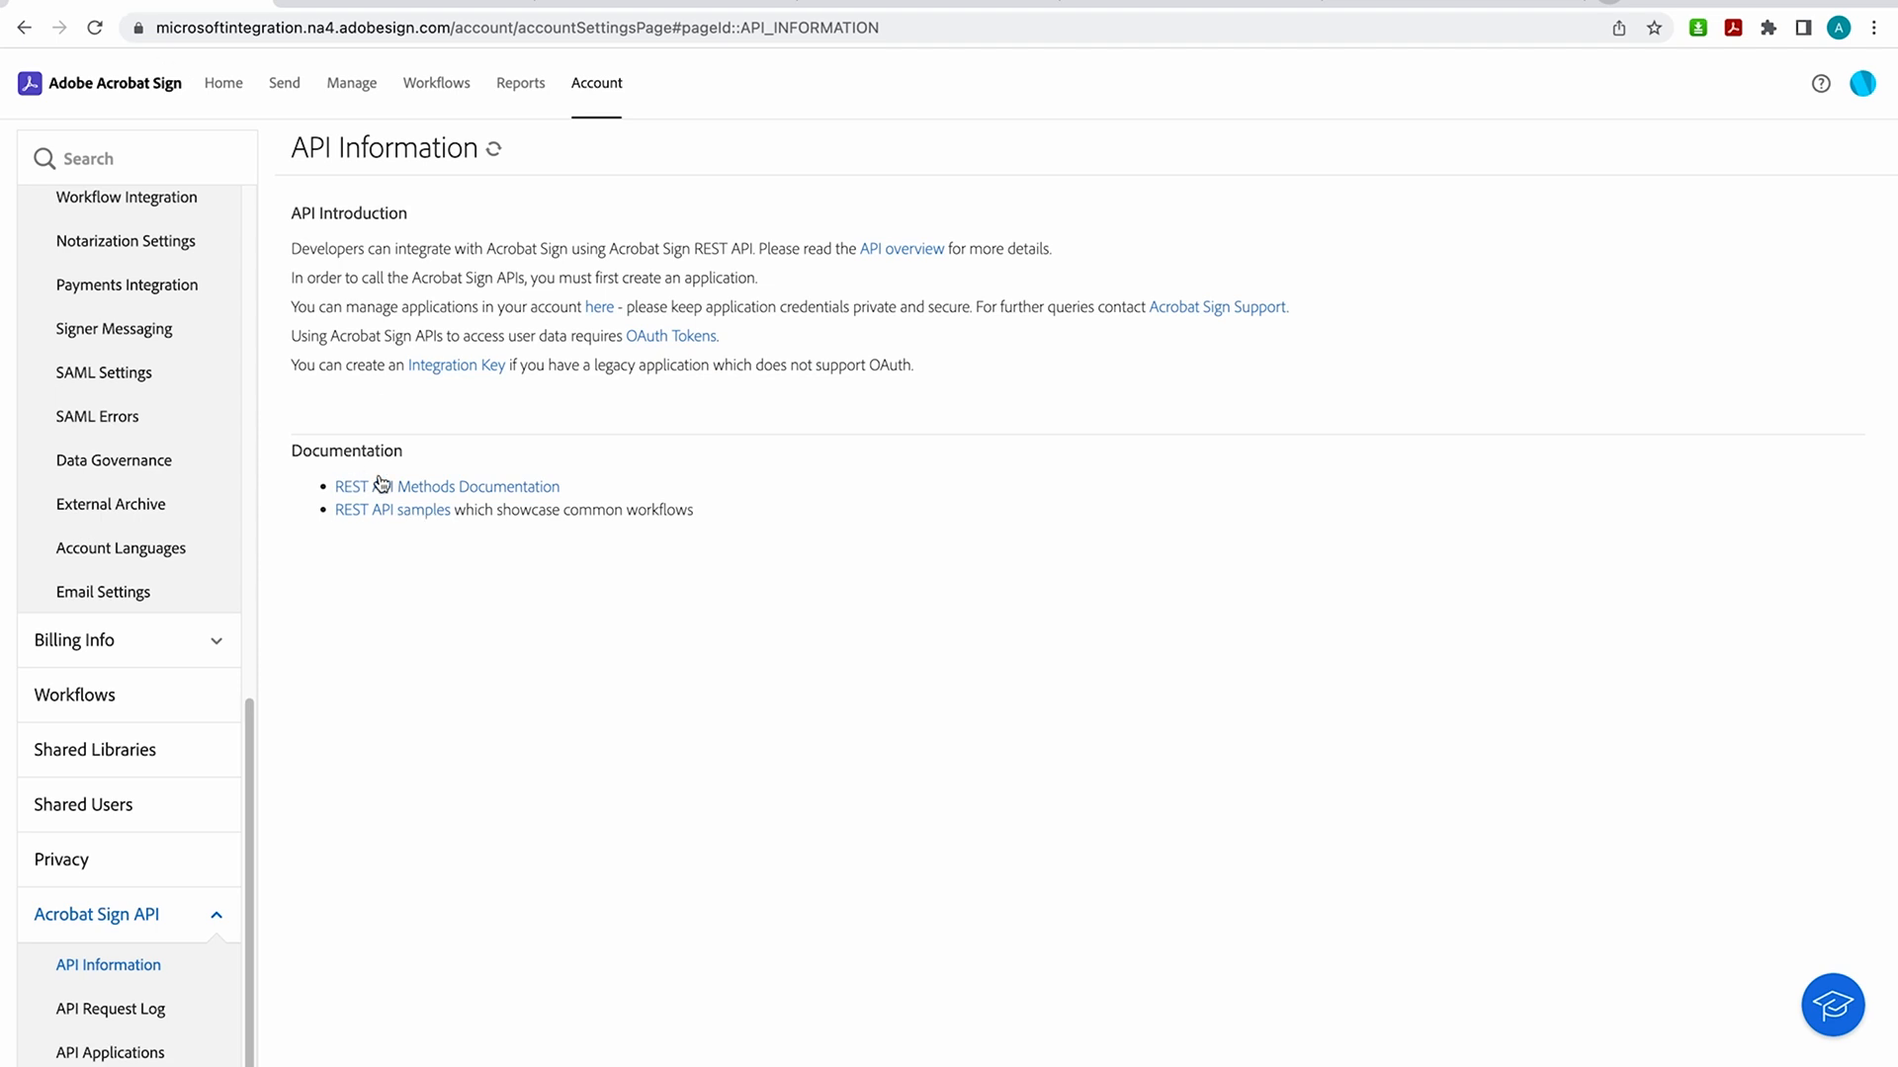
# Step: Open the REST API Version 6 Methods documentation from the Documentation links
pyautogui.click(475, 485)
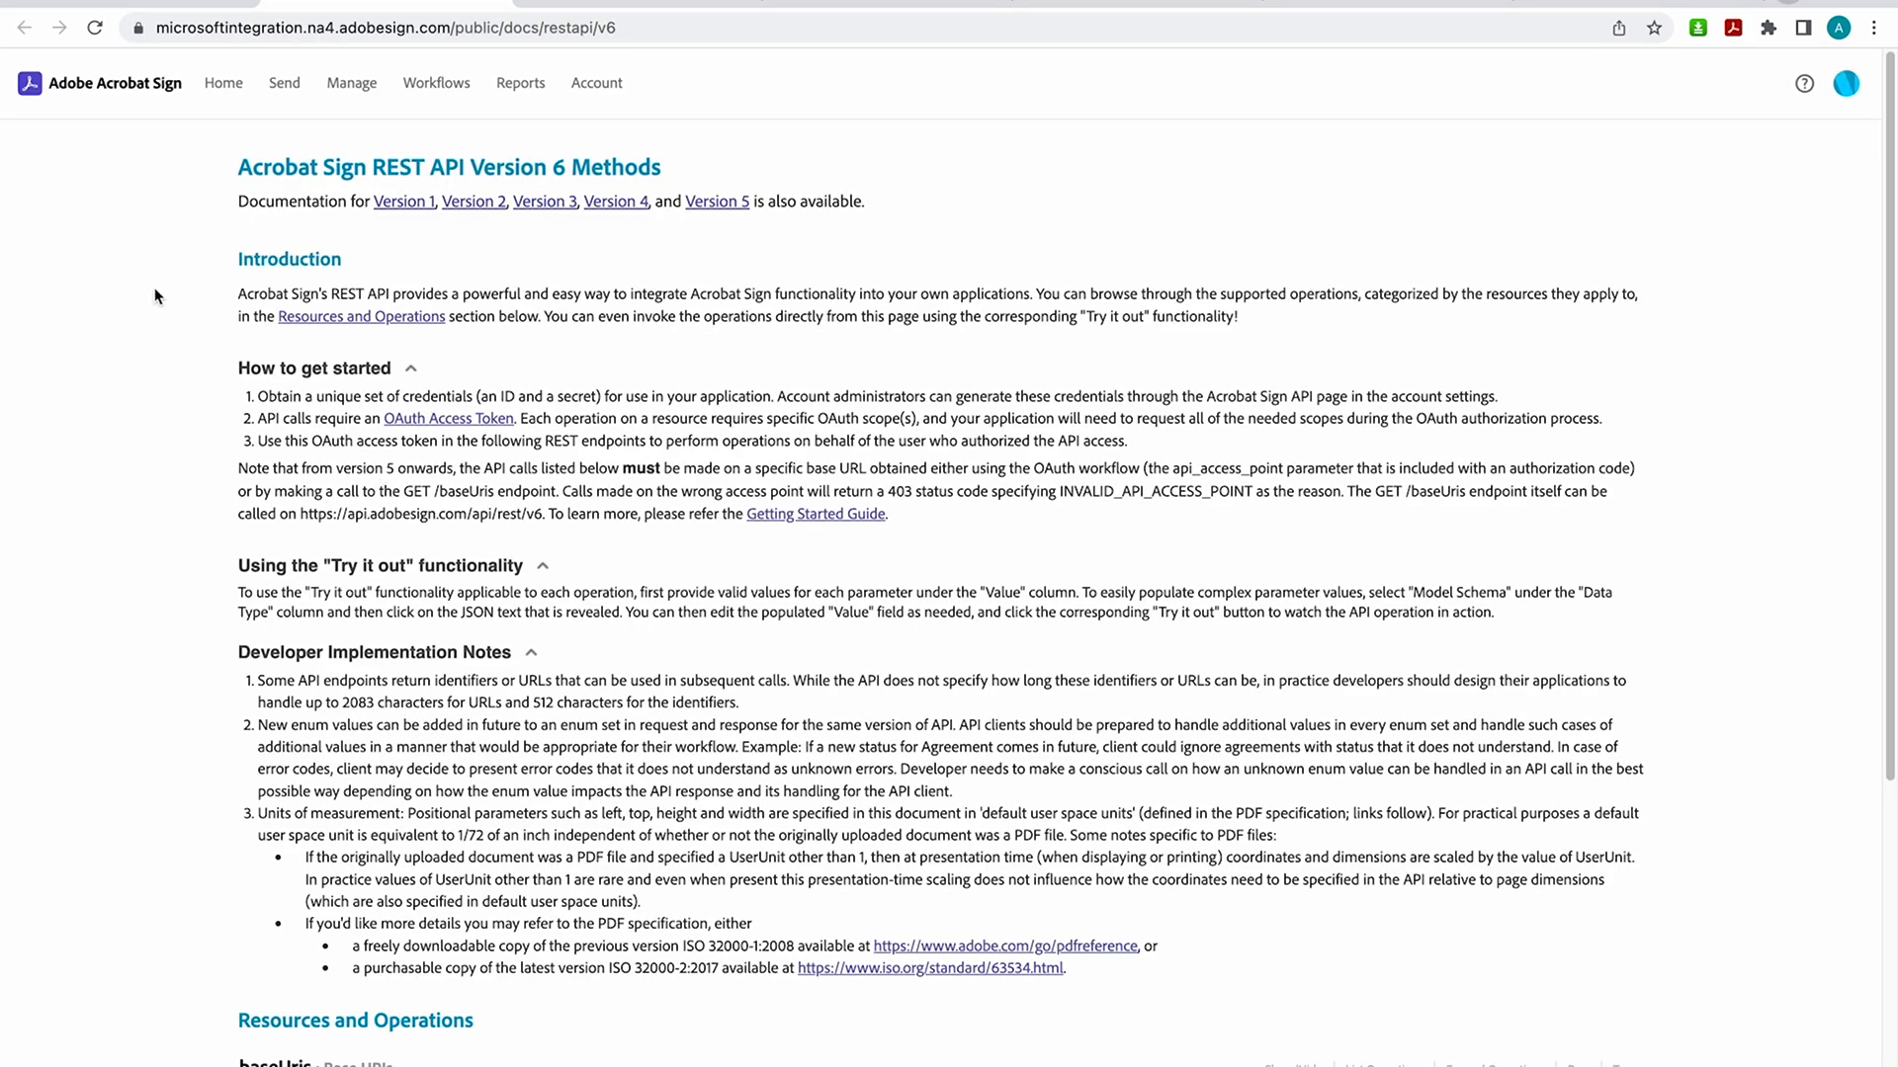
pyautogui.moveTo(617, 227)
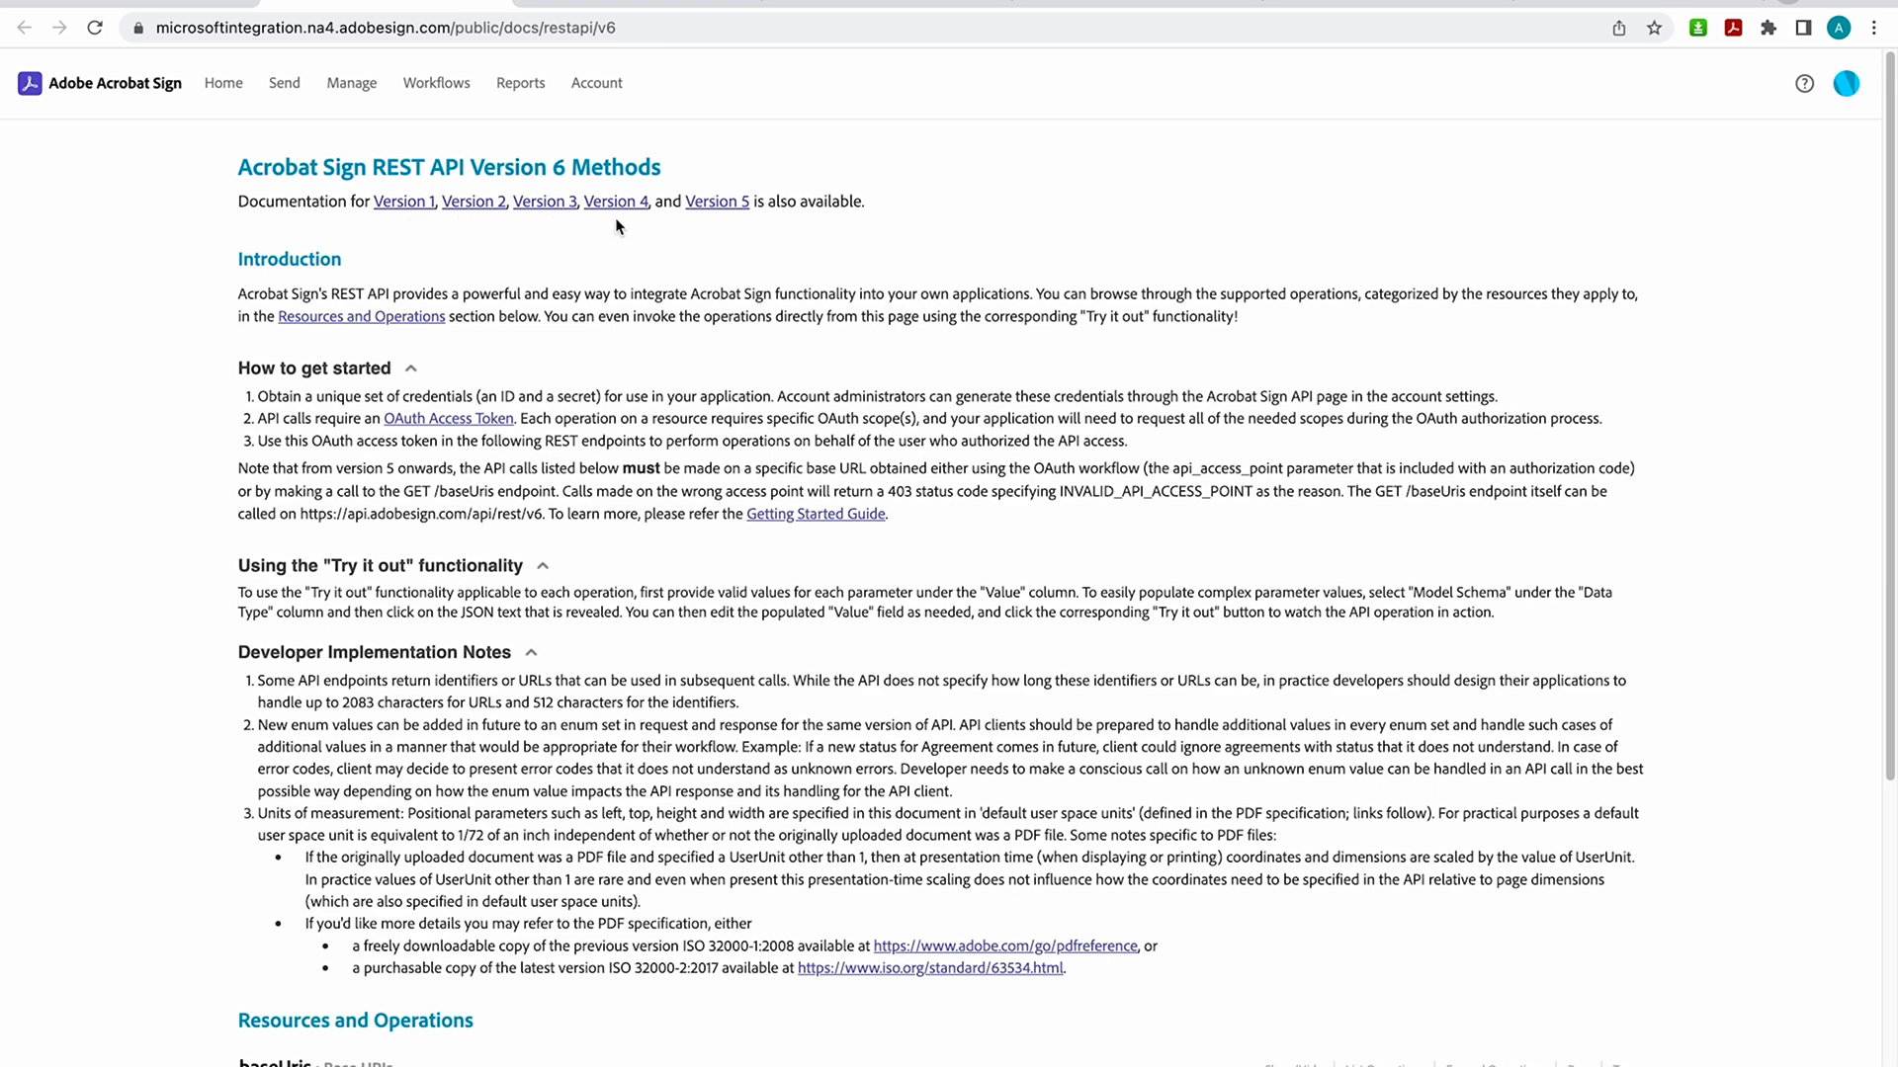
pyautogui.moveTo(710, 248)
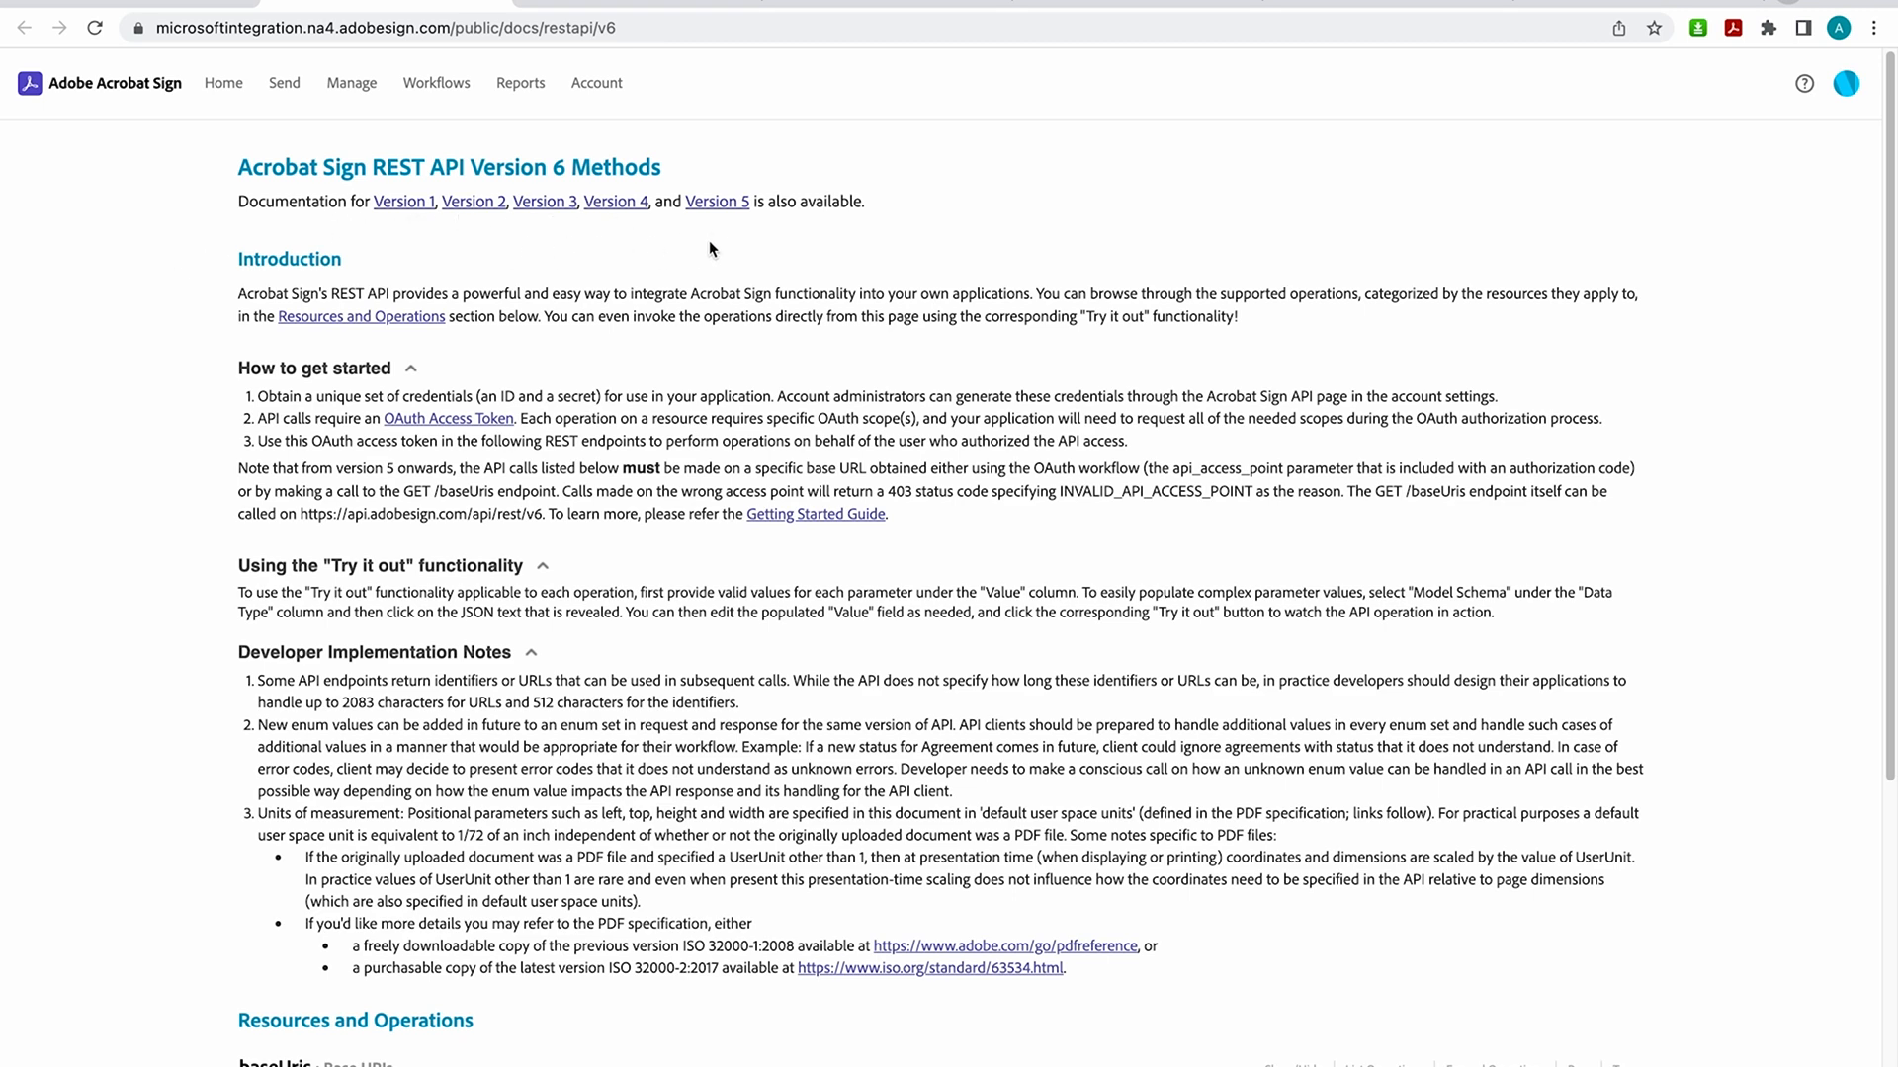
pyautogui.moveTo(157, 503)
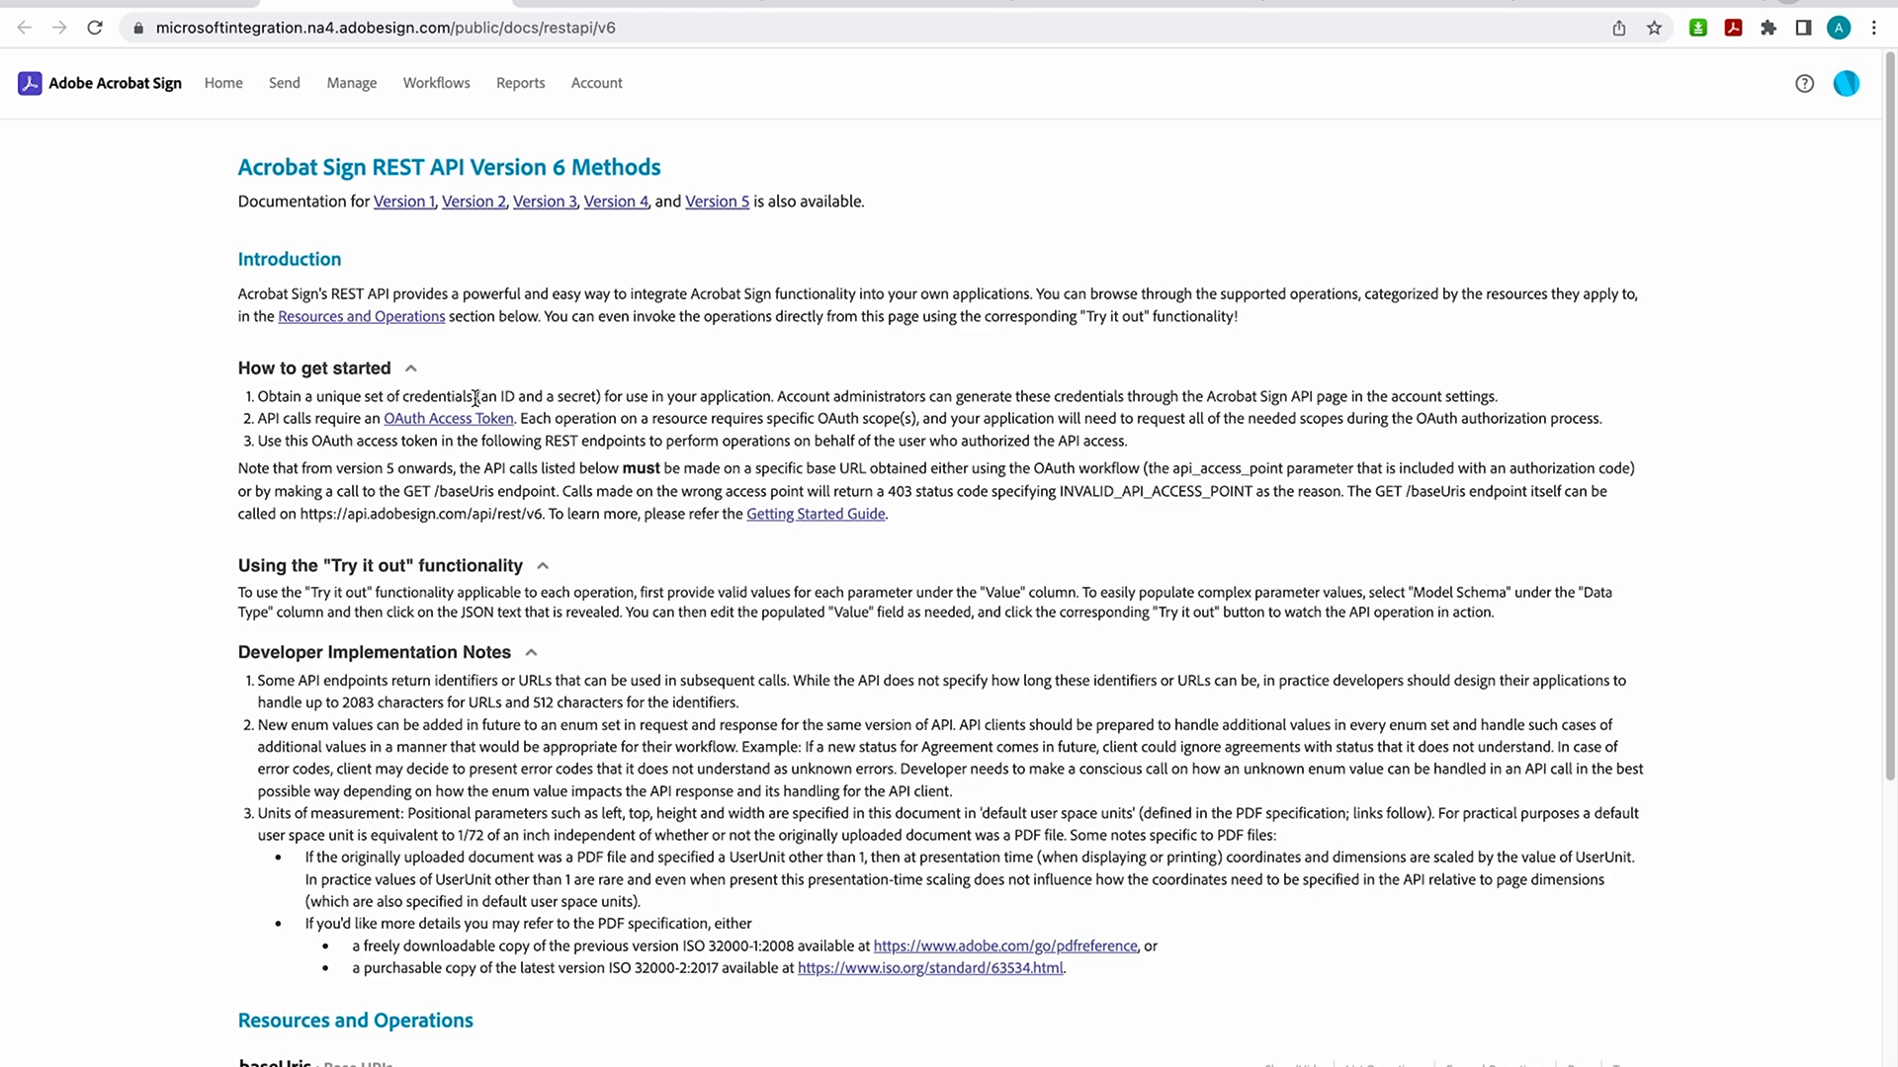
pyautogui.moveTo(281, 399)
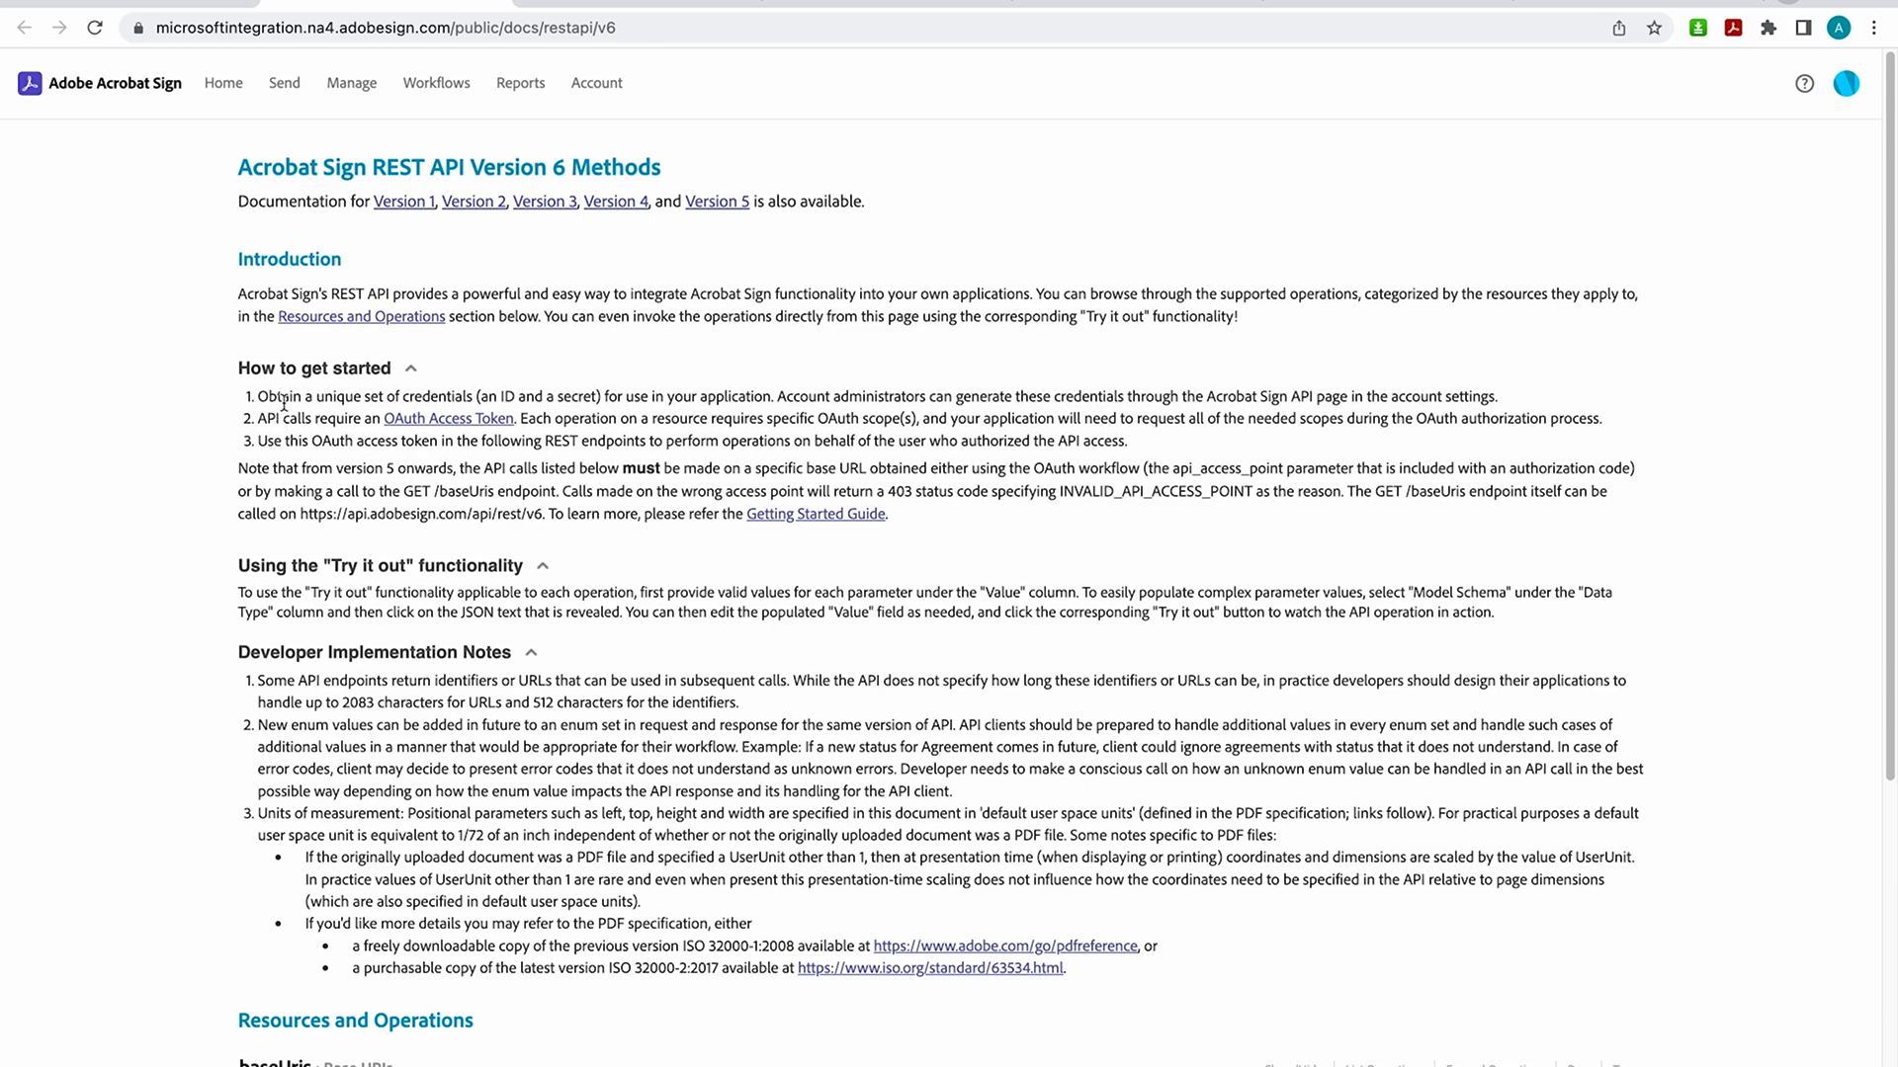
pyautogui.moveTo(230, 411)
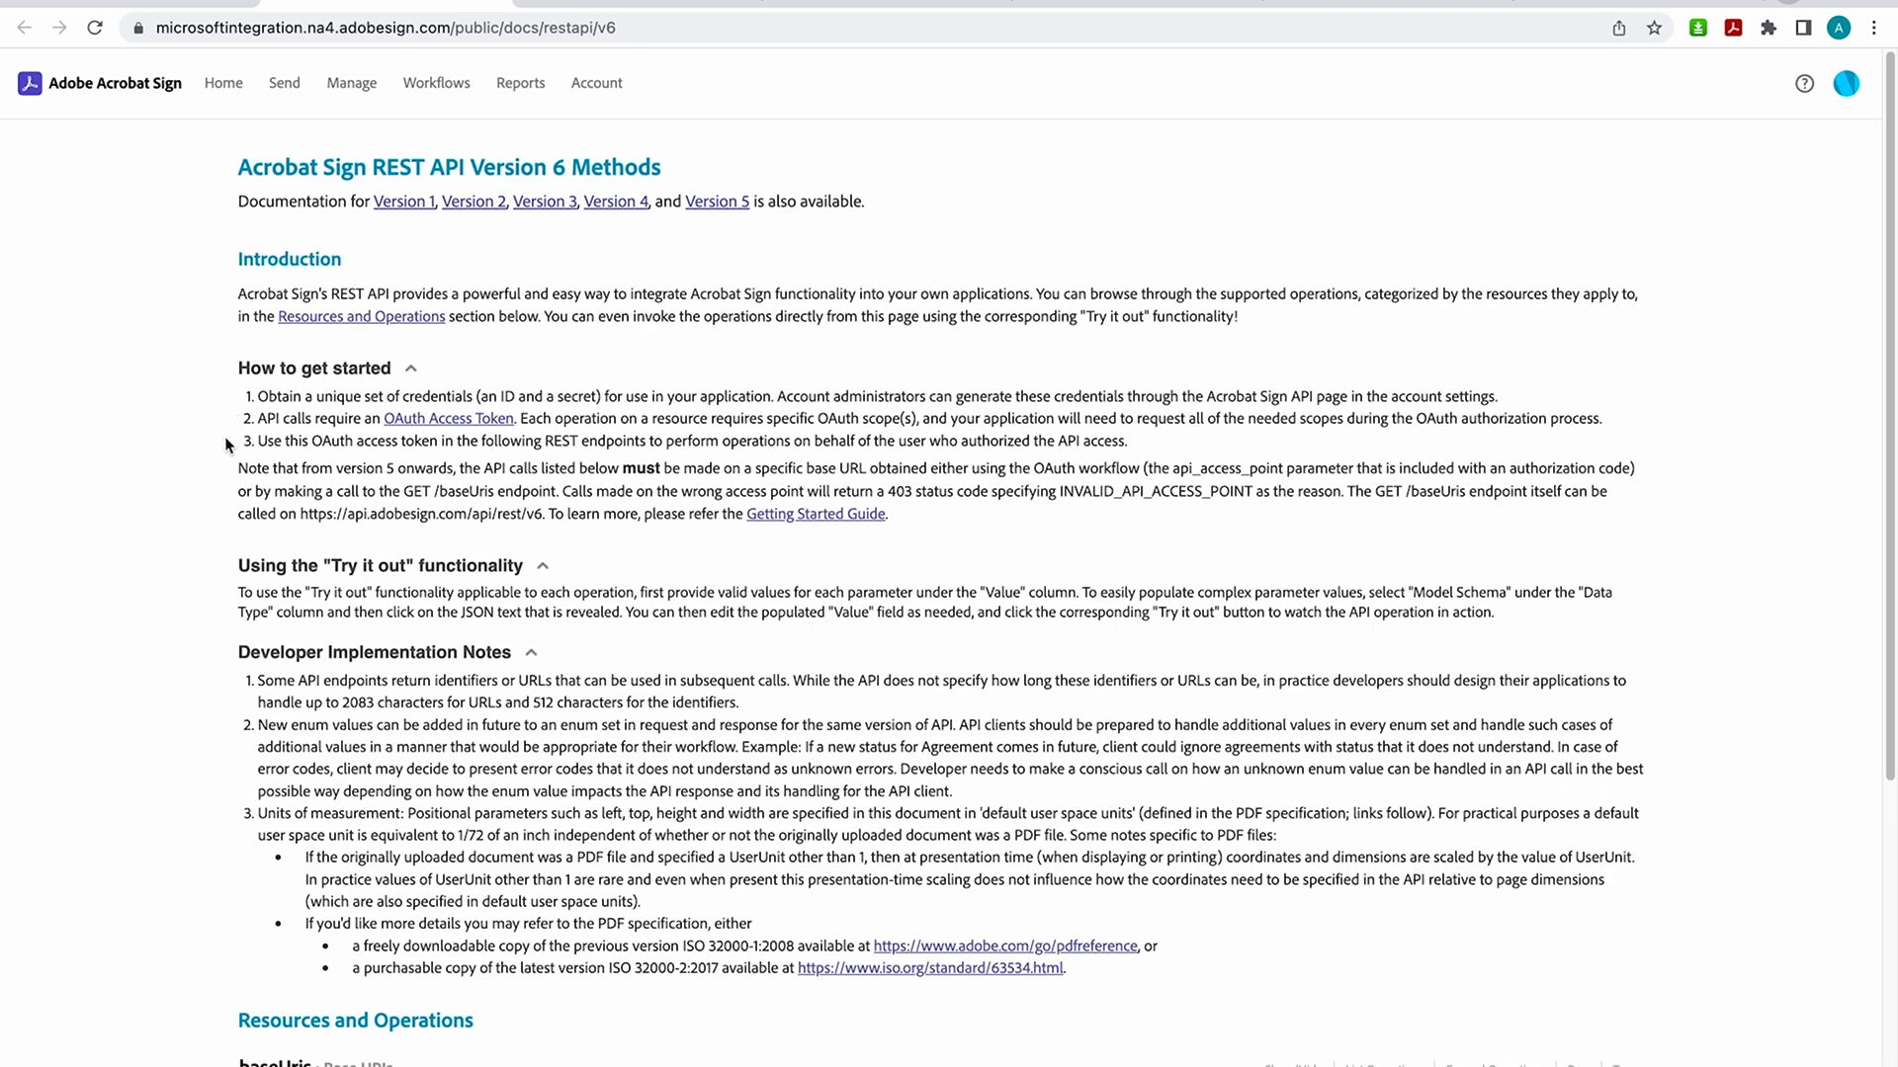
pyautogui.moveTo(231, 465)
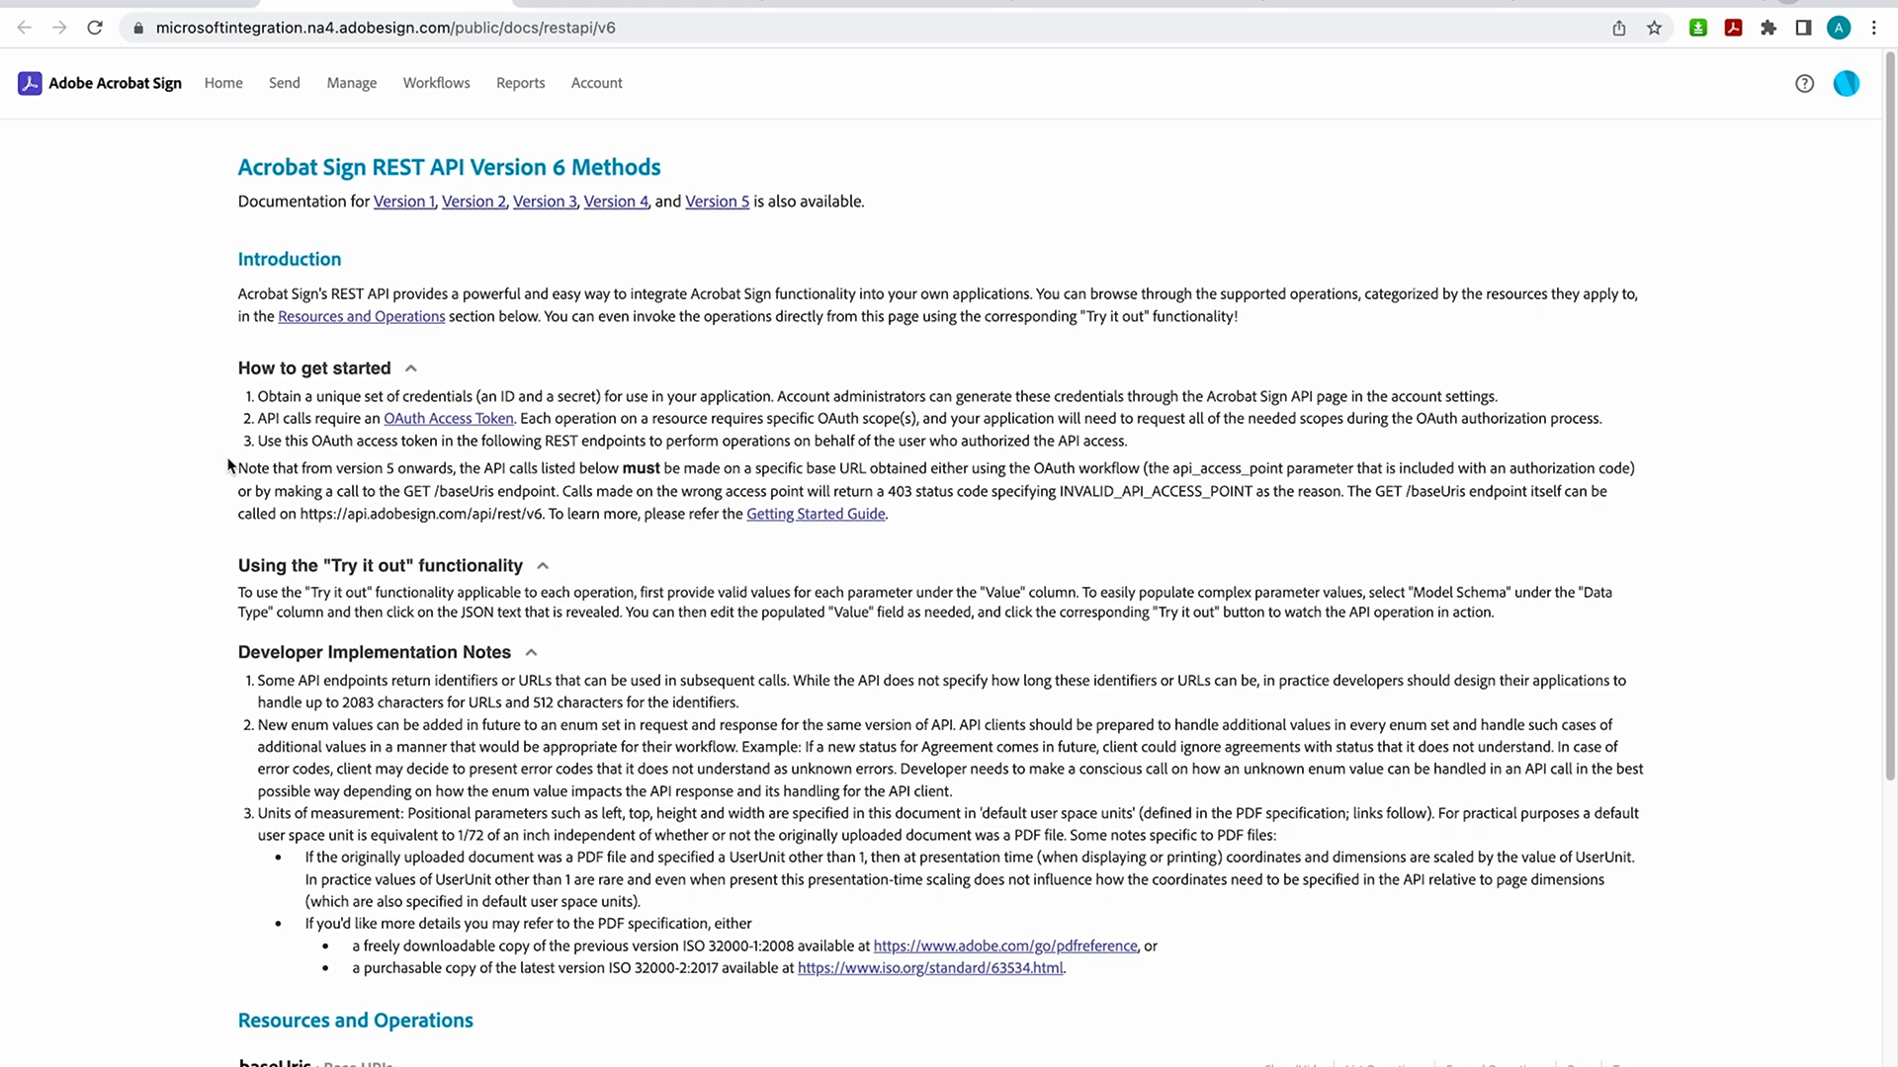
pyautogui.moveTo(221, 457)
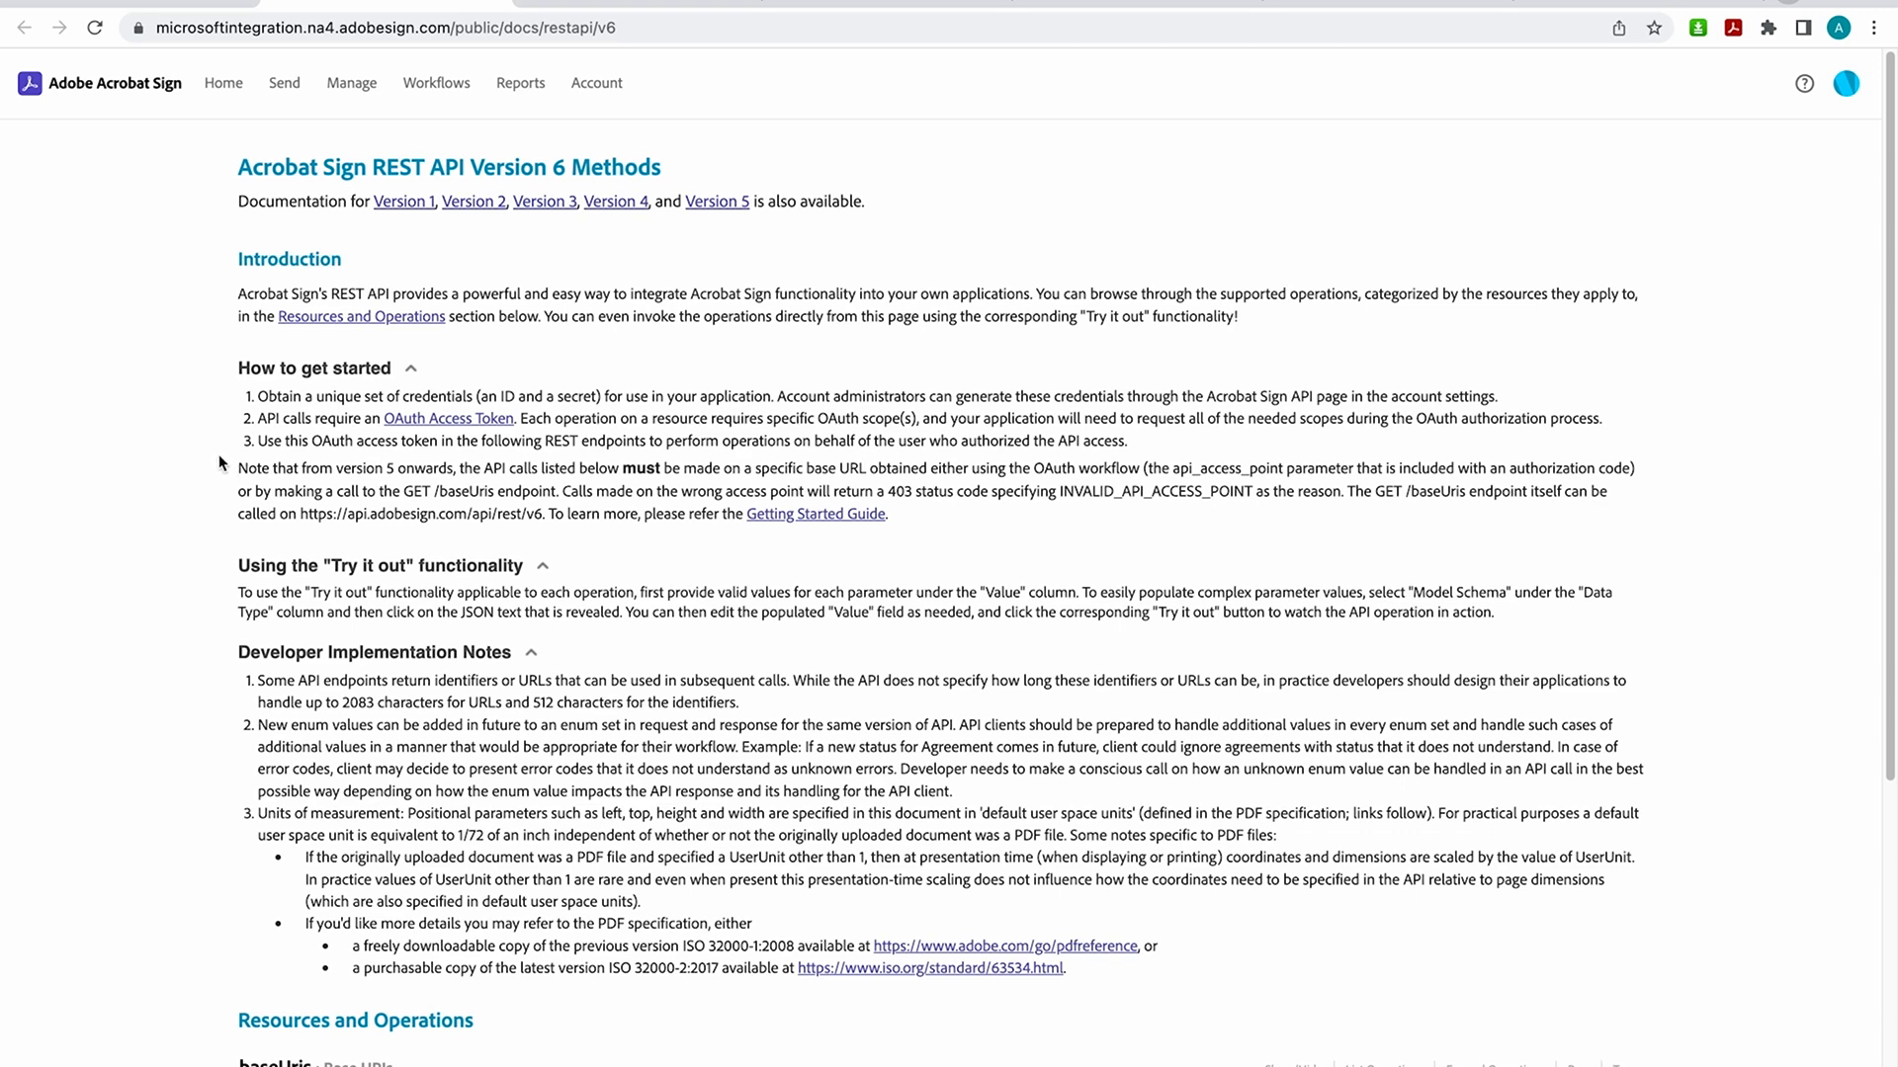
pyautogui.moveTo(230, 615)
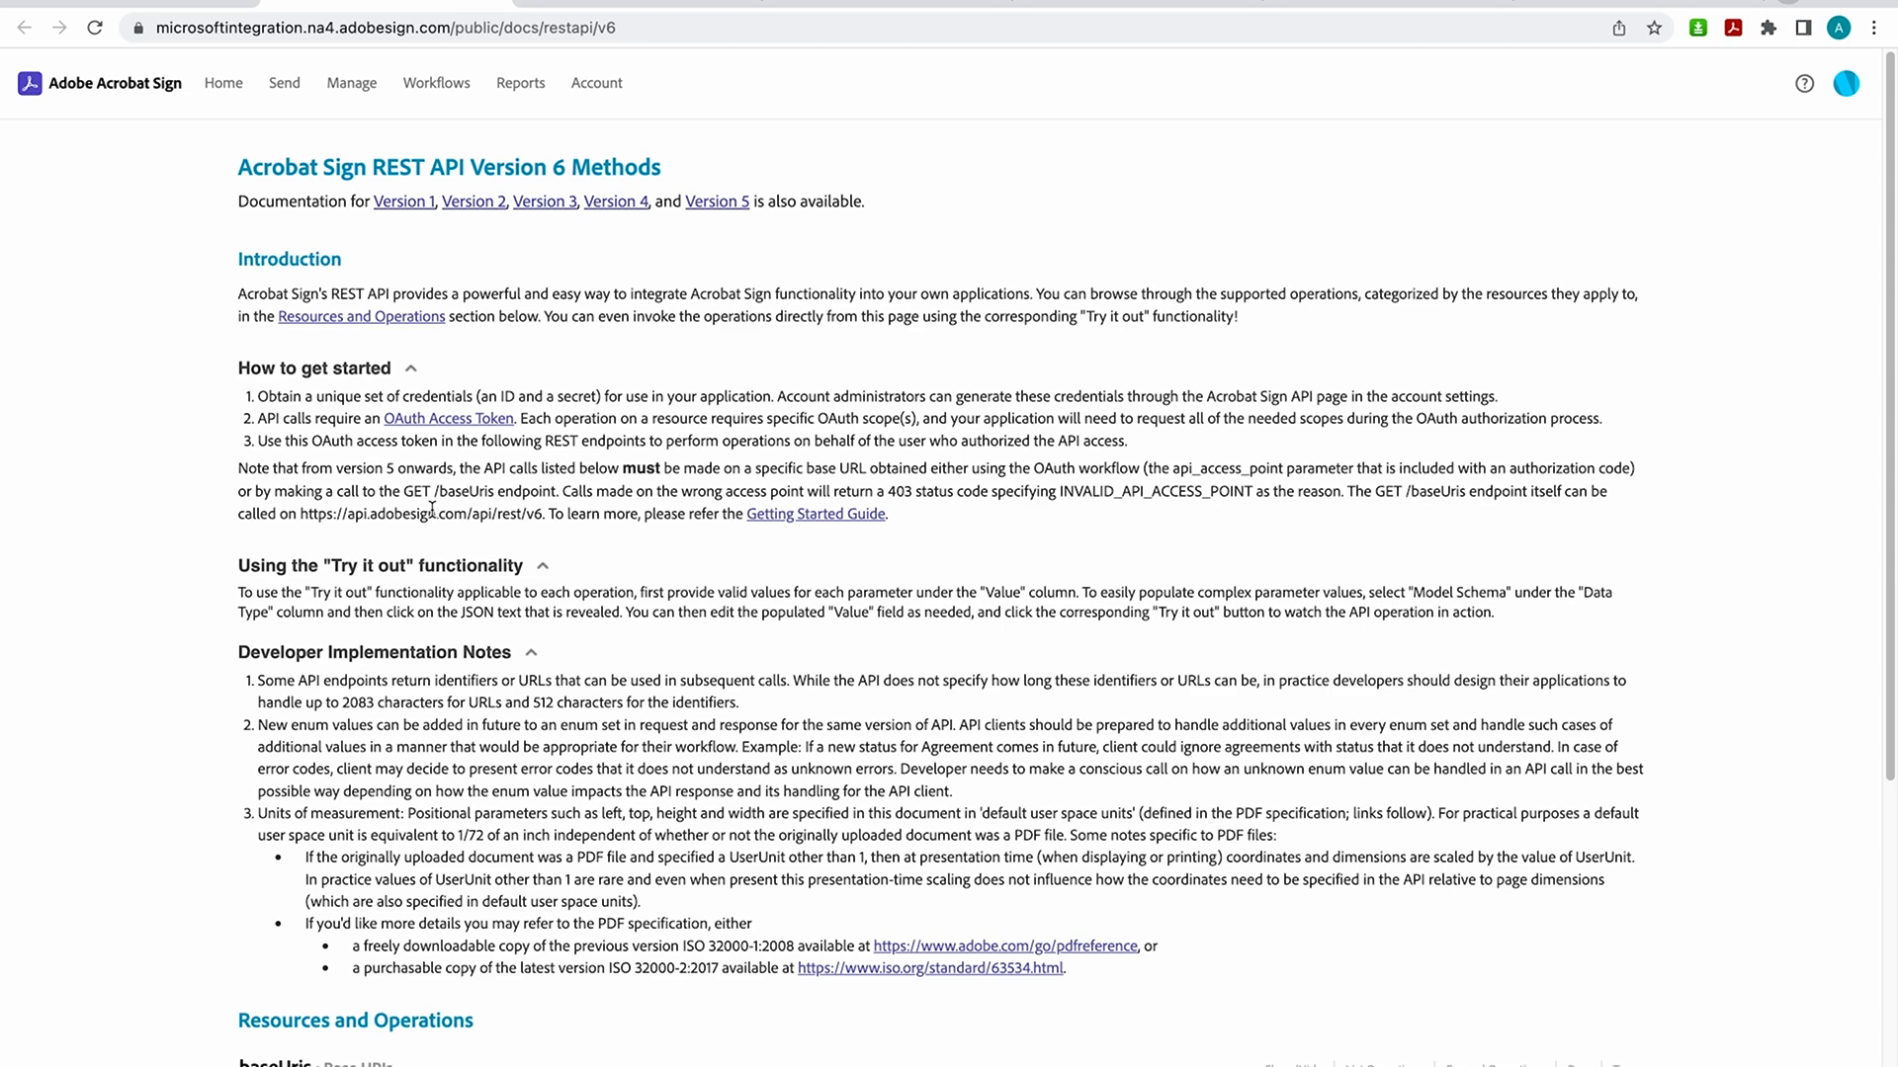
pyautogui.scroll(-3)
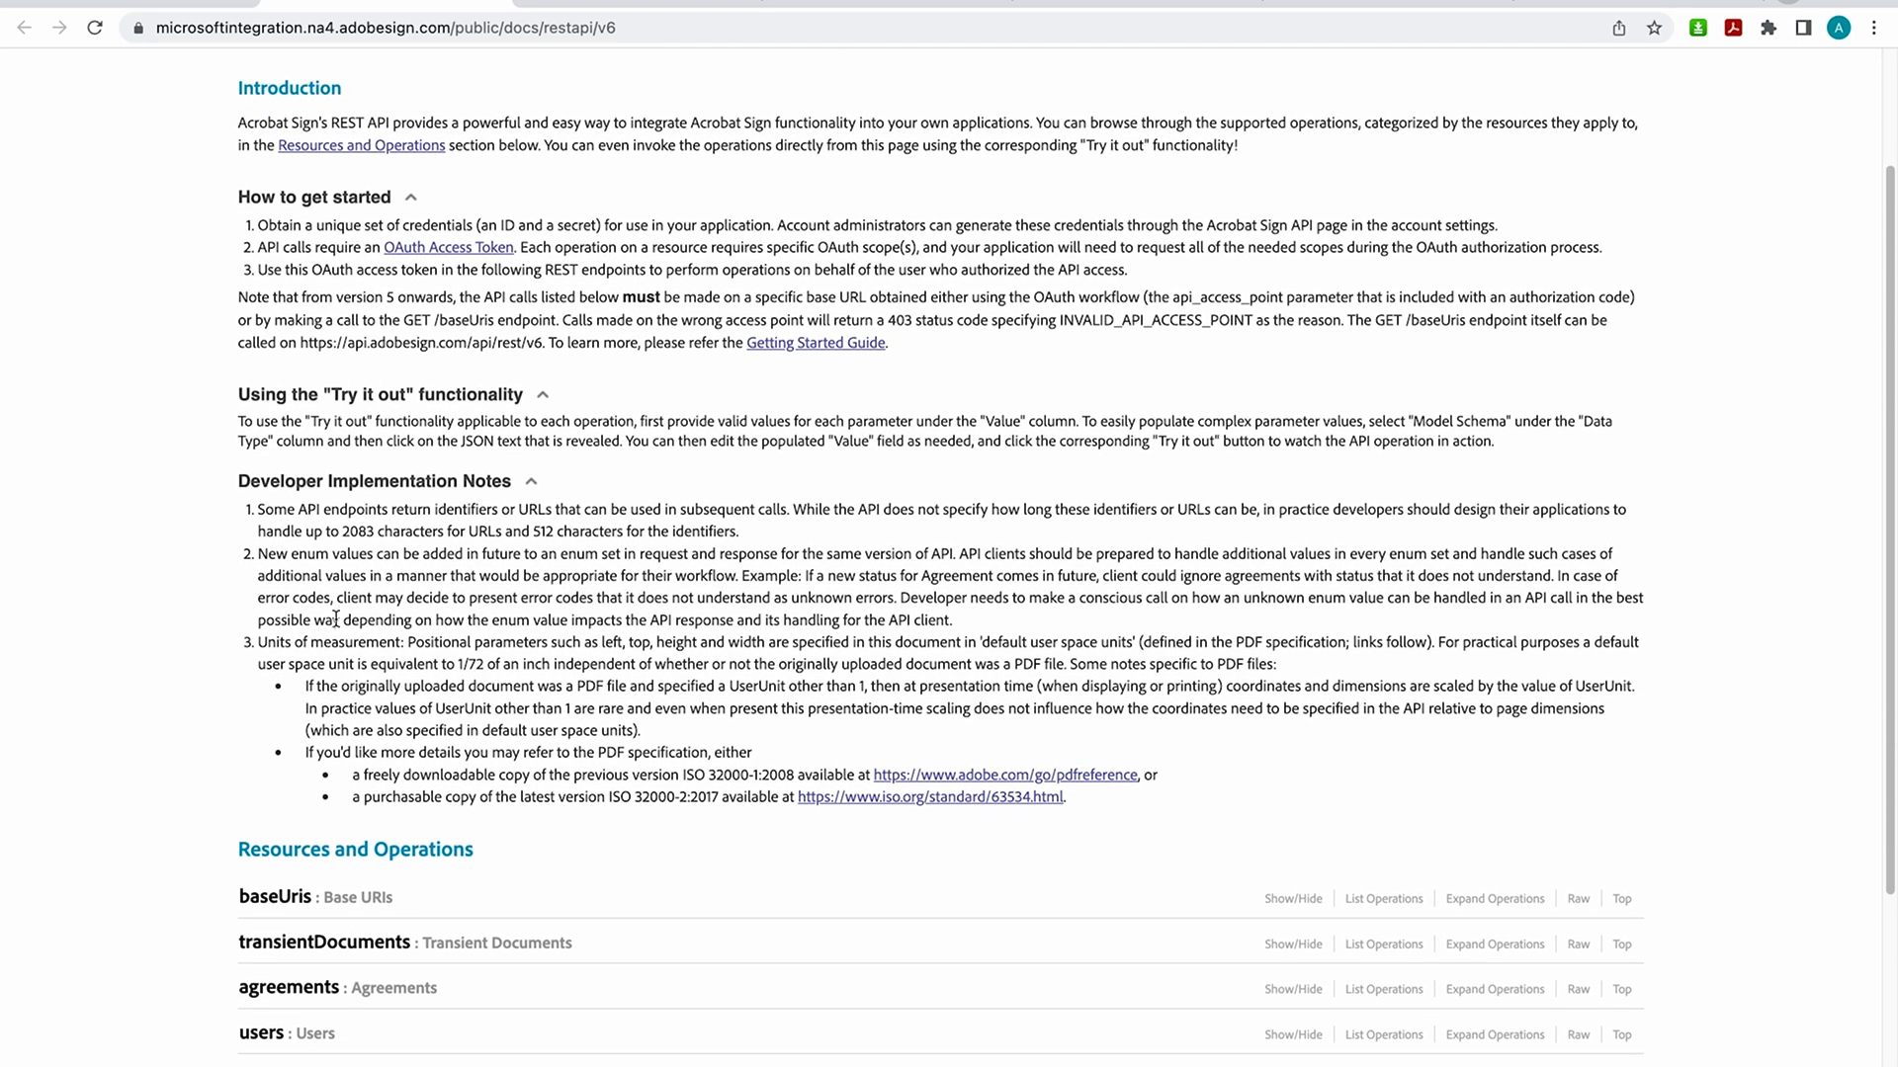
pyautogui.moveTo(341, 621)
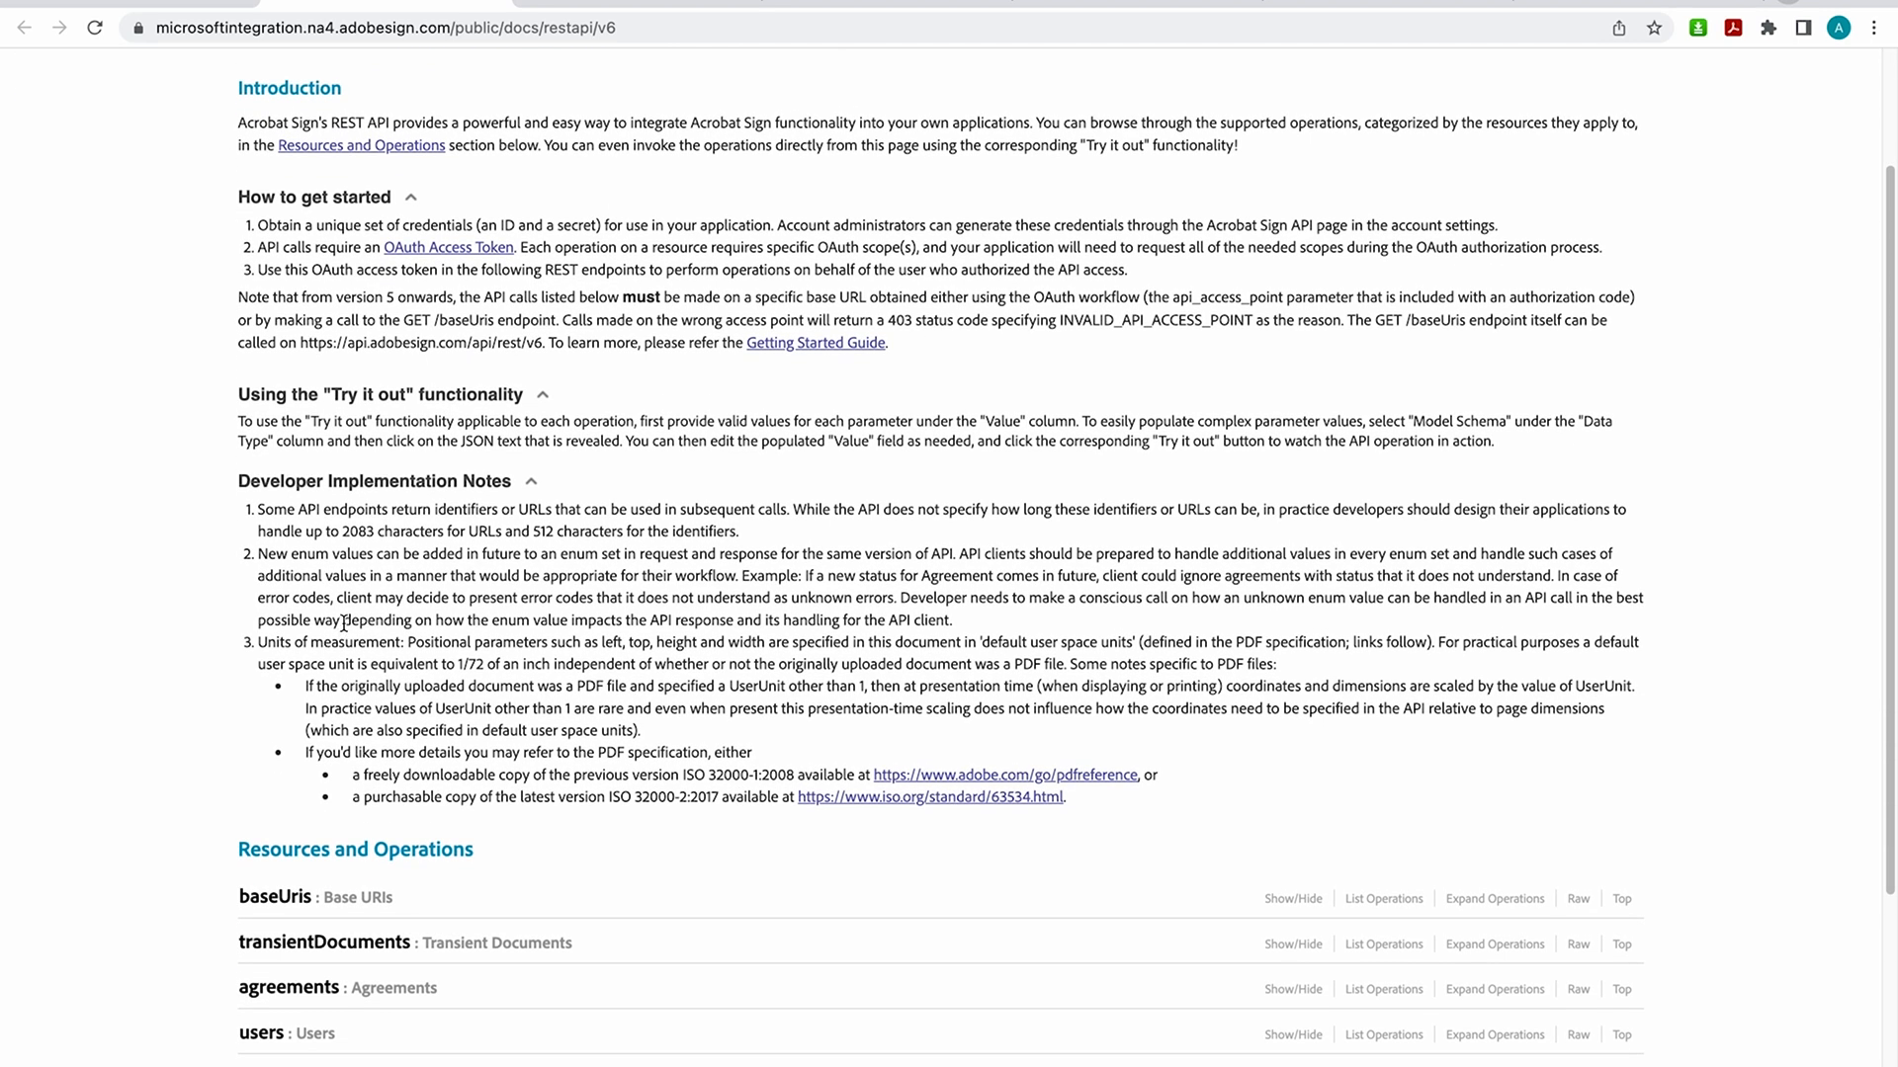
pyautogui.scroll(-3)
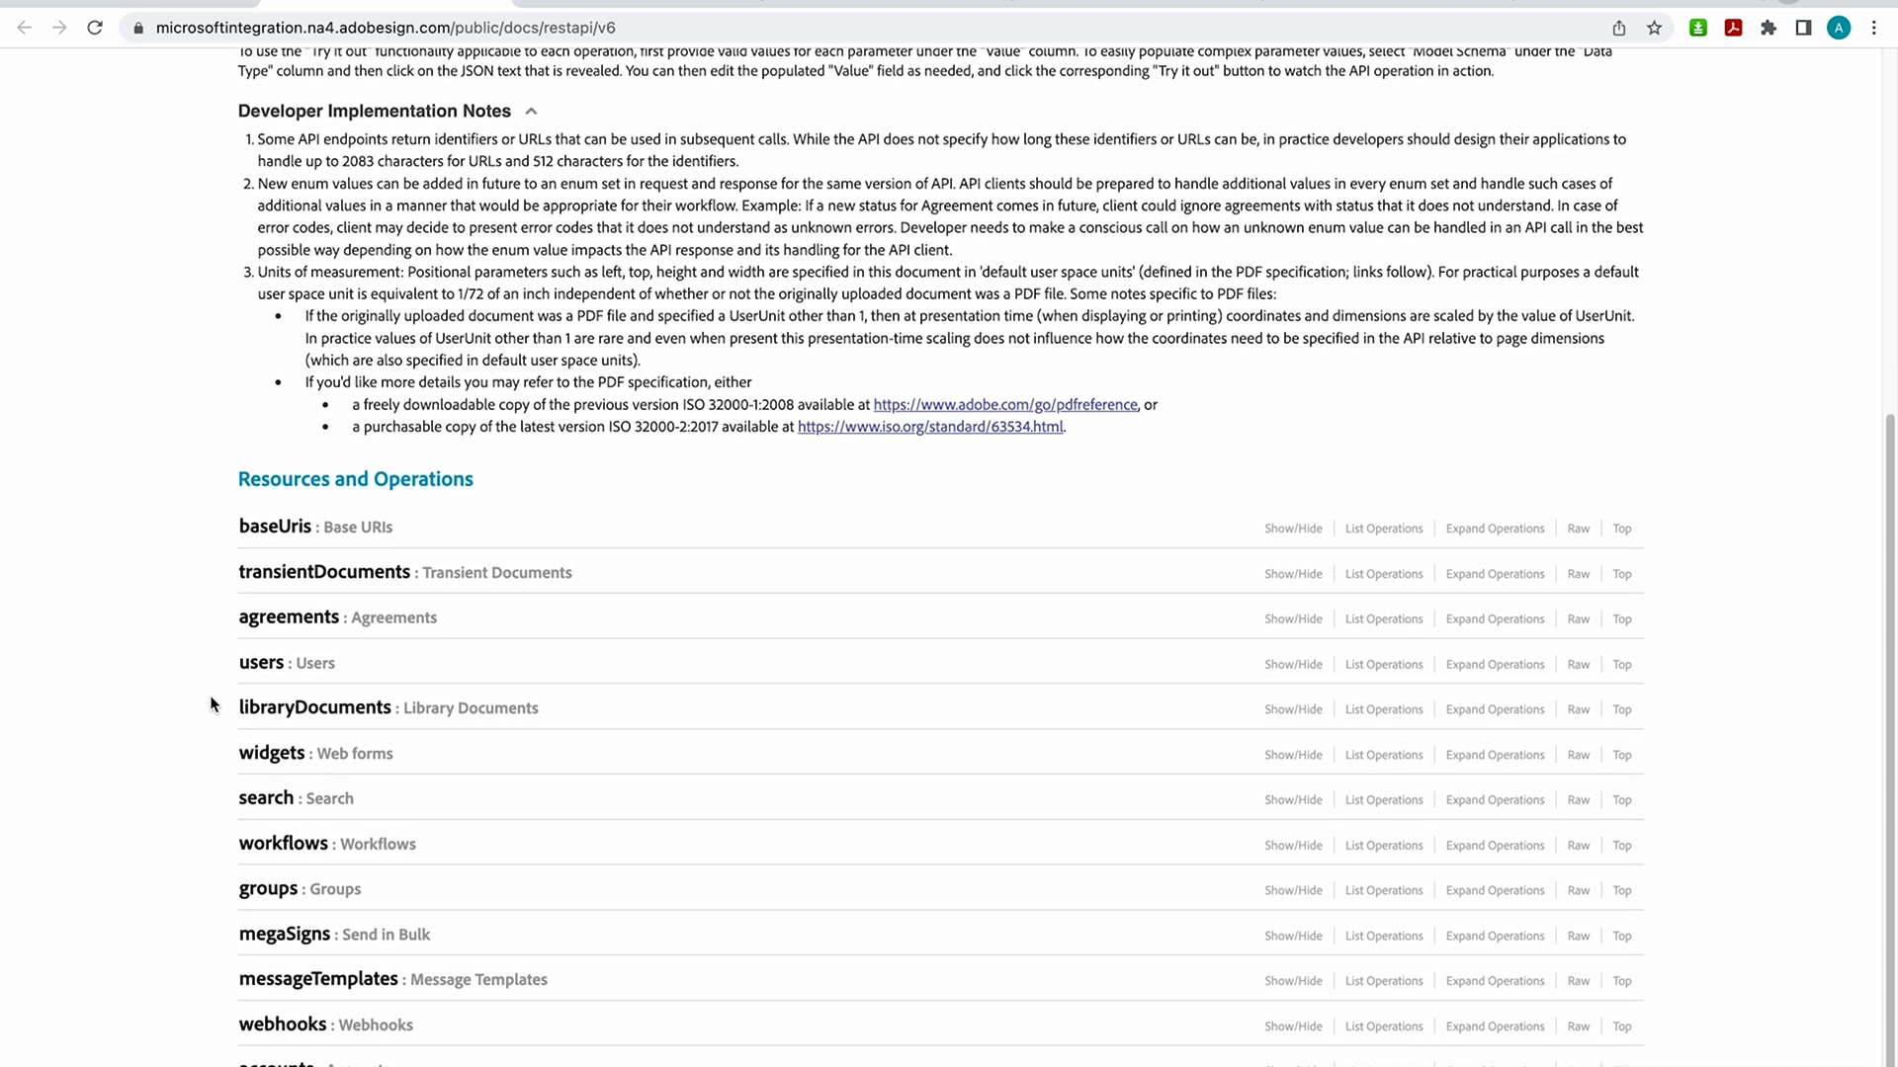
pyautogui.click(287, 617)
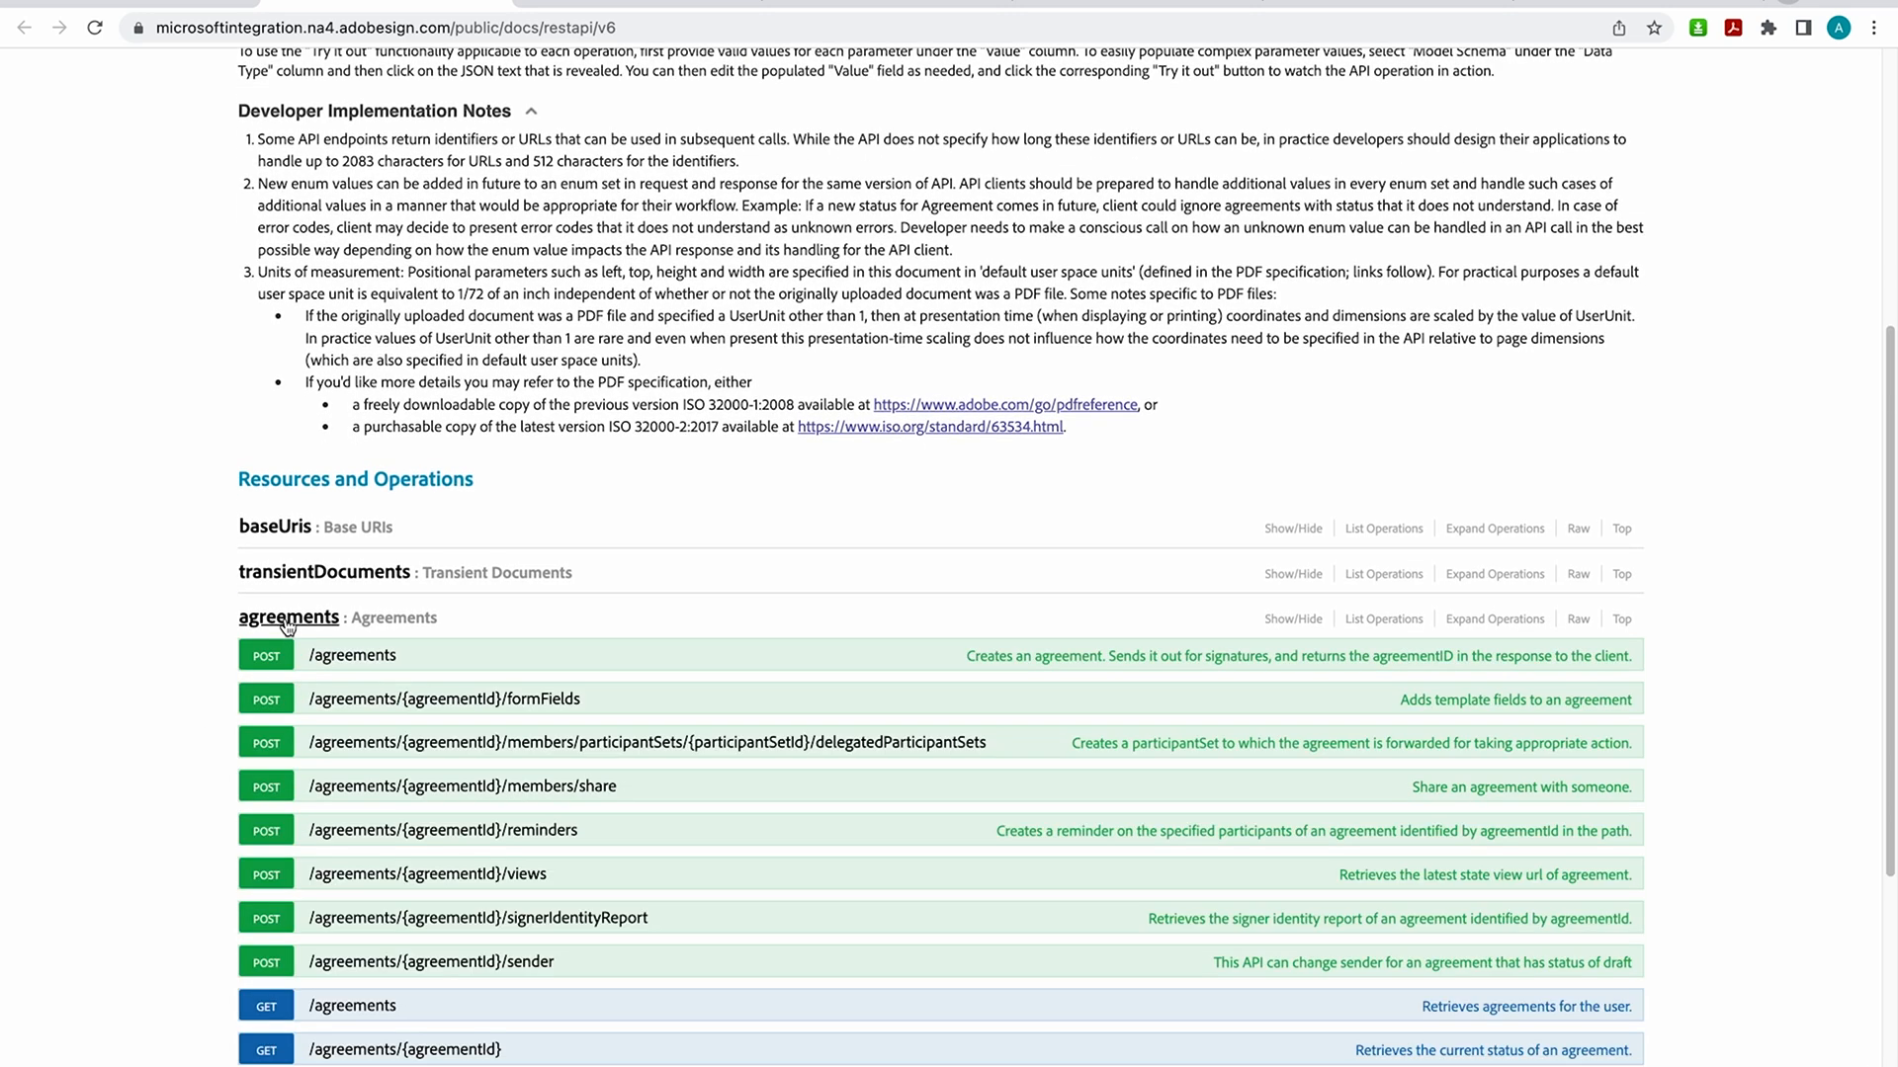
pyautogui.scroll(-3)
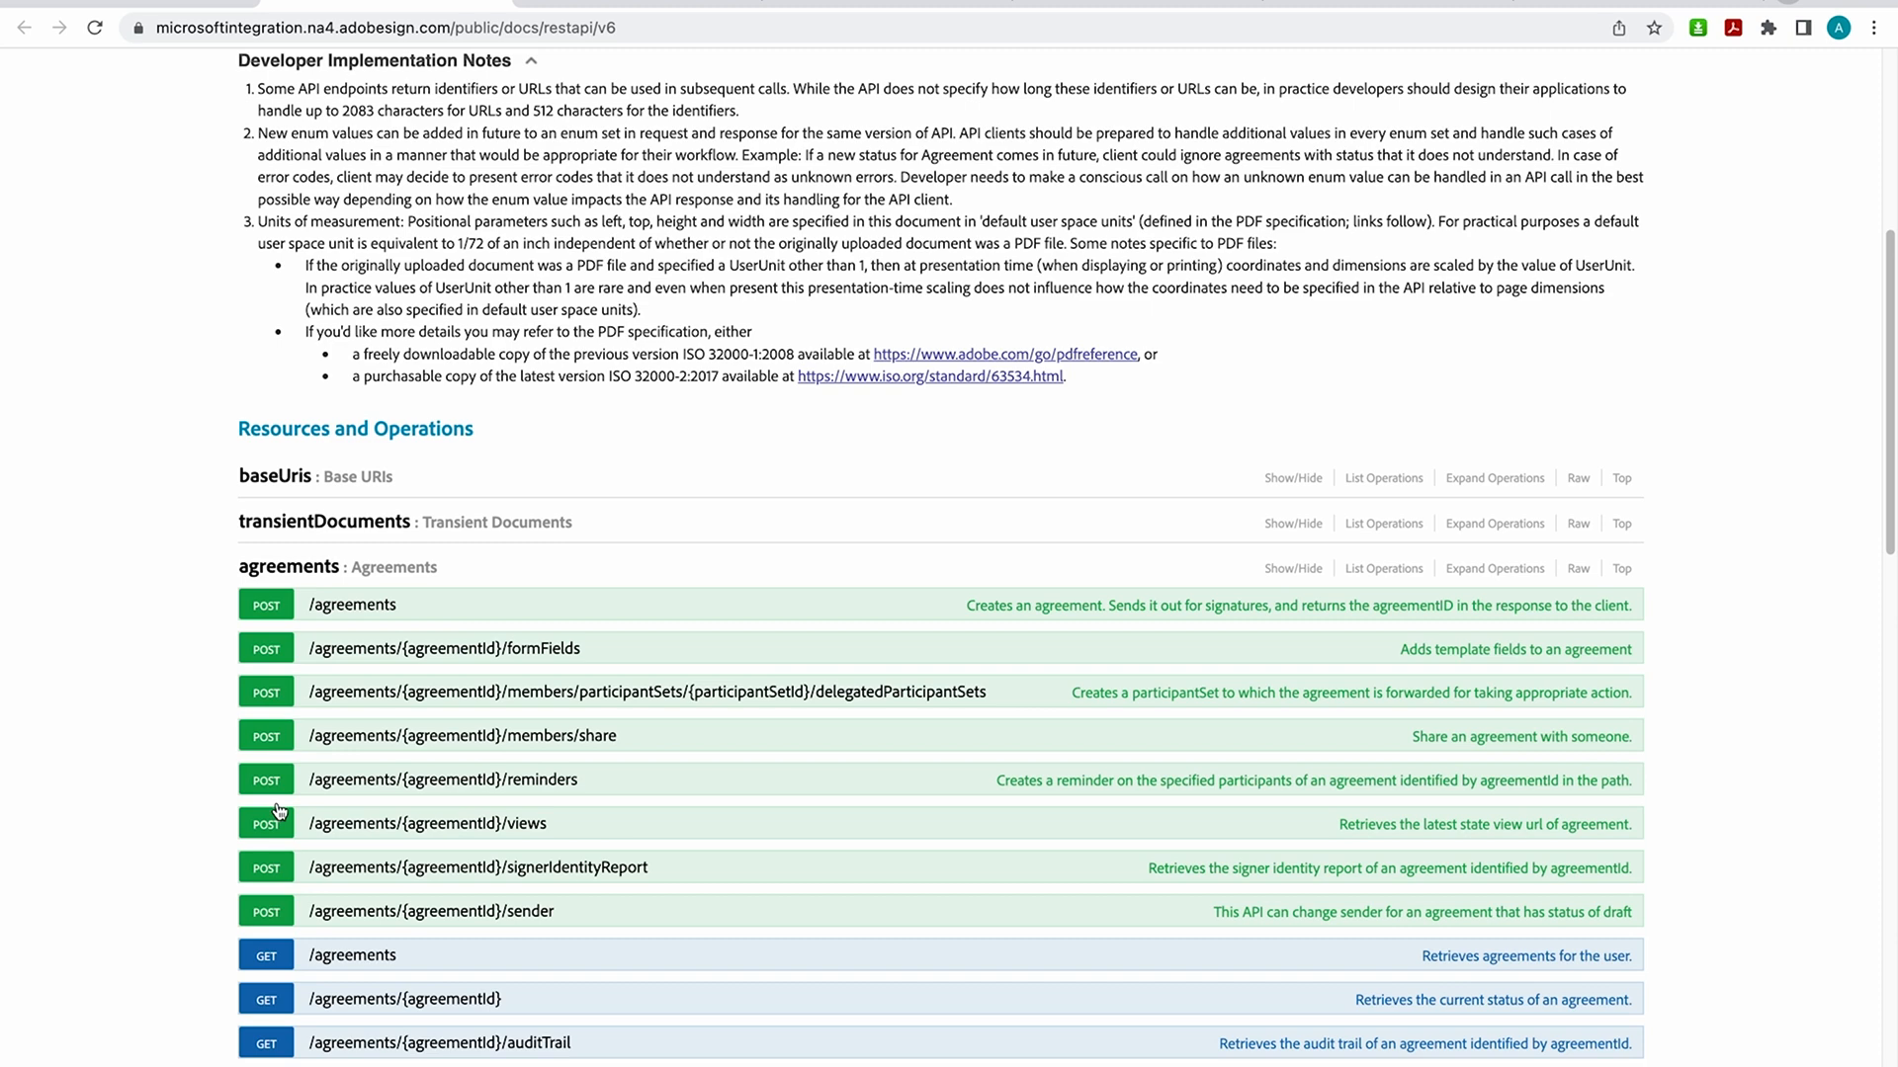
pyautogui.scroll(-3)
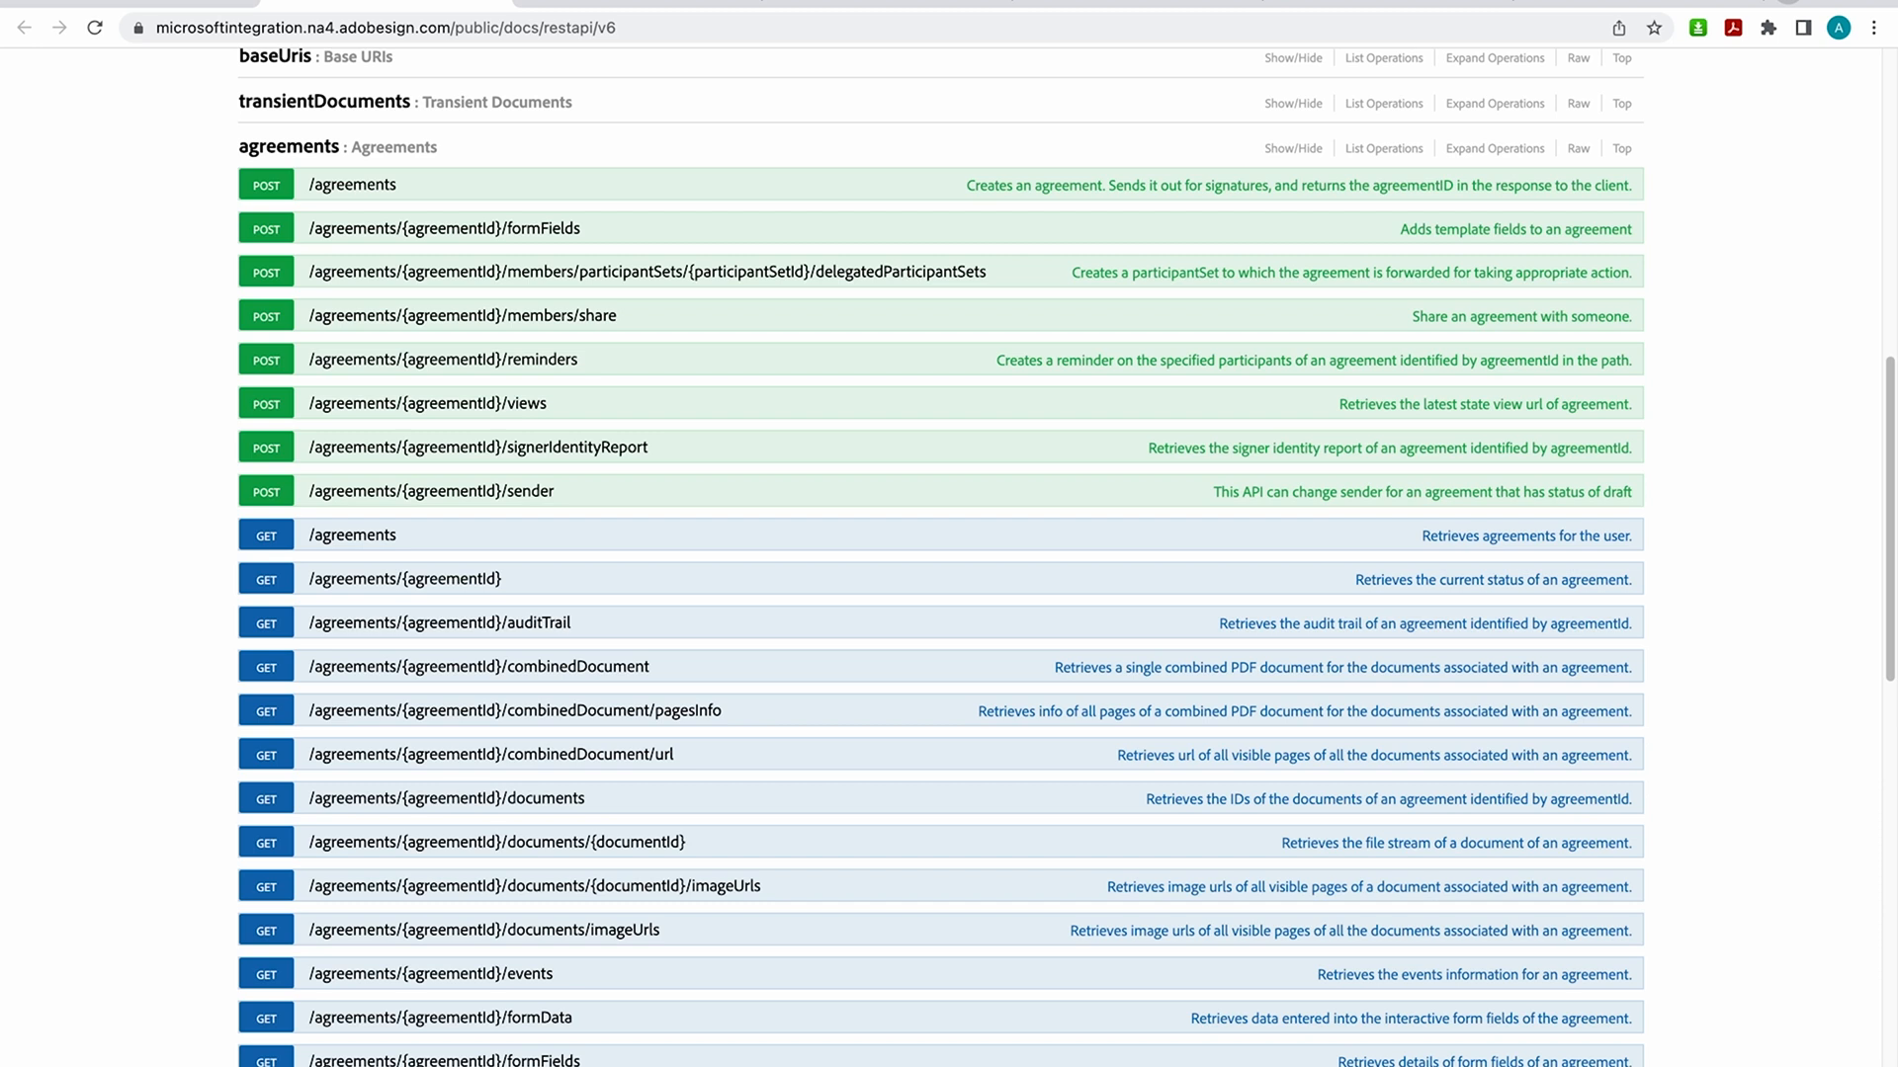
pyautogui.moveTo(1107, 306)
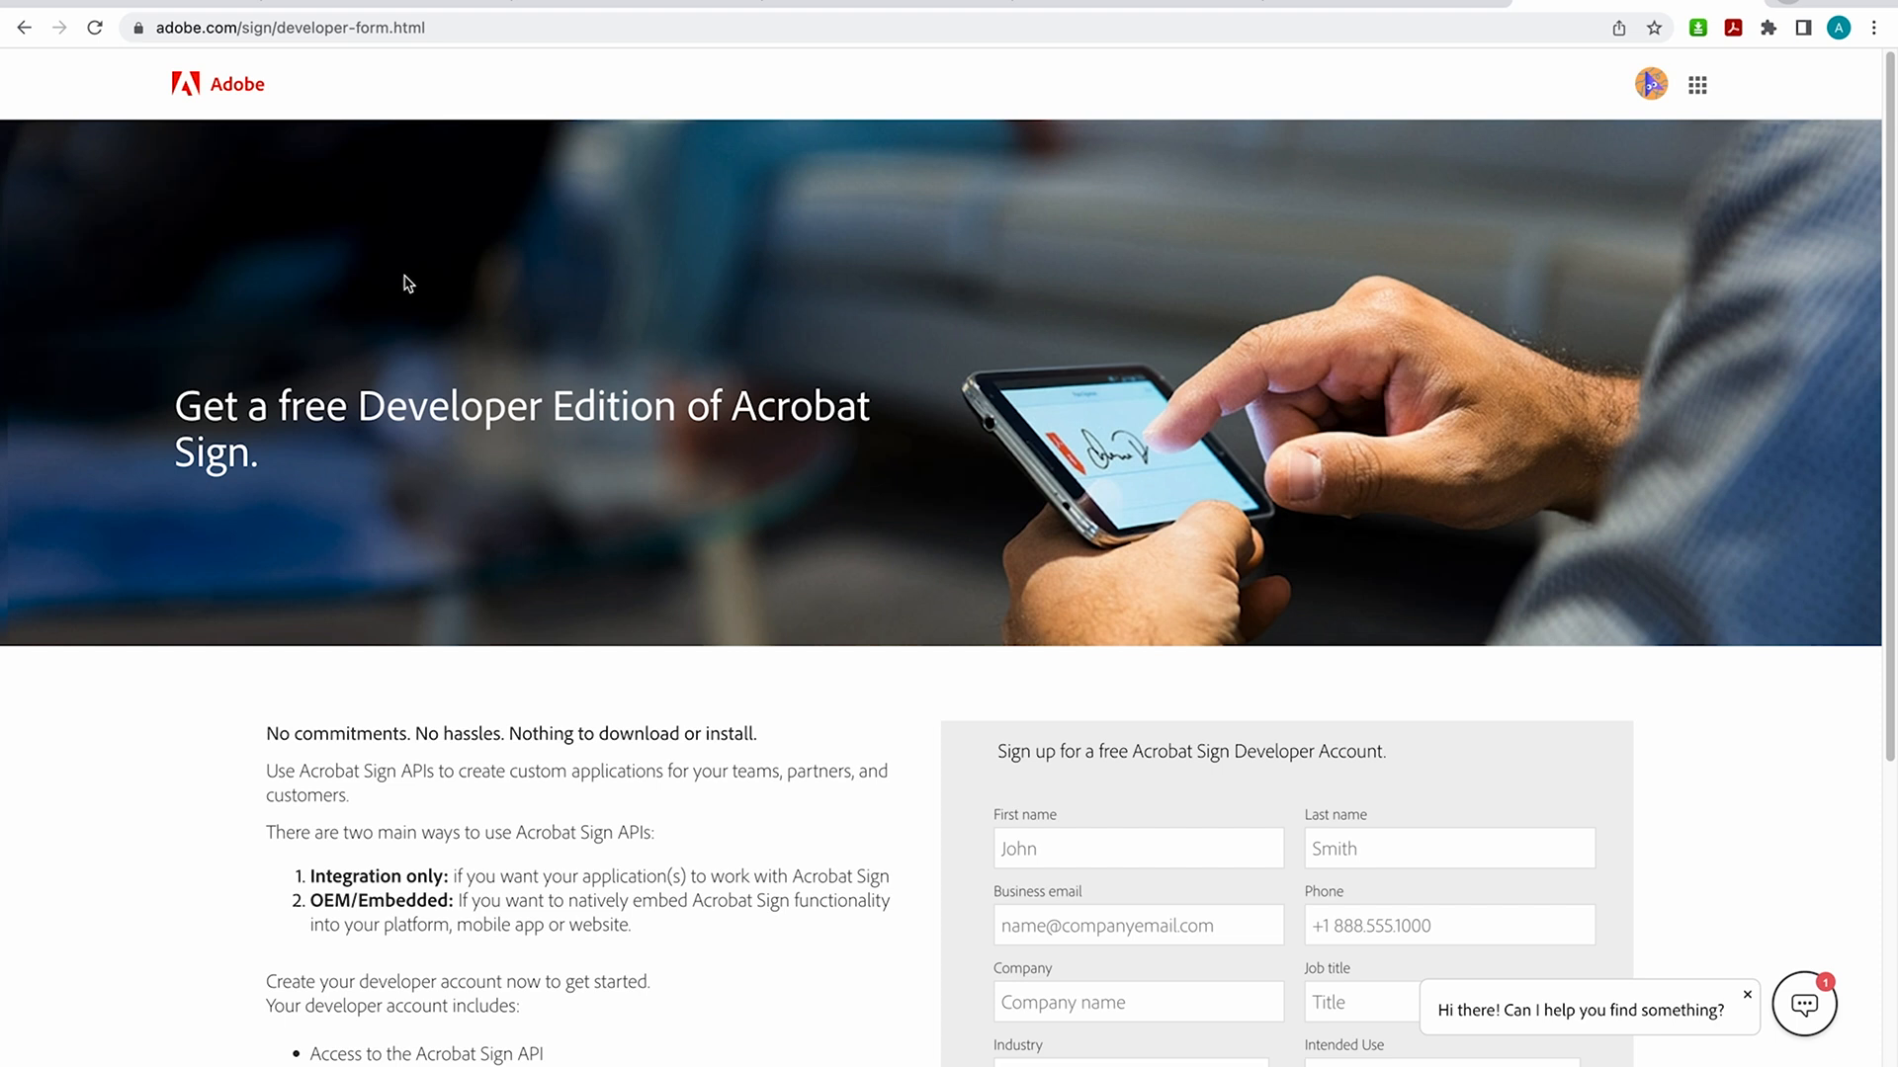
pyautogui.moveTo(314, 372)
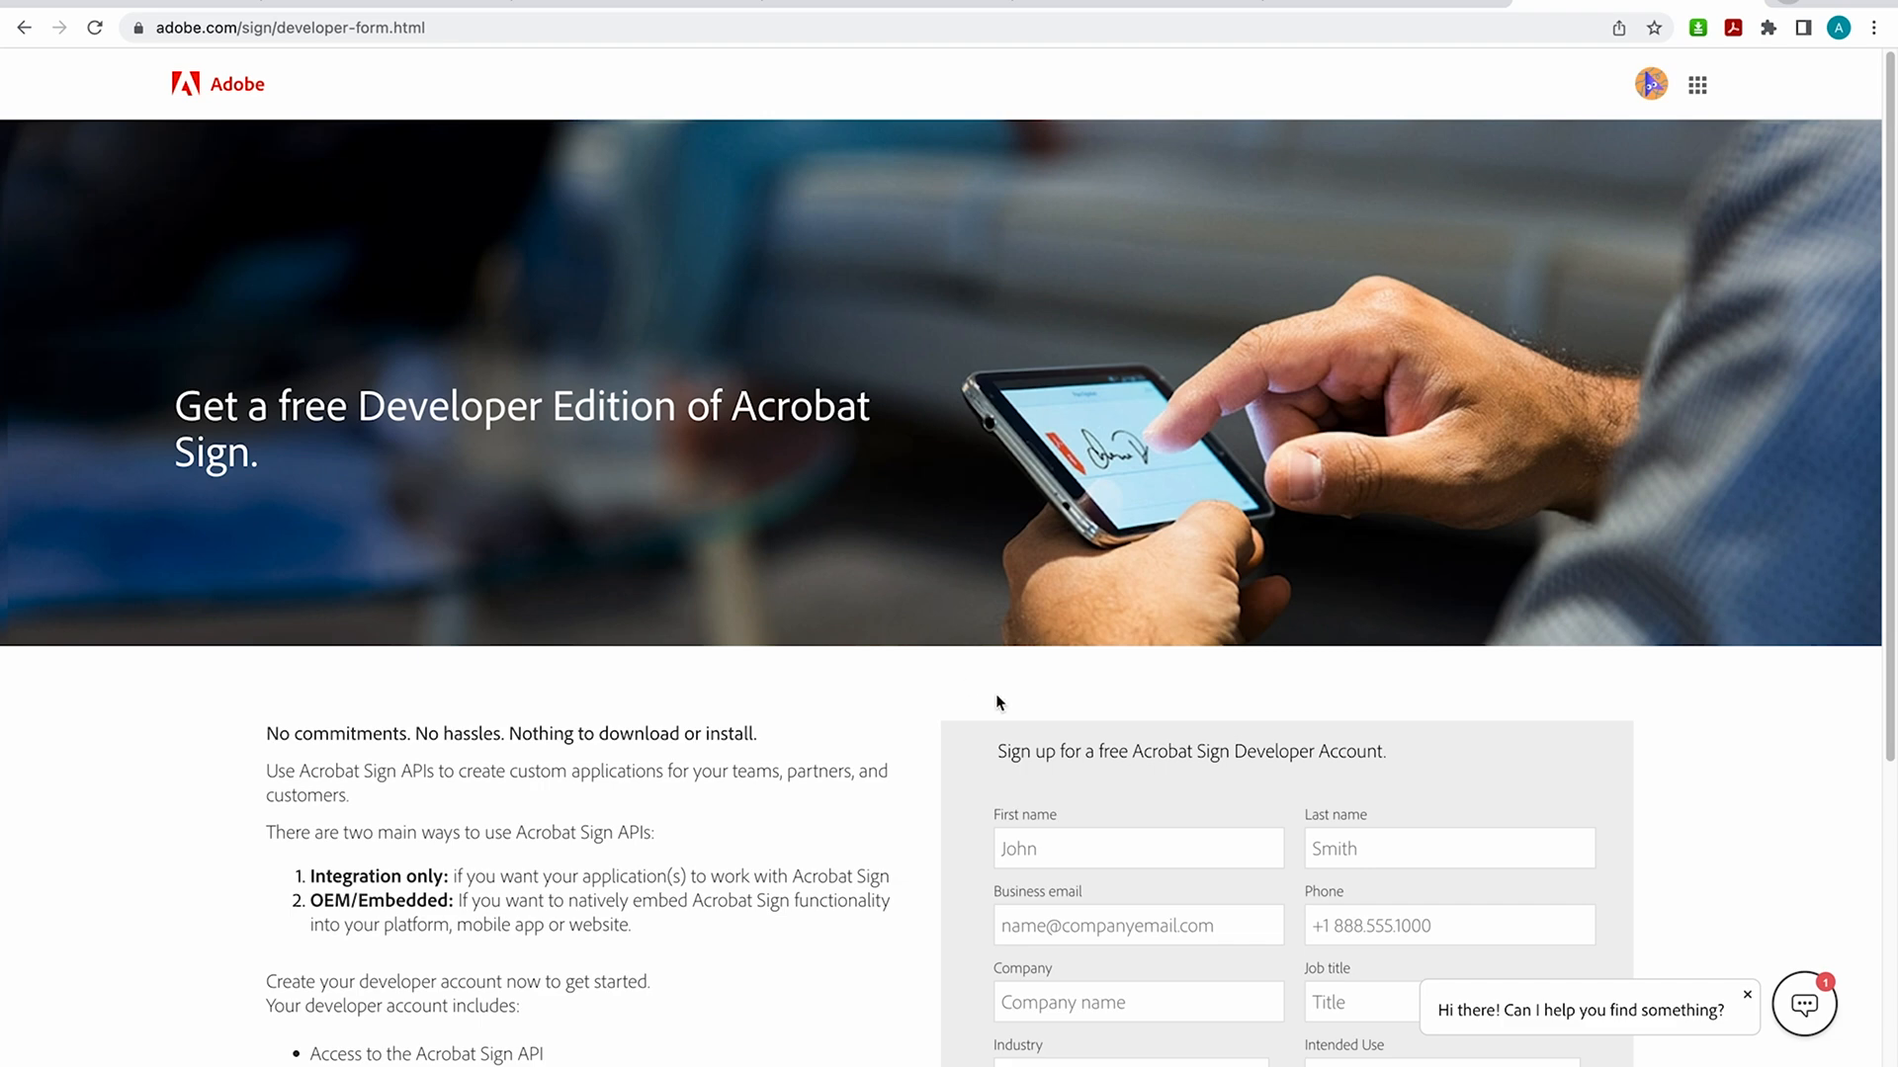
pyautogui.scroll(-3)
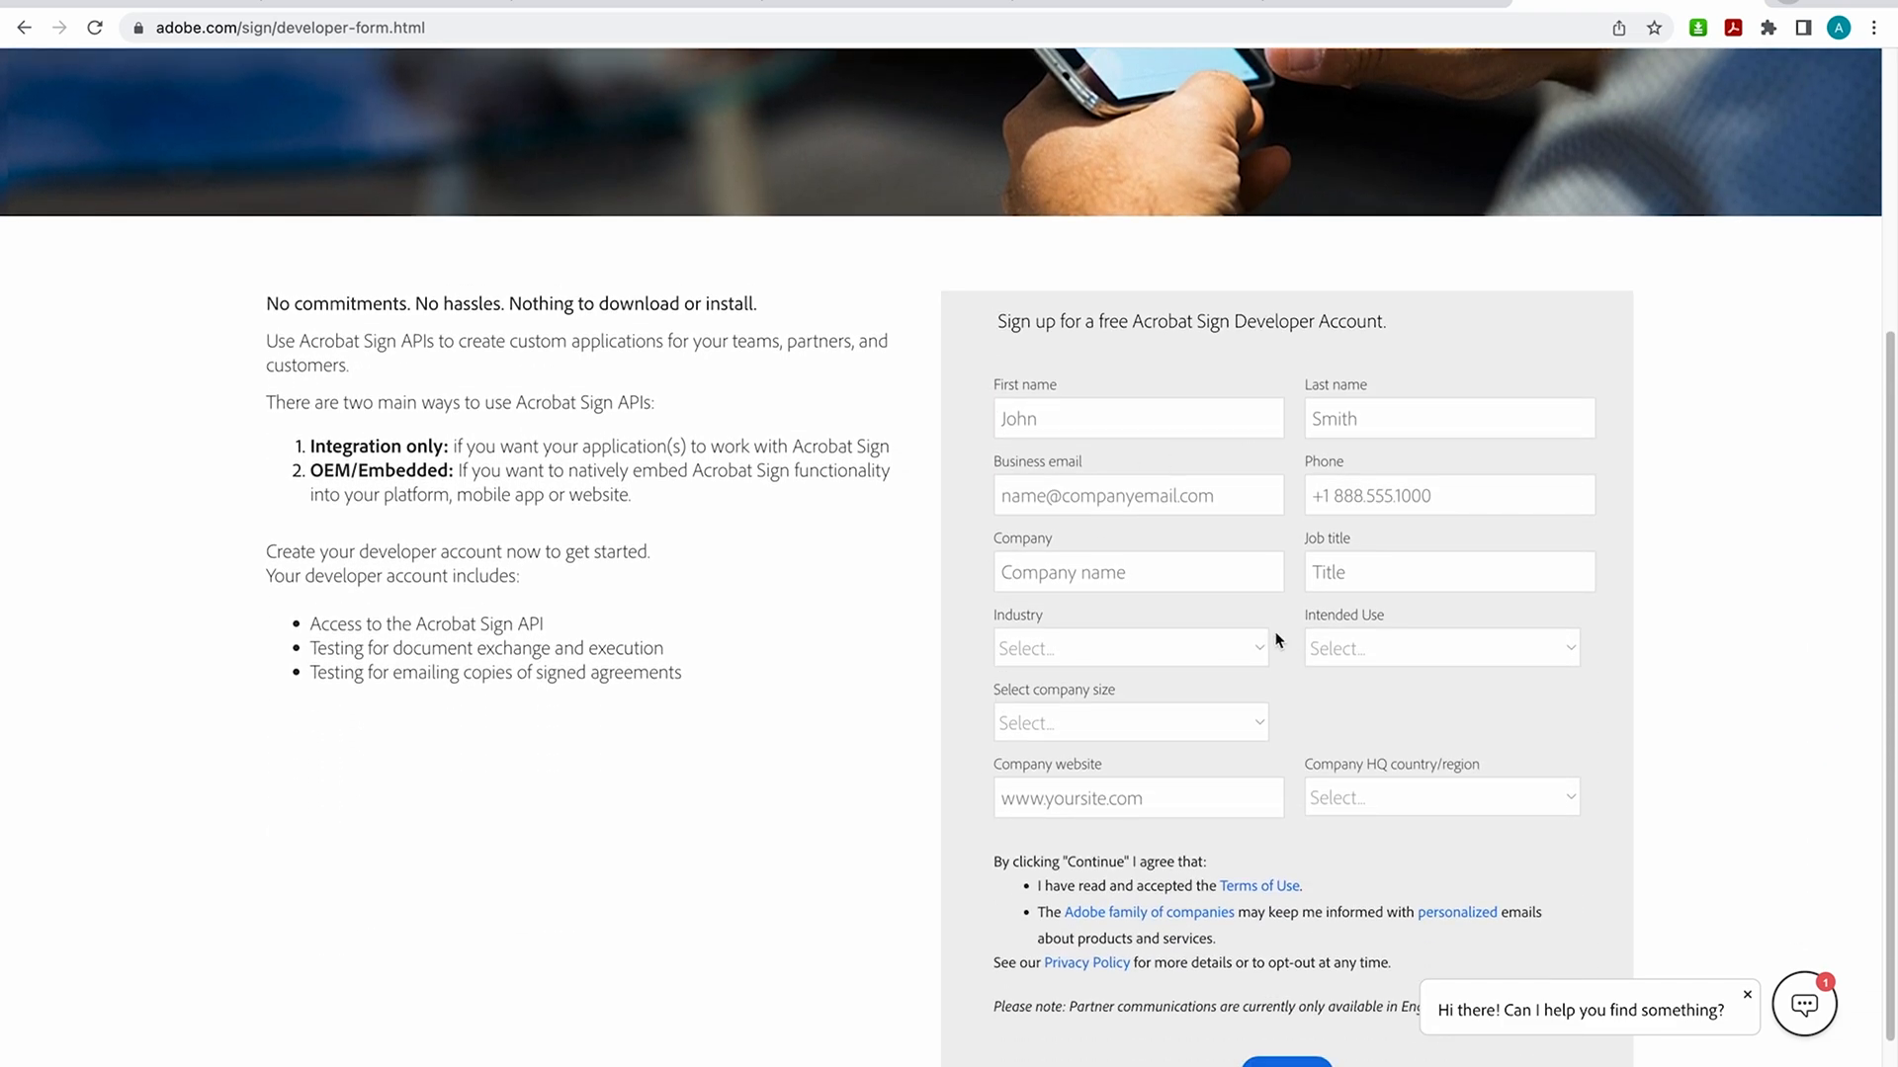
pyautogui.moveTo(1202, 602)
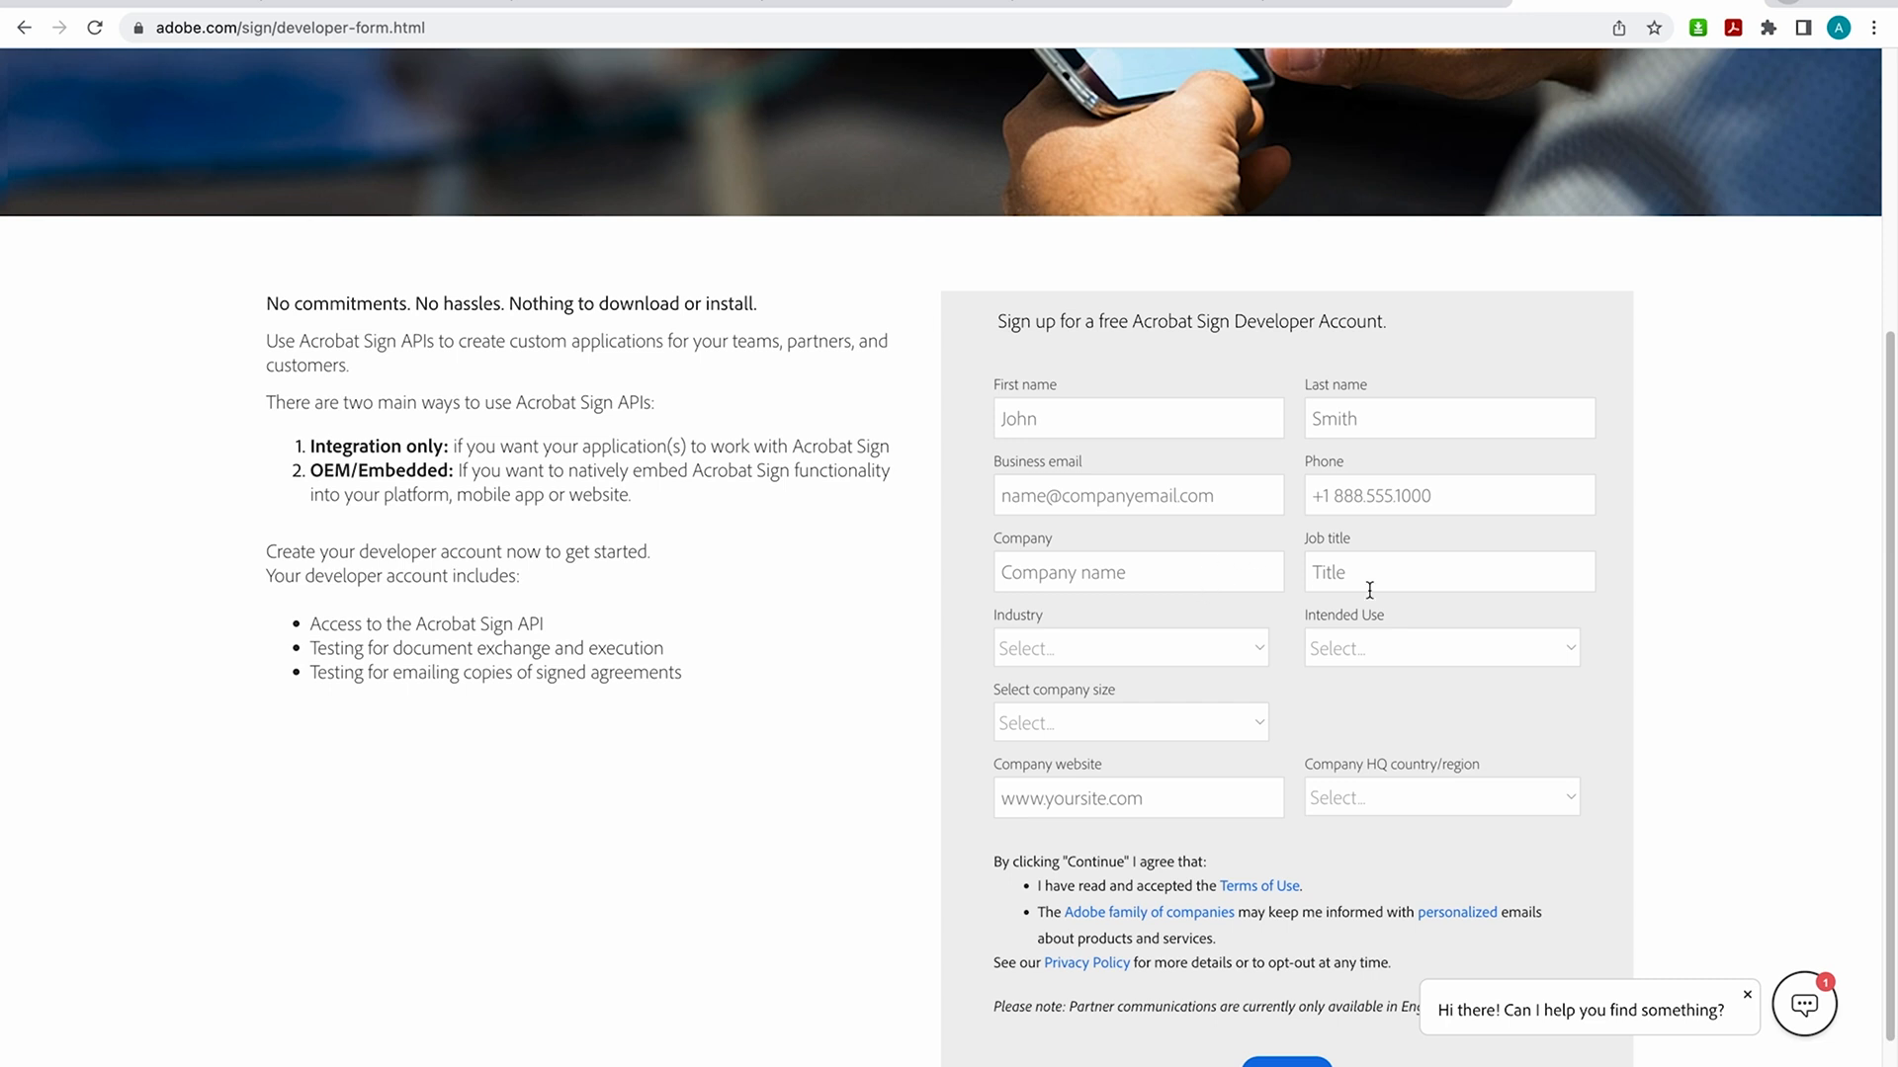
pyautogui.click(1440, 648)
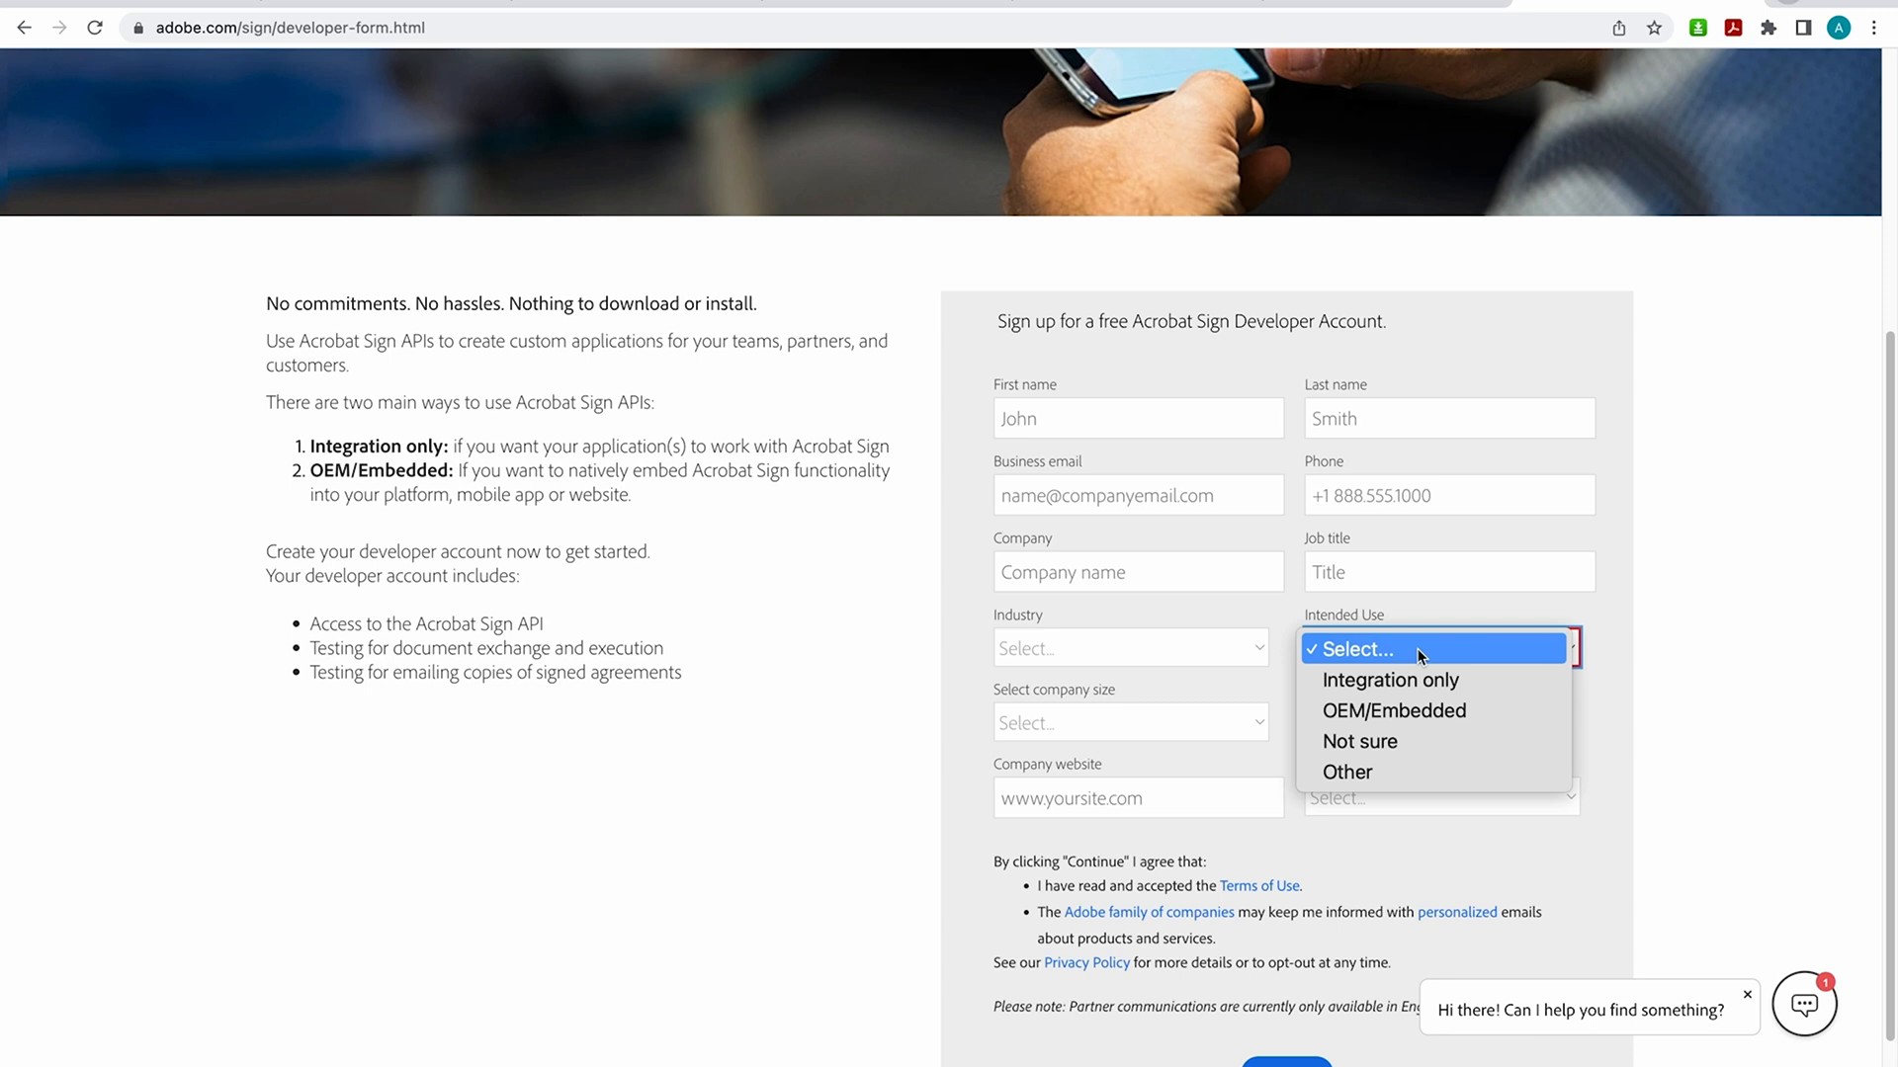
pyautogui.moveTo(1391, 711)
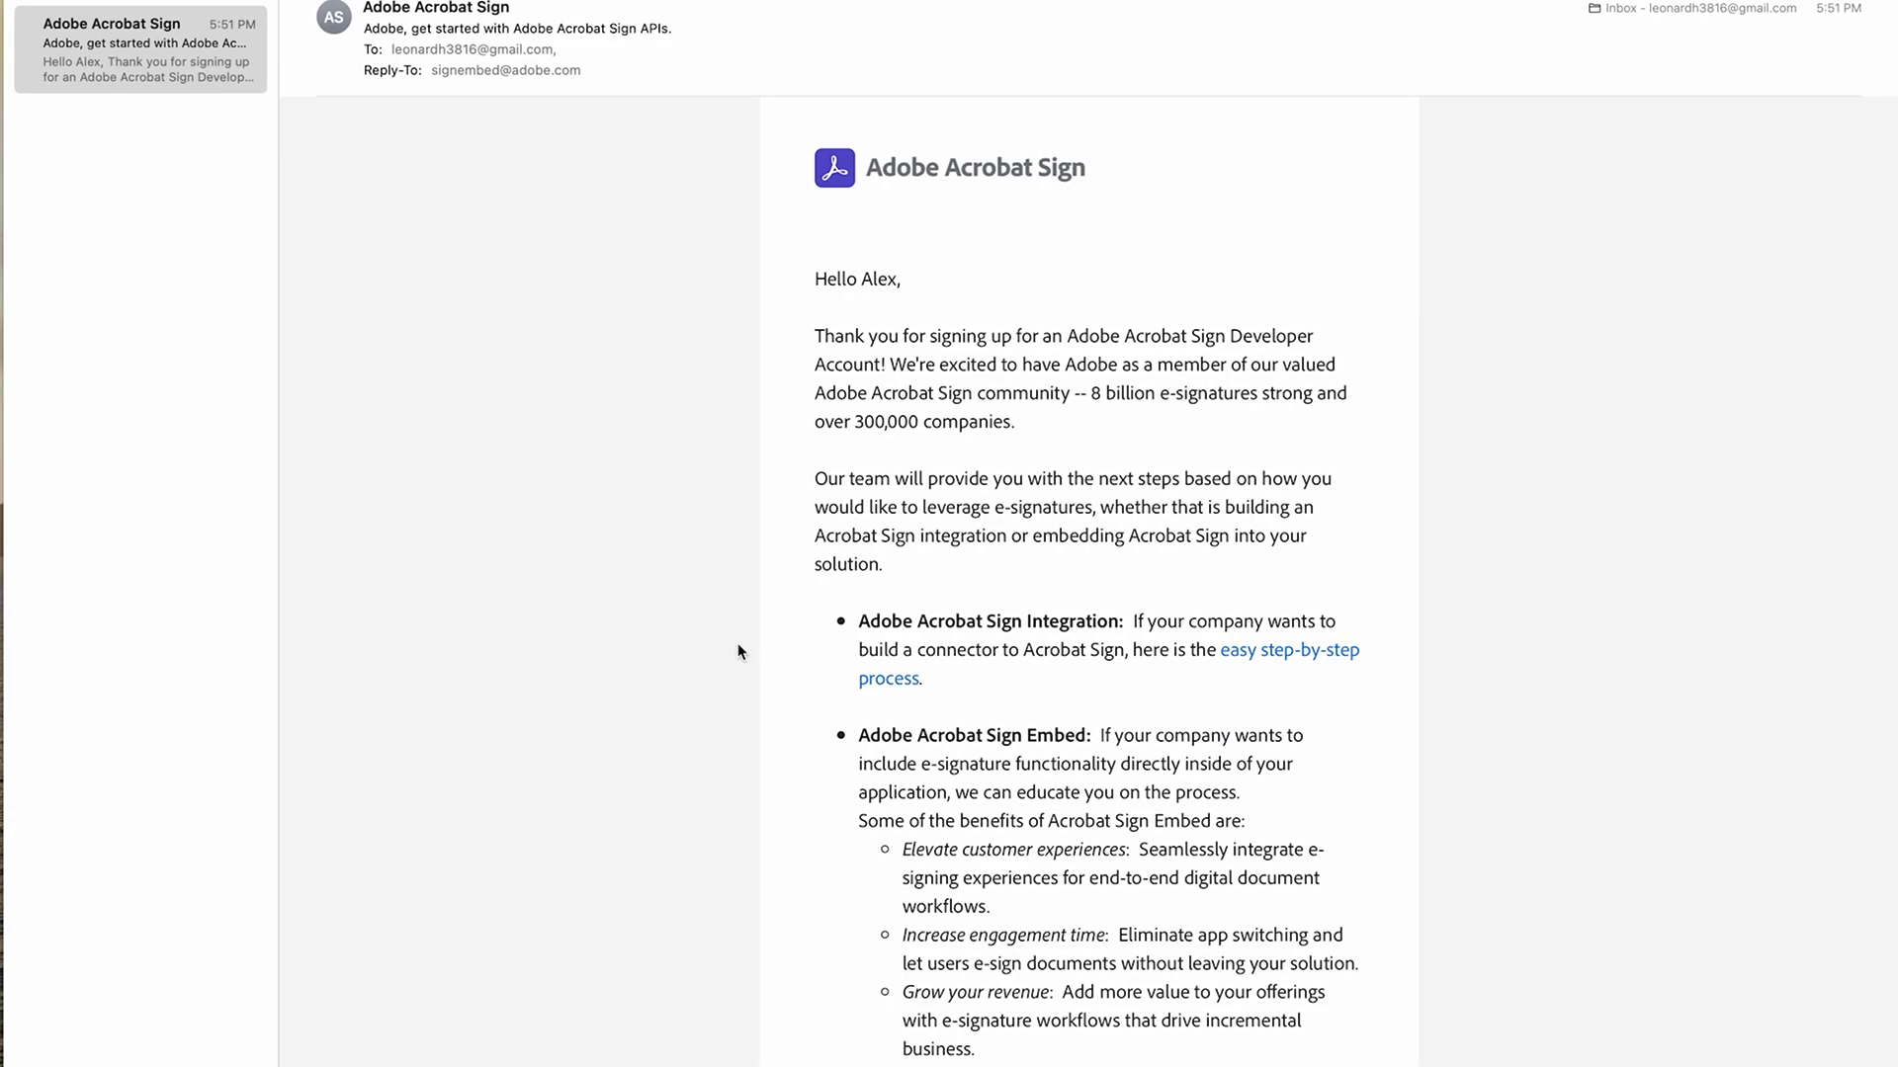
pyautogui.moveTo(748, 622)
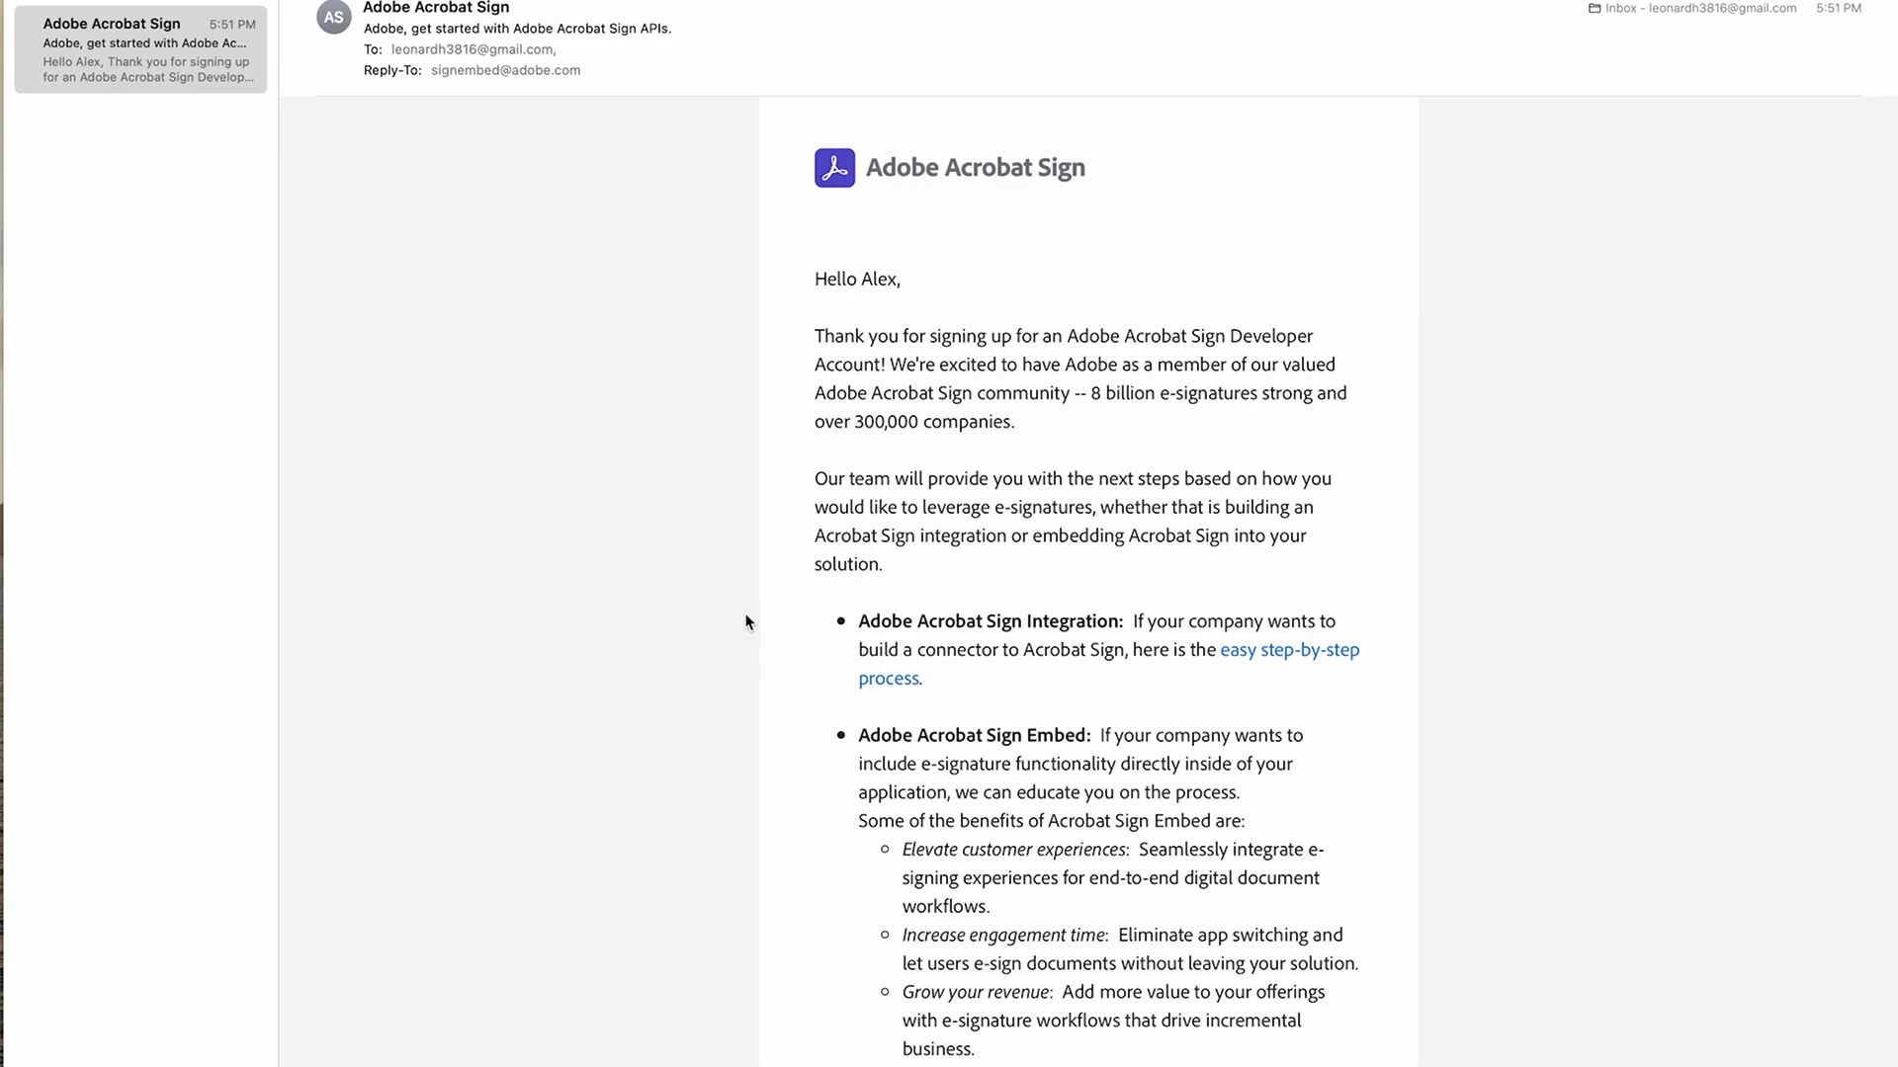
pyautogui.moveTo(732, 629)
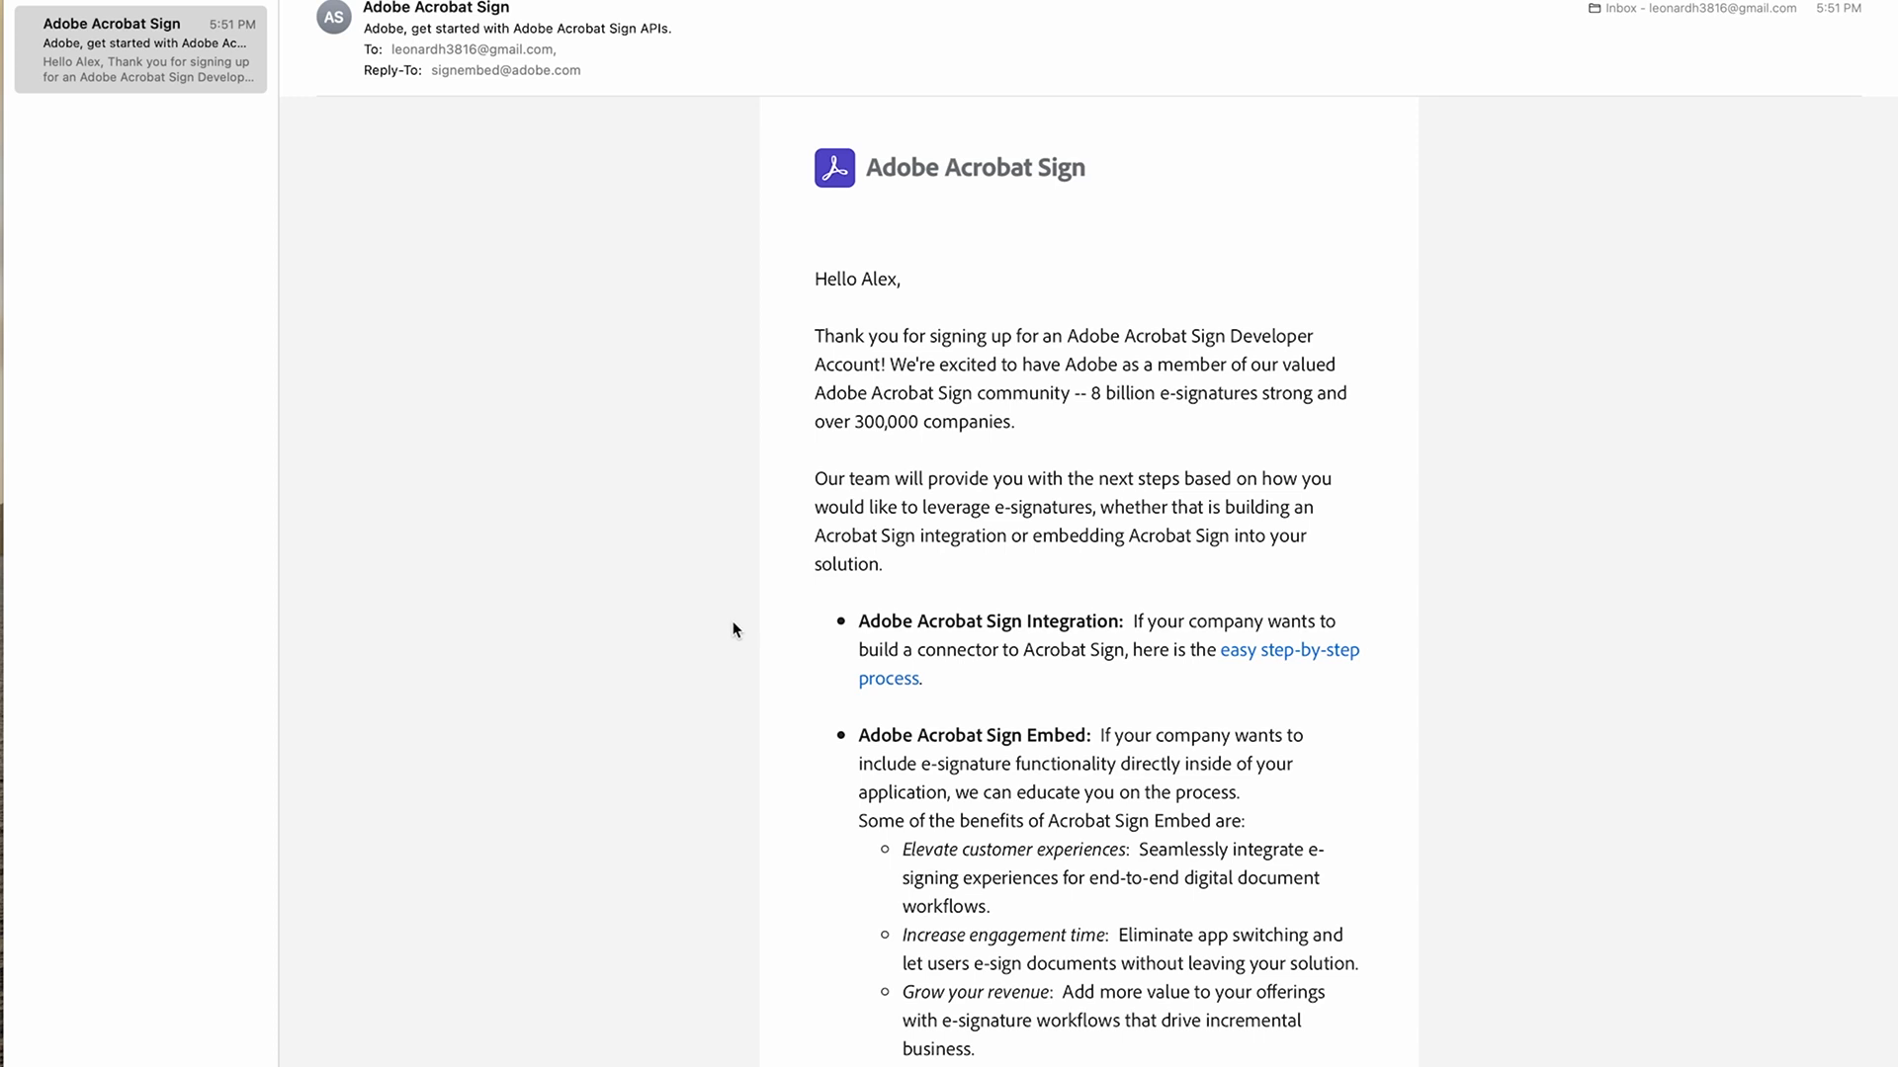
# Step: Read the Acrobat Sign welcome email and follow its View Resources link
pyautogui.scroll(-3)
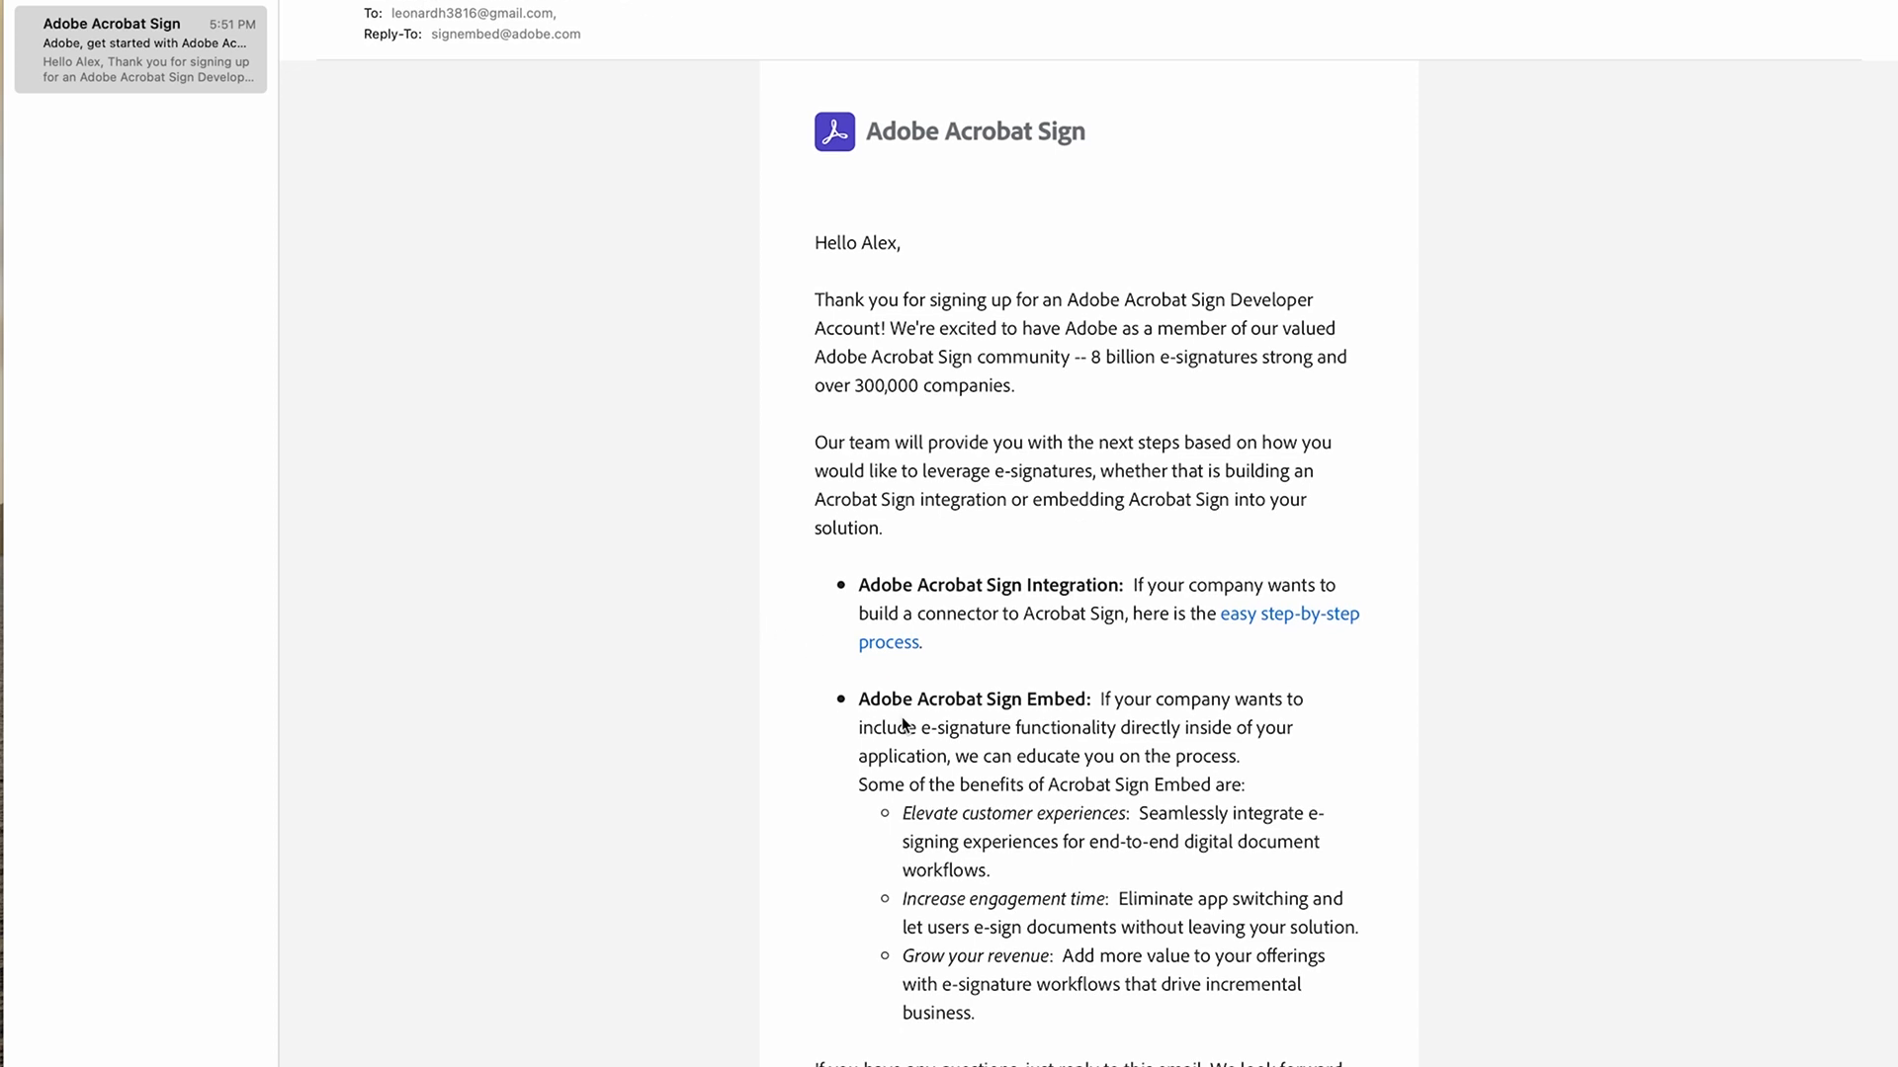
pyautogui.scroll(-3)
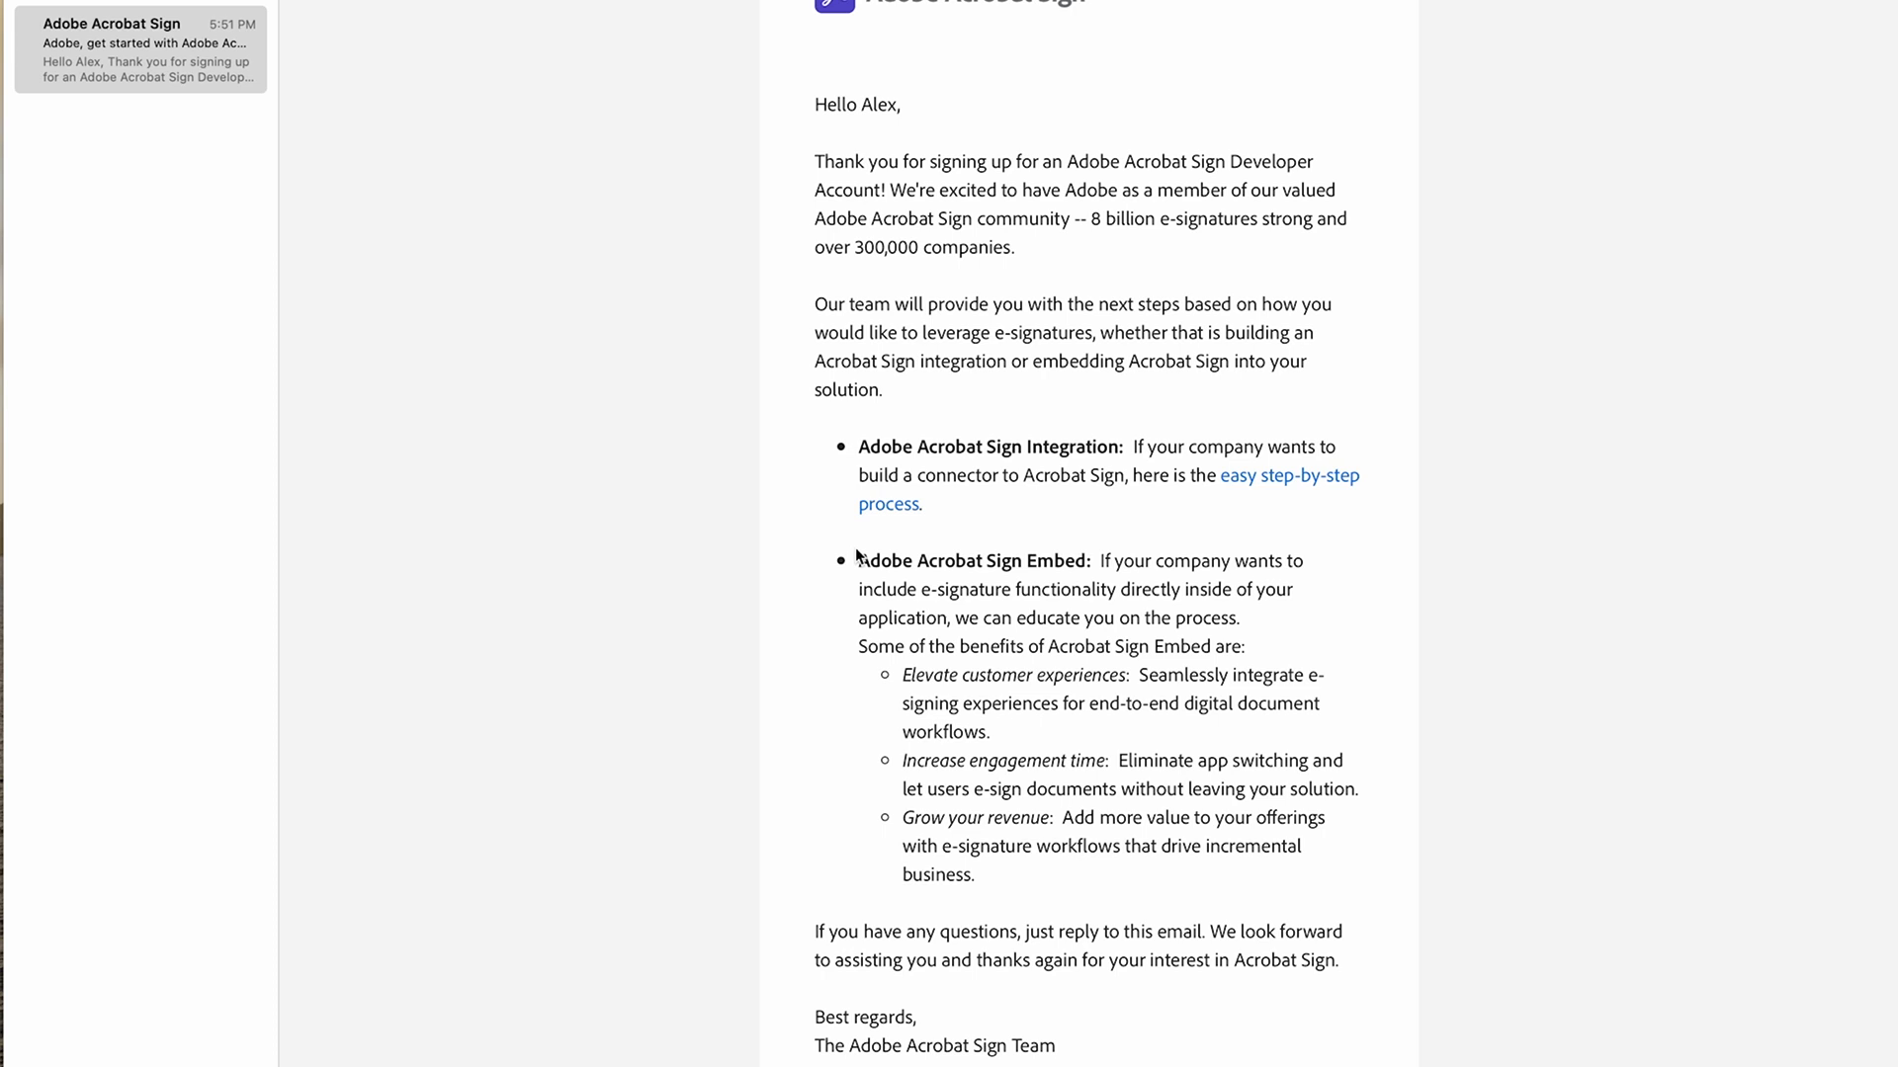
pyautogui.moveTo(862, 555)
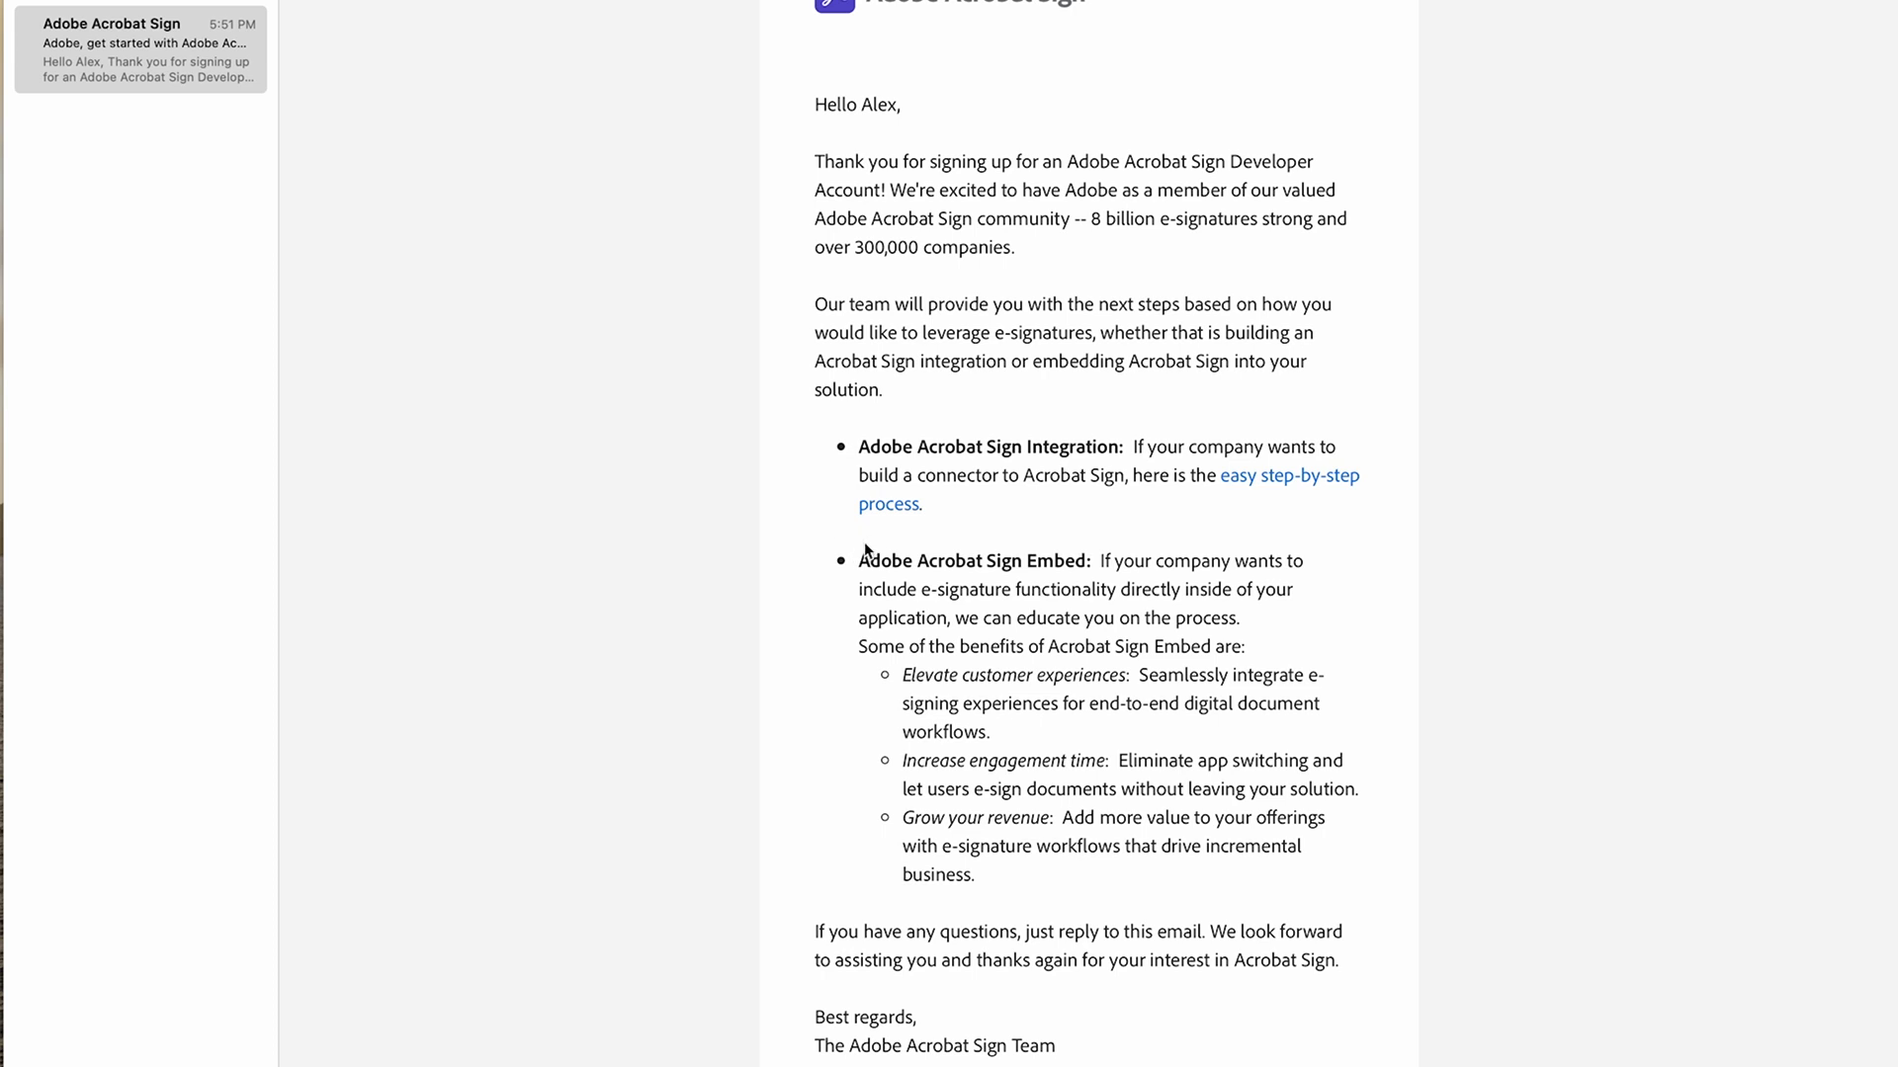
pyautogui.moveTo(907, 524)
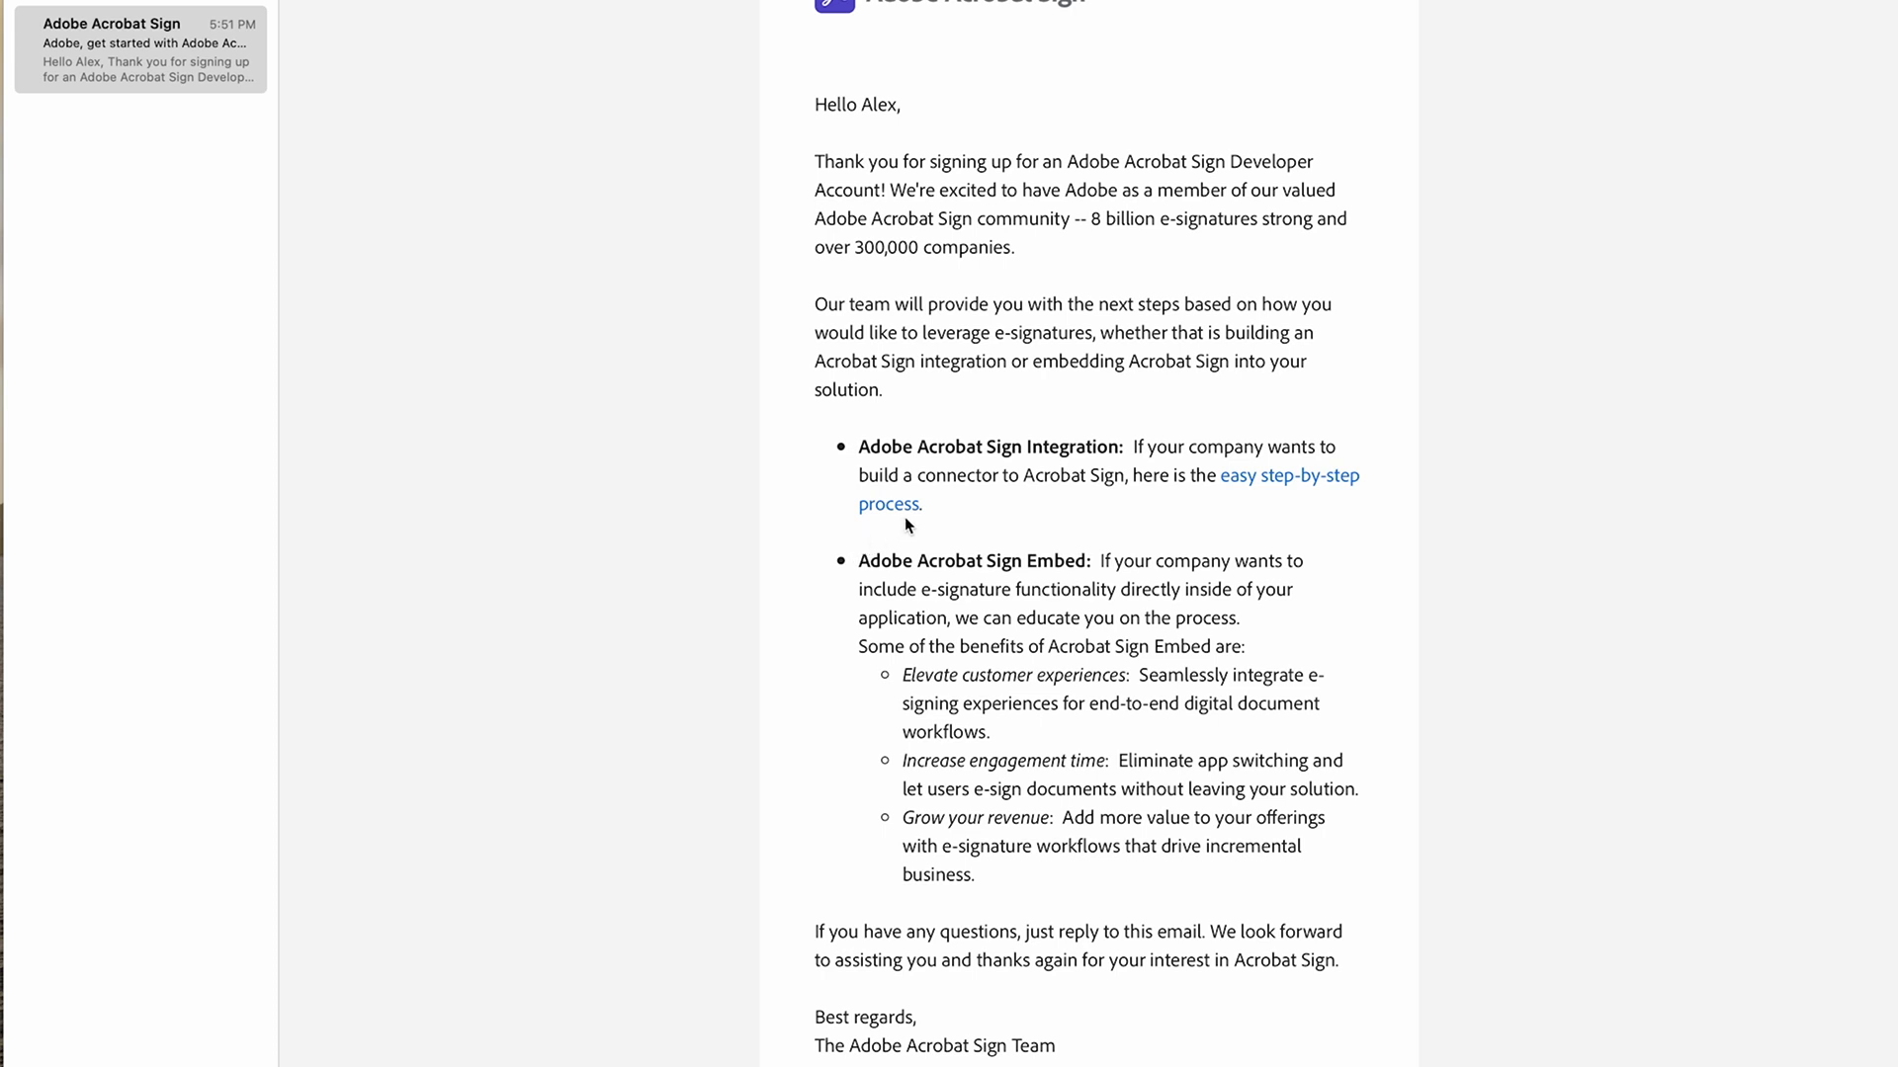
pyautogui.moveTo(1215, 506)
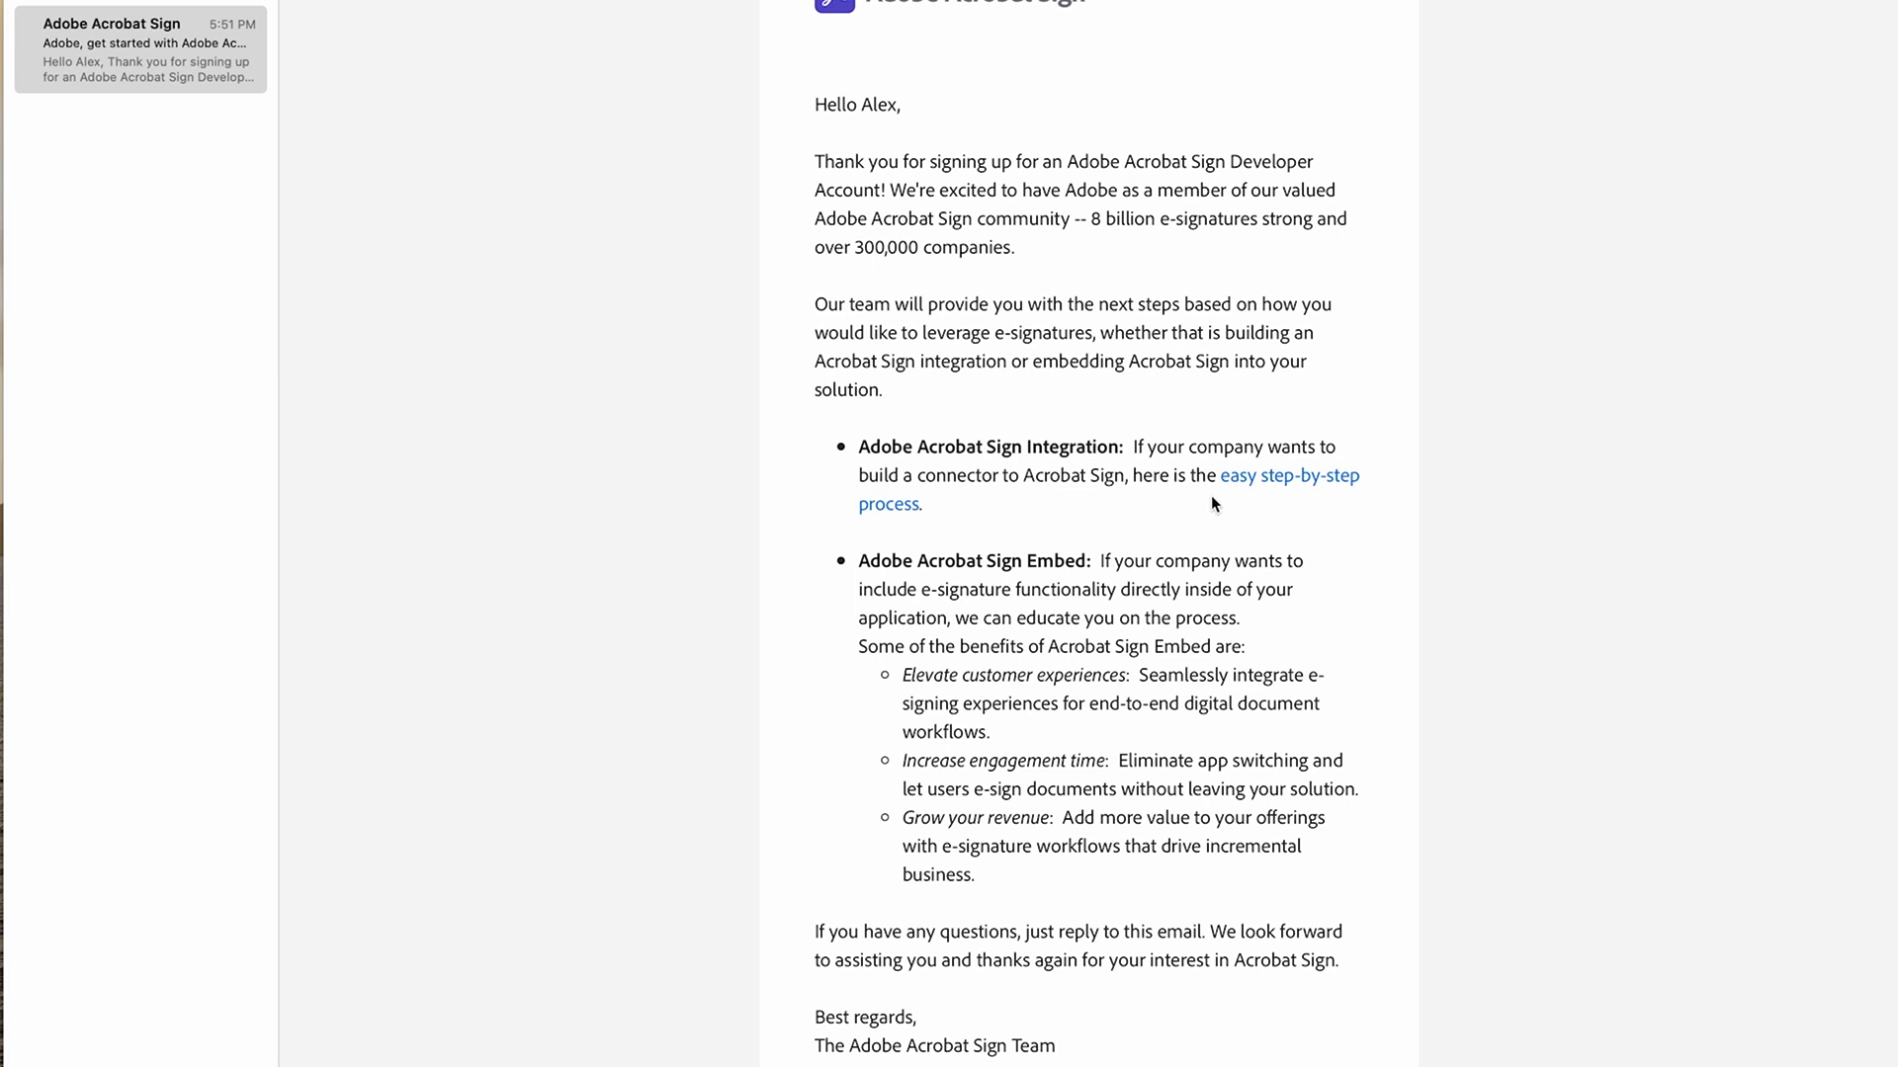
pyautogui.scroll(-3)
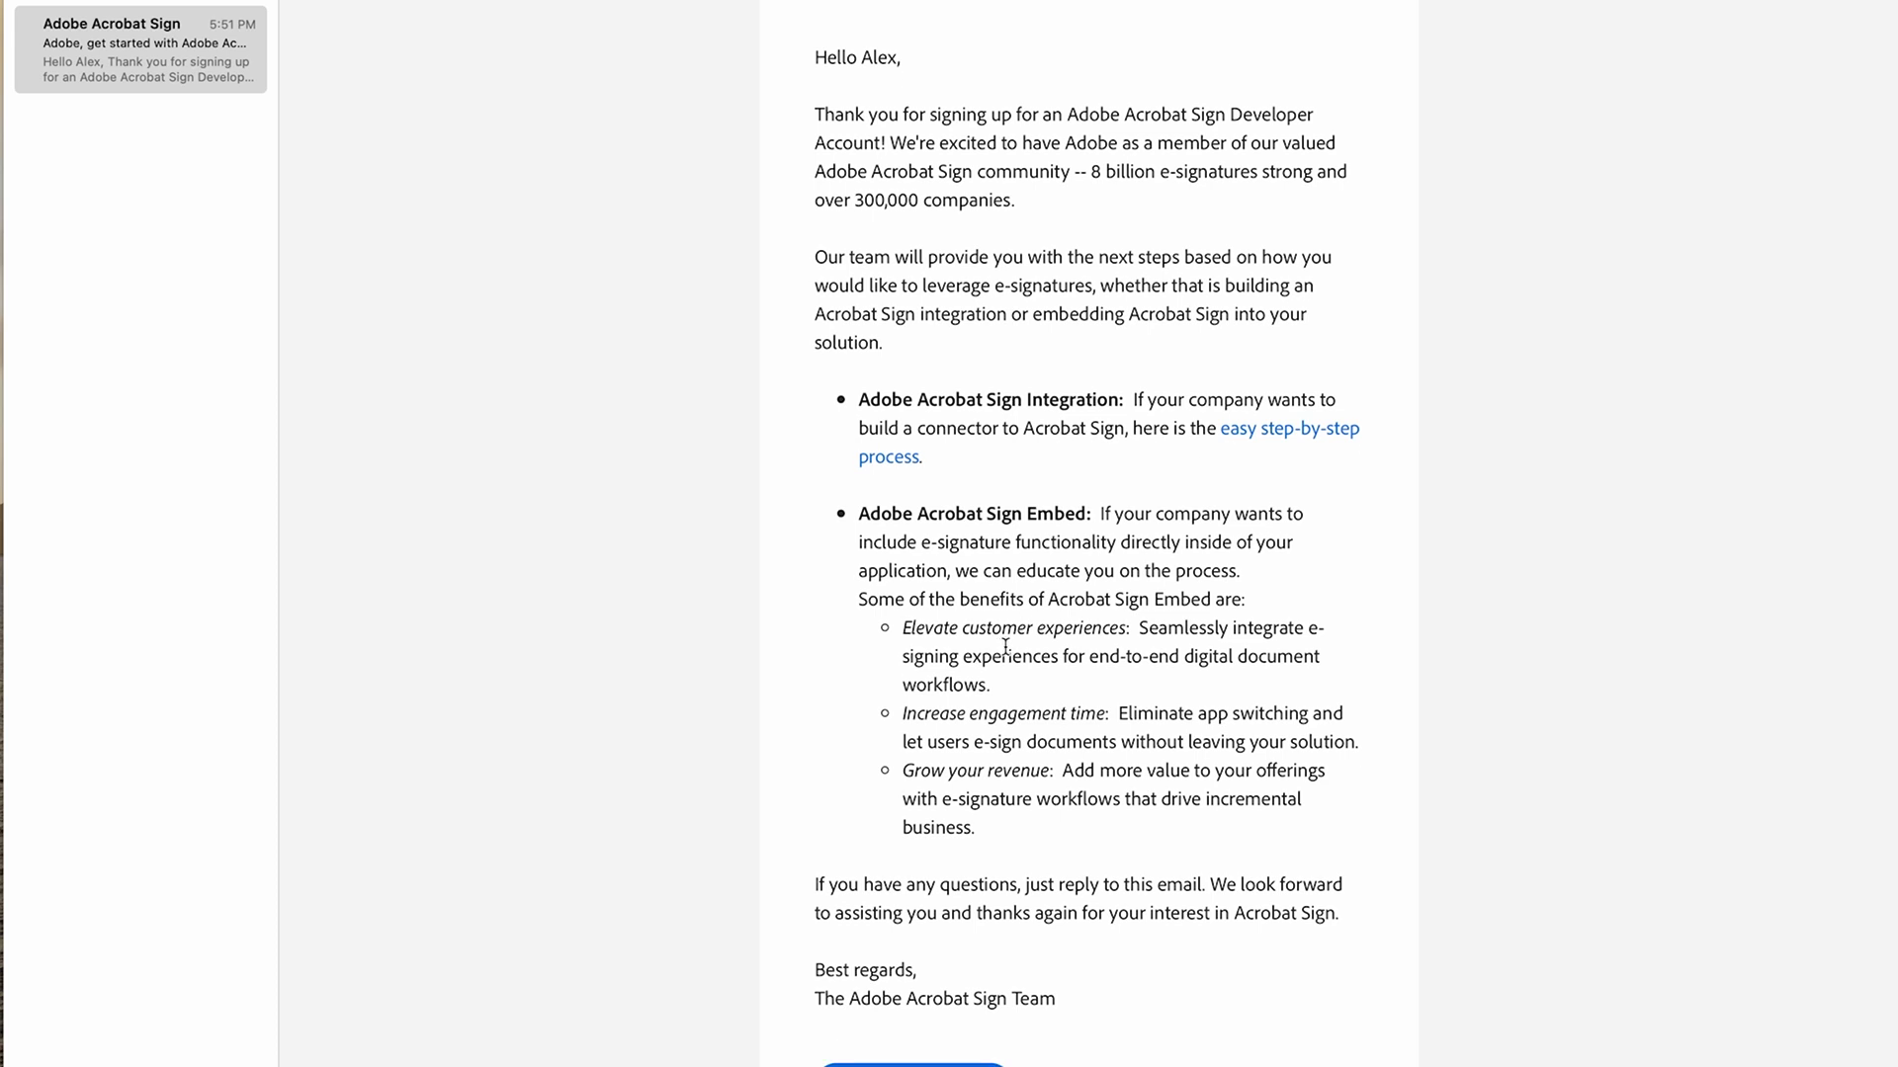
pyautogui.moveTo(1009, 647)
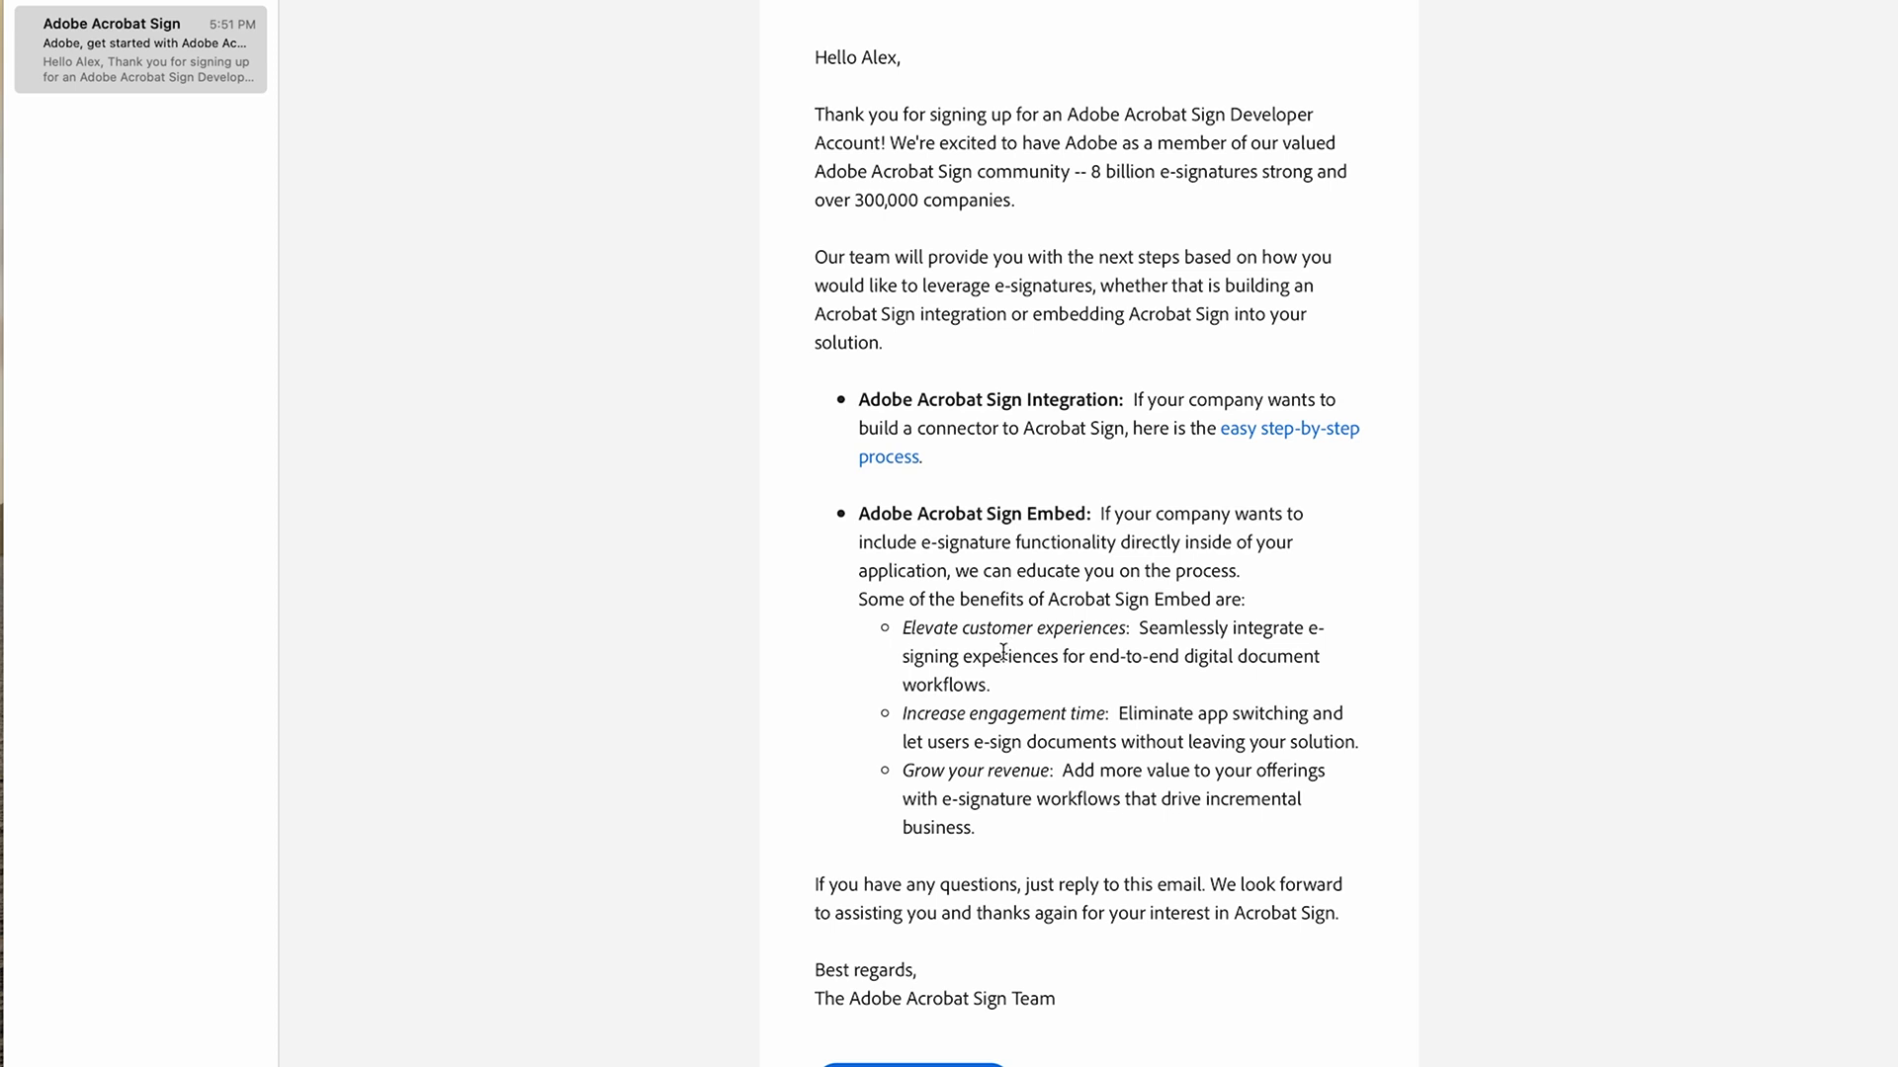
pyautogui.moveTo(895, 539)
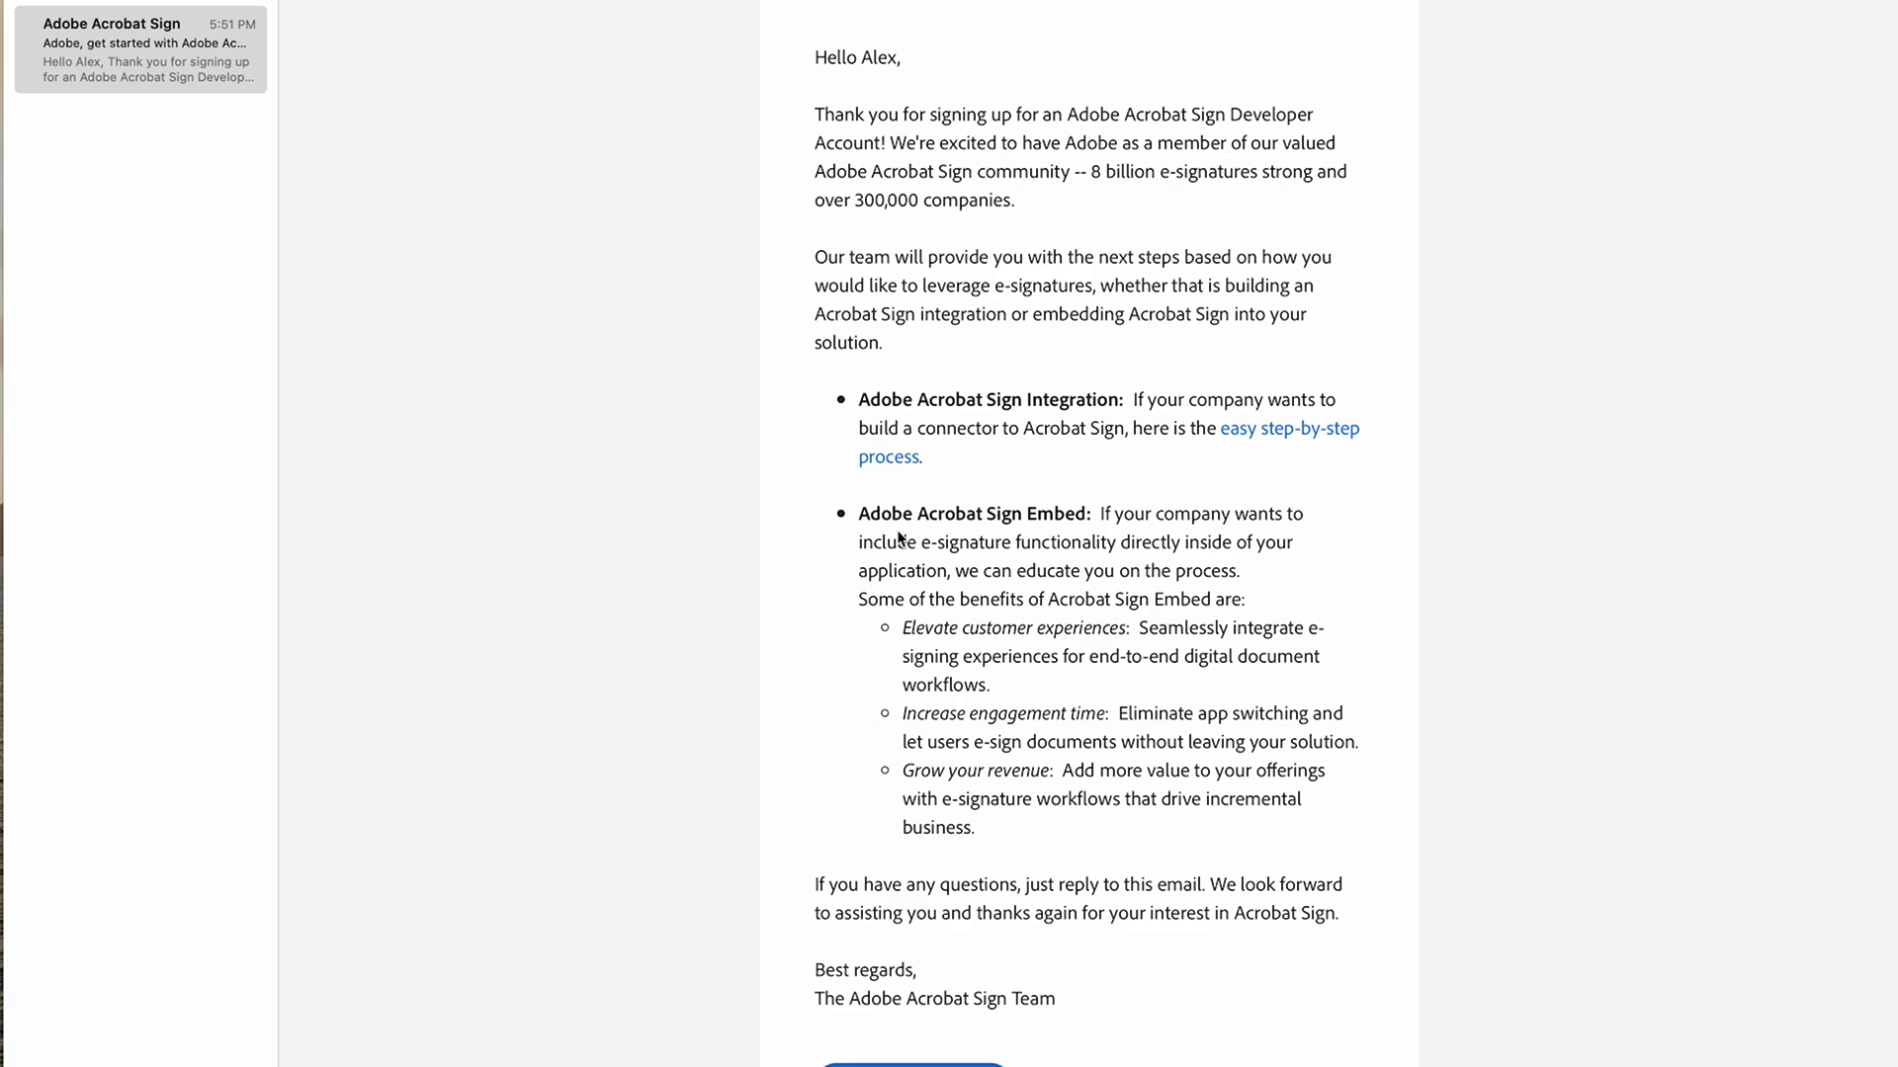
pyautogui.scroll(-3)
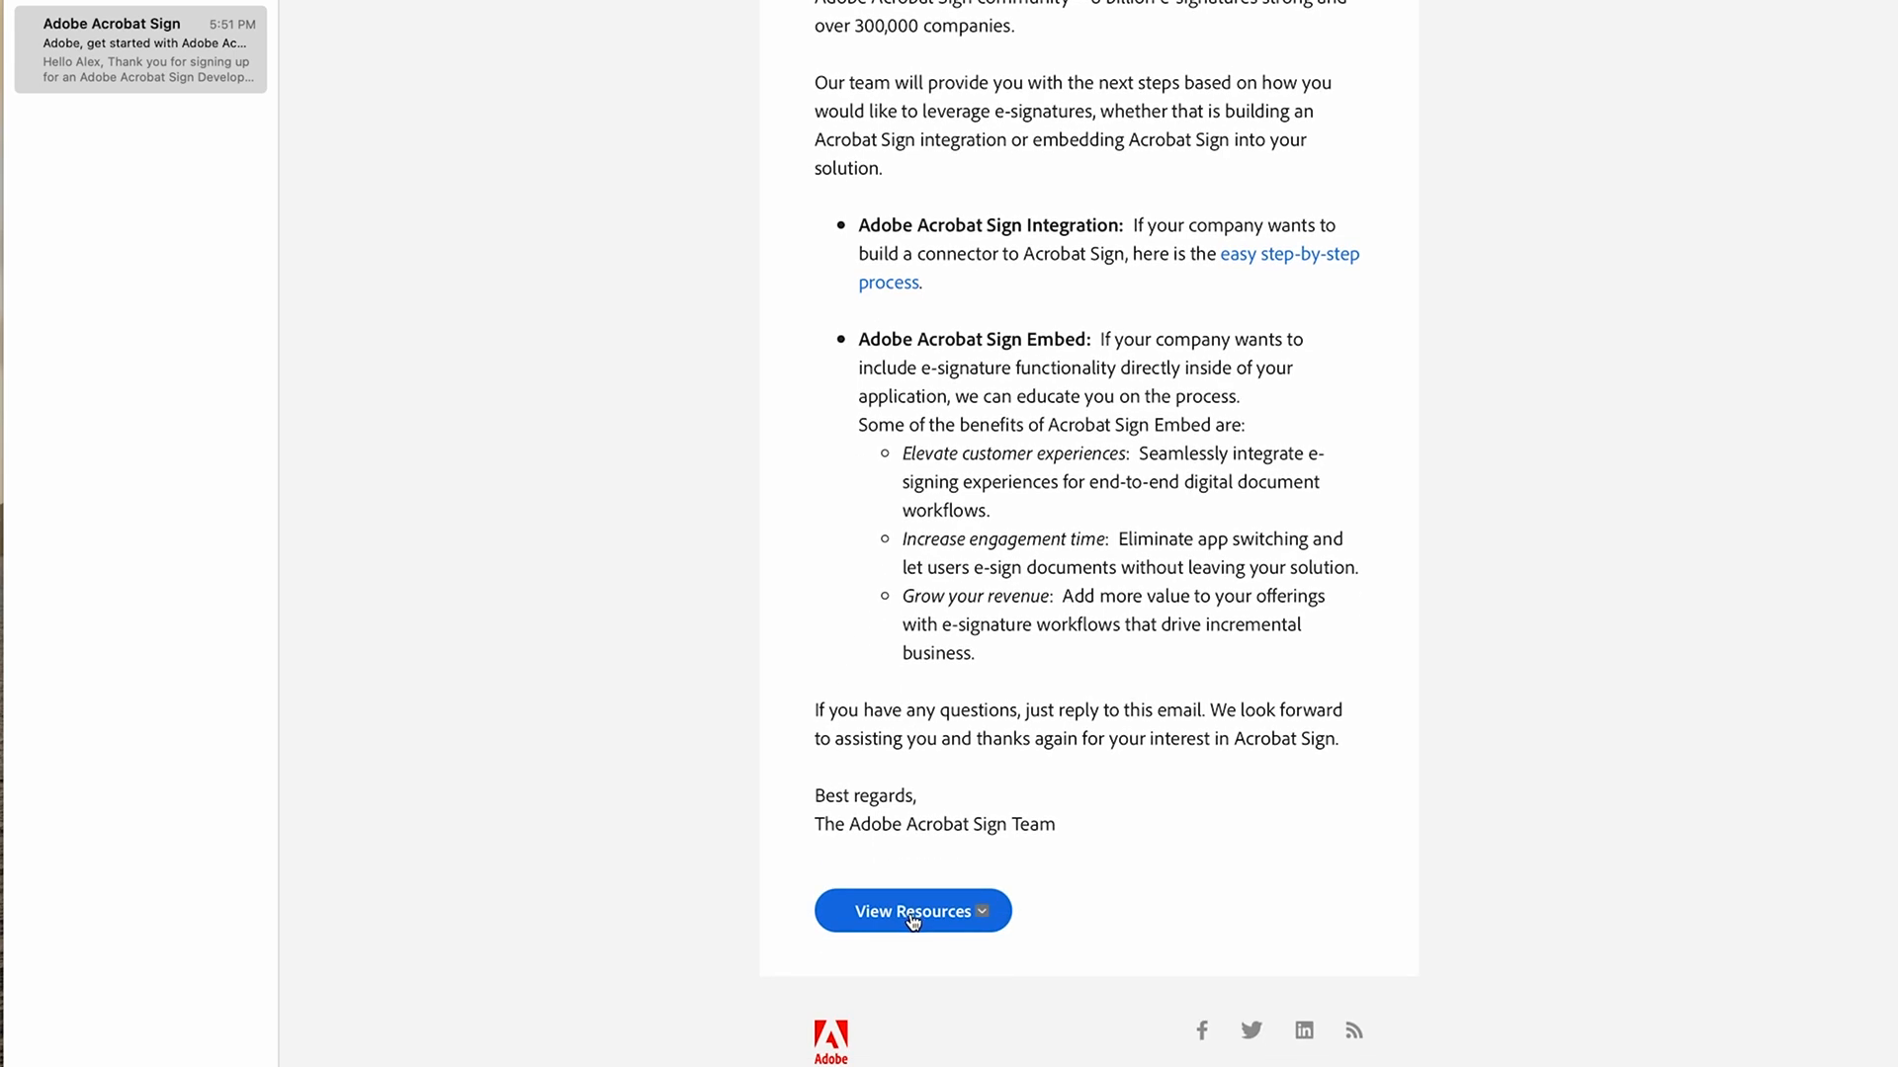
pyautogui.click(912, 911)
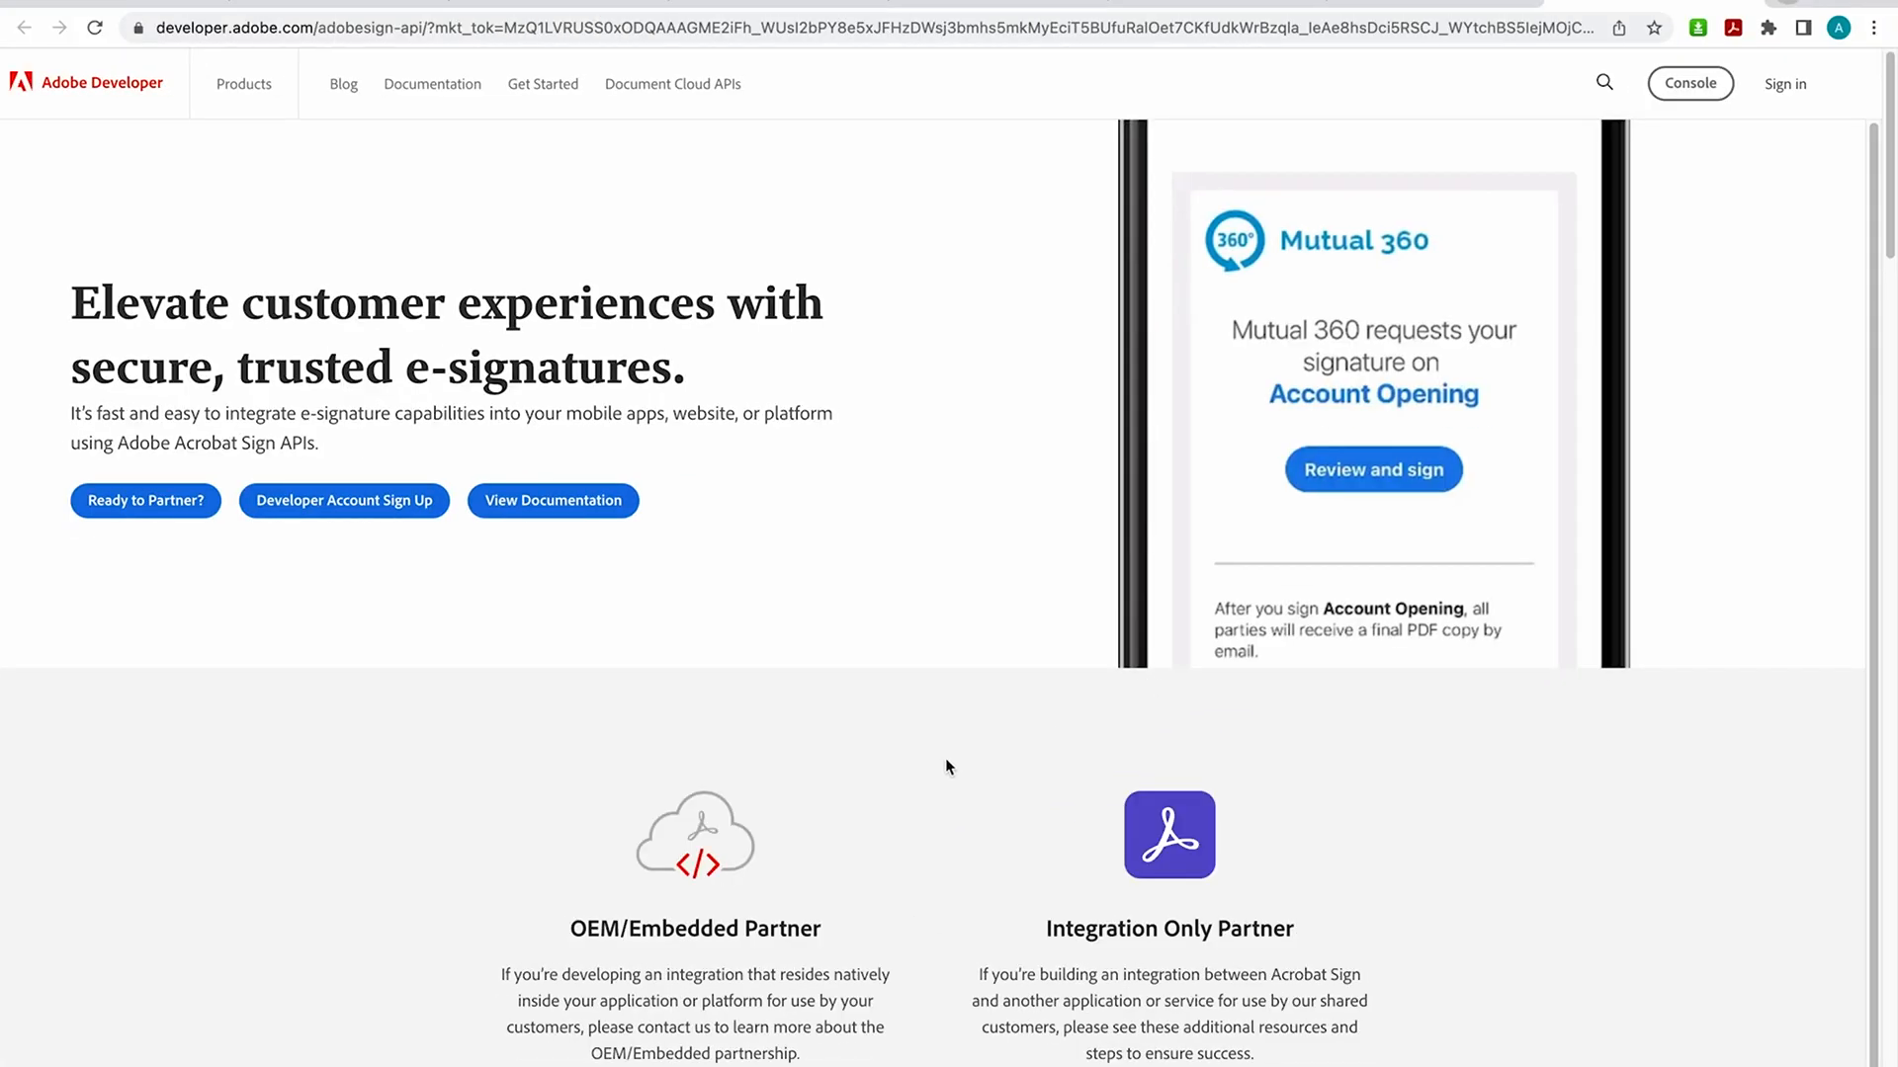
# Step: Browse the e-signature API page's benefits, then open the Integration Only Partner guide
pyautogui.scroll(-3)
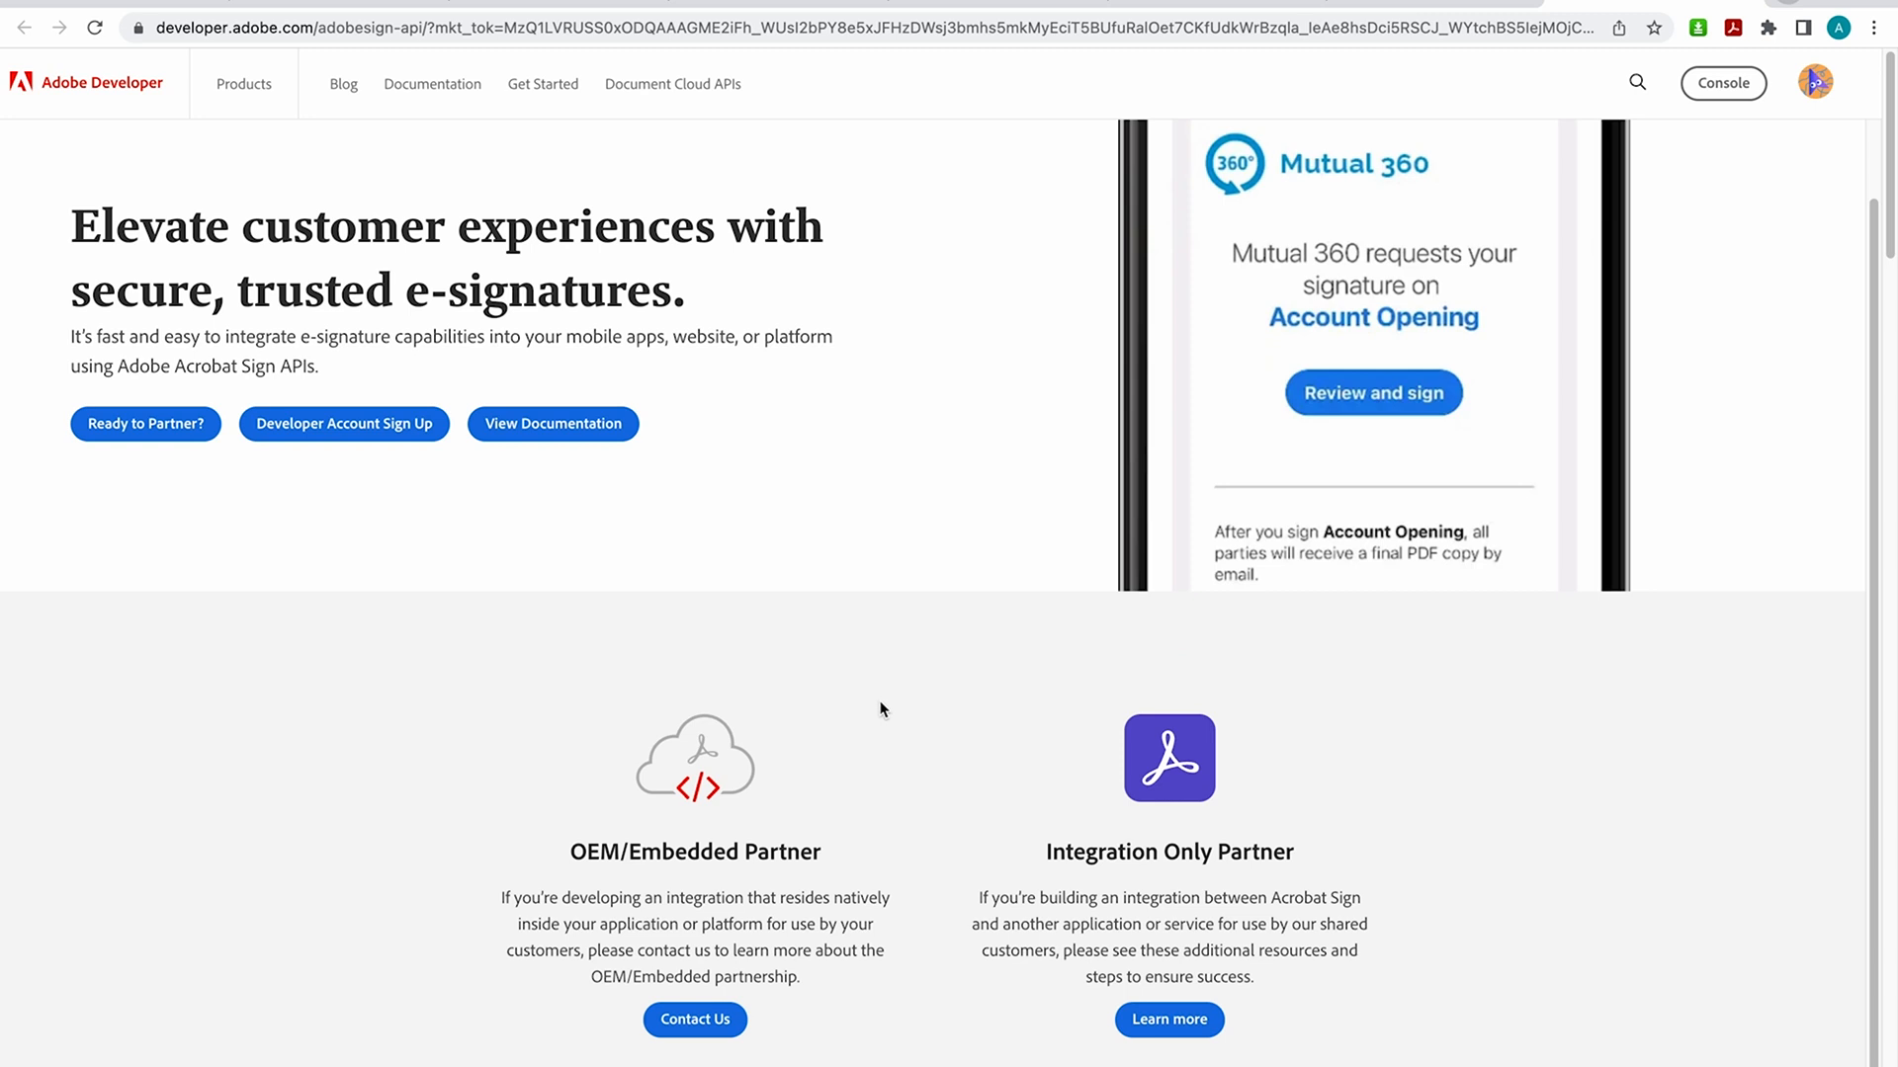
pyautogui.scroll(-3)
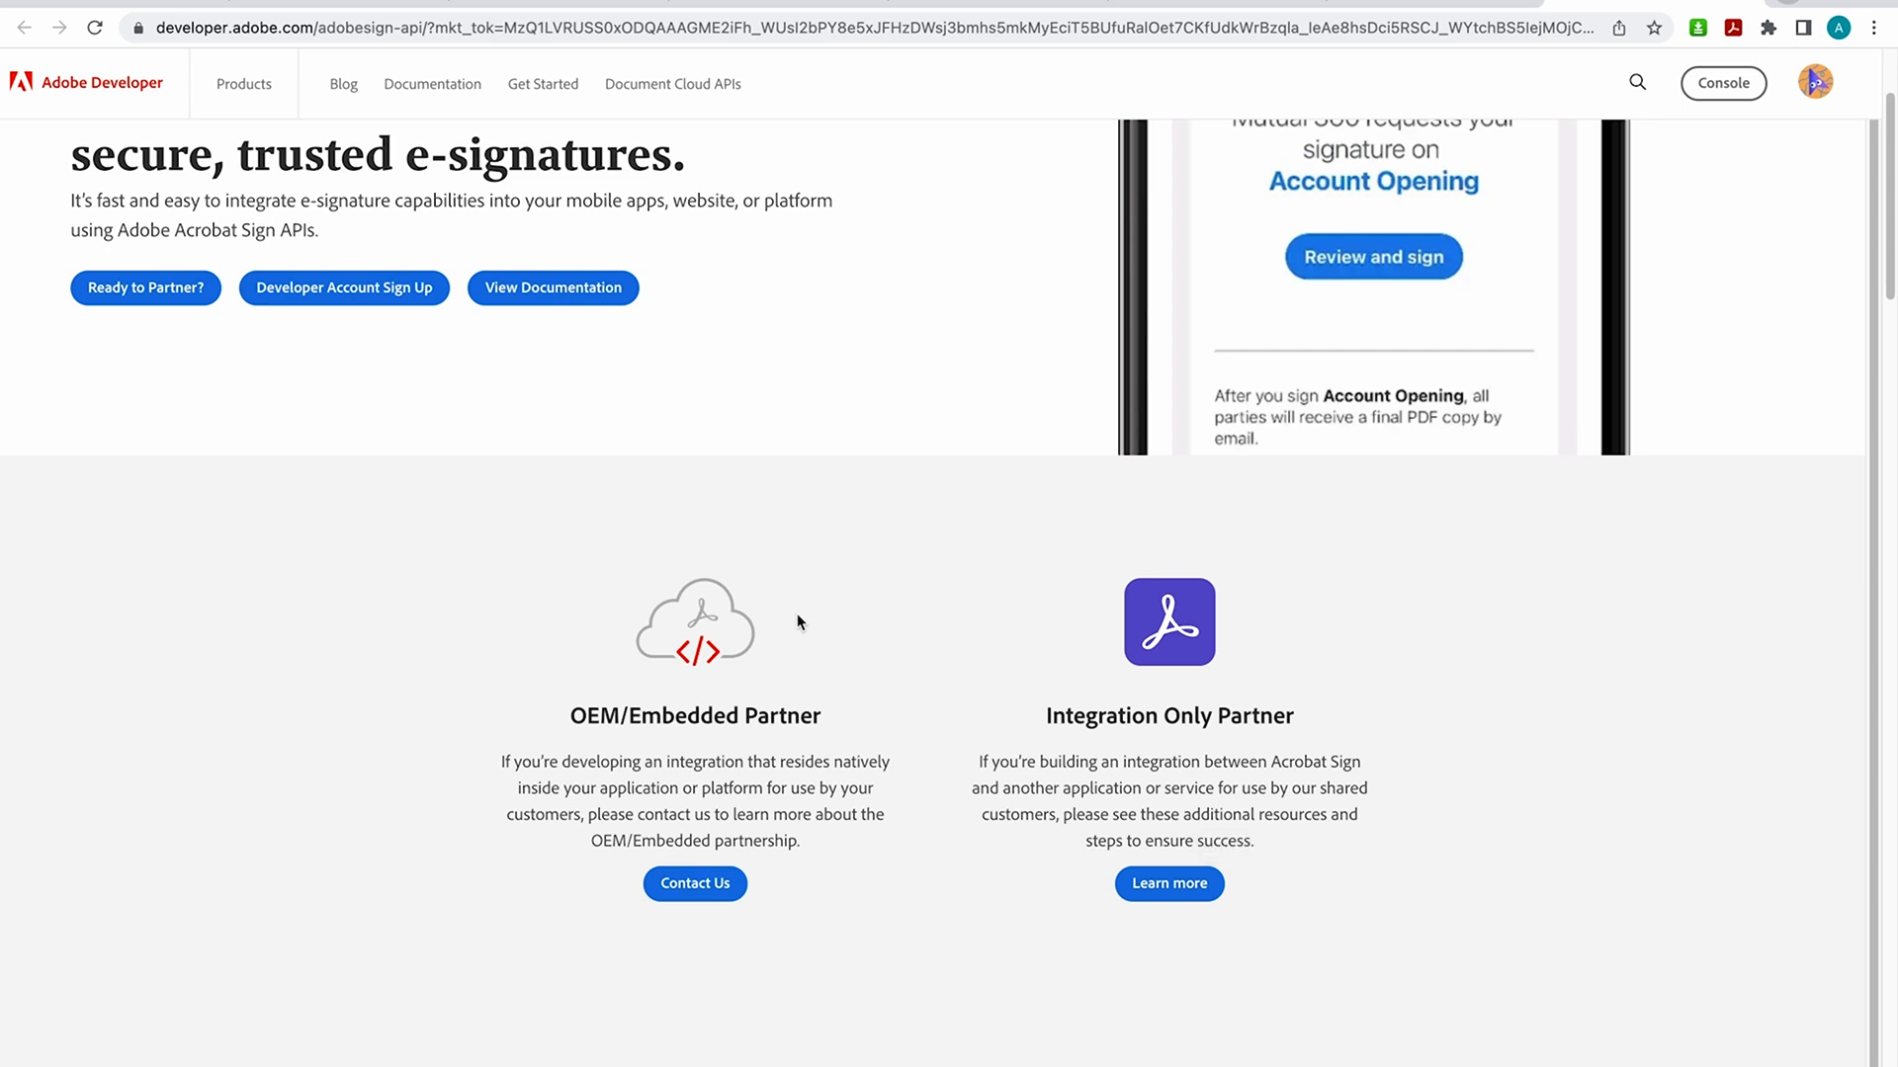
pyautogui.scroll(-3)
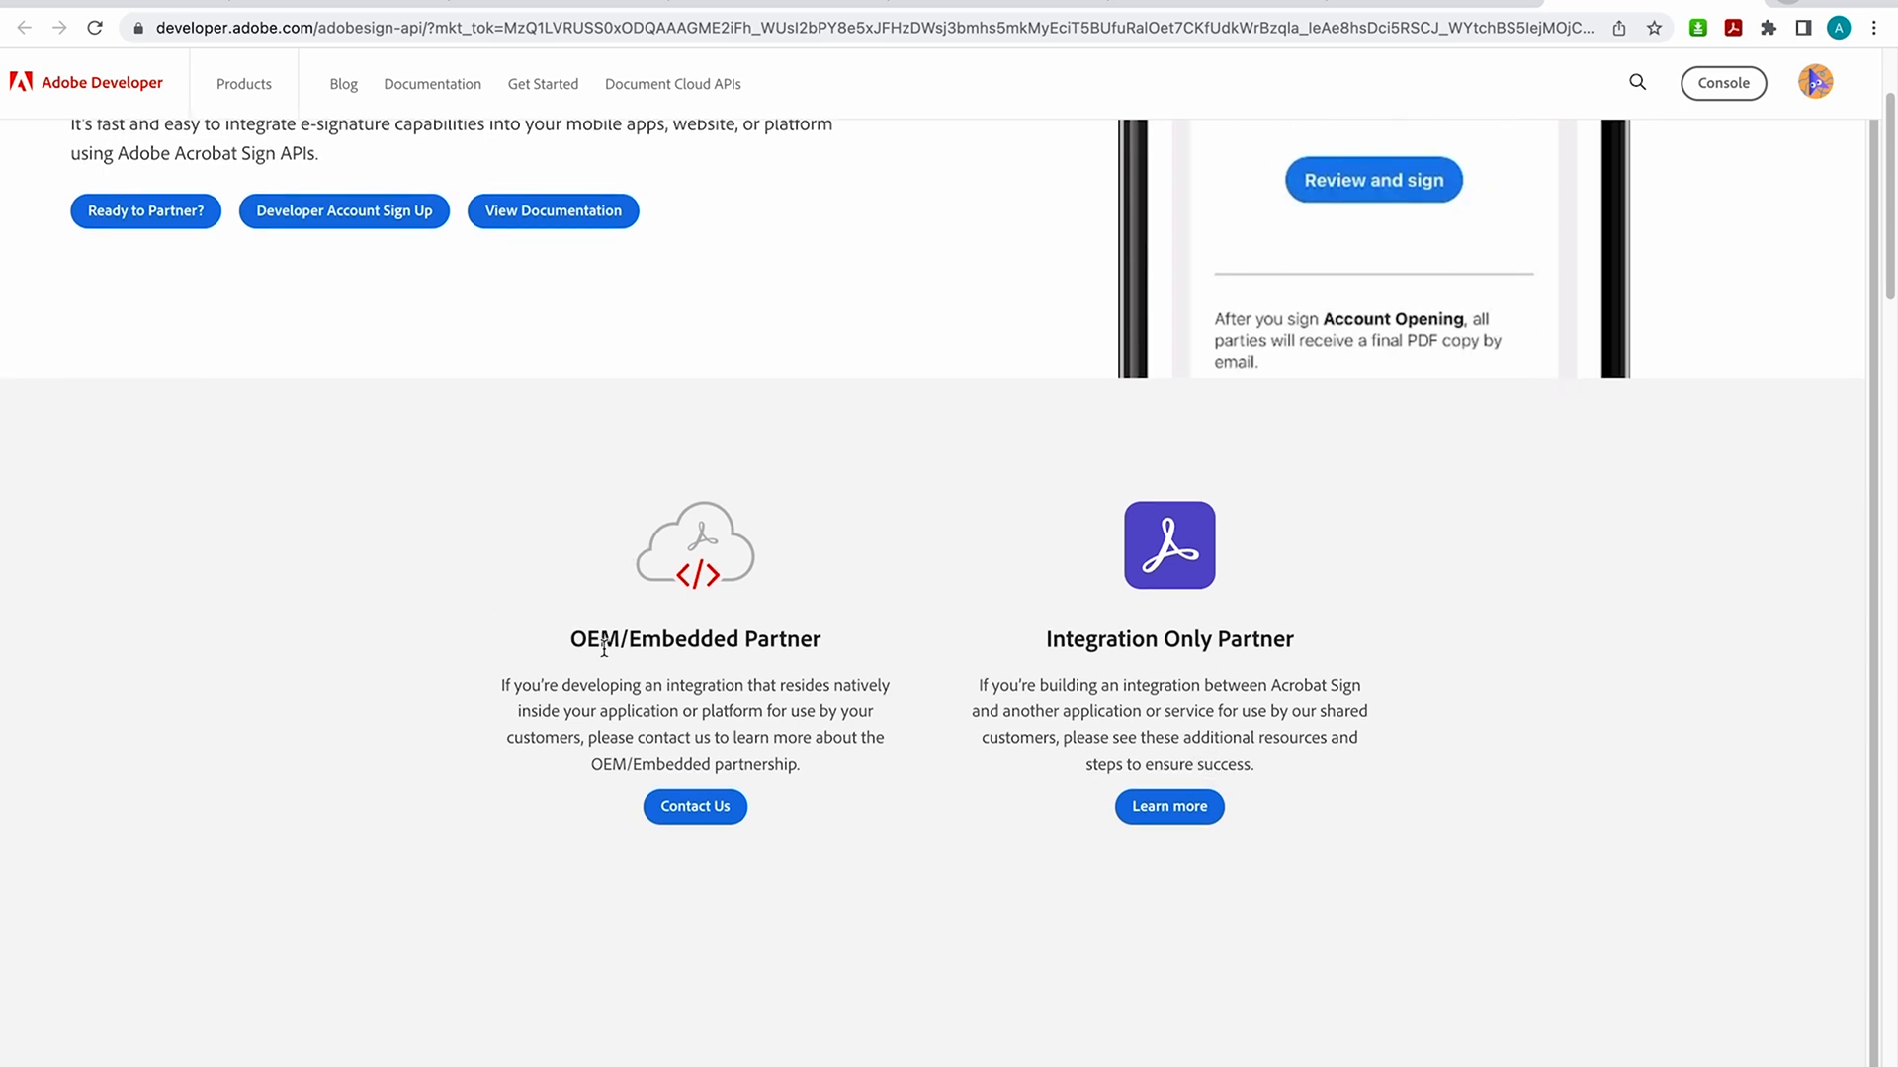
pyautogui.scroll(-3)
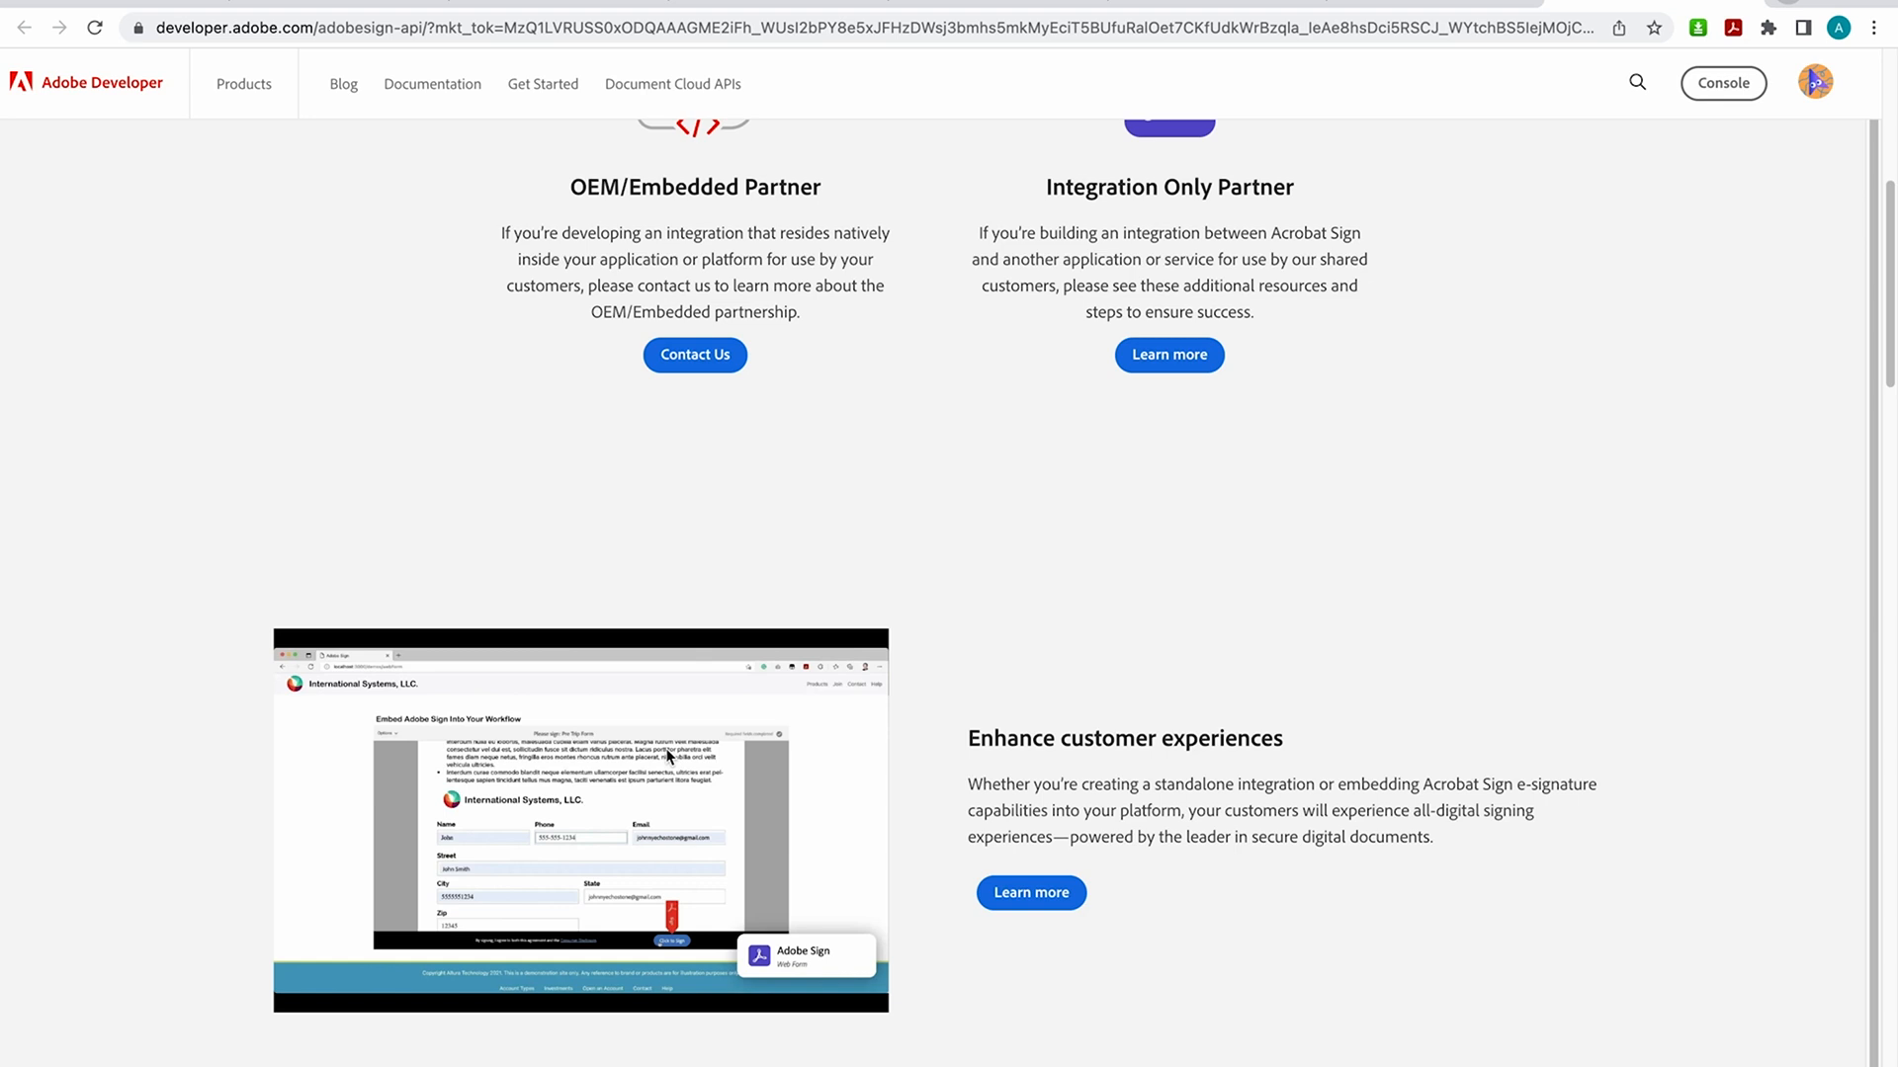
pyautogui.scroll(-3)
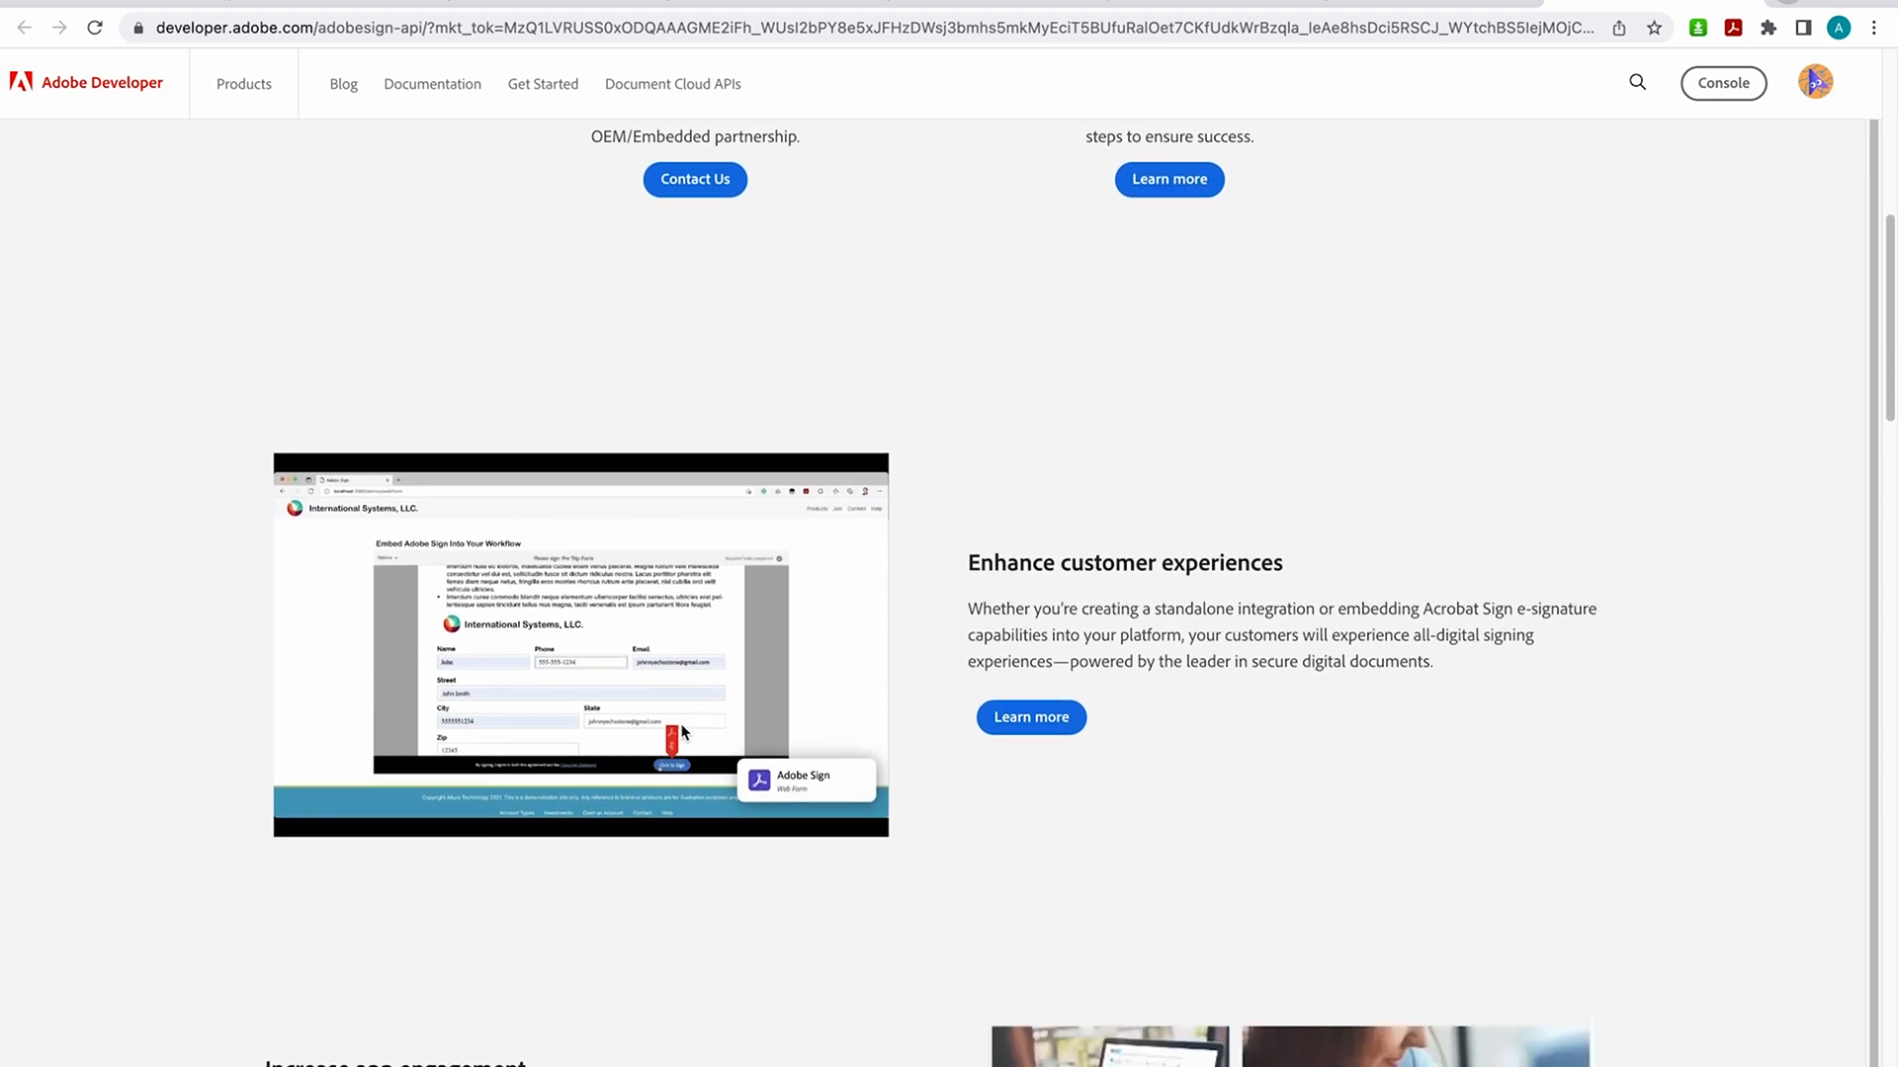
pyautogui.scroll(-3)
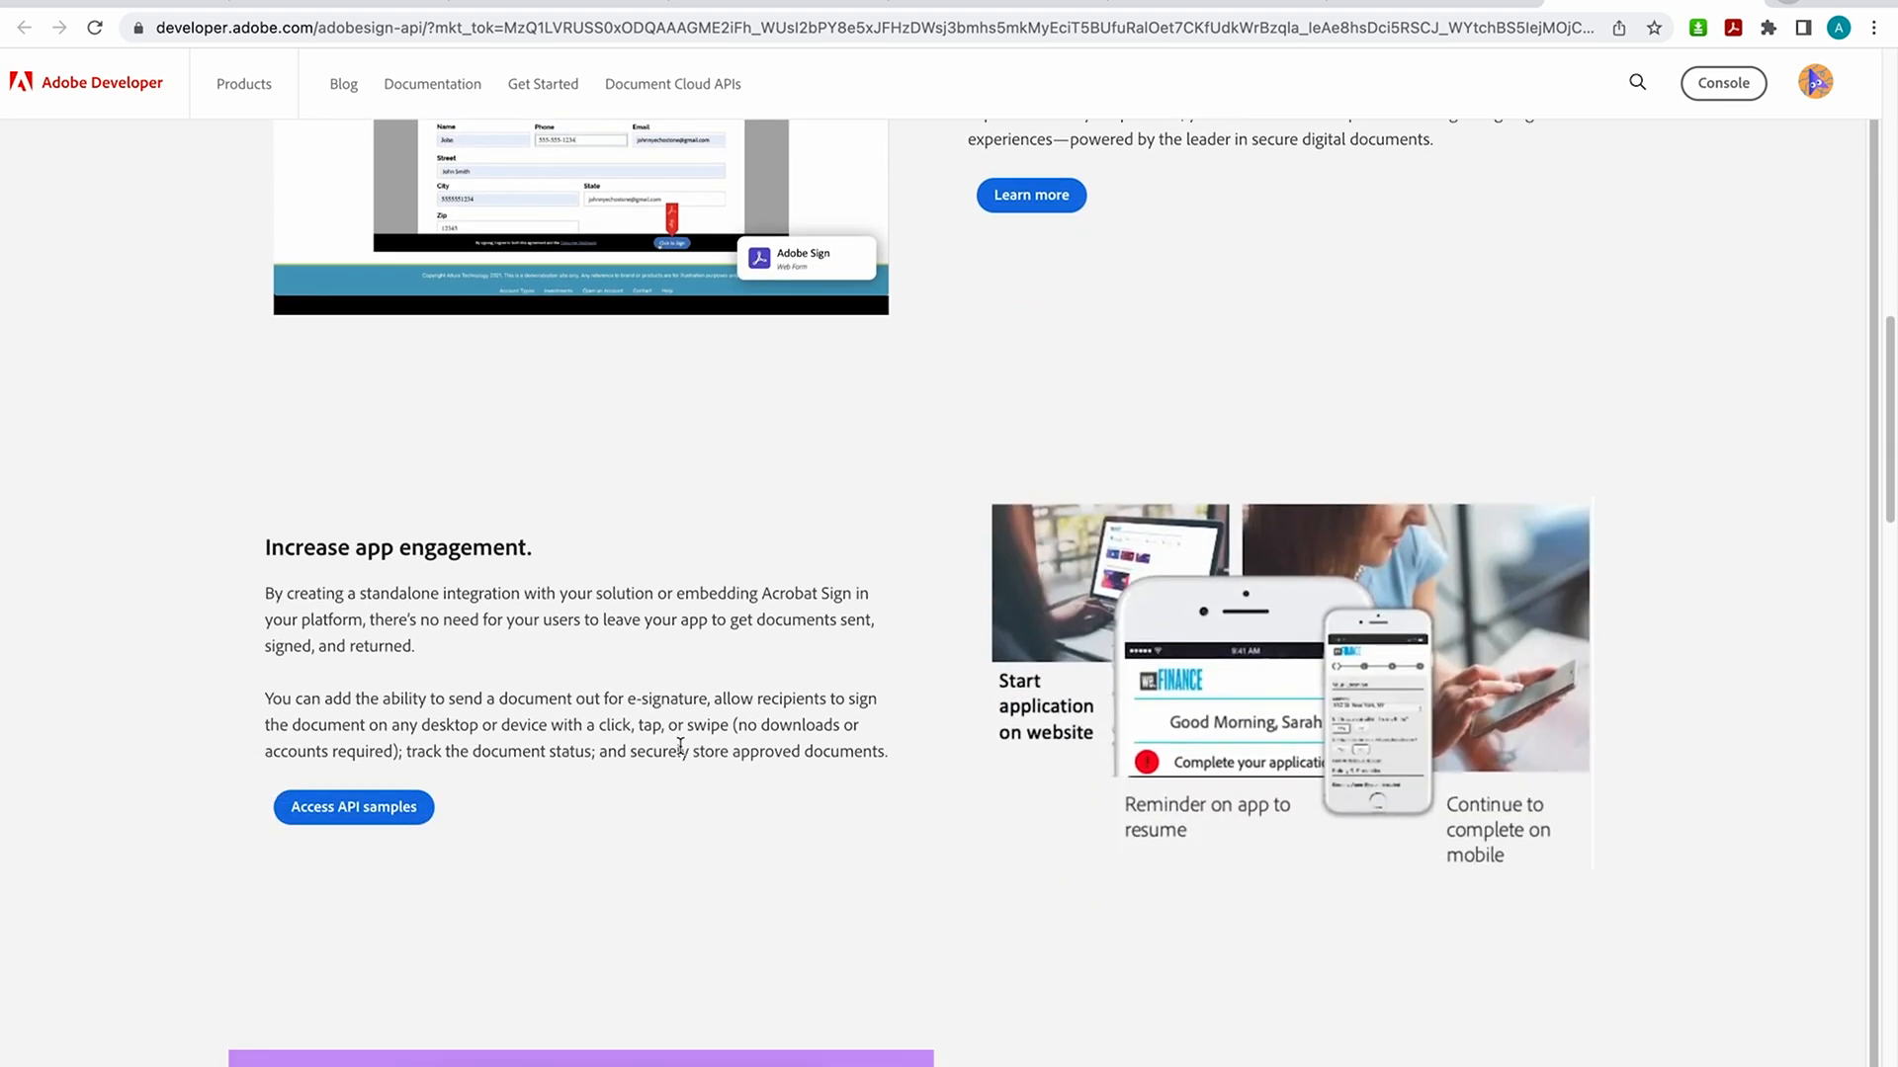
pyautogui.scroll(-3)
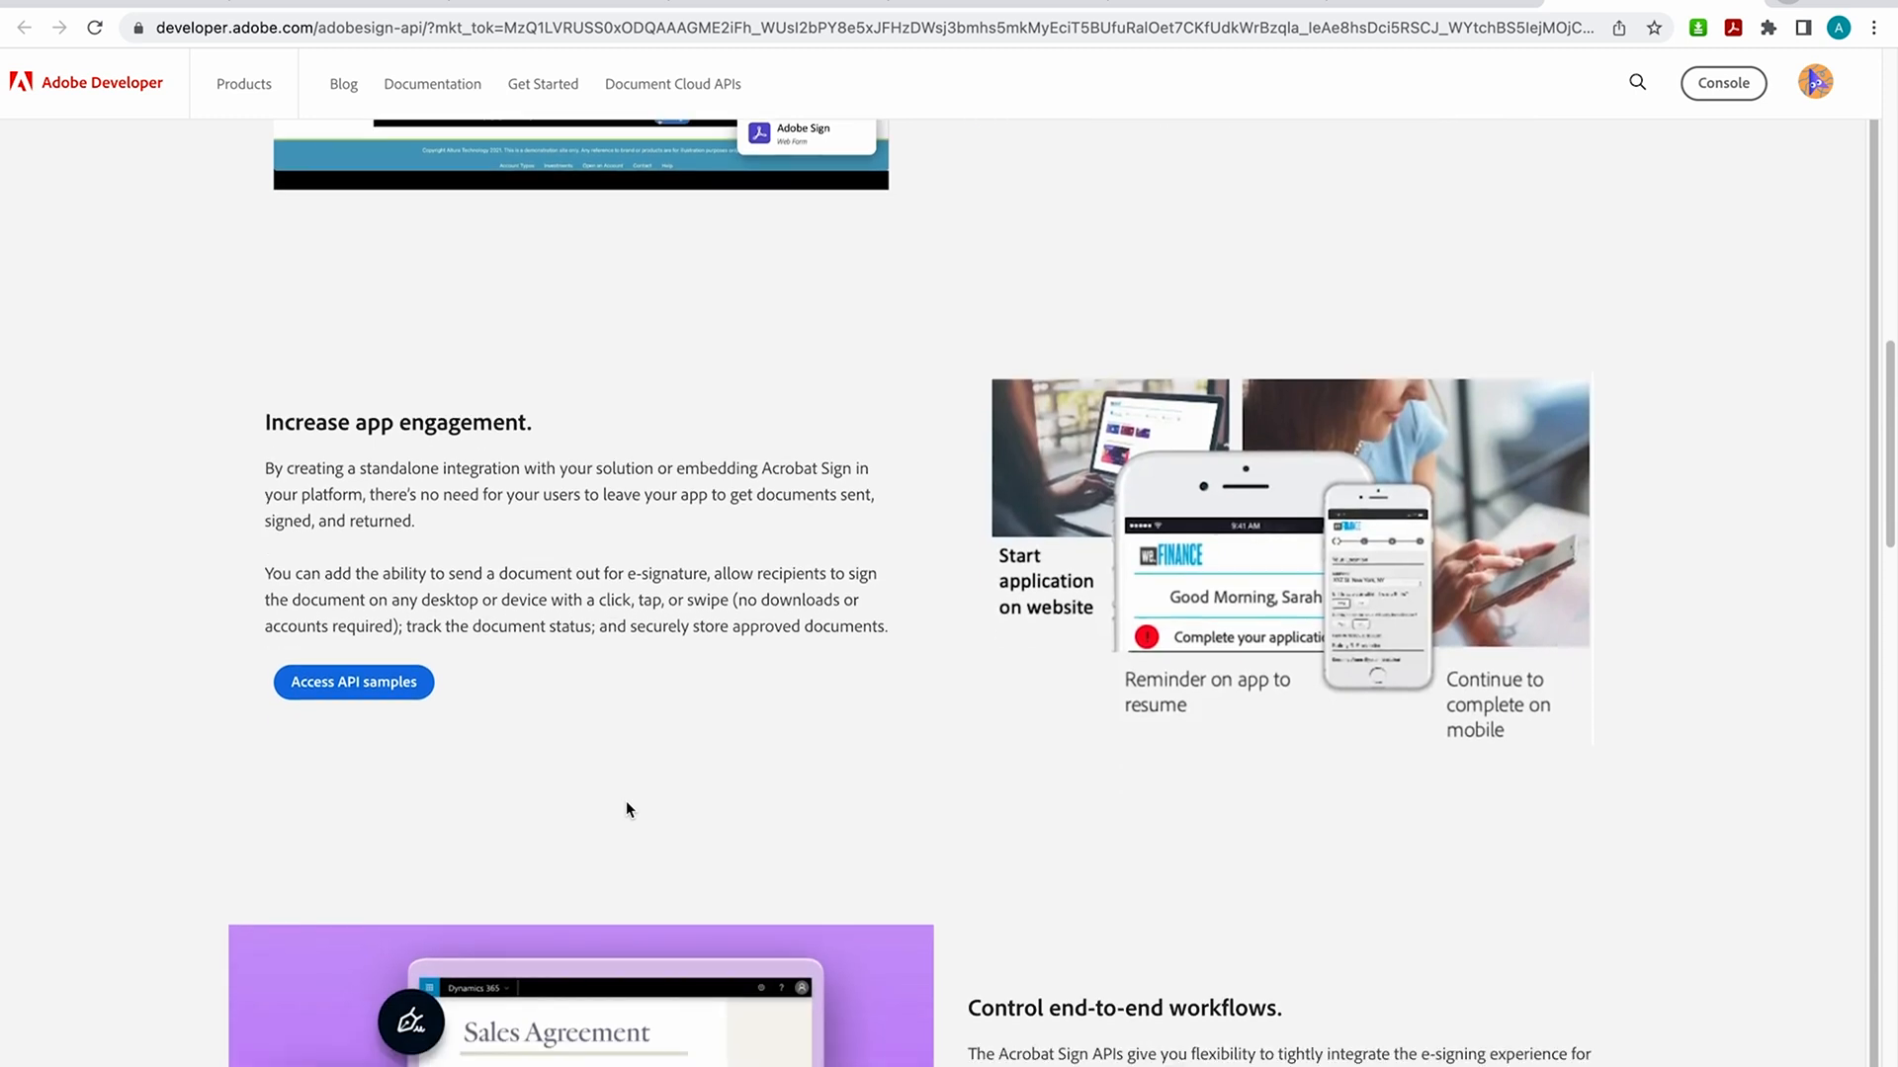
pyautogui.scroll(-3)
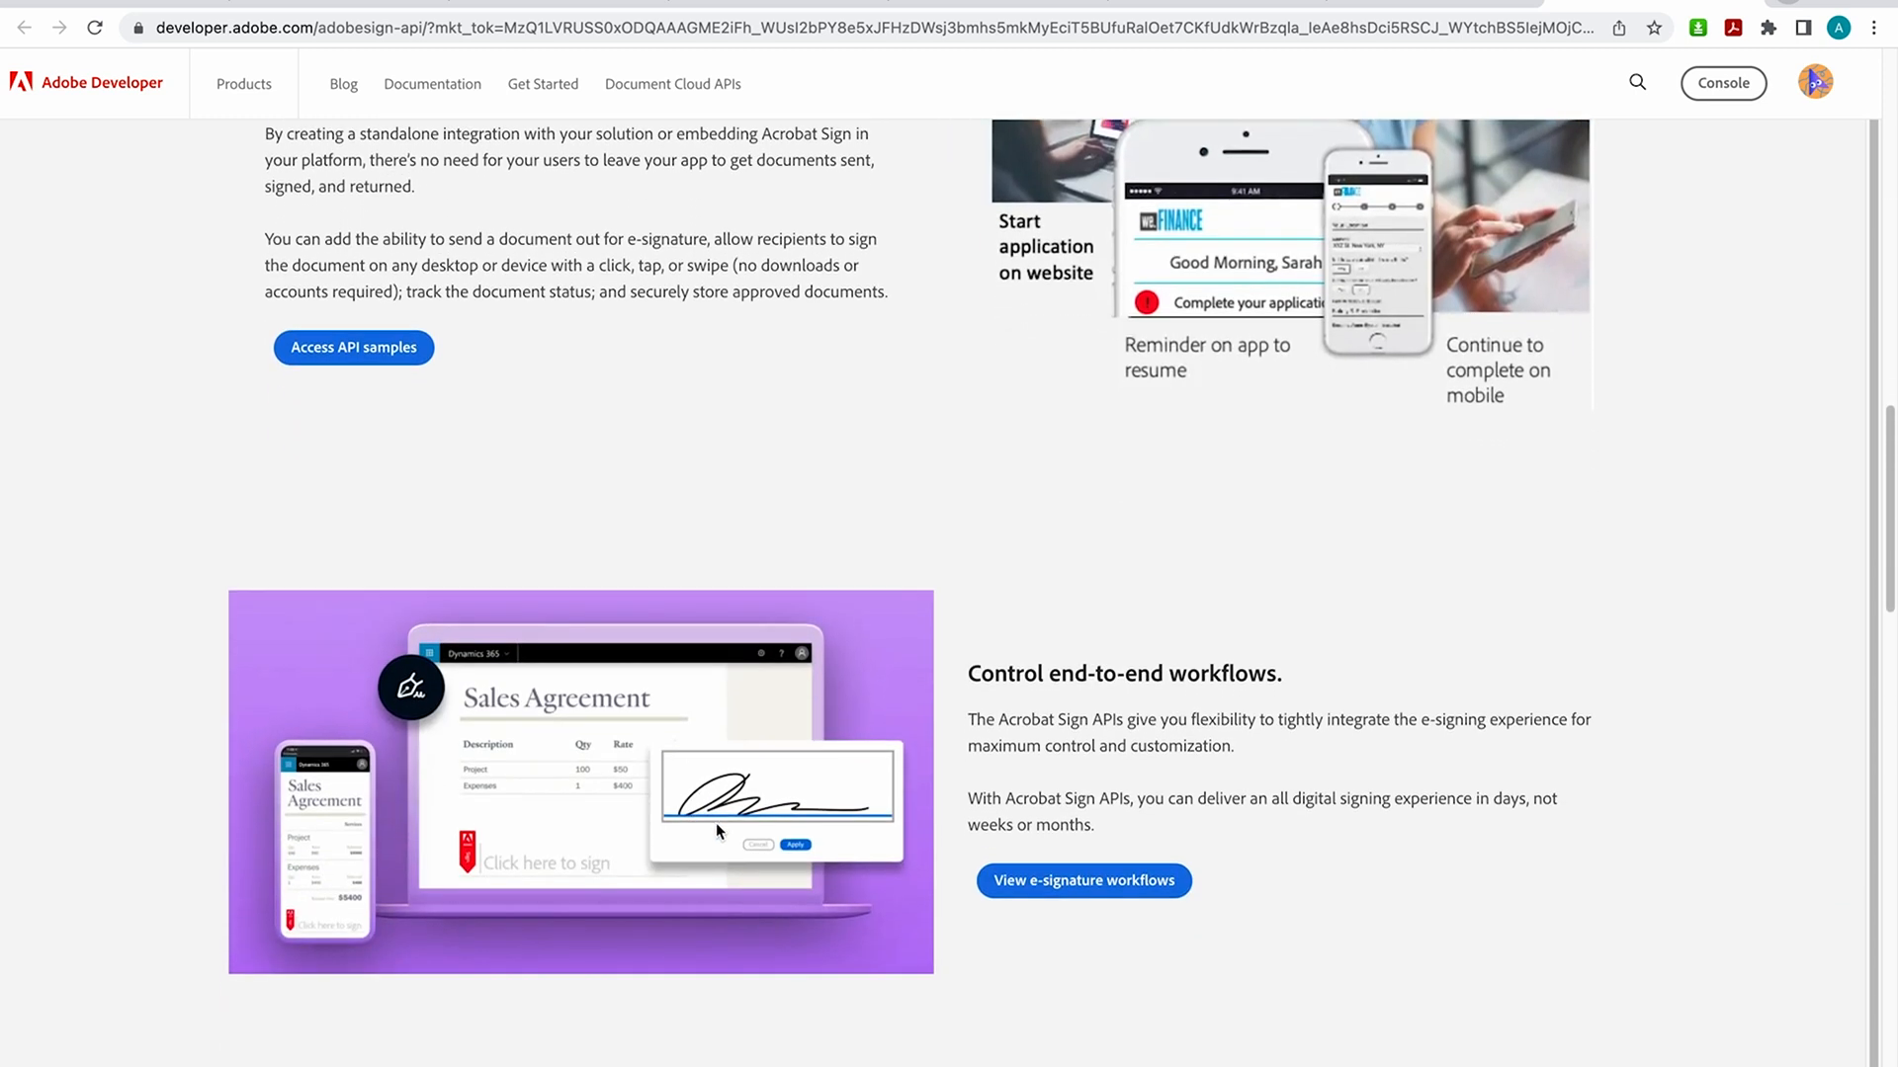
pyautogui.scroll(-3)
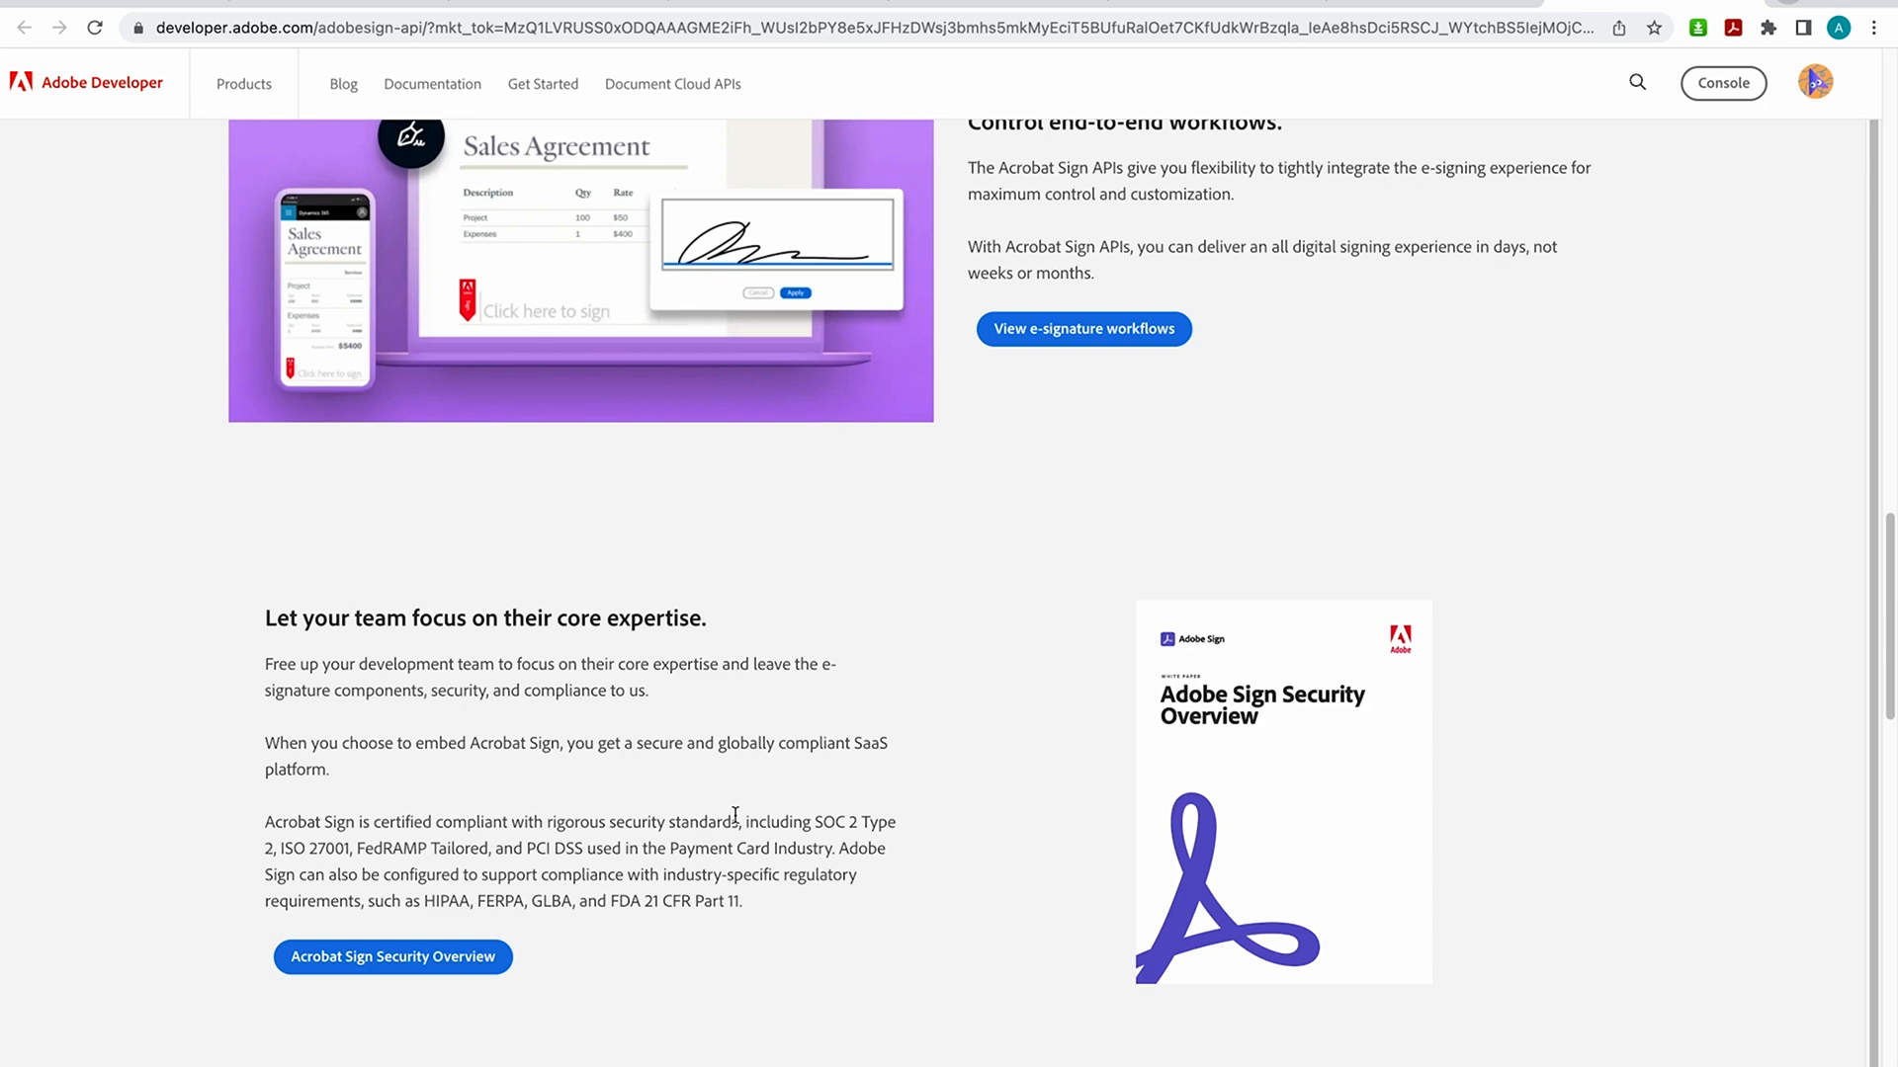
pyautogui.scroll(-3)
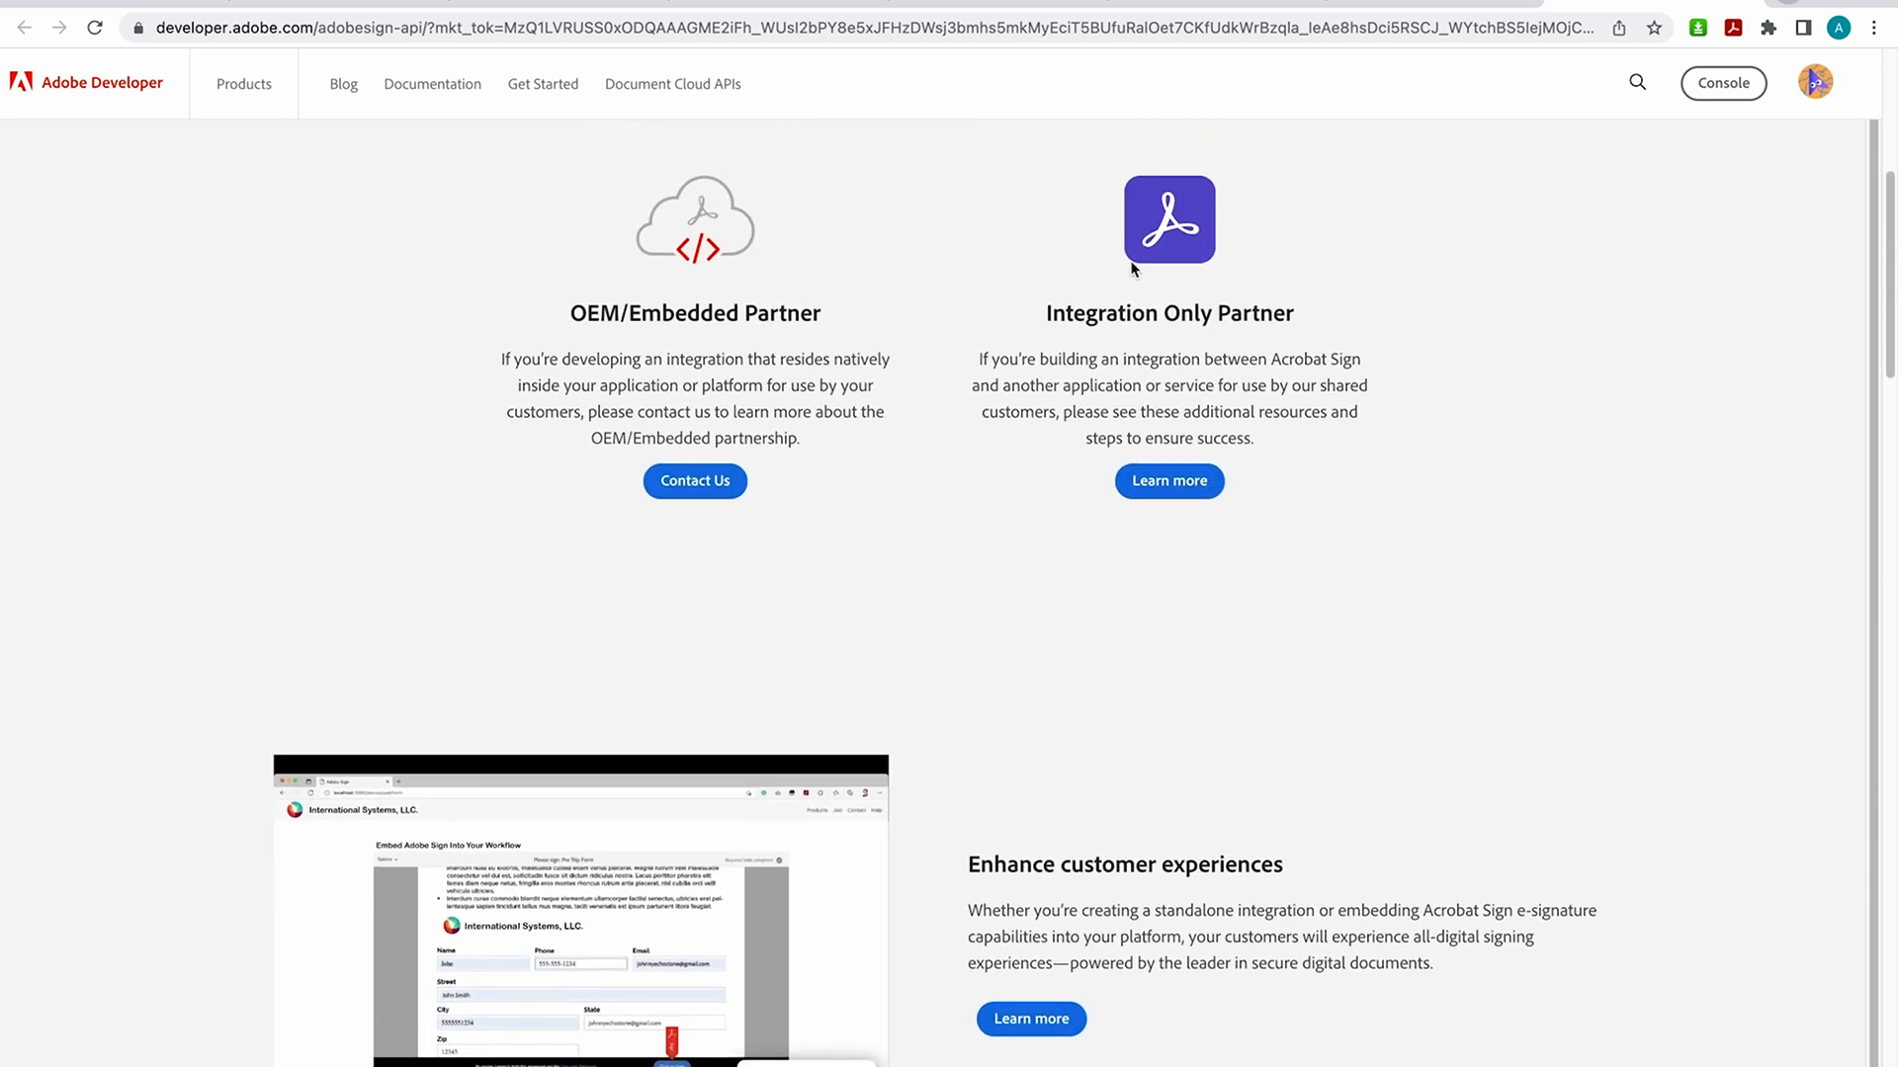
pyautogui.moveTo(1168, 481)
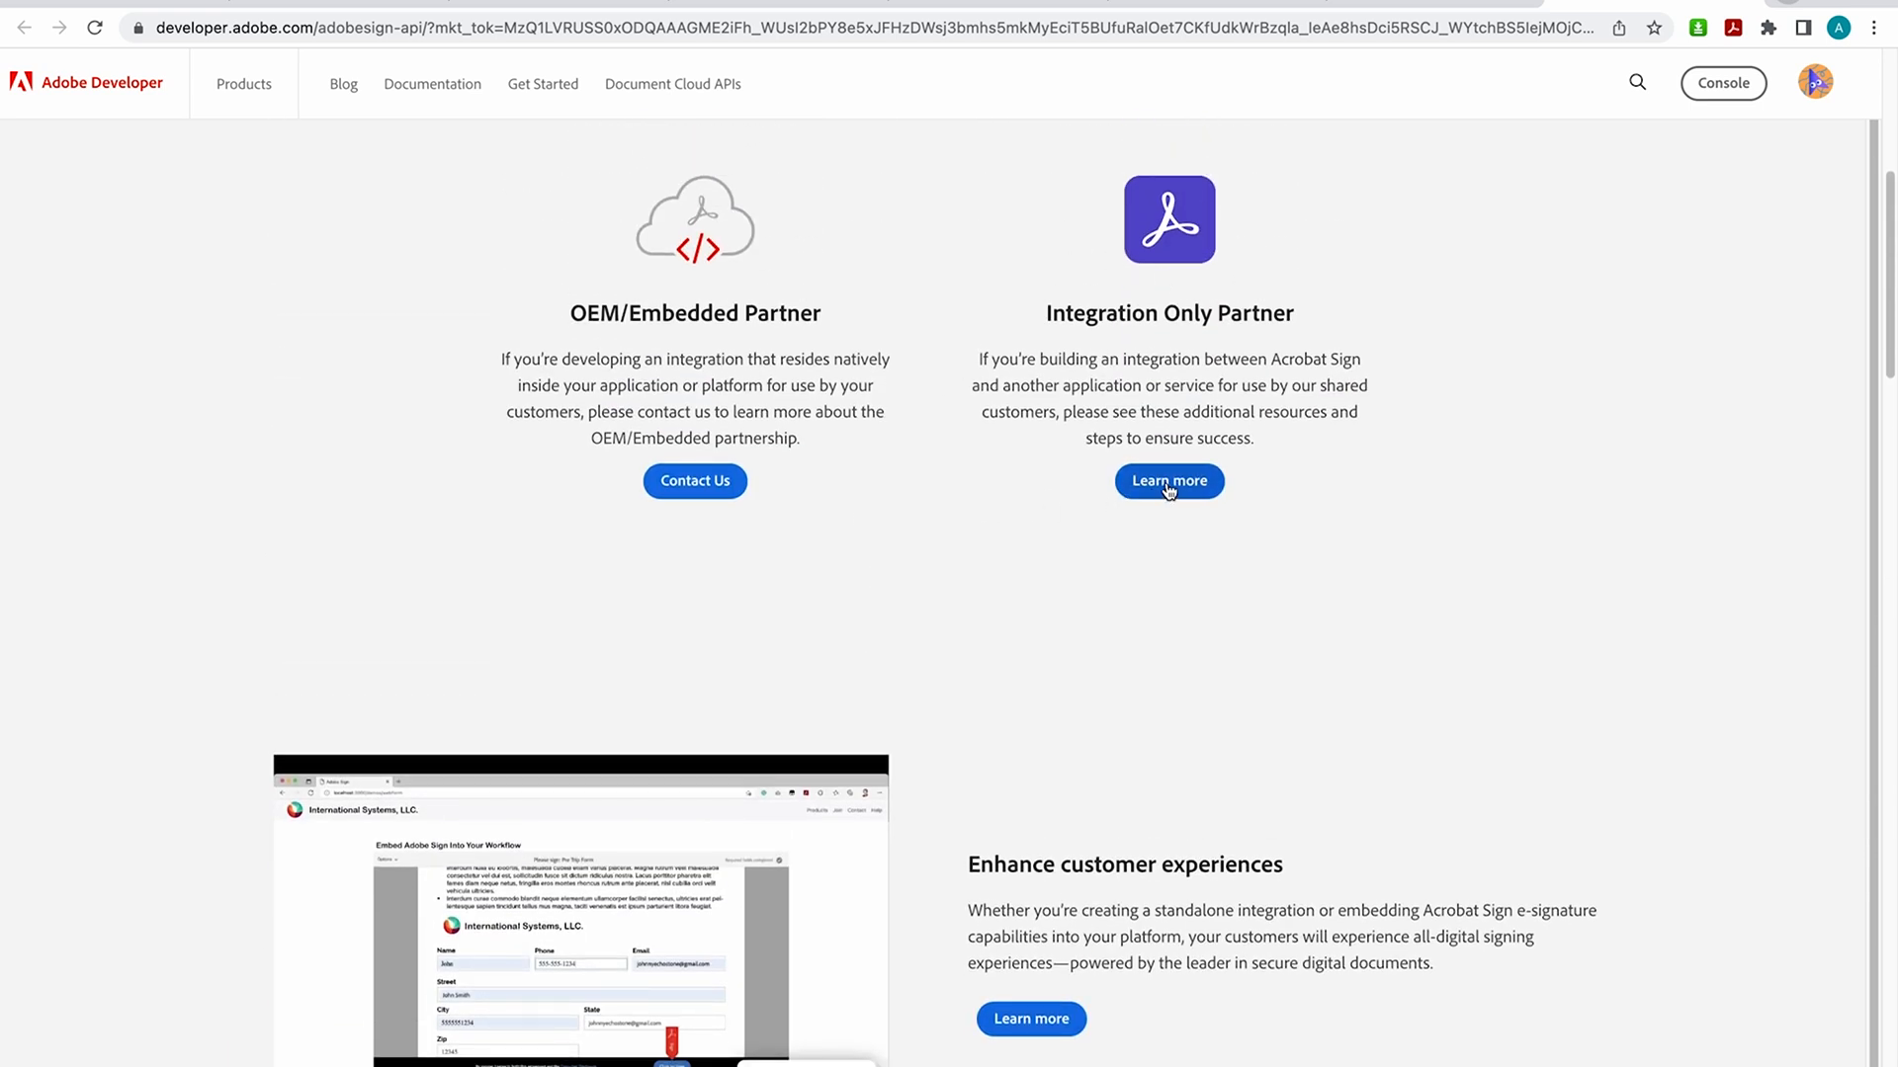
pyautogui.click(1167, 481)
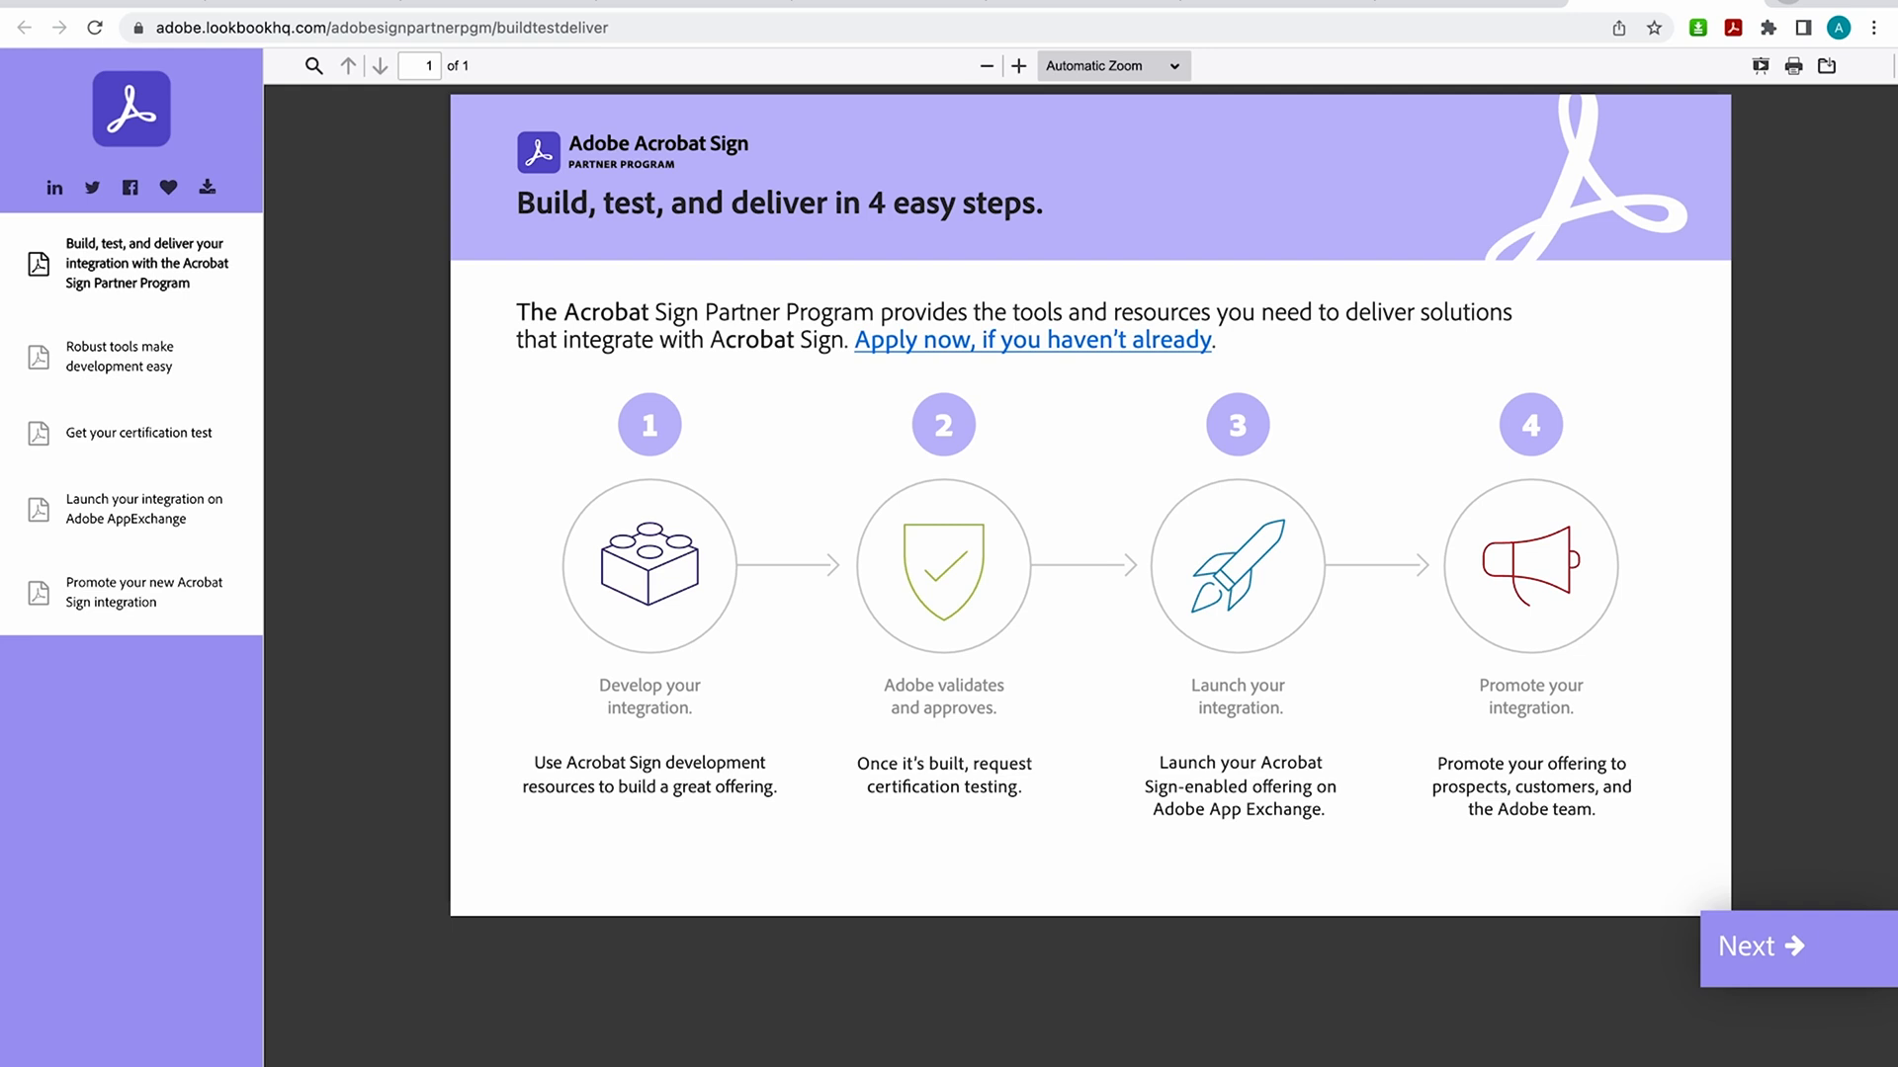
pyautogui.moveTo(774, 495)
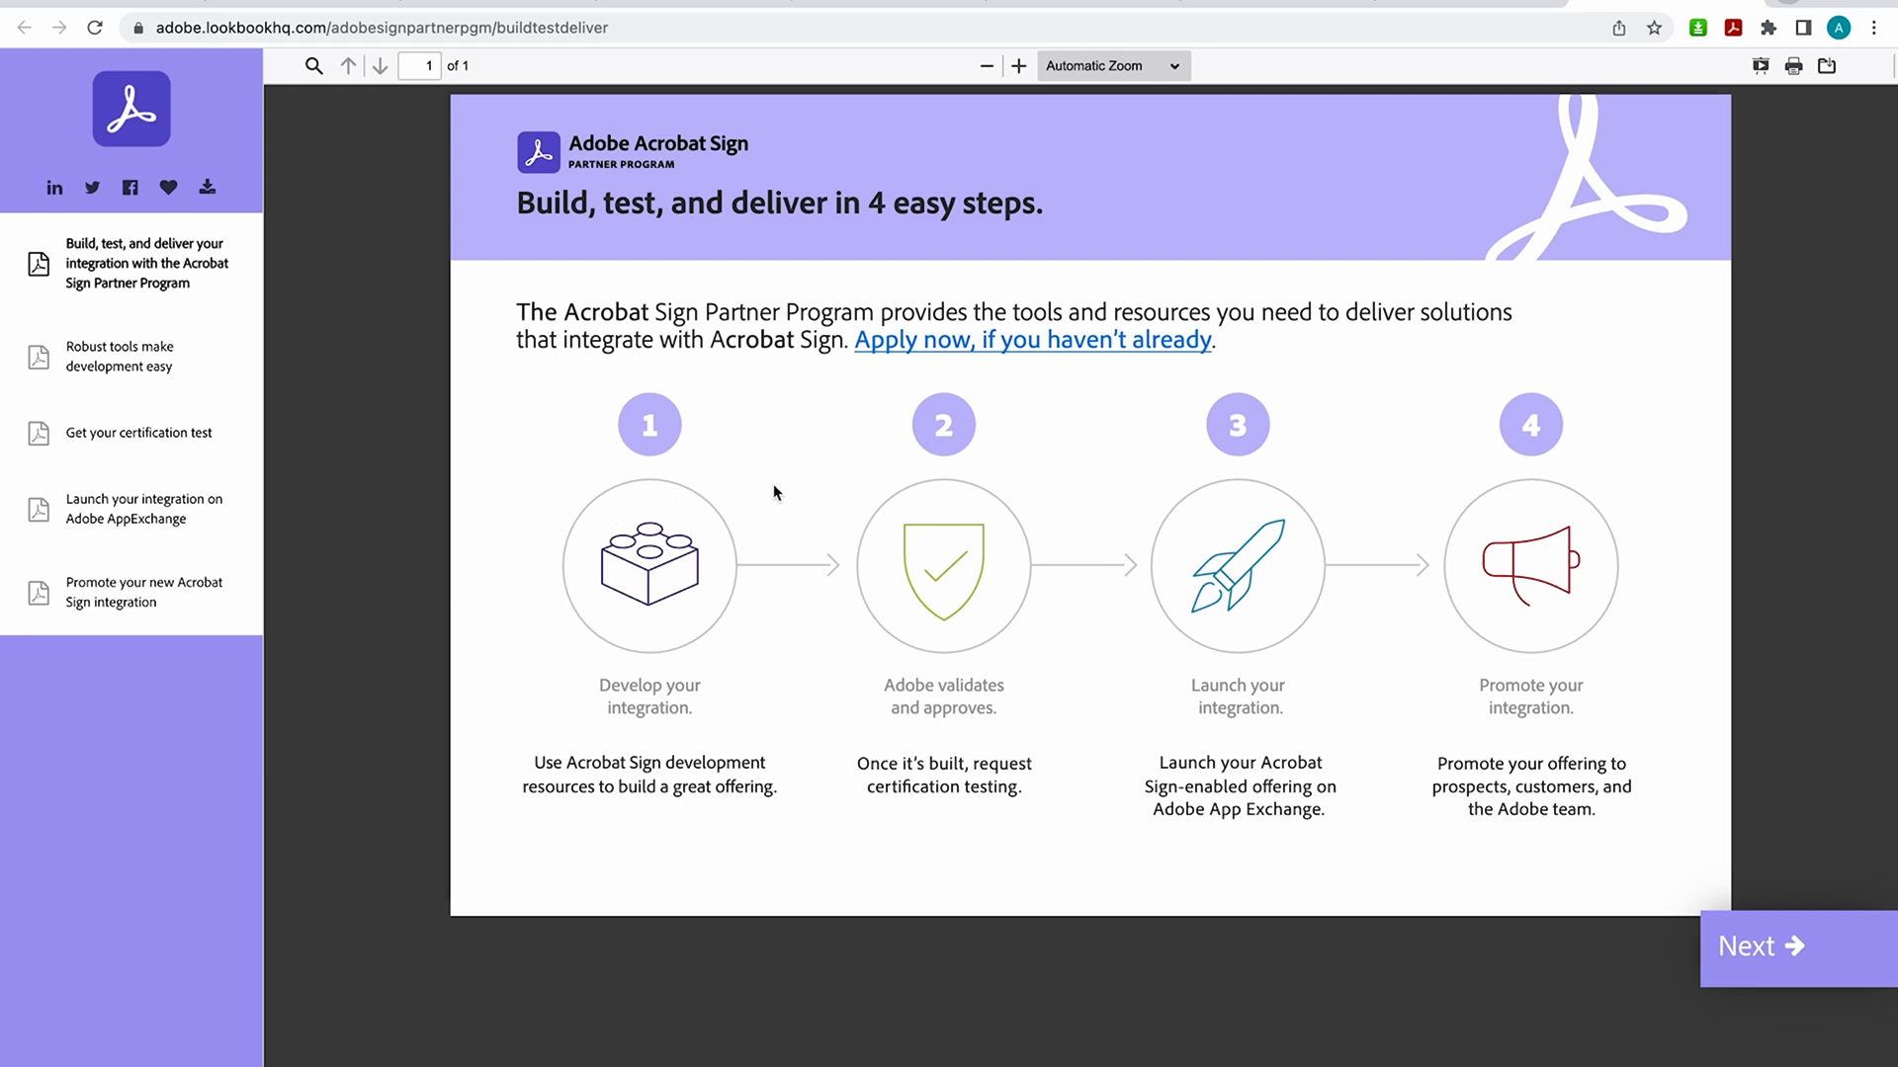
pyautogui.moveTo(766, 482)
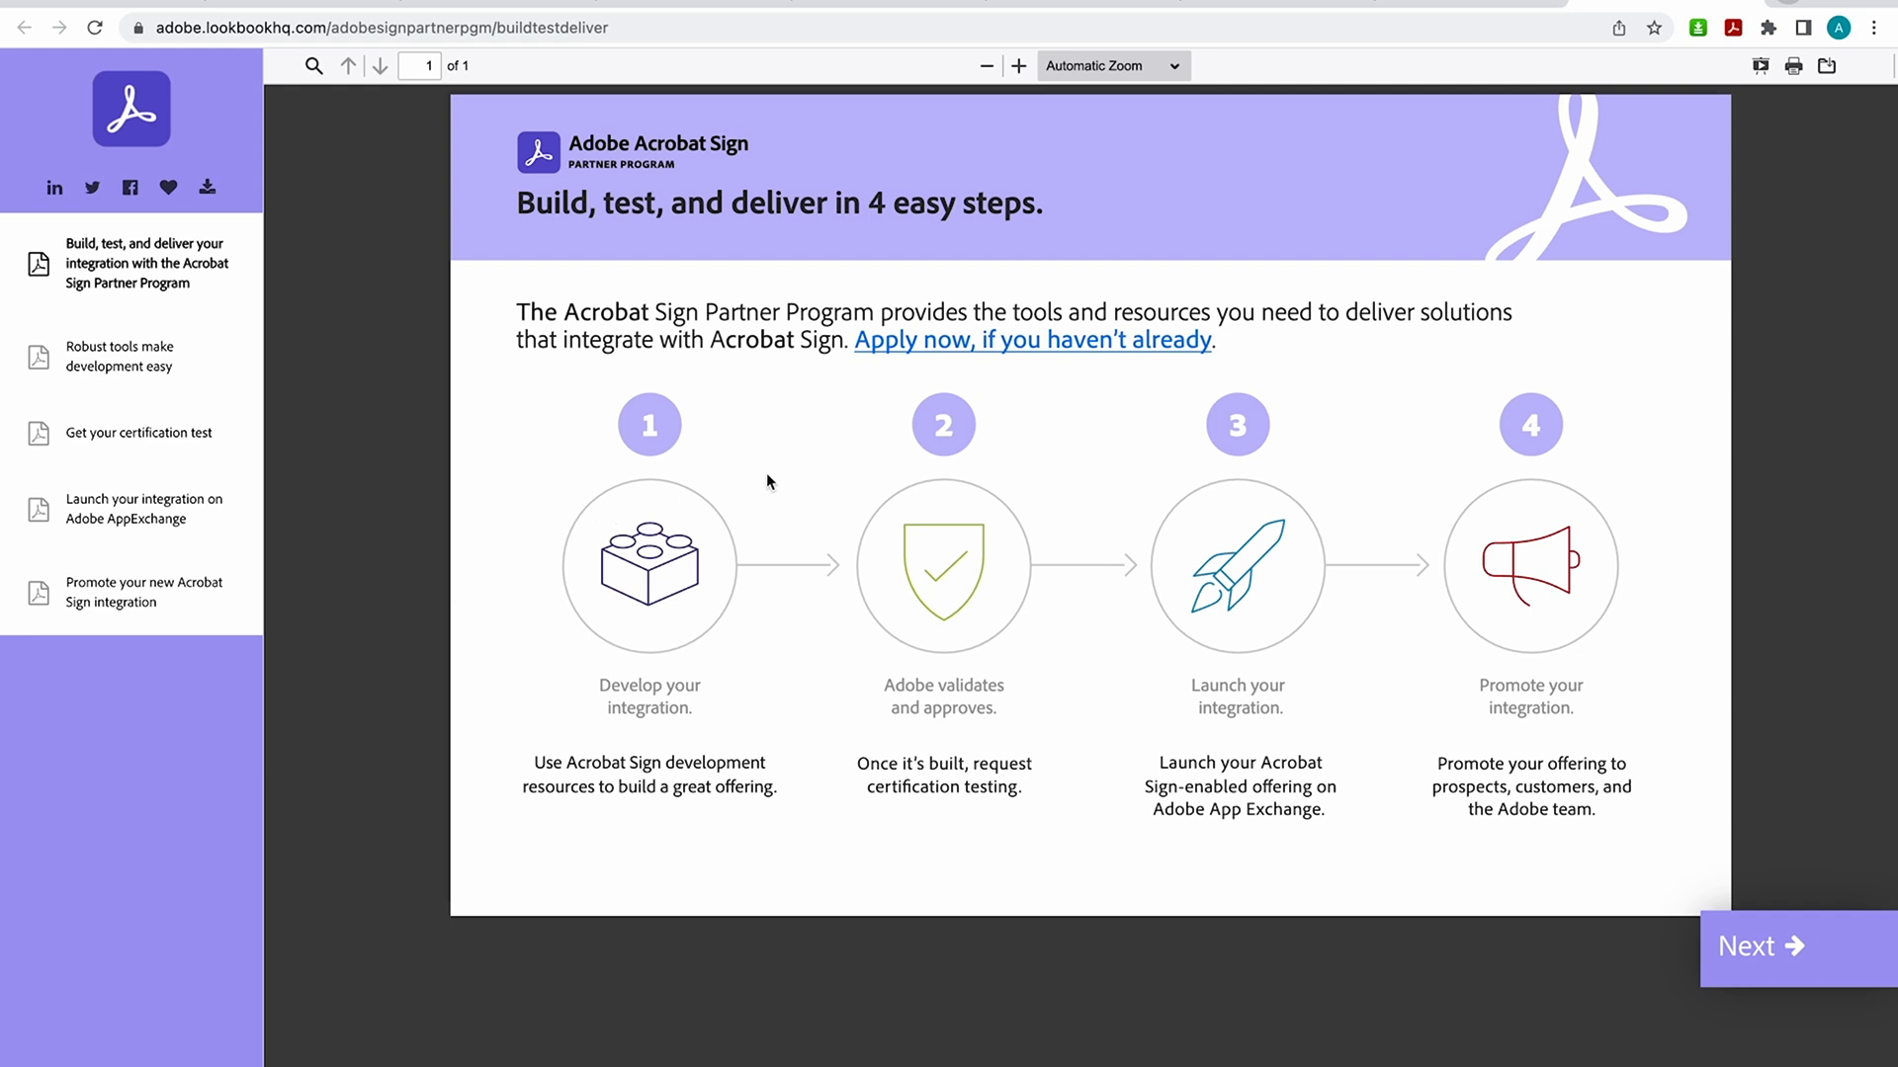
pyautogui.moveTo(587, 549)
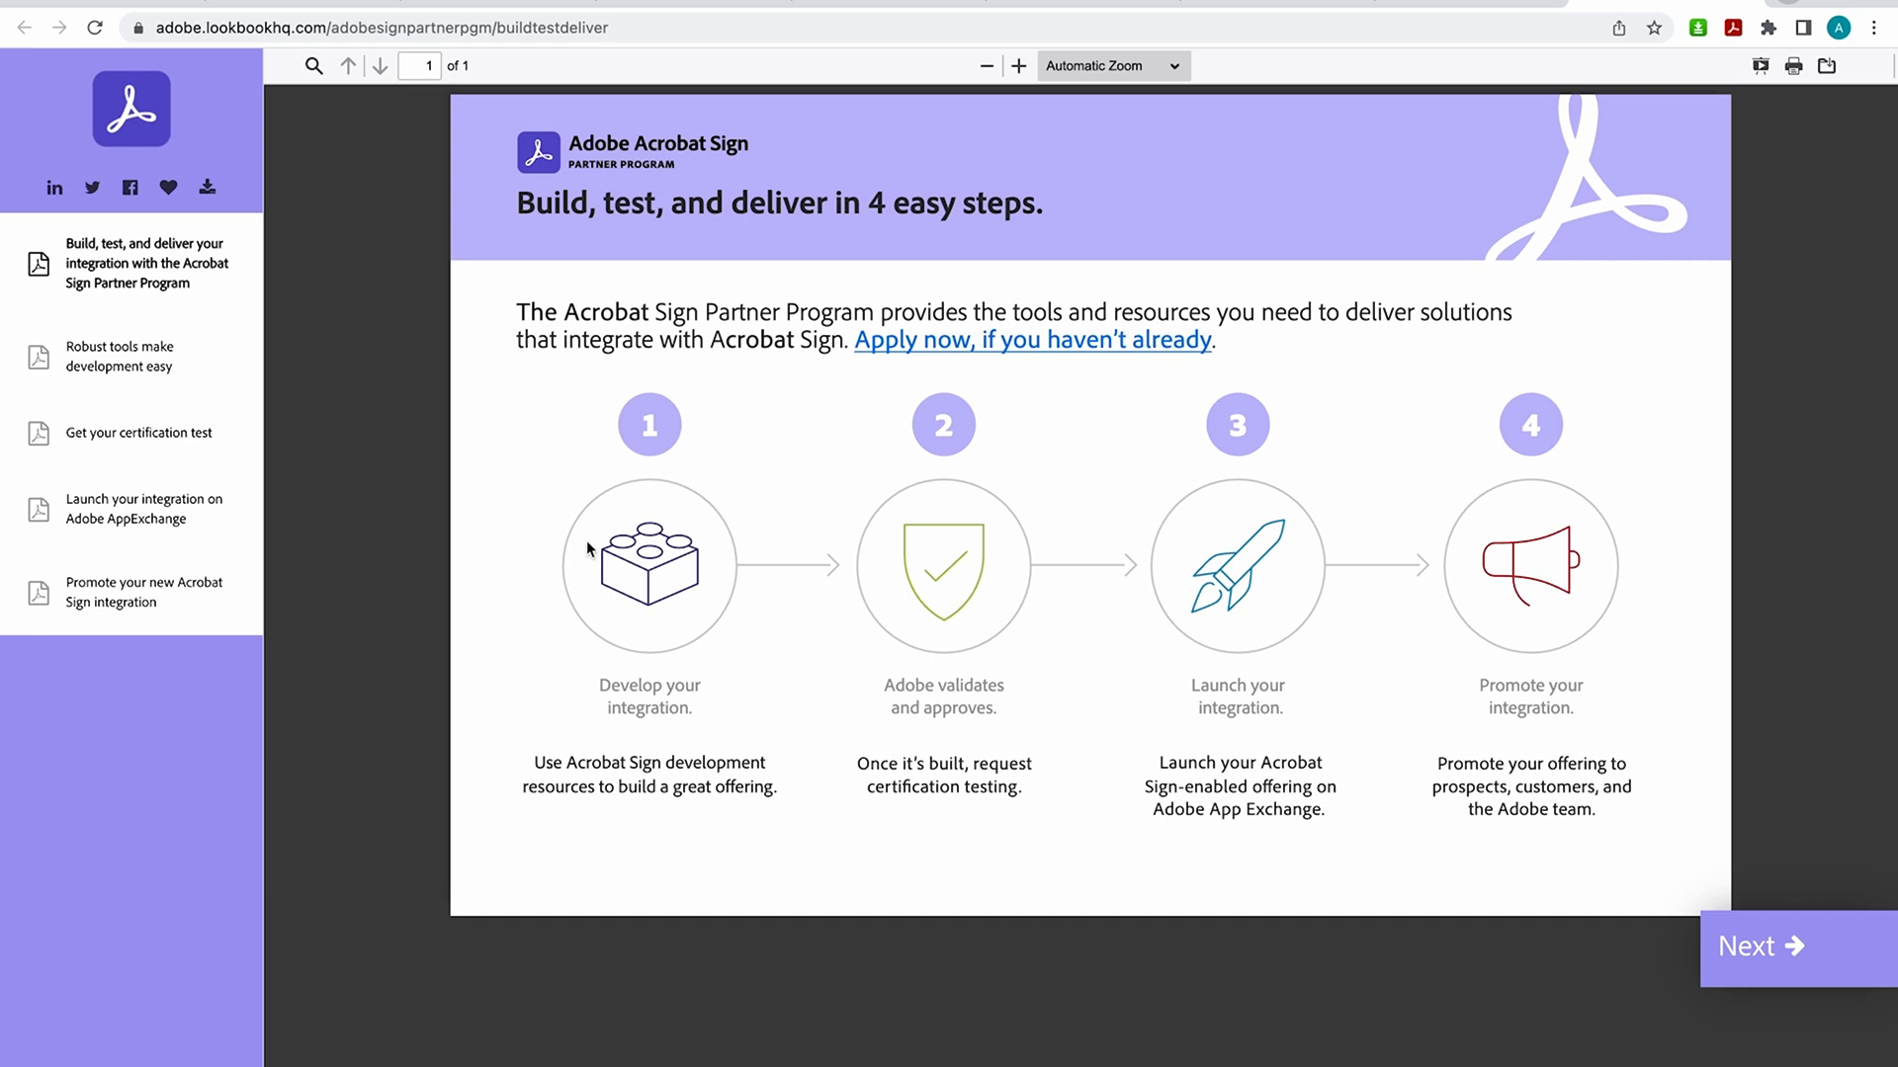
pyautogui.moveTo(1110, 550)
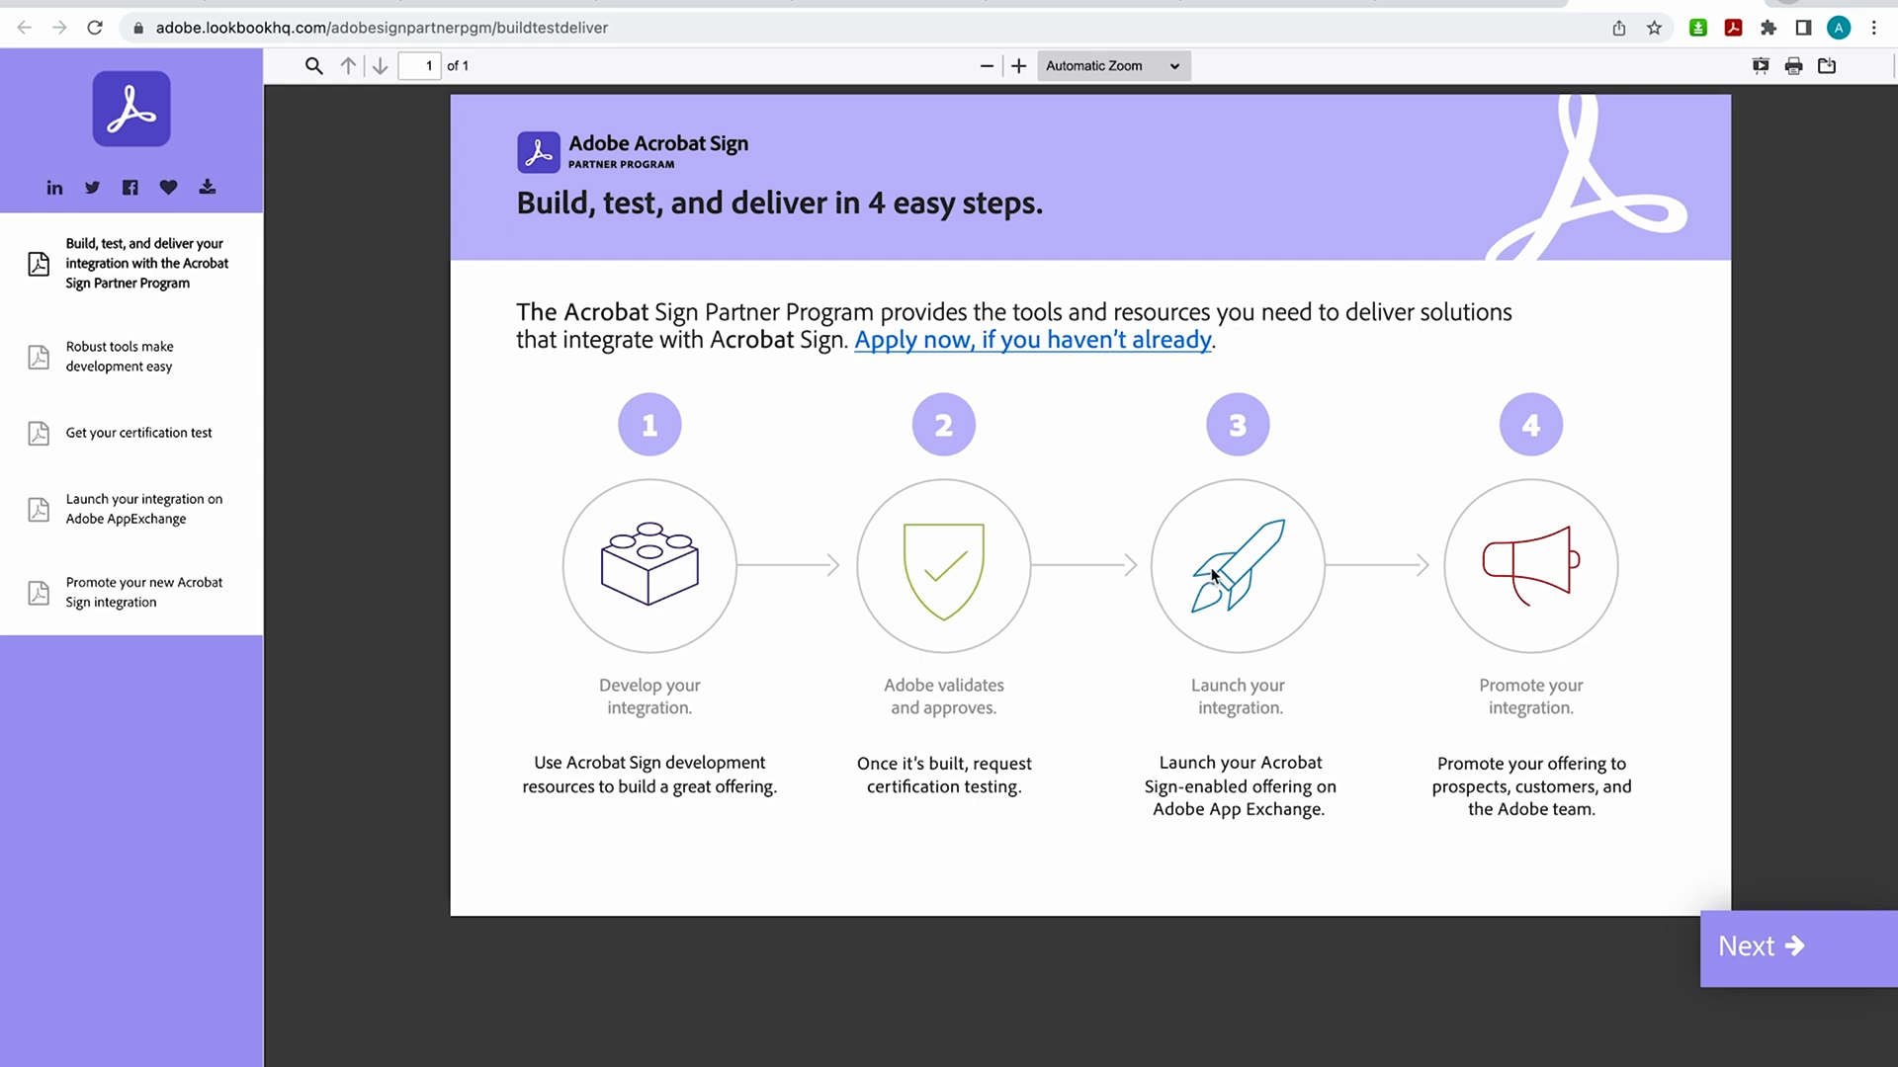
pyautogui.moveTo(1217, 571)
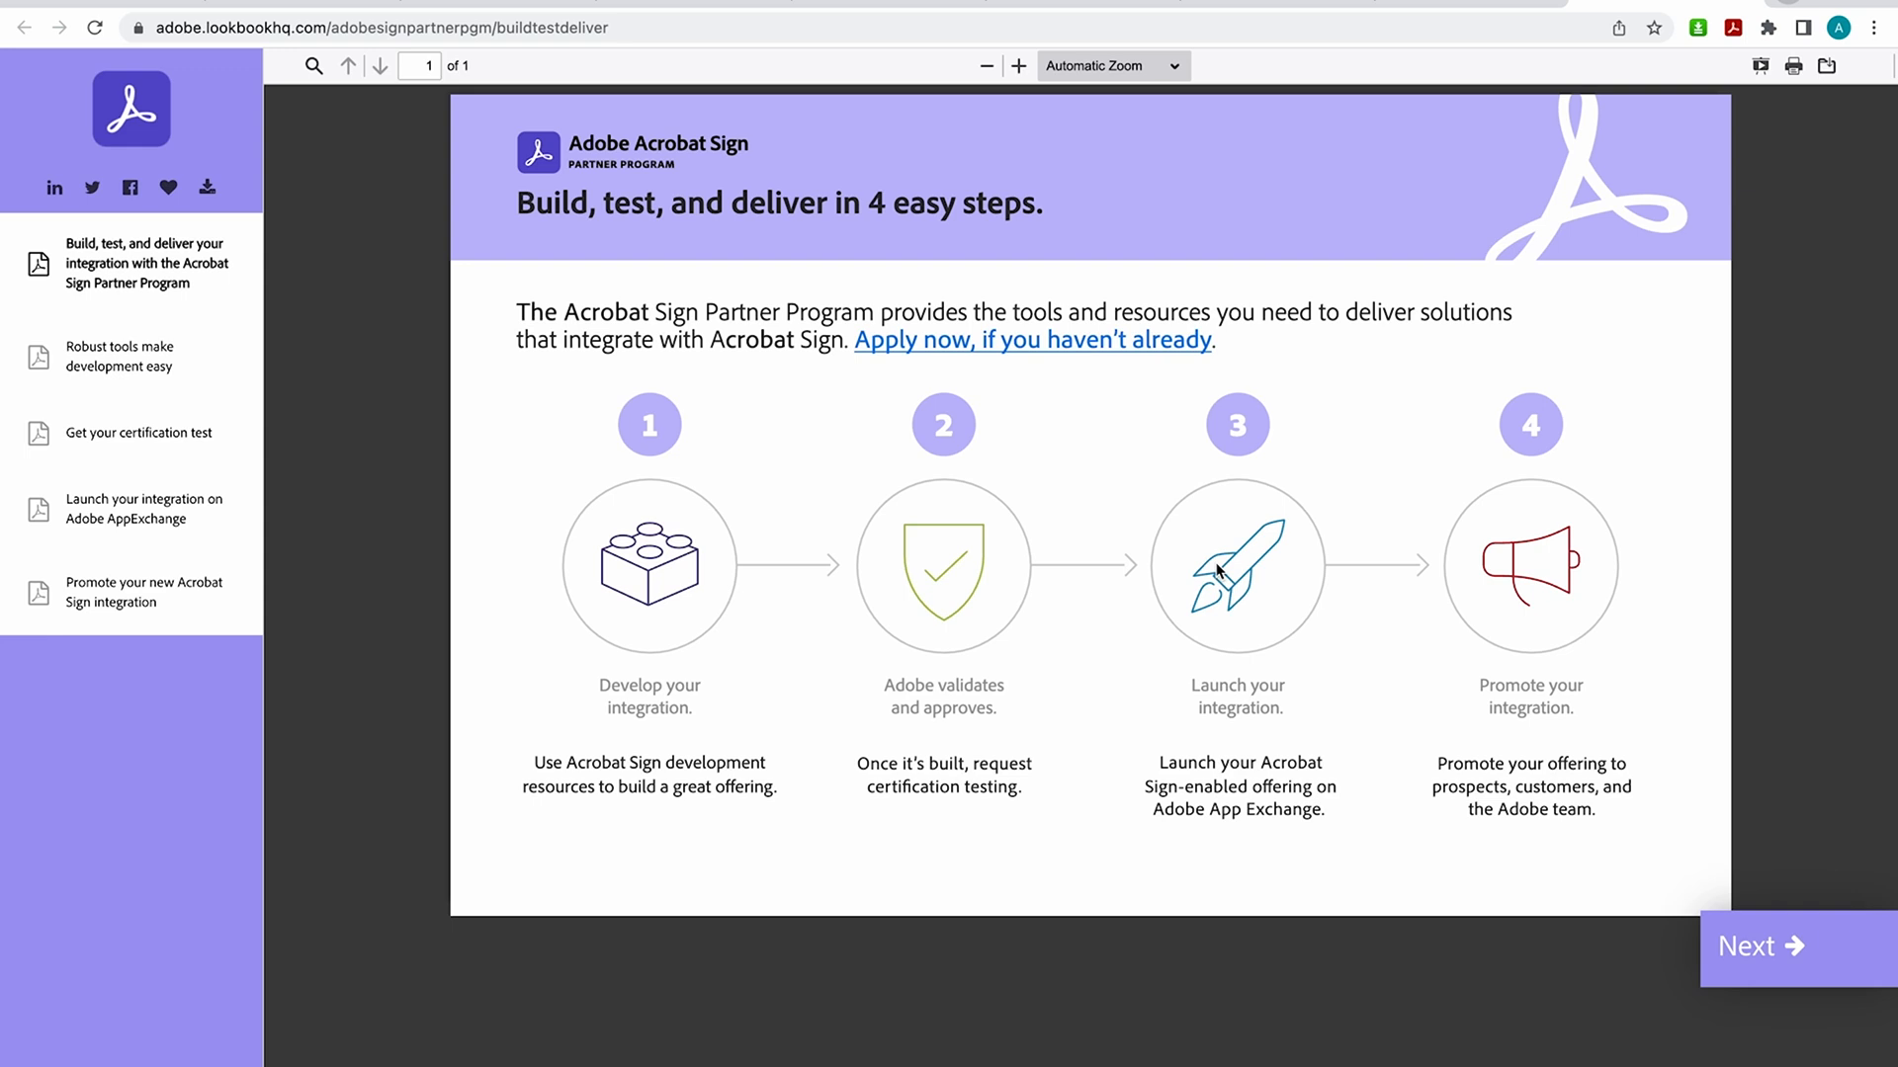
pyautogui.moveTo(1616, 847)
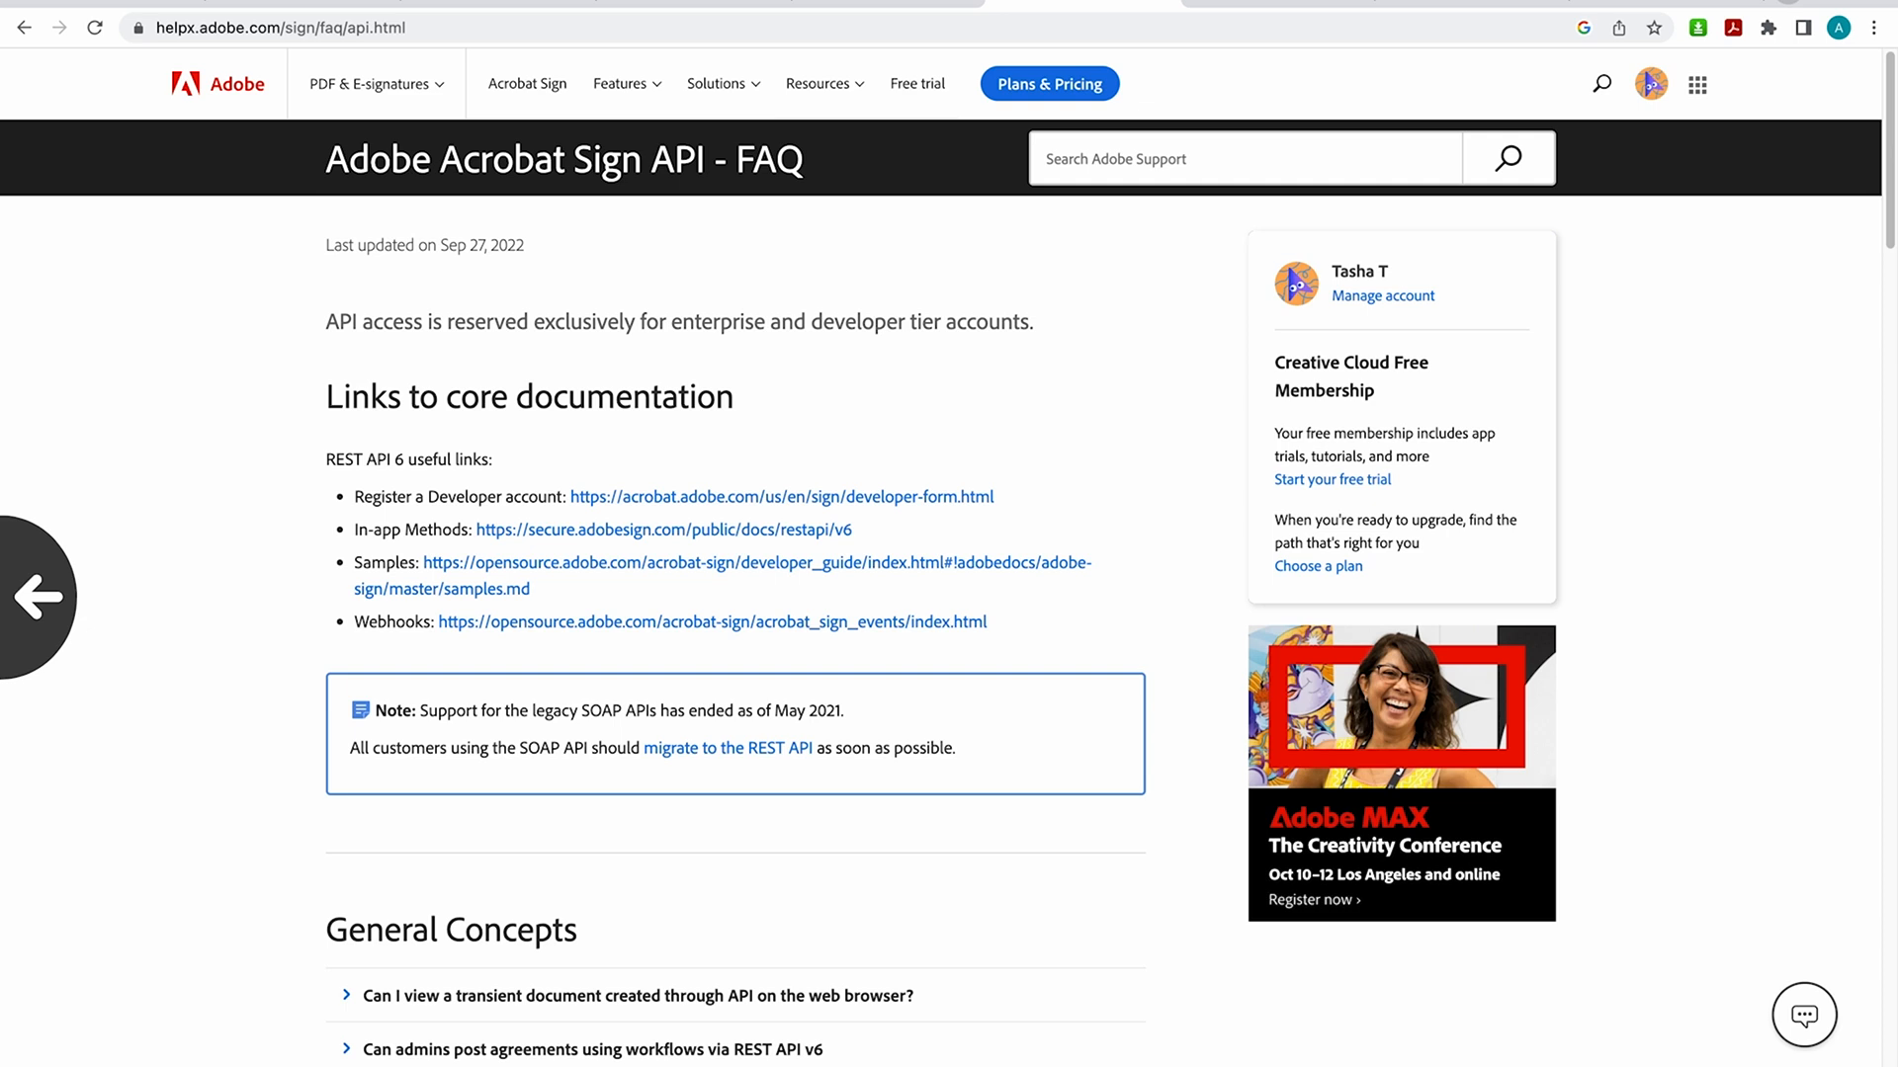
pyautogui.moveTo(328, 507)
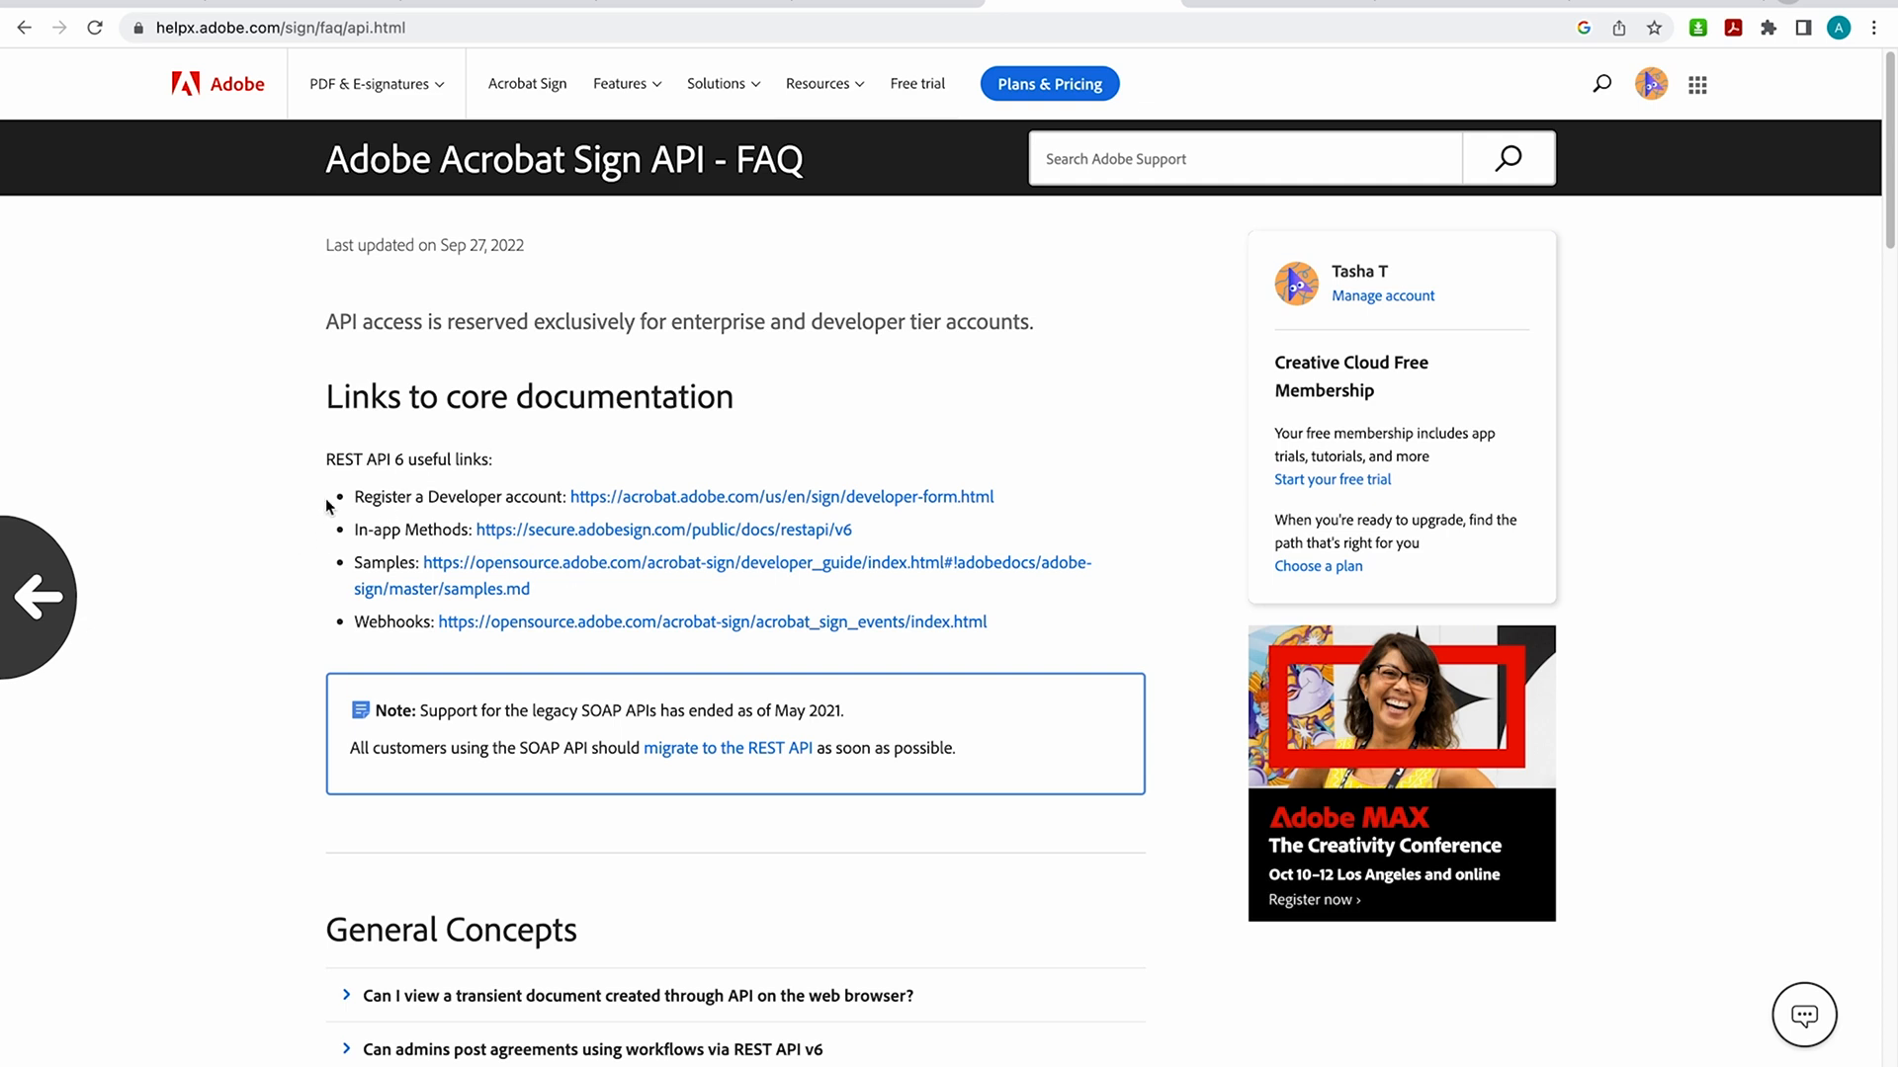
pyautogui.moveTo(299, 503)
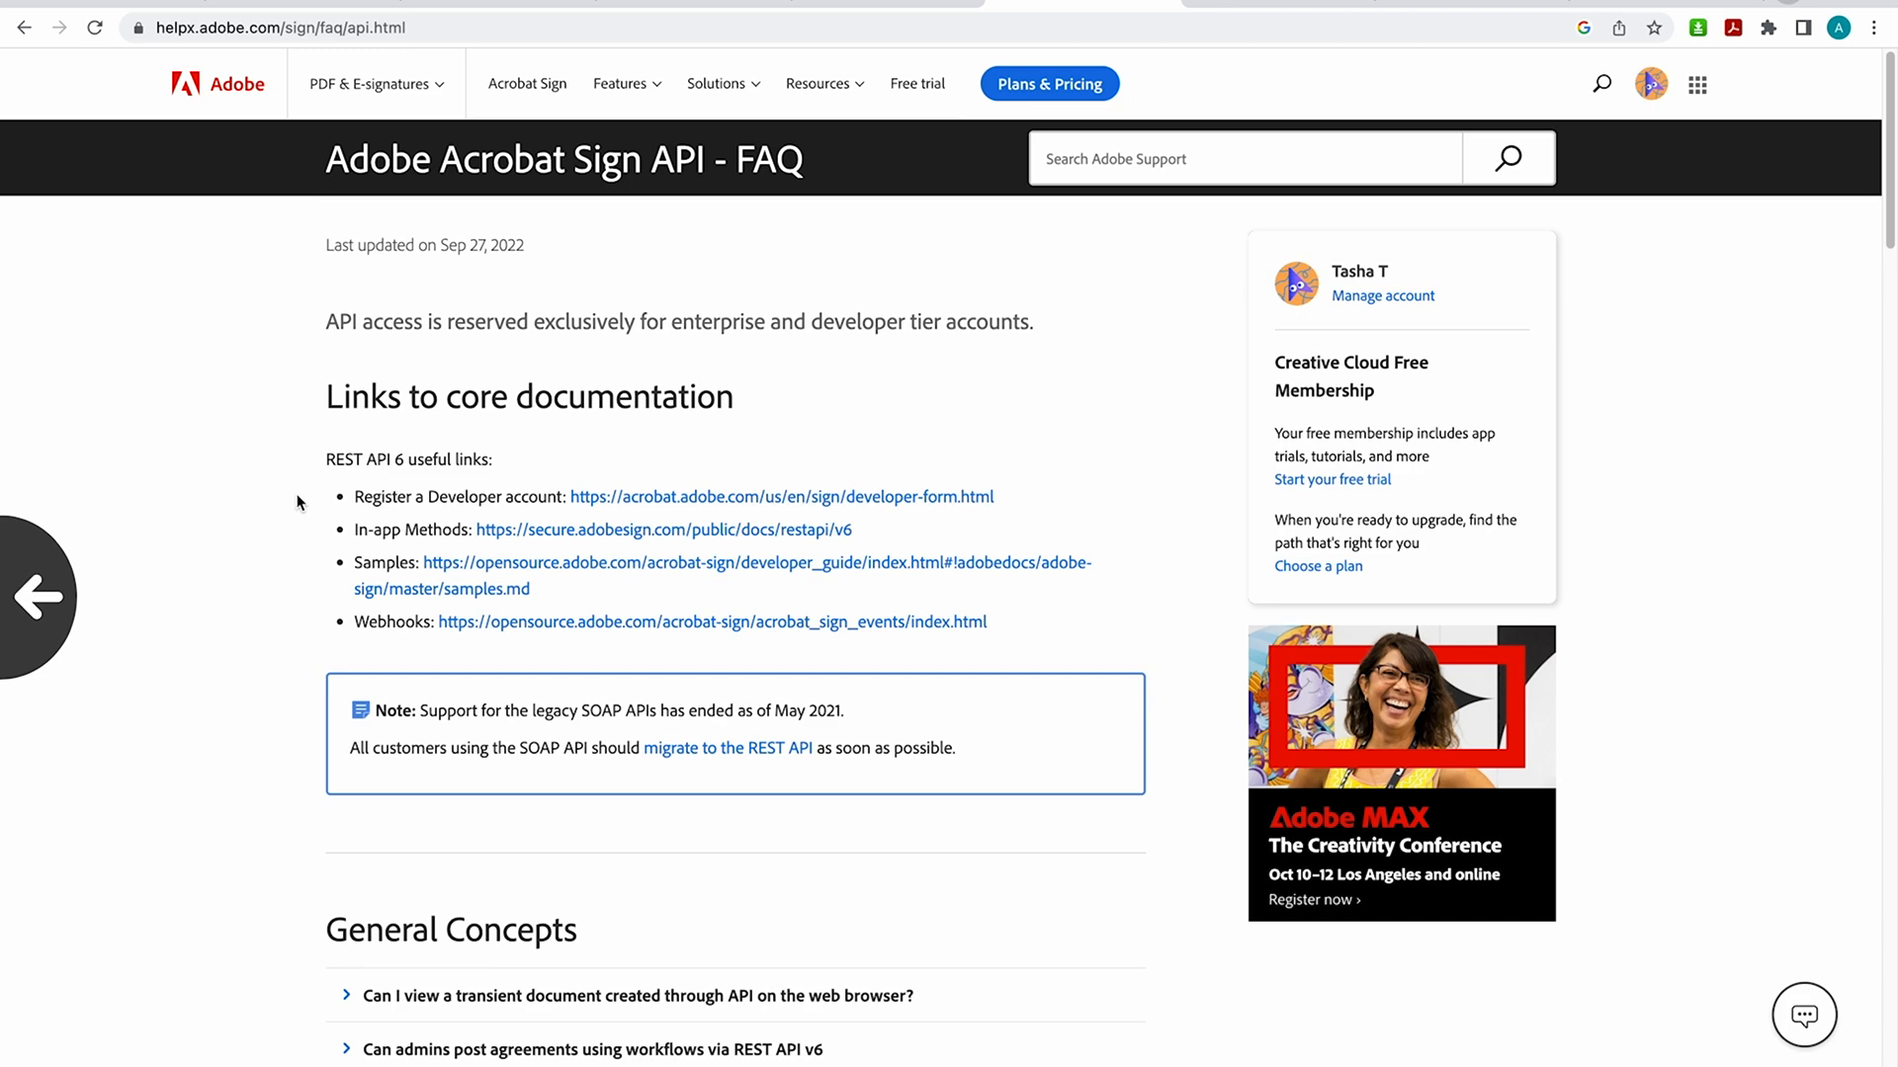
# Step: Scroll the Acrobat Sign API FAQ from General Concepts down to Use Case Examples
pyautogui.scroll(-3)
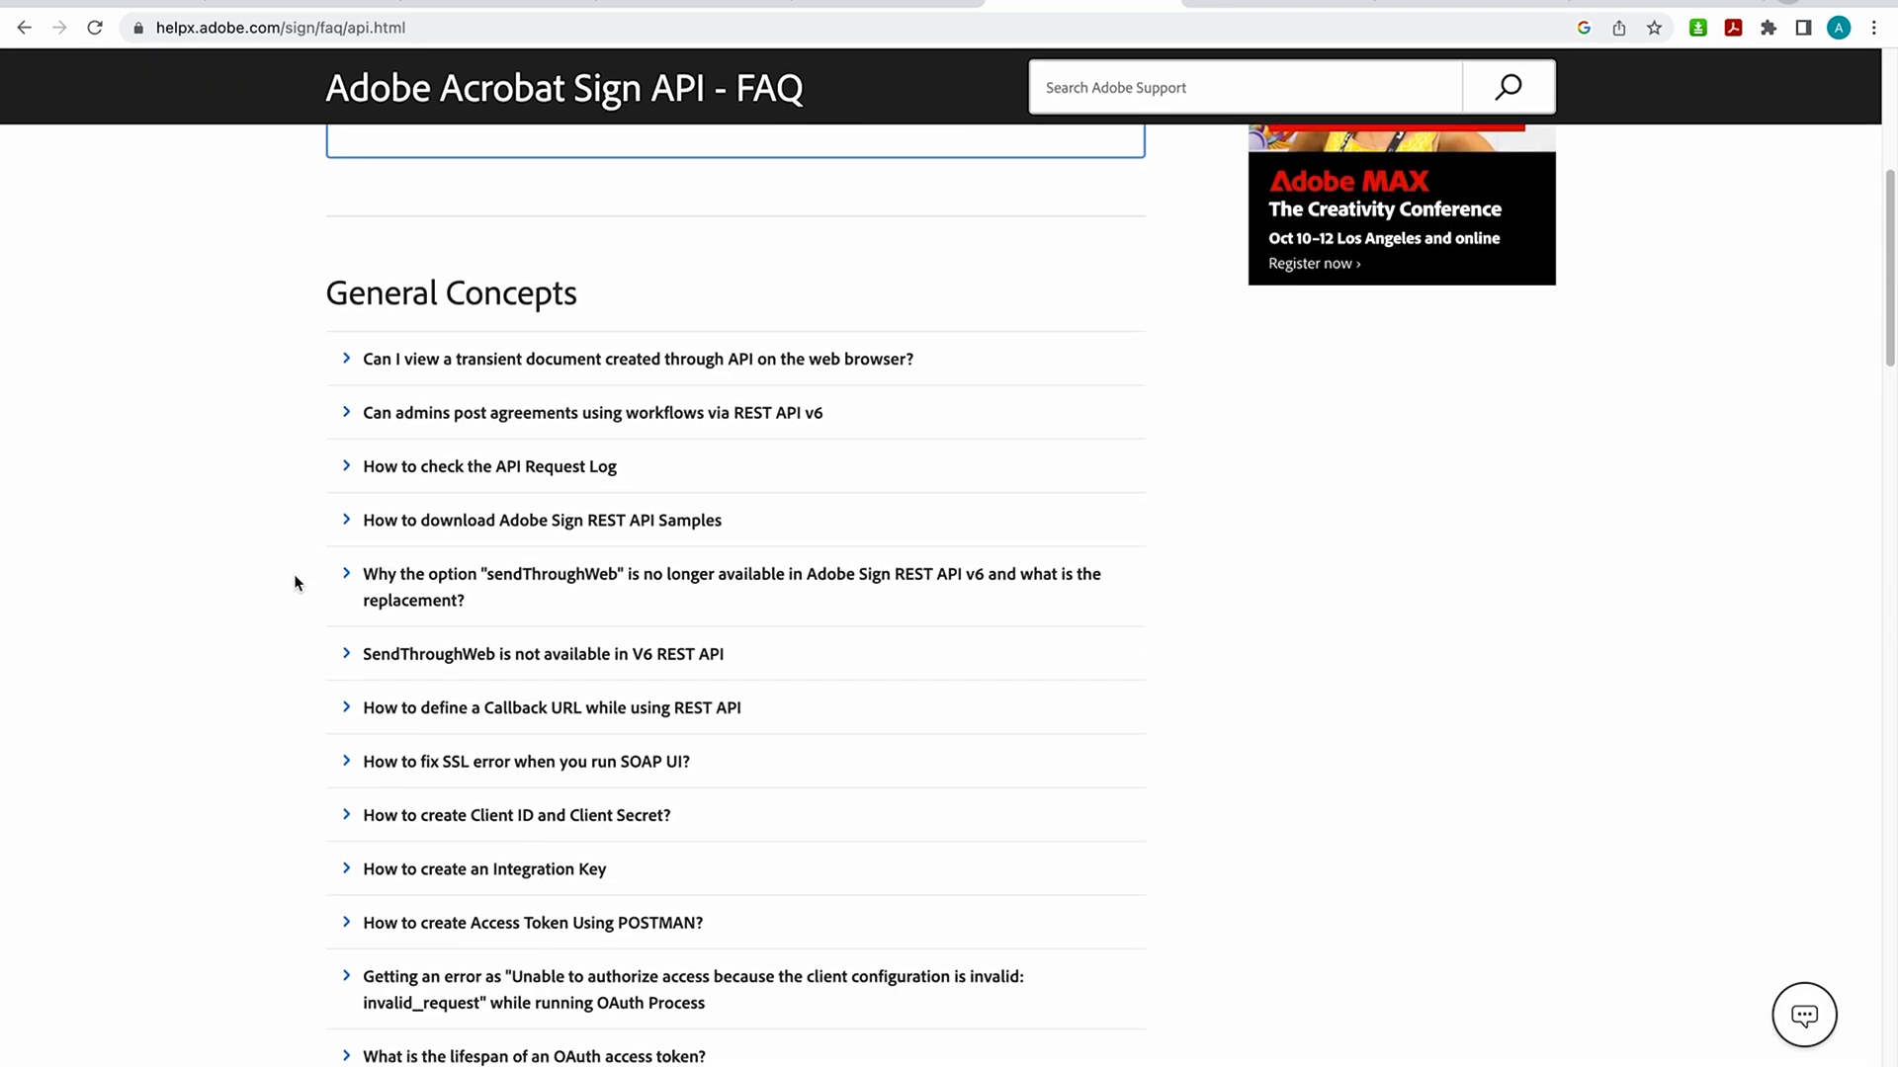
pyautogui.scroll(-3)
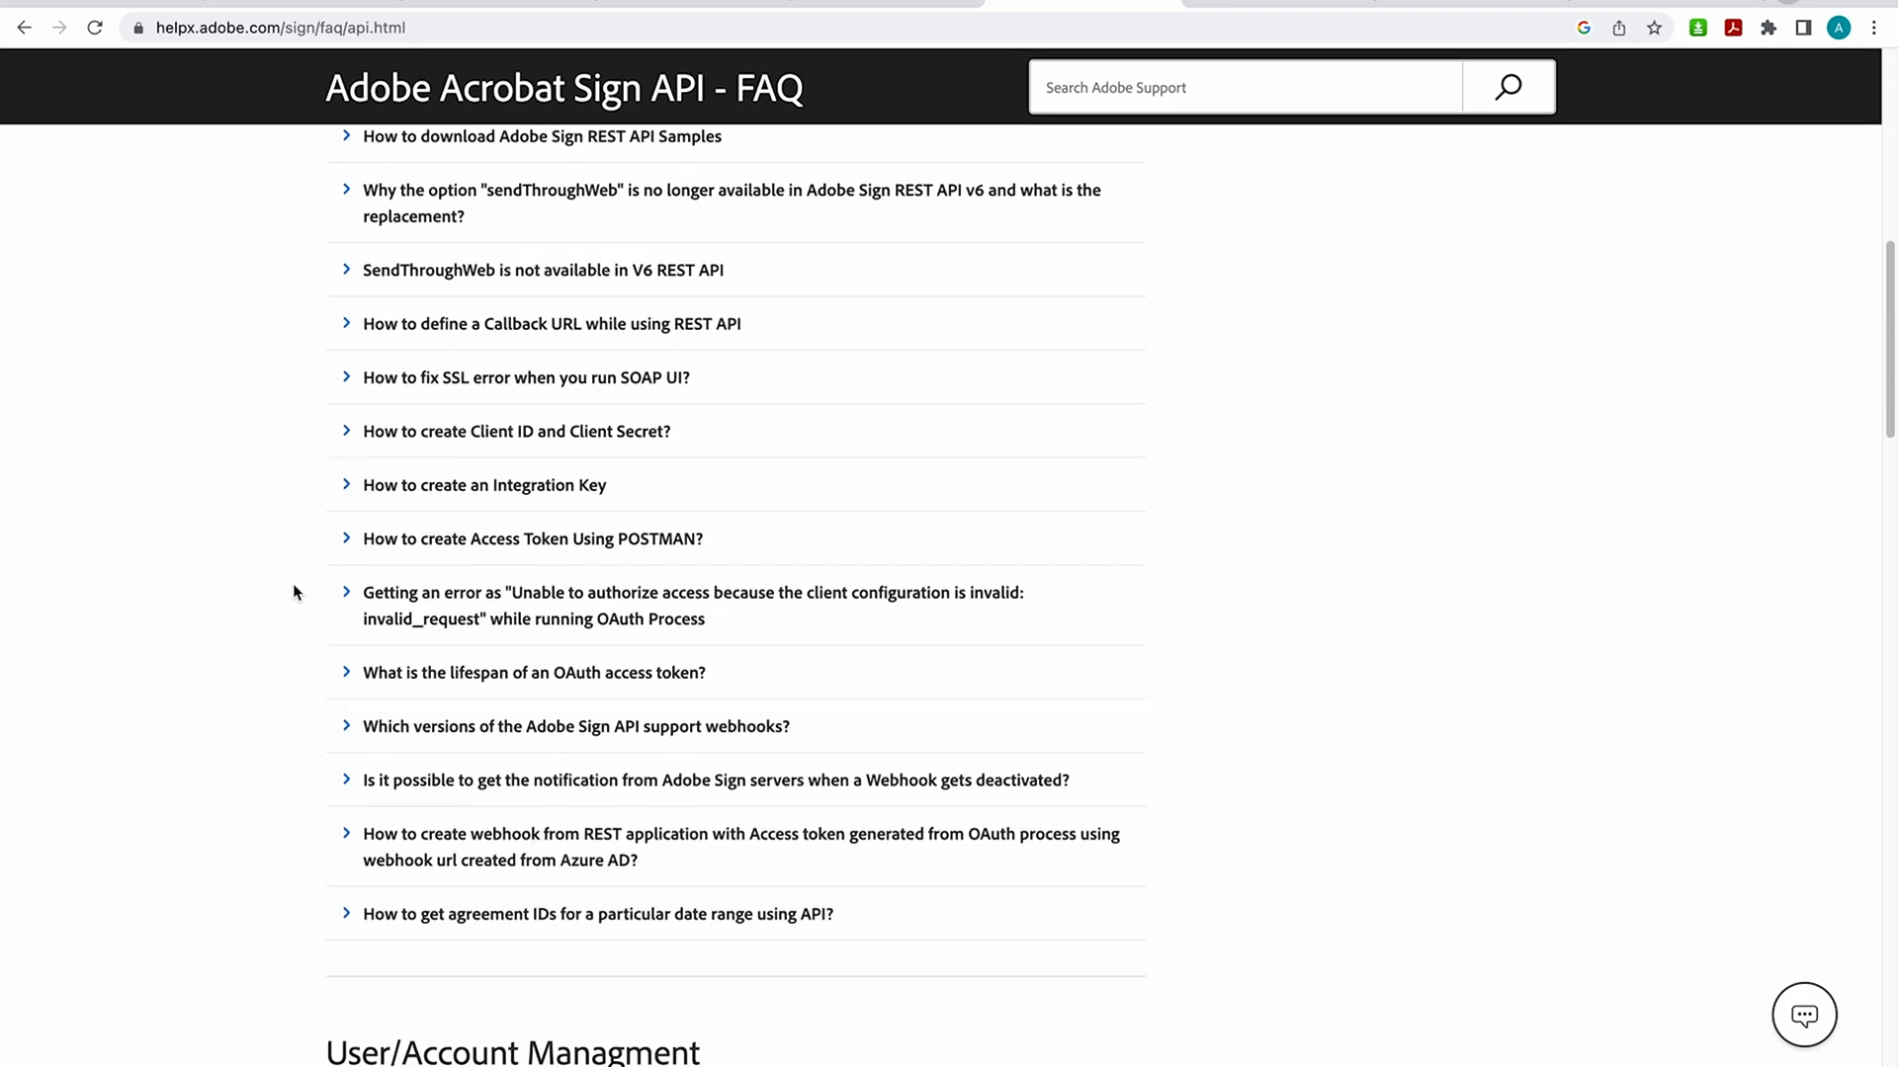
pyautogui.scroll(-3)
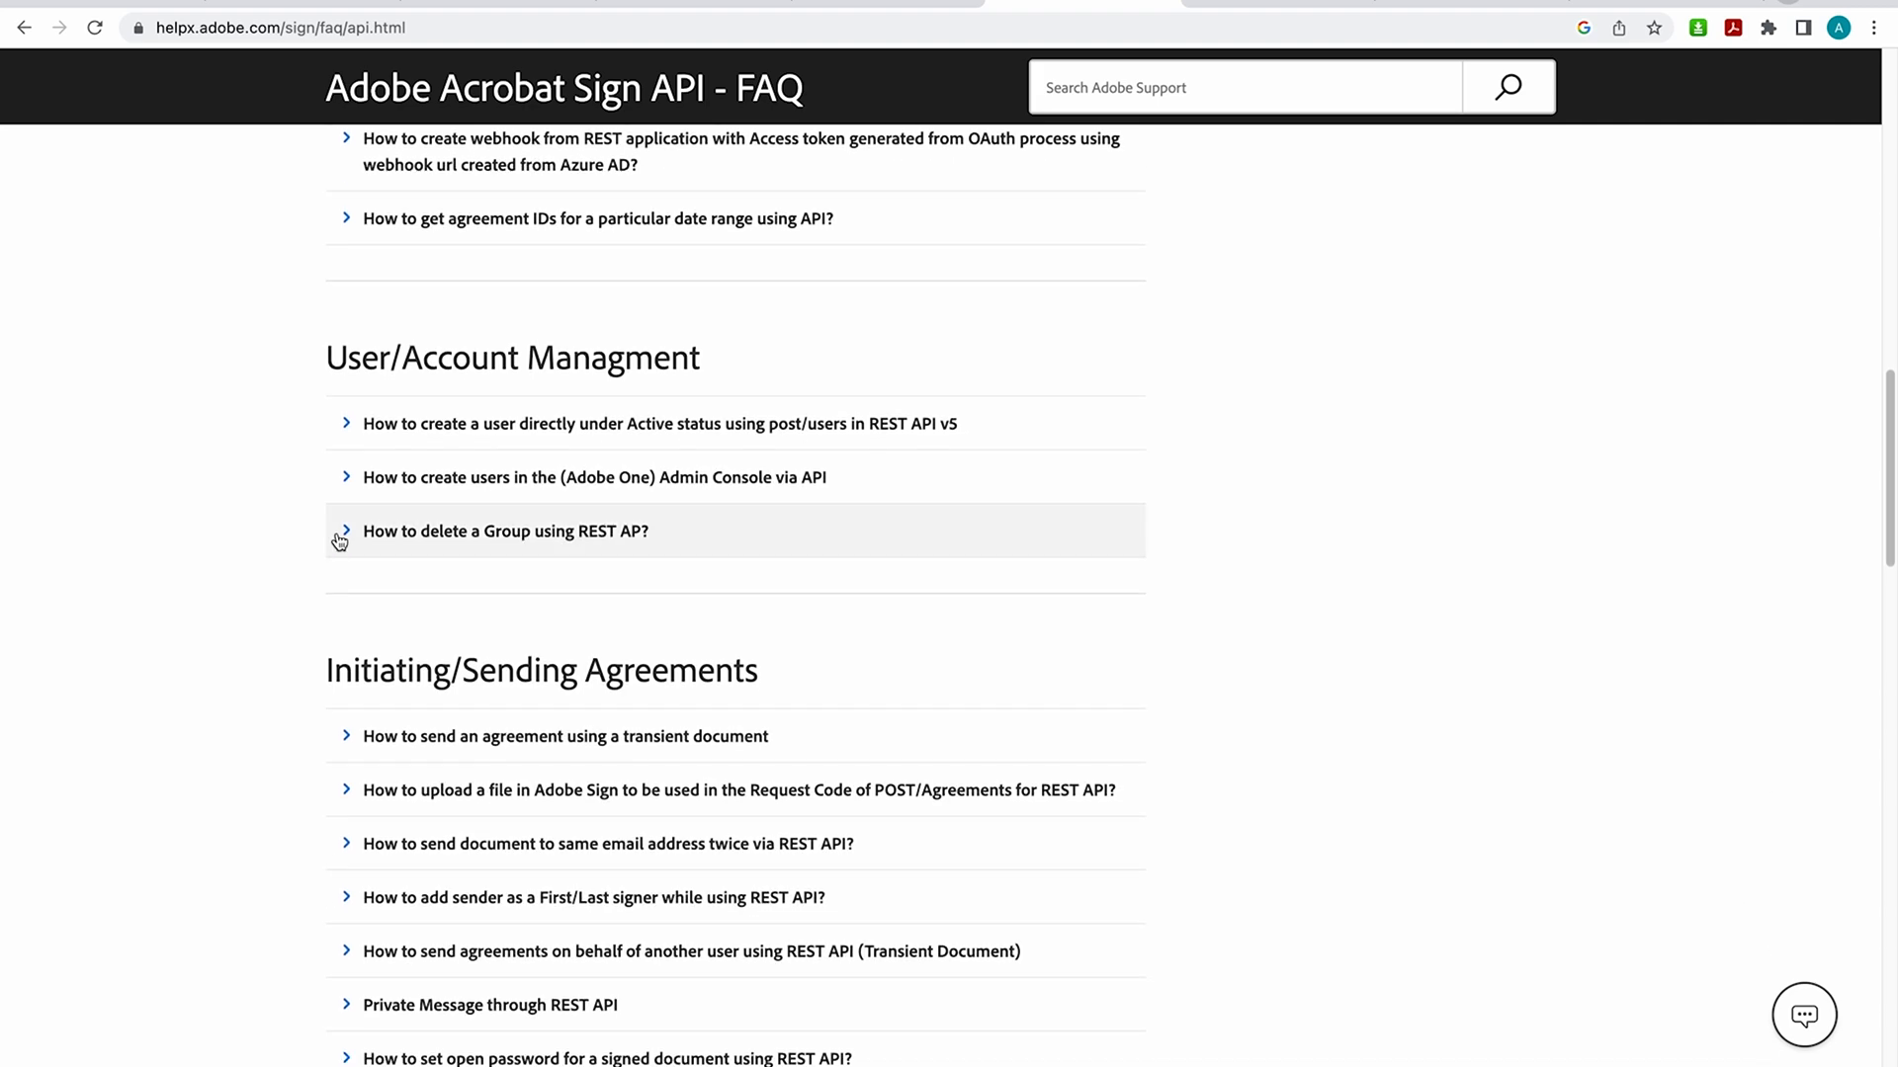
pyautogui.scroll(-3)
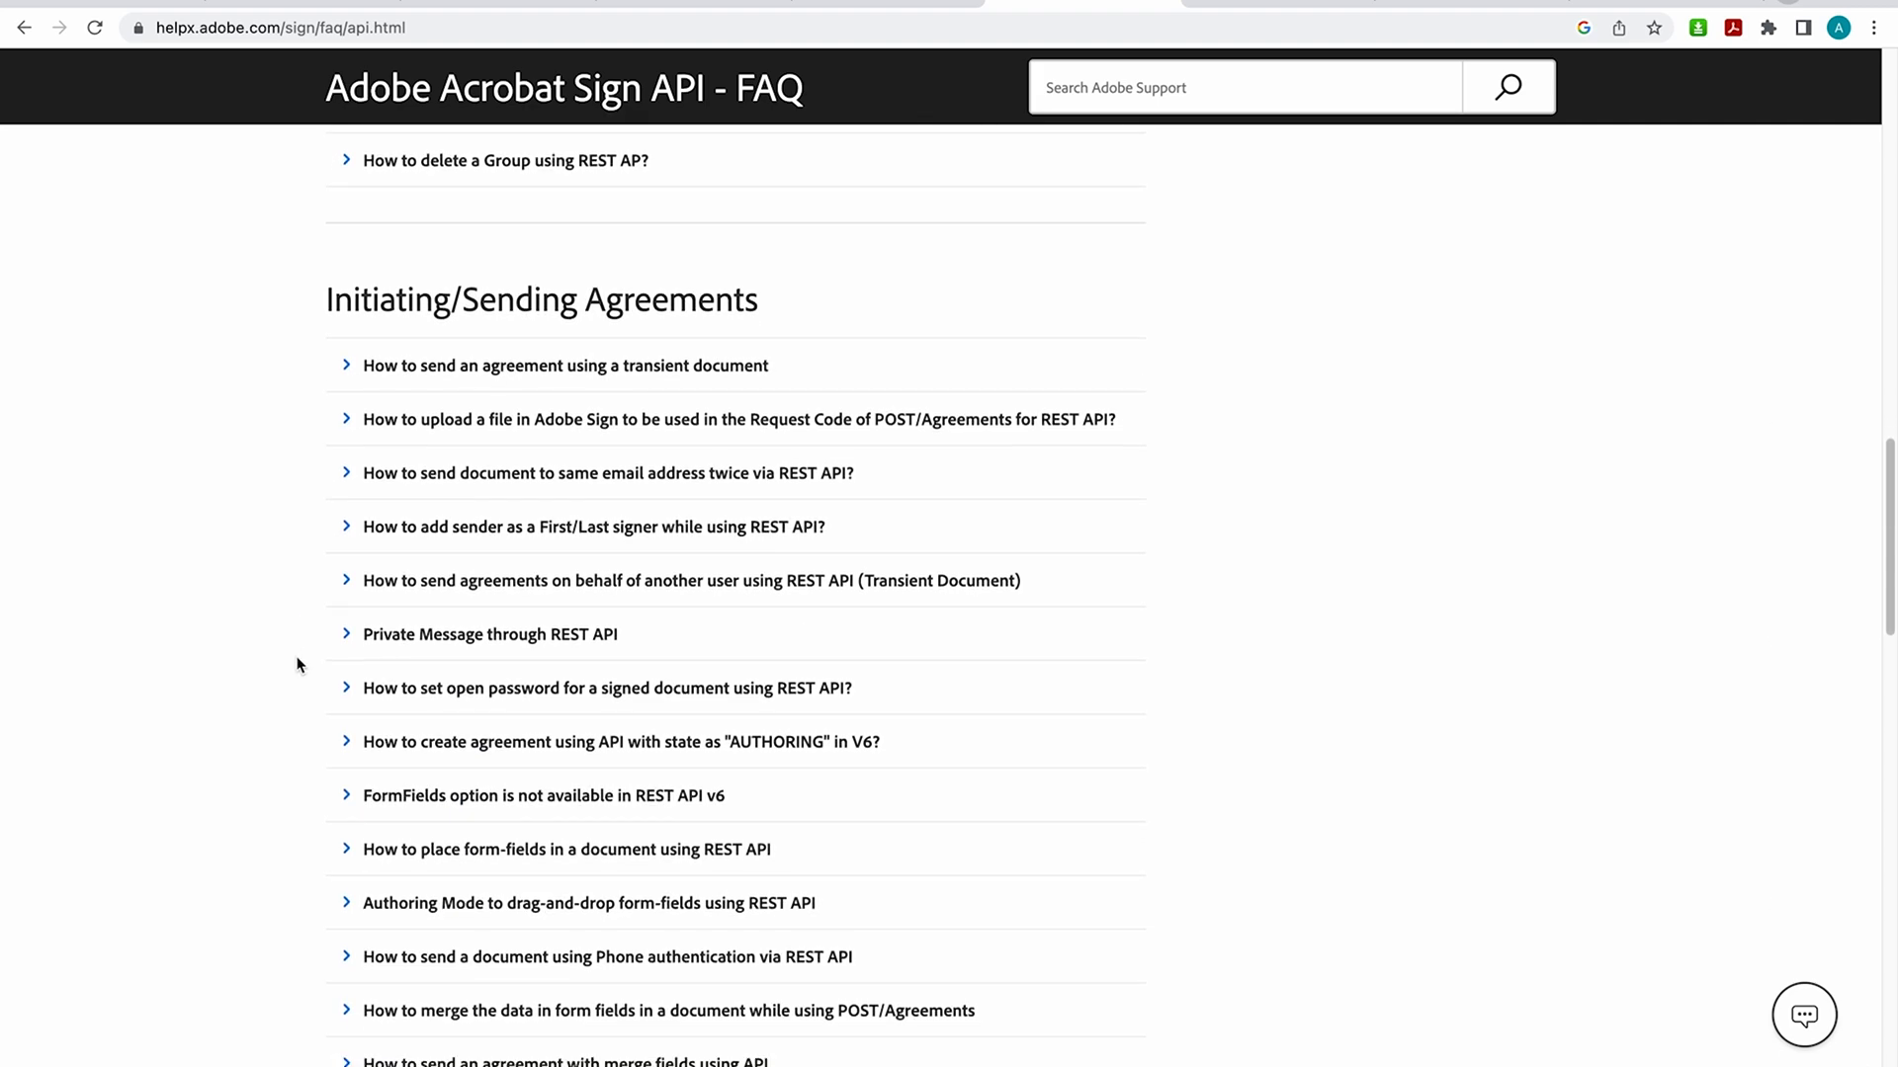
pyautogui.scroll(-3)
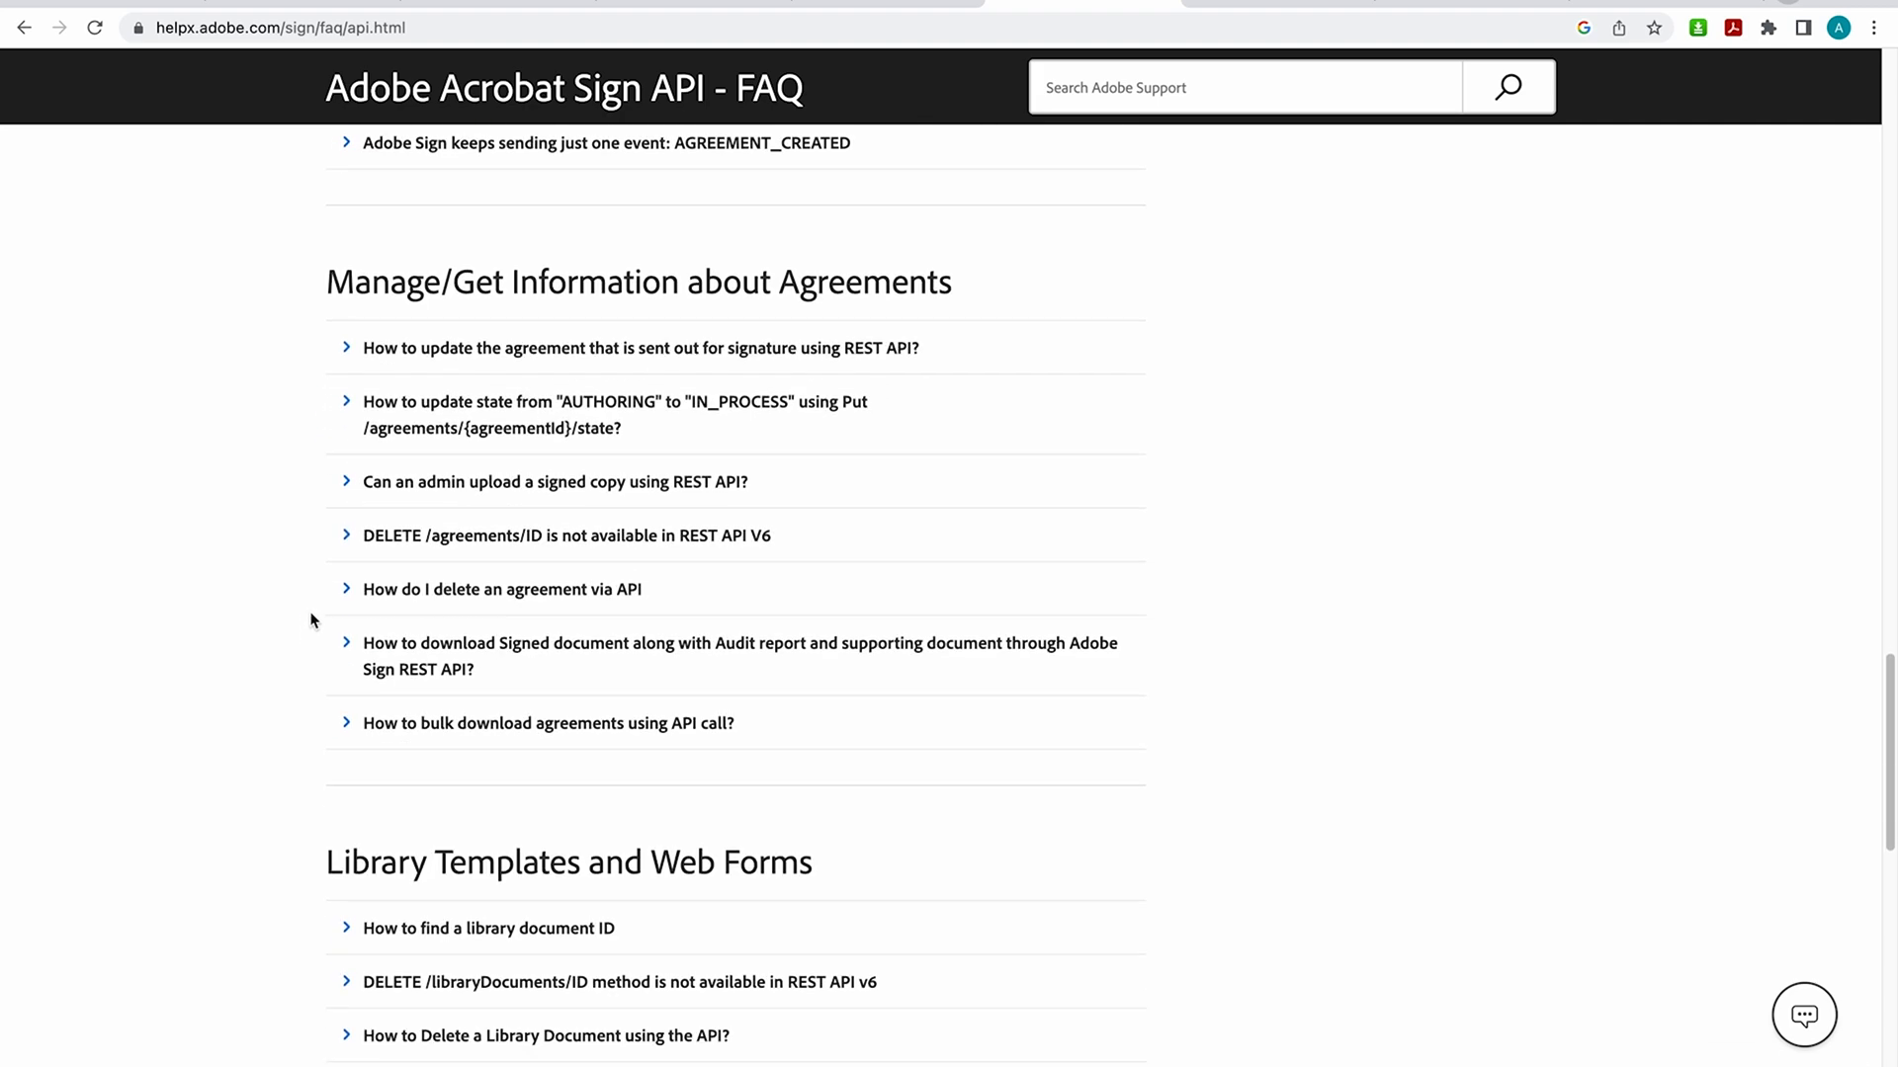
pyautogui.moveTo(318, 540)
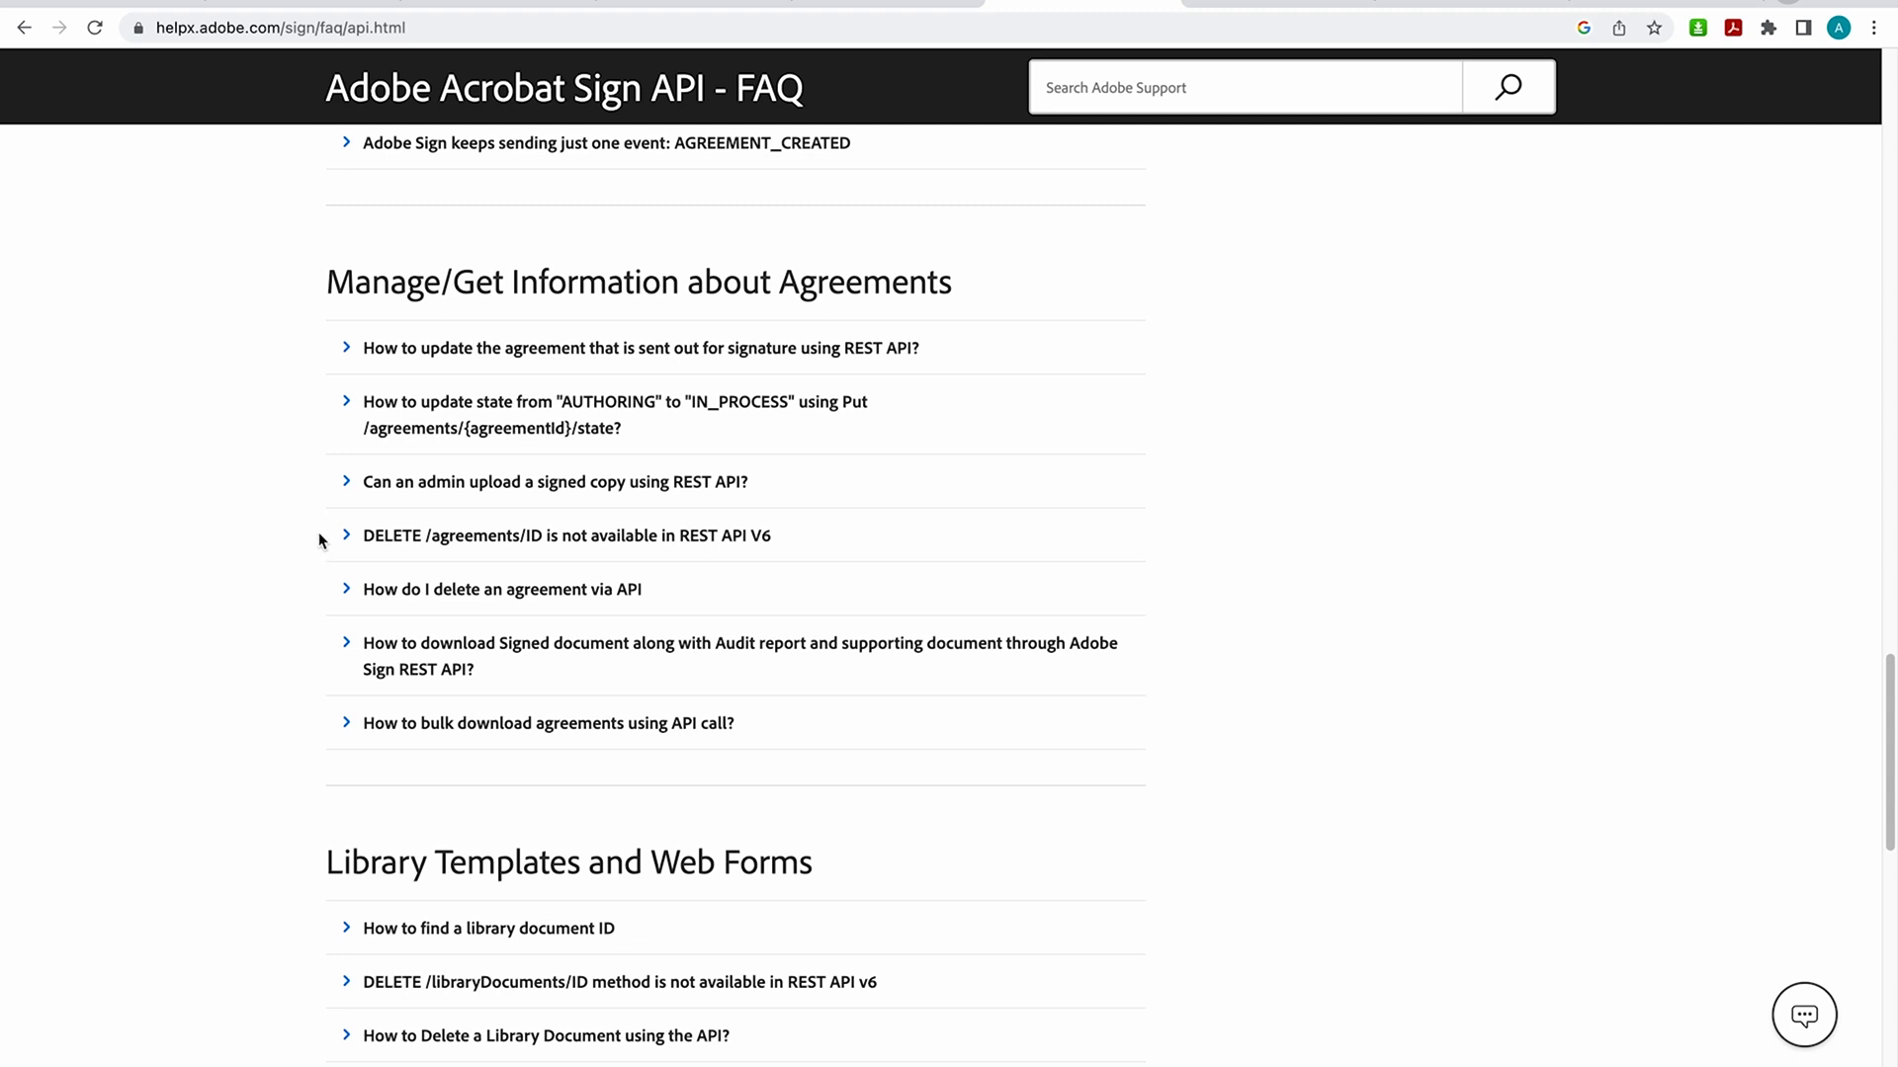
pyautogui.scroll(-3)
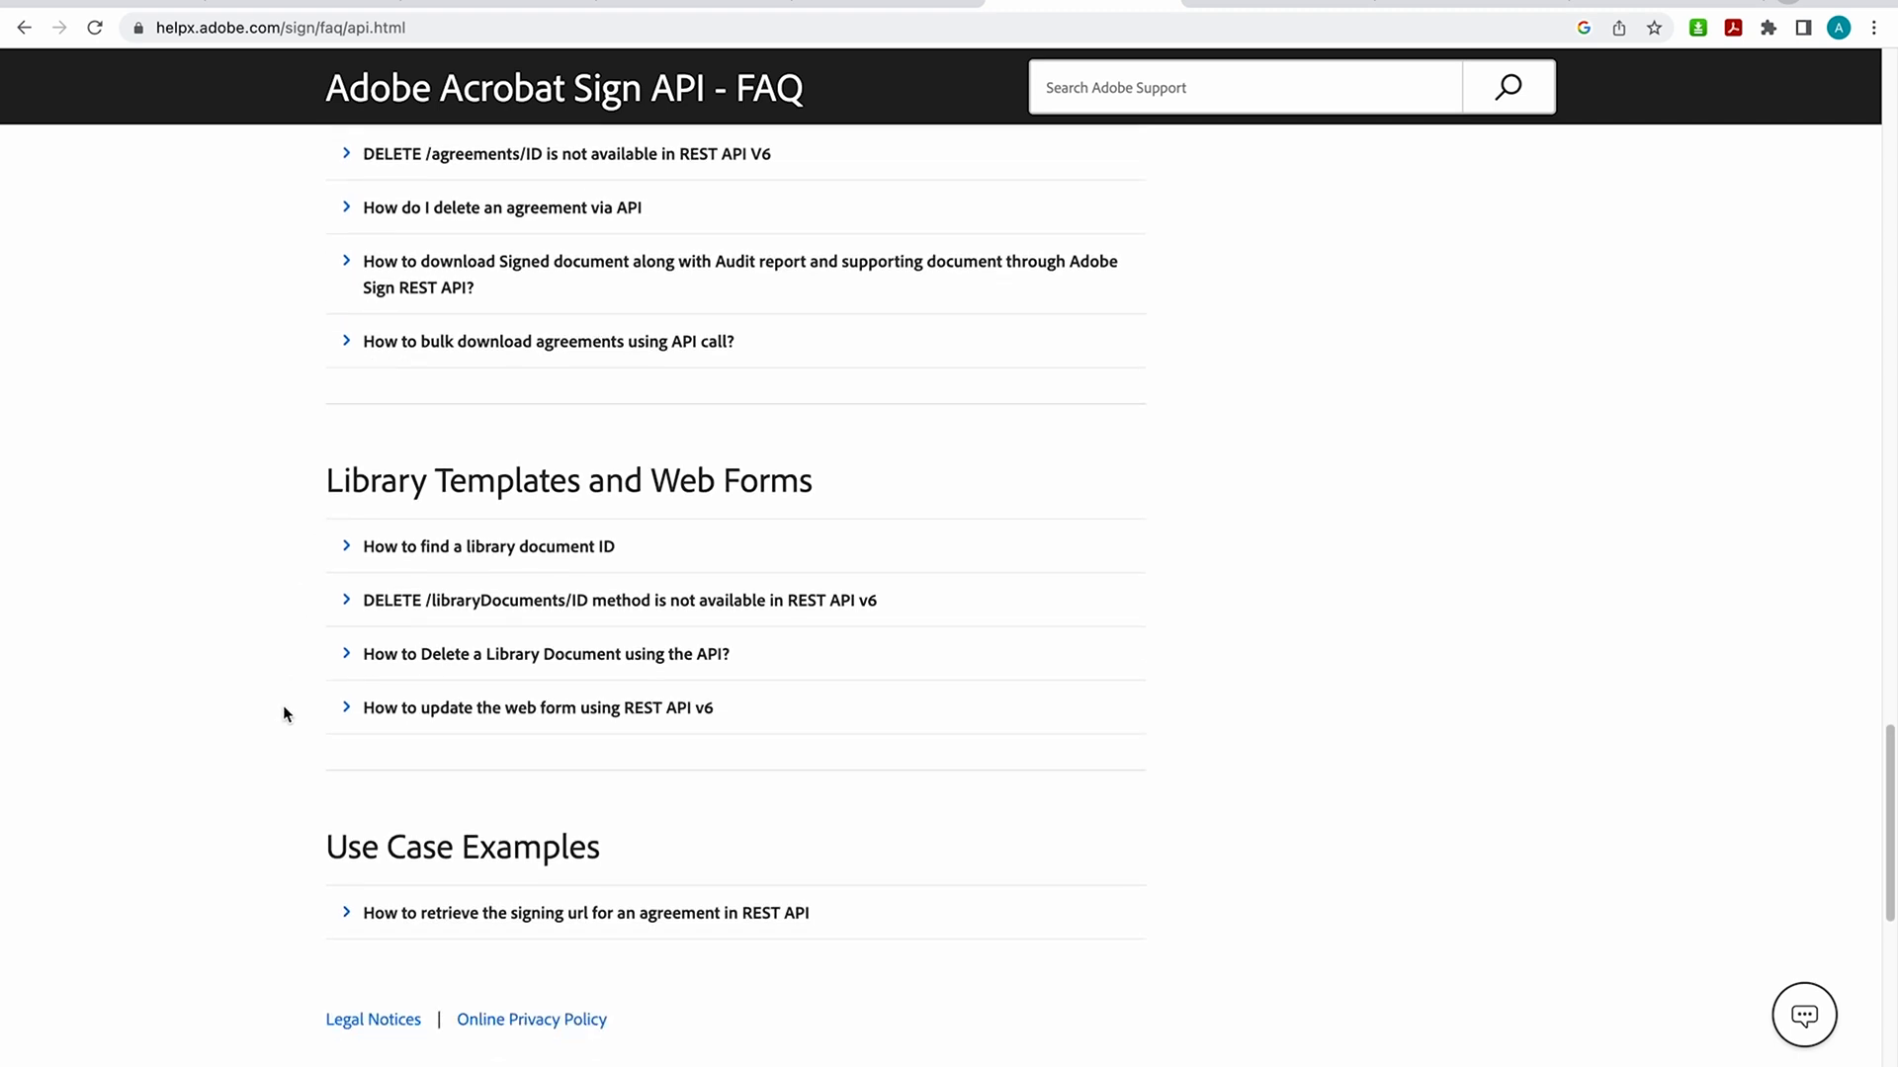
pyautogui.scroll(-3)
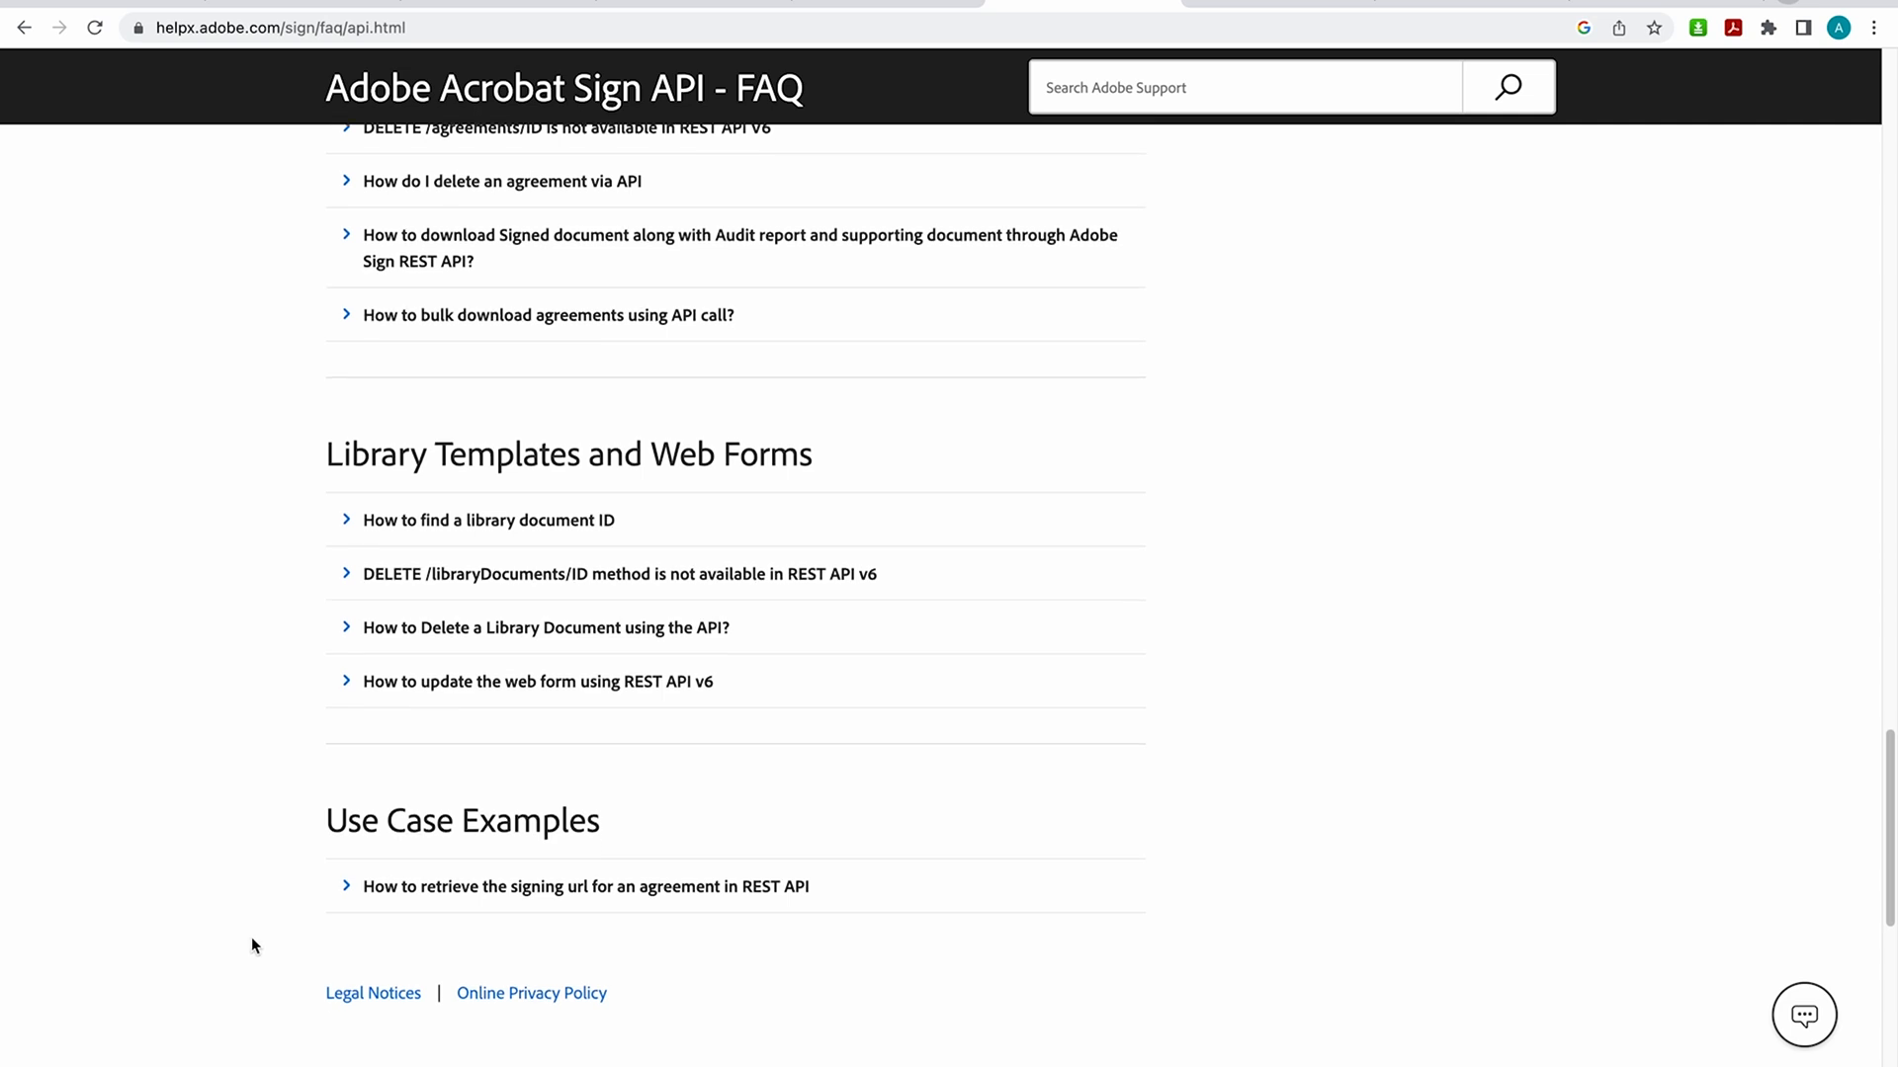
pyautogui.scroll(-3)
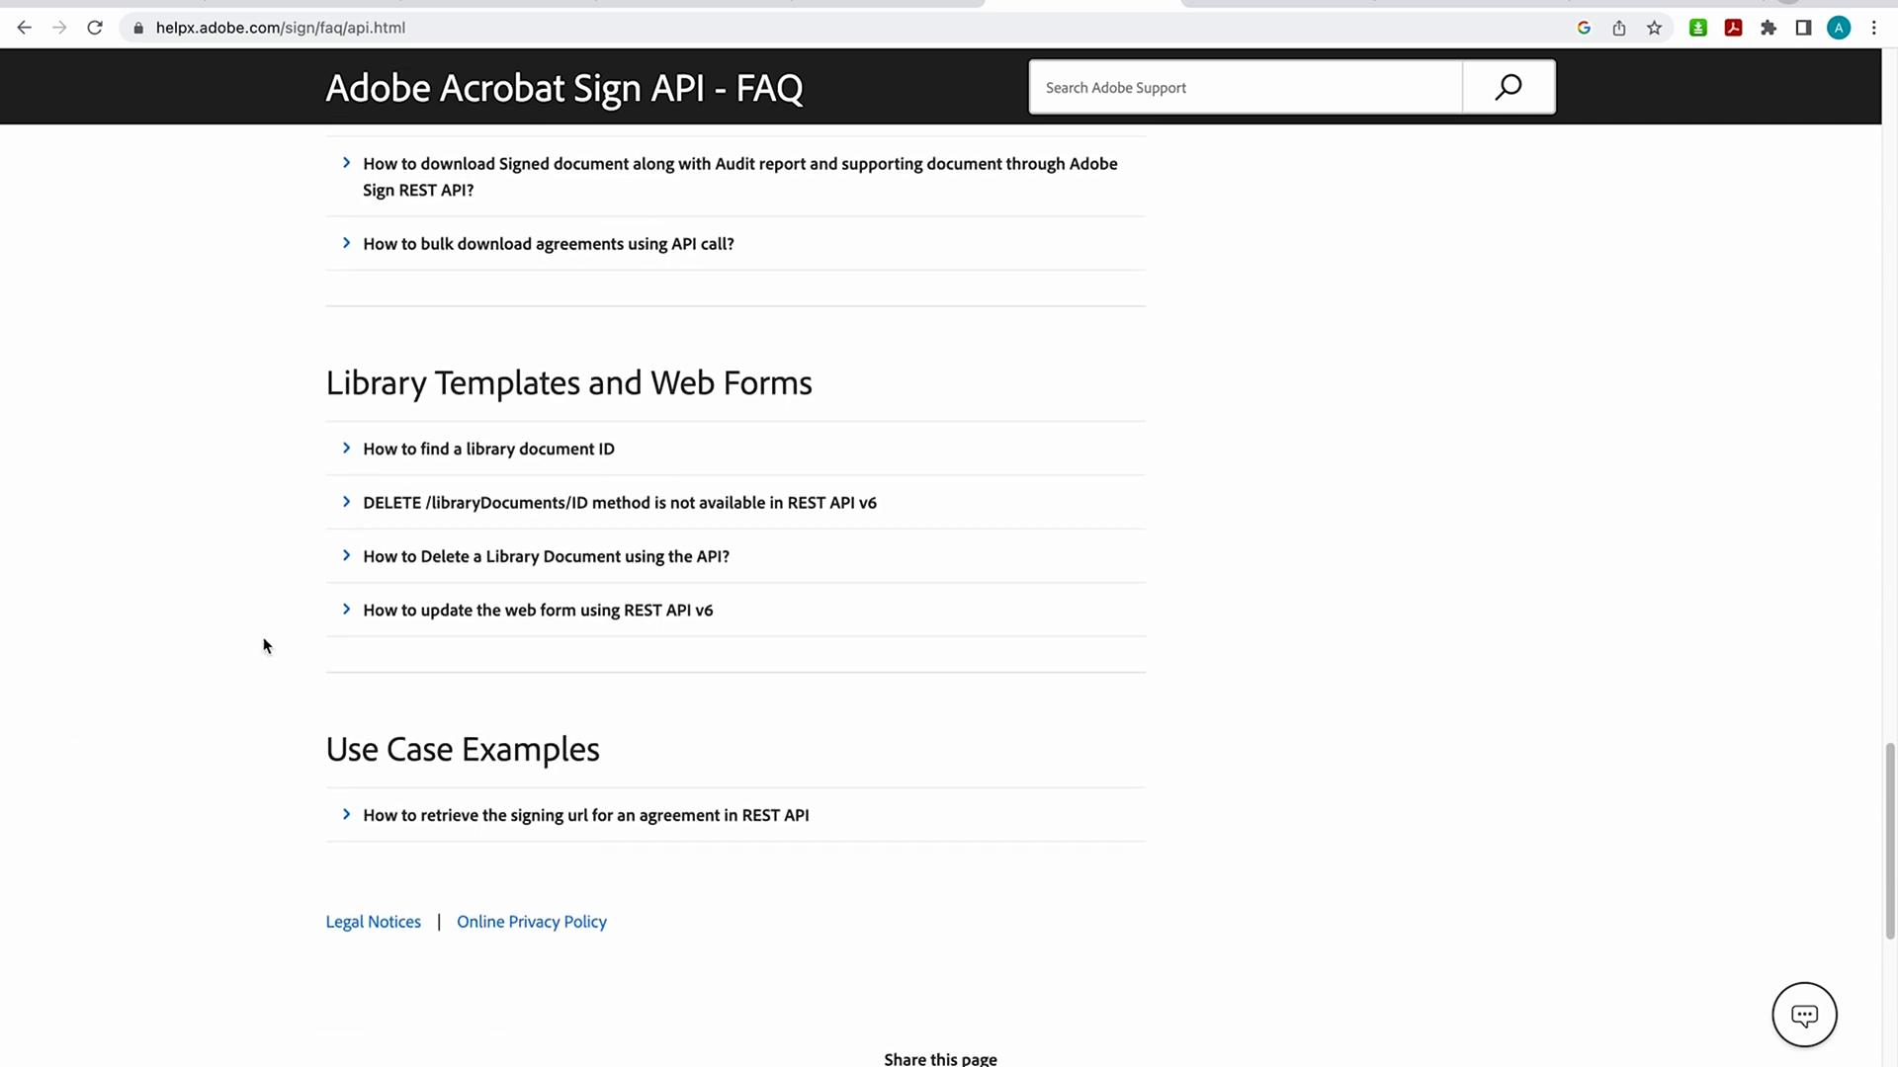
pyautogui.moveTo(1091, 480)
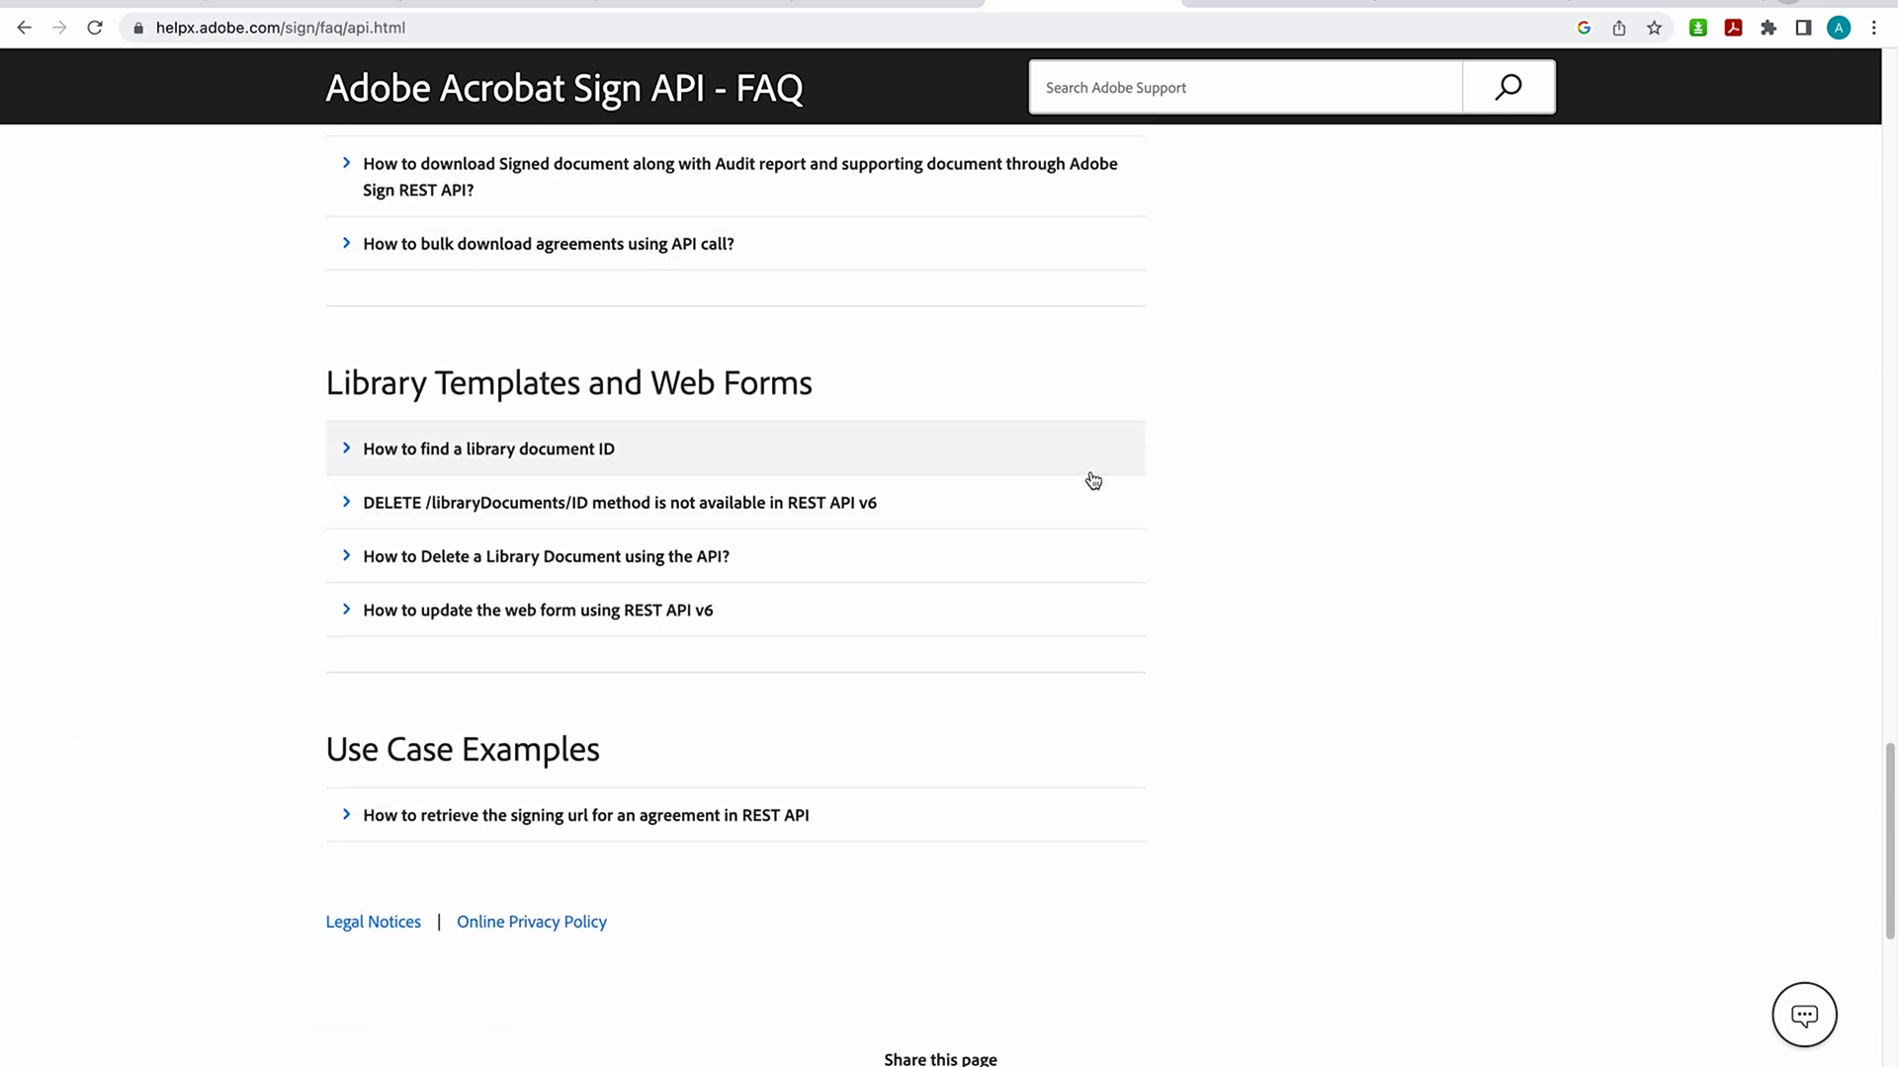
pyautogui.moveTo(1095, 470)
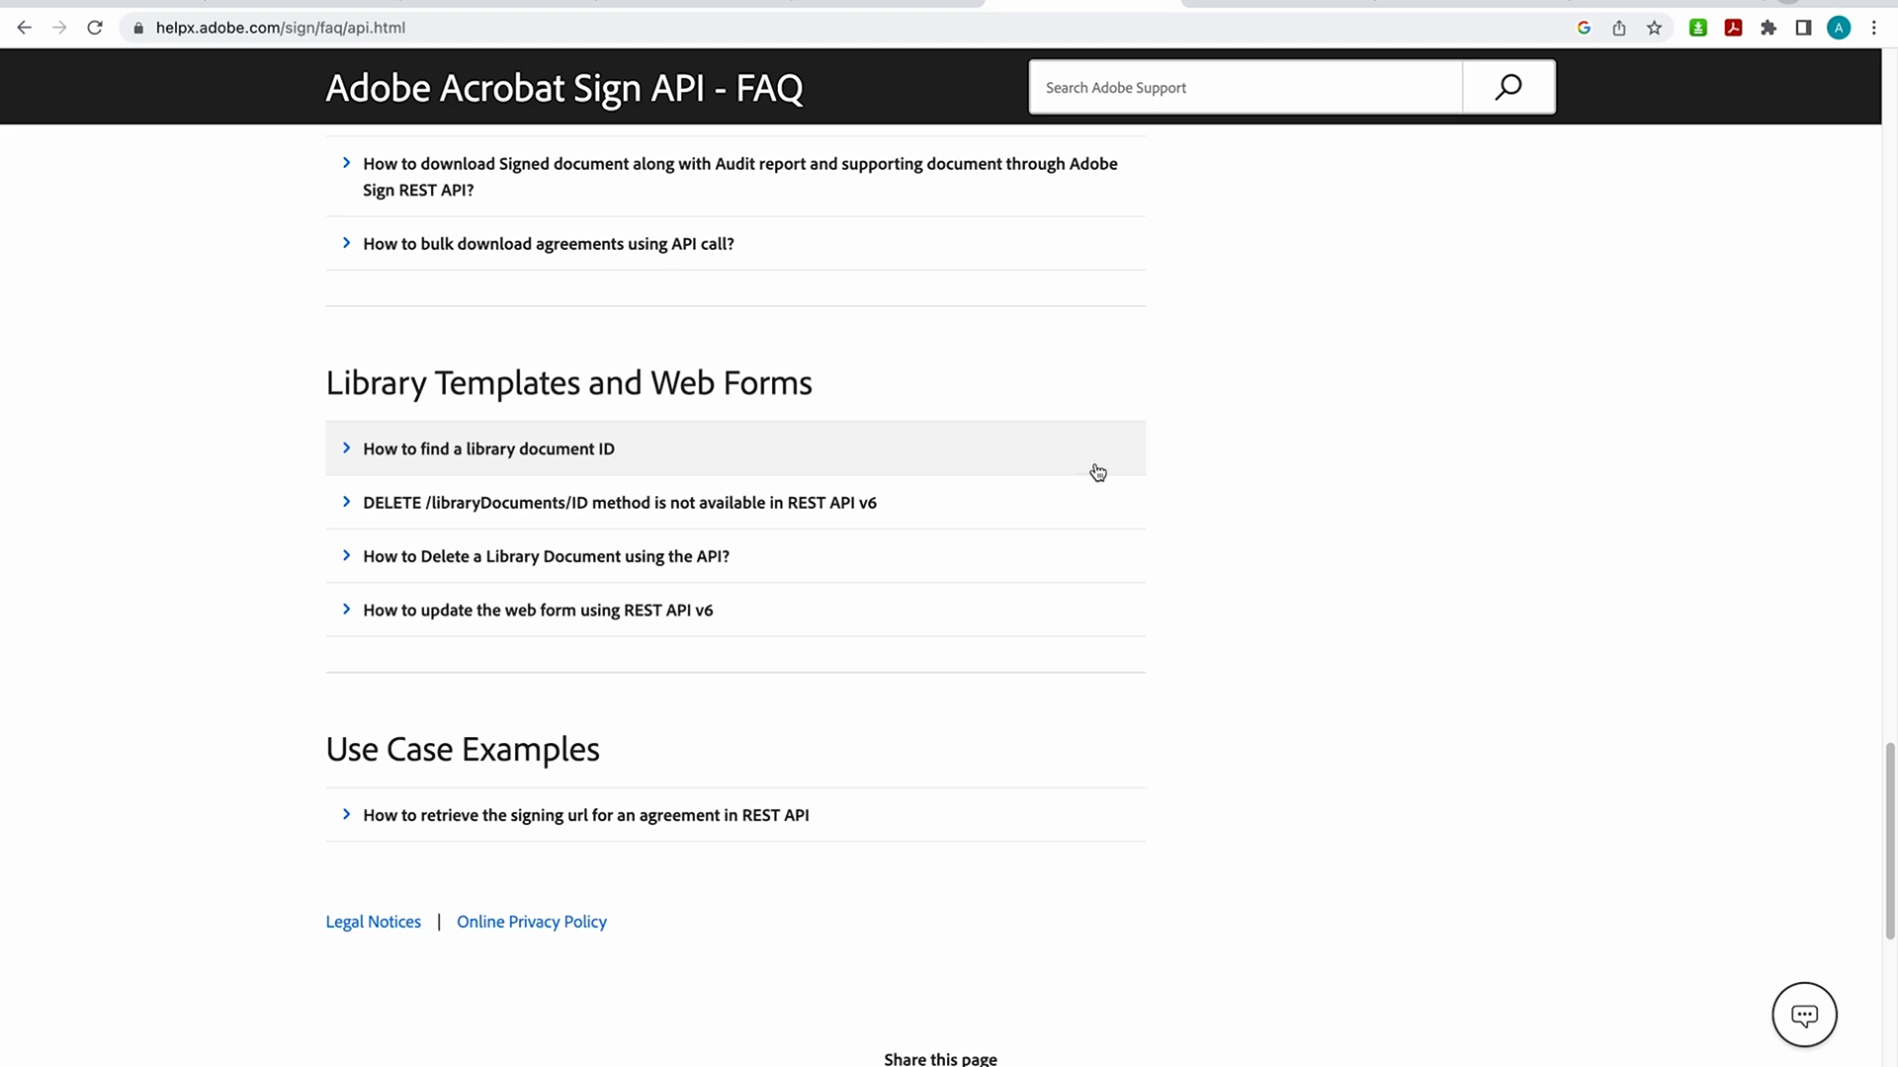
pyautogui.moveTo(1088, 479)
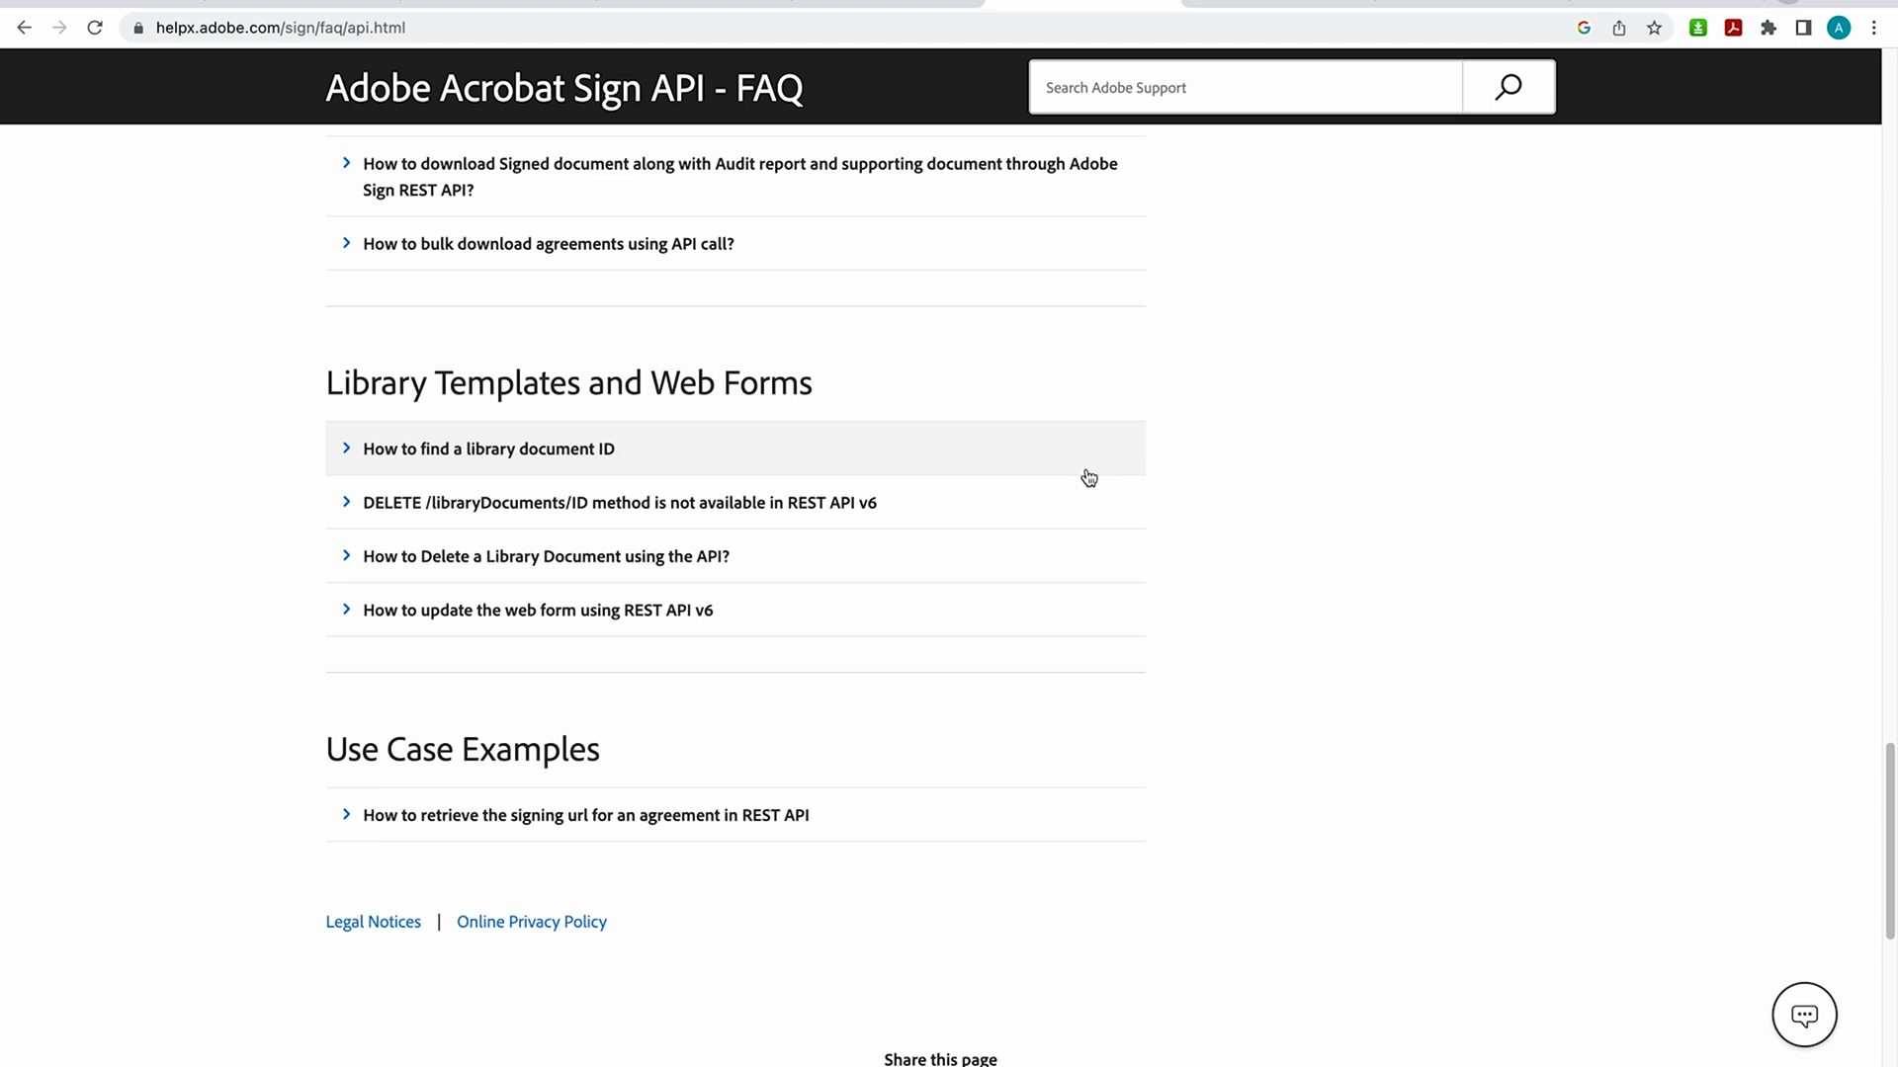